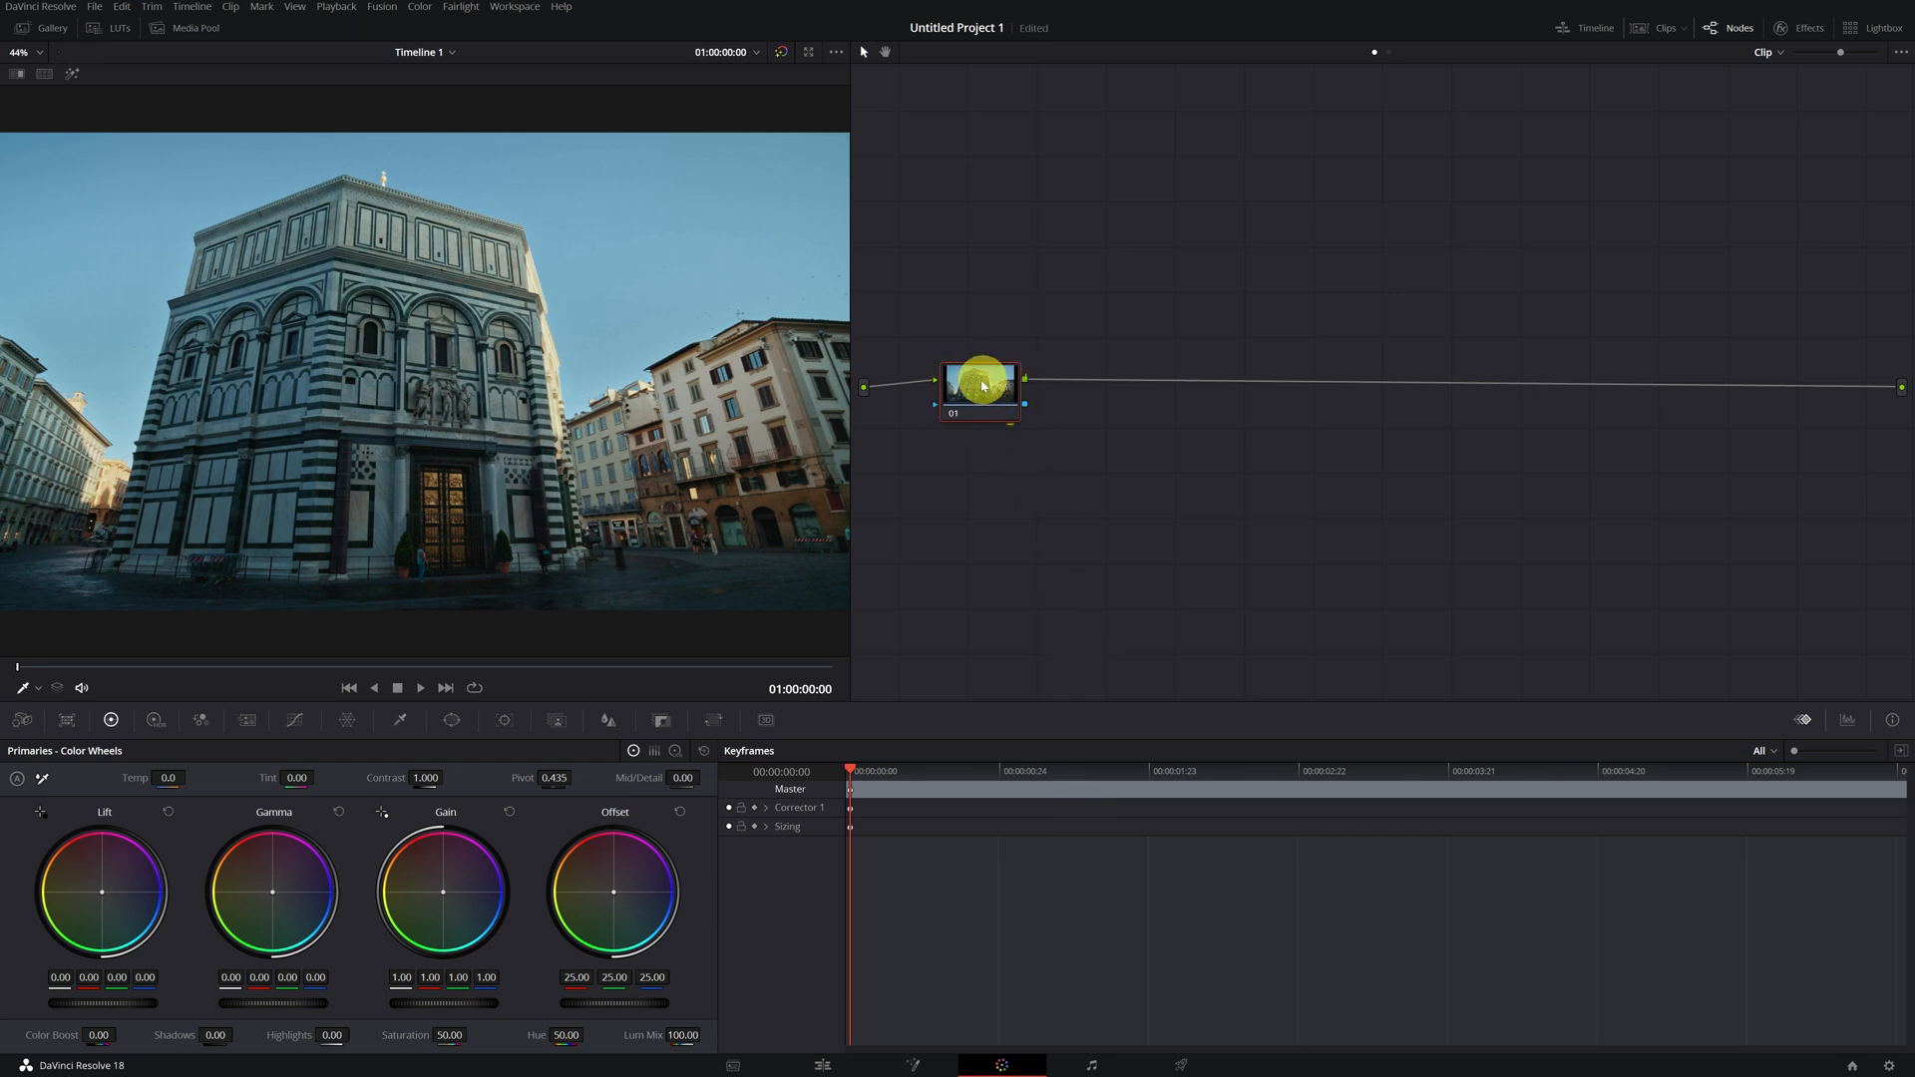
mouse_move(983, 393)
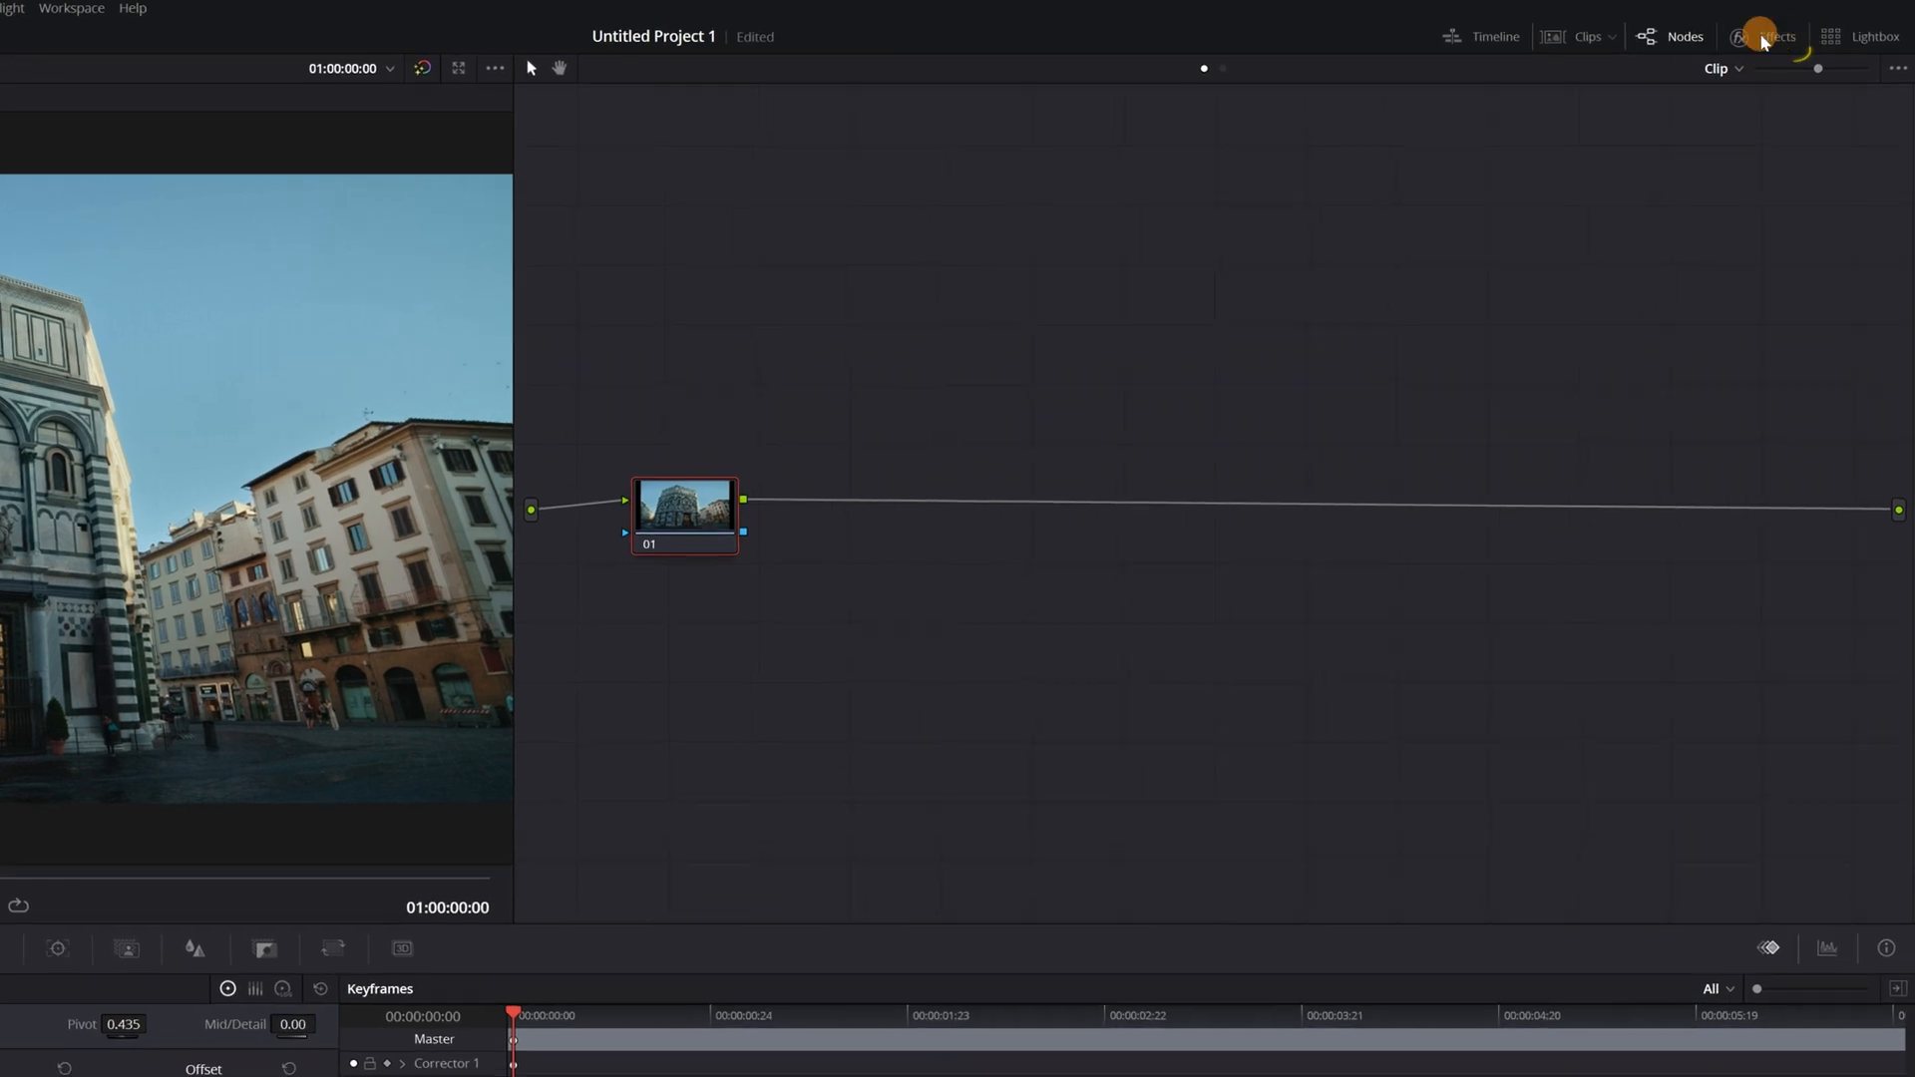
Search the Effects library for 'sky' to find Sky Replacement
click(1757, 37)
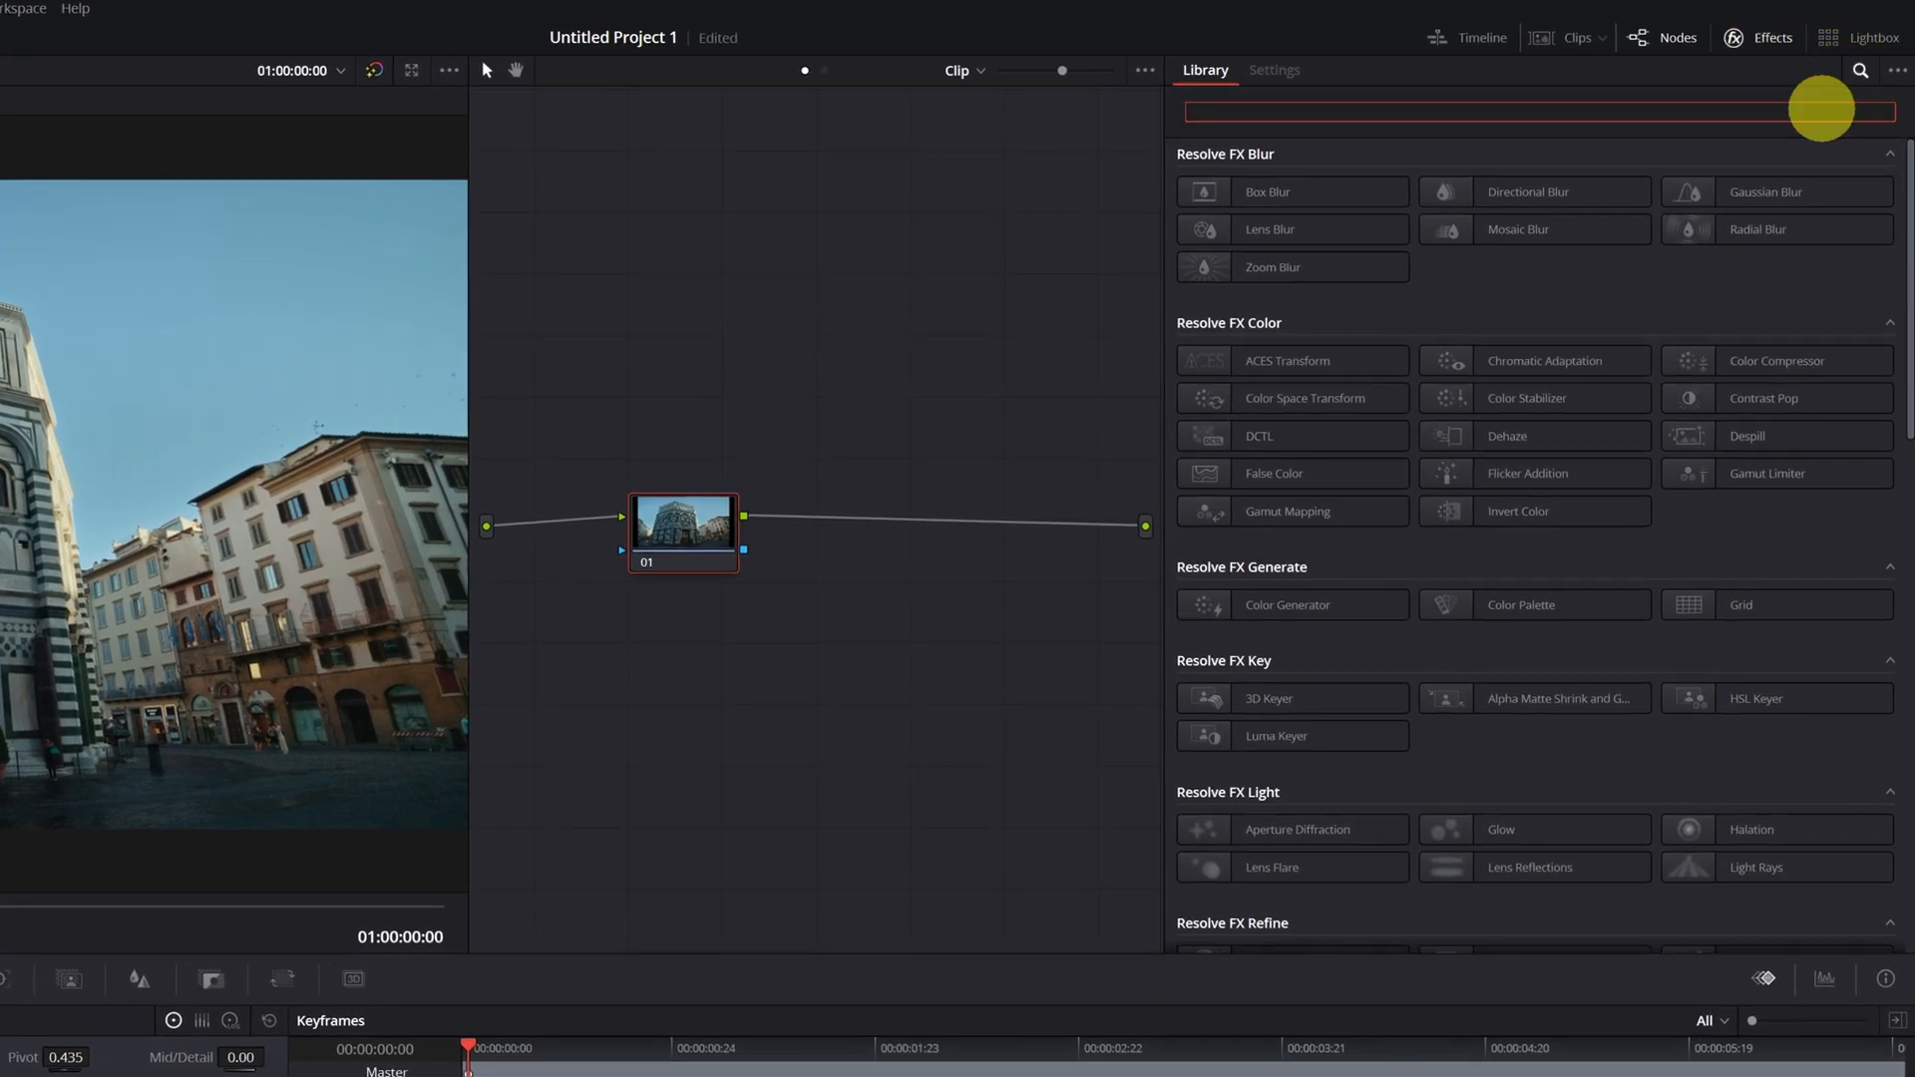
text(sky)
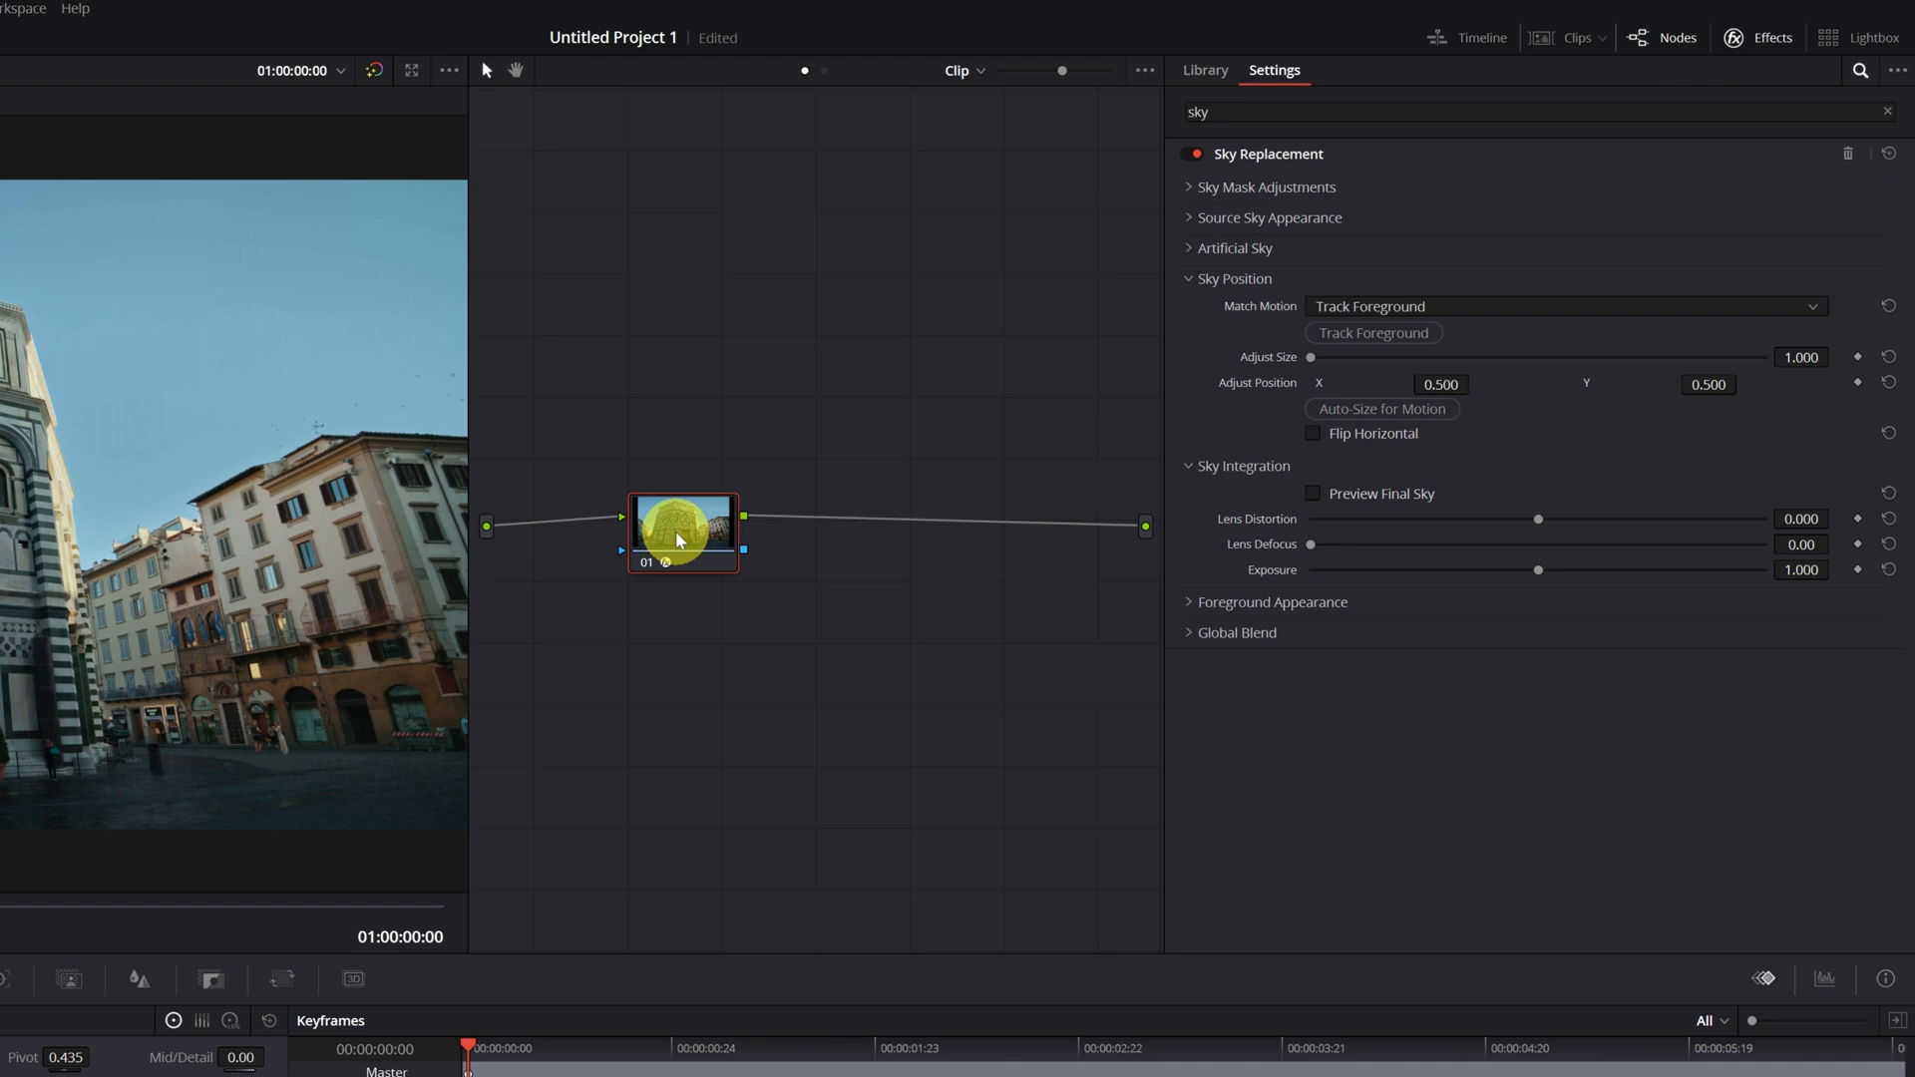
mouse_move(1235, 232)
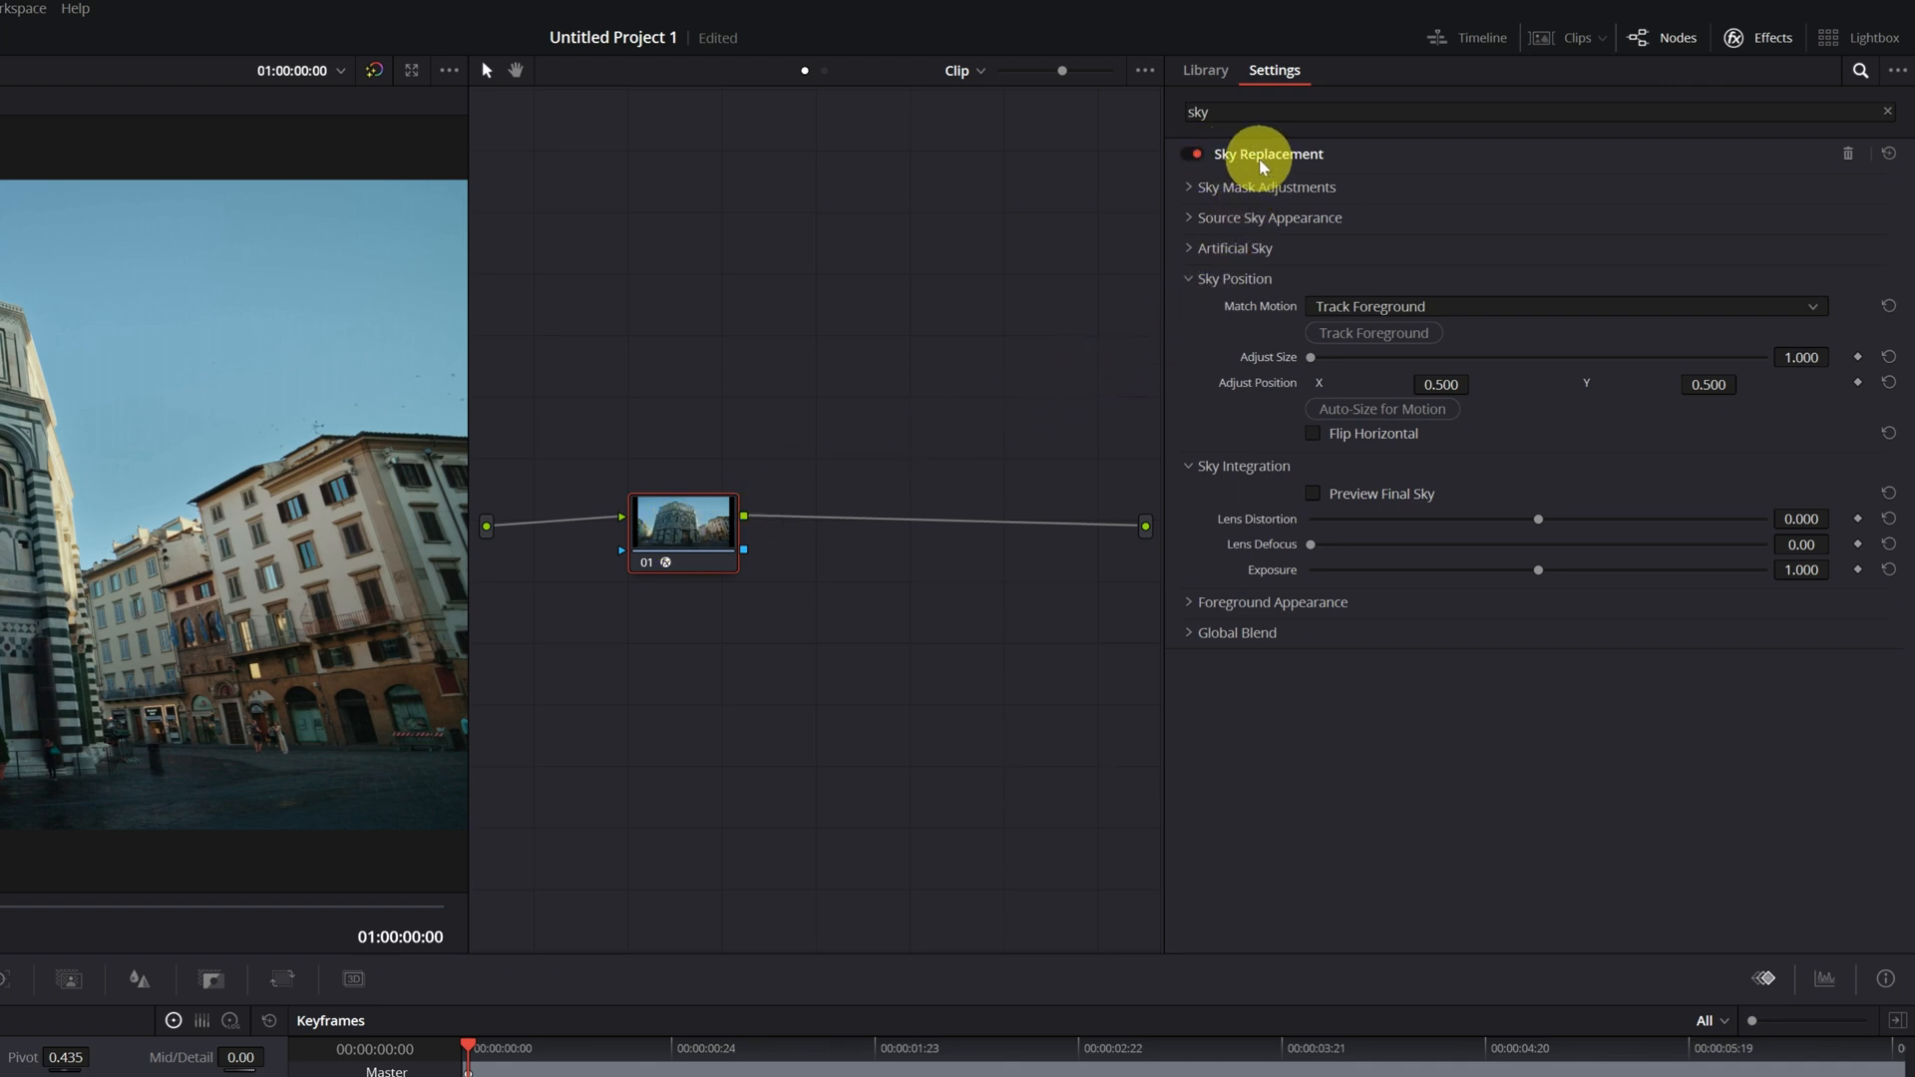
mouse_move(1206, 192)
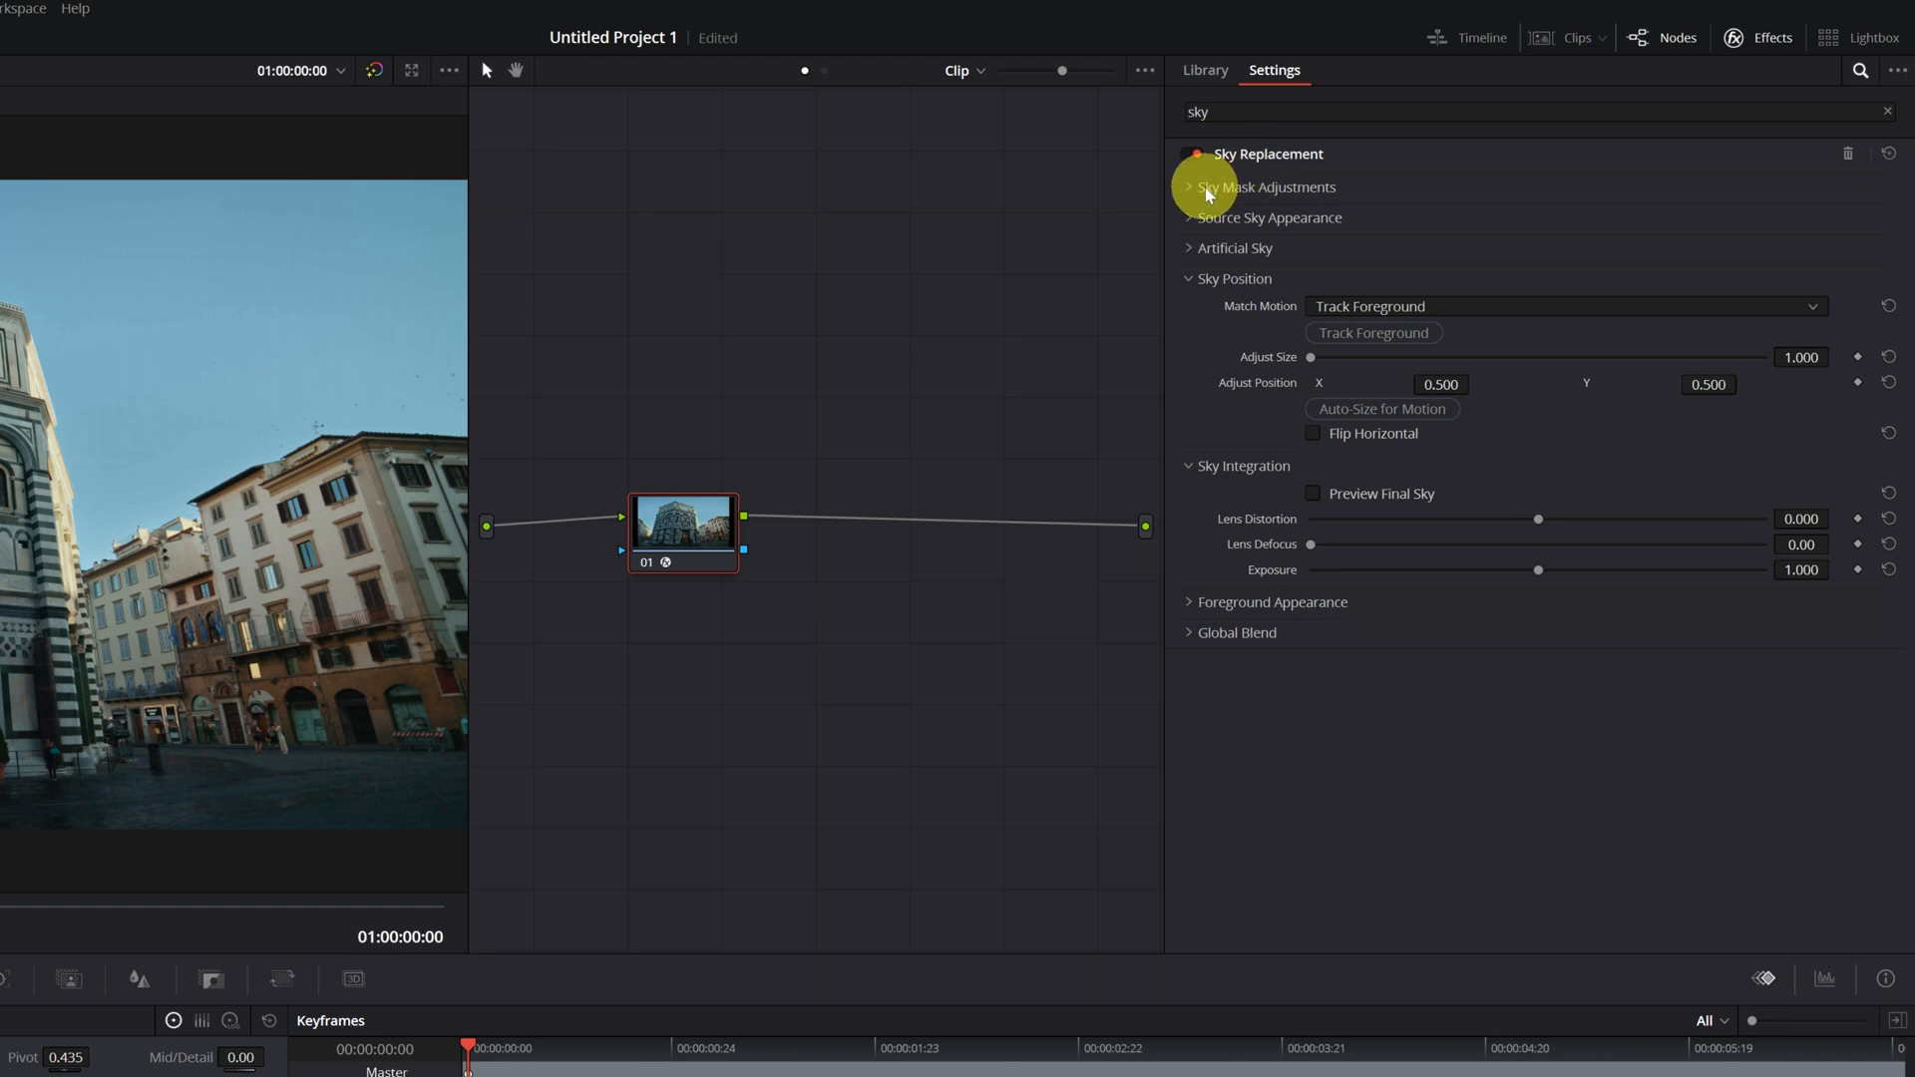
mouse_move(1185, 193)
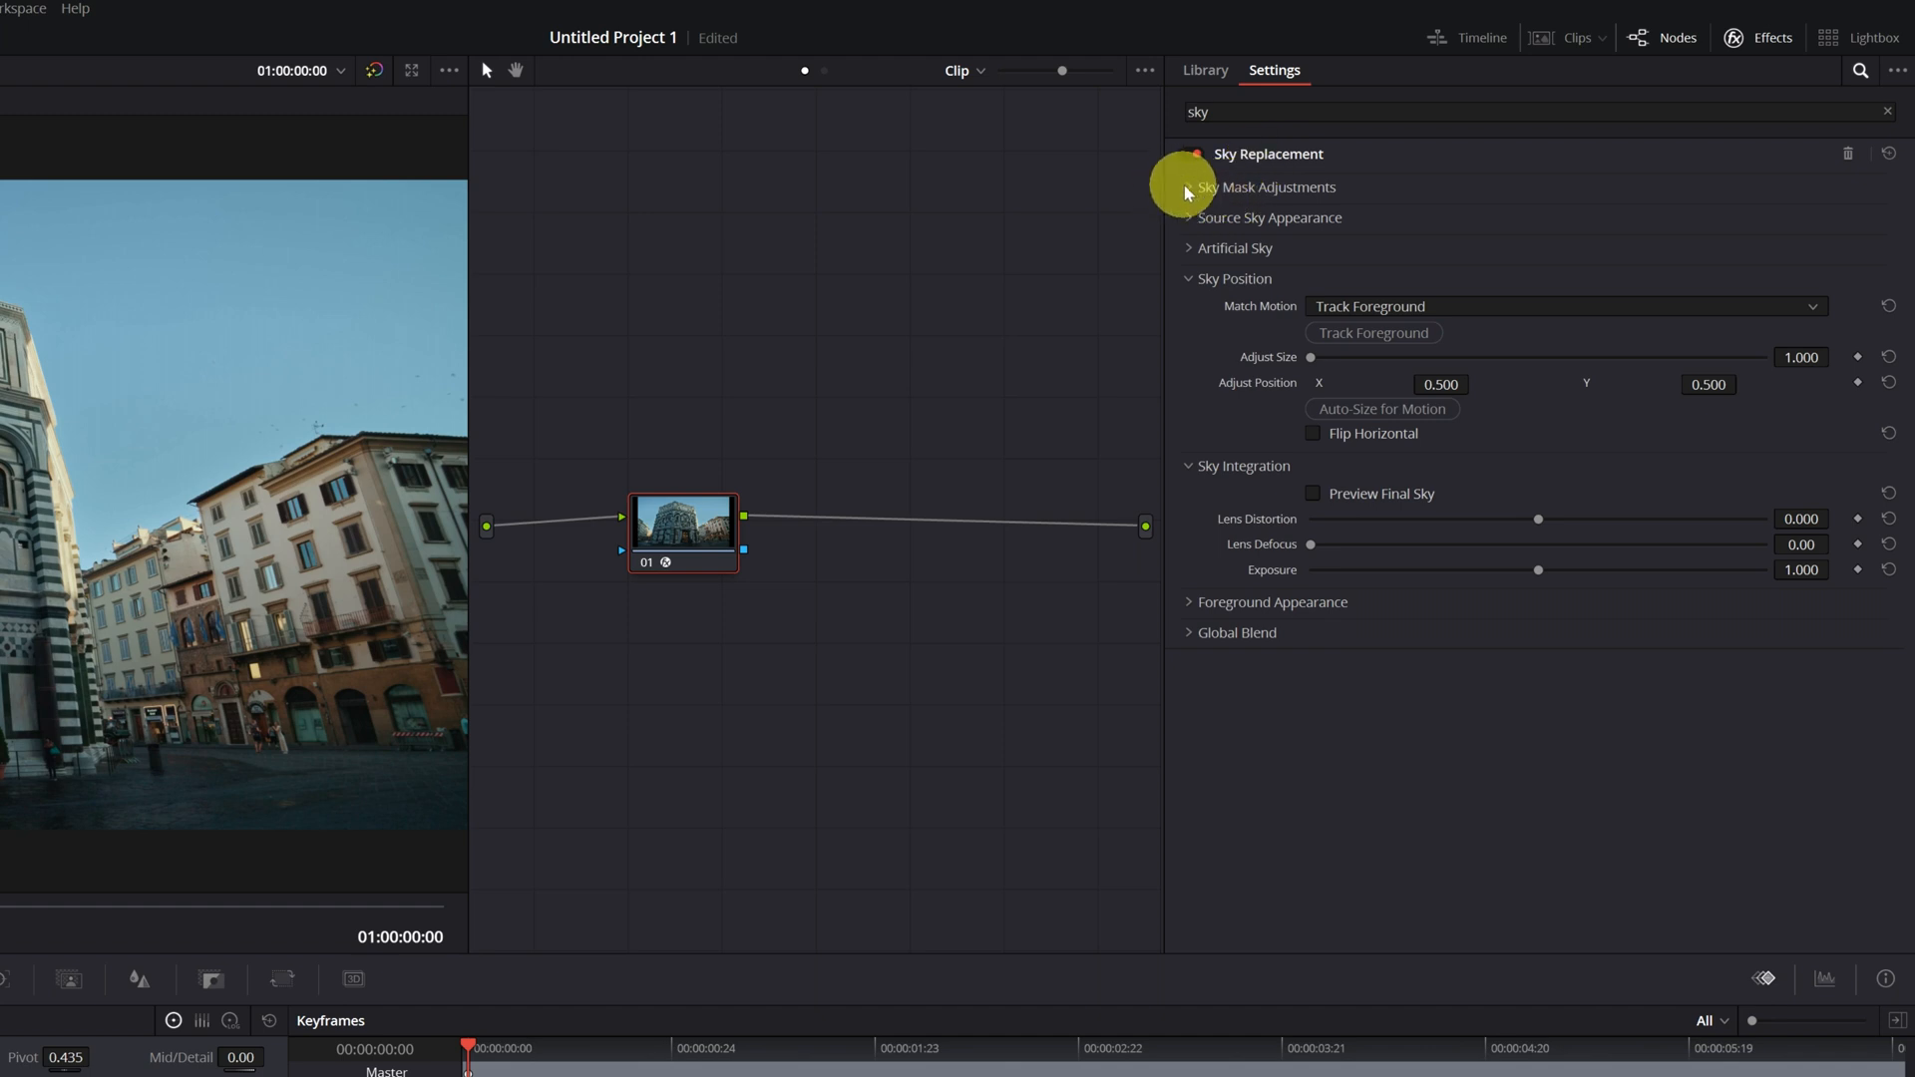
Expand Sky Mask Adjustments and bring up the Qualifier palette
click(1267, 186)
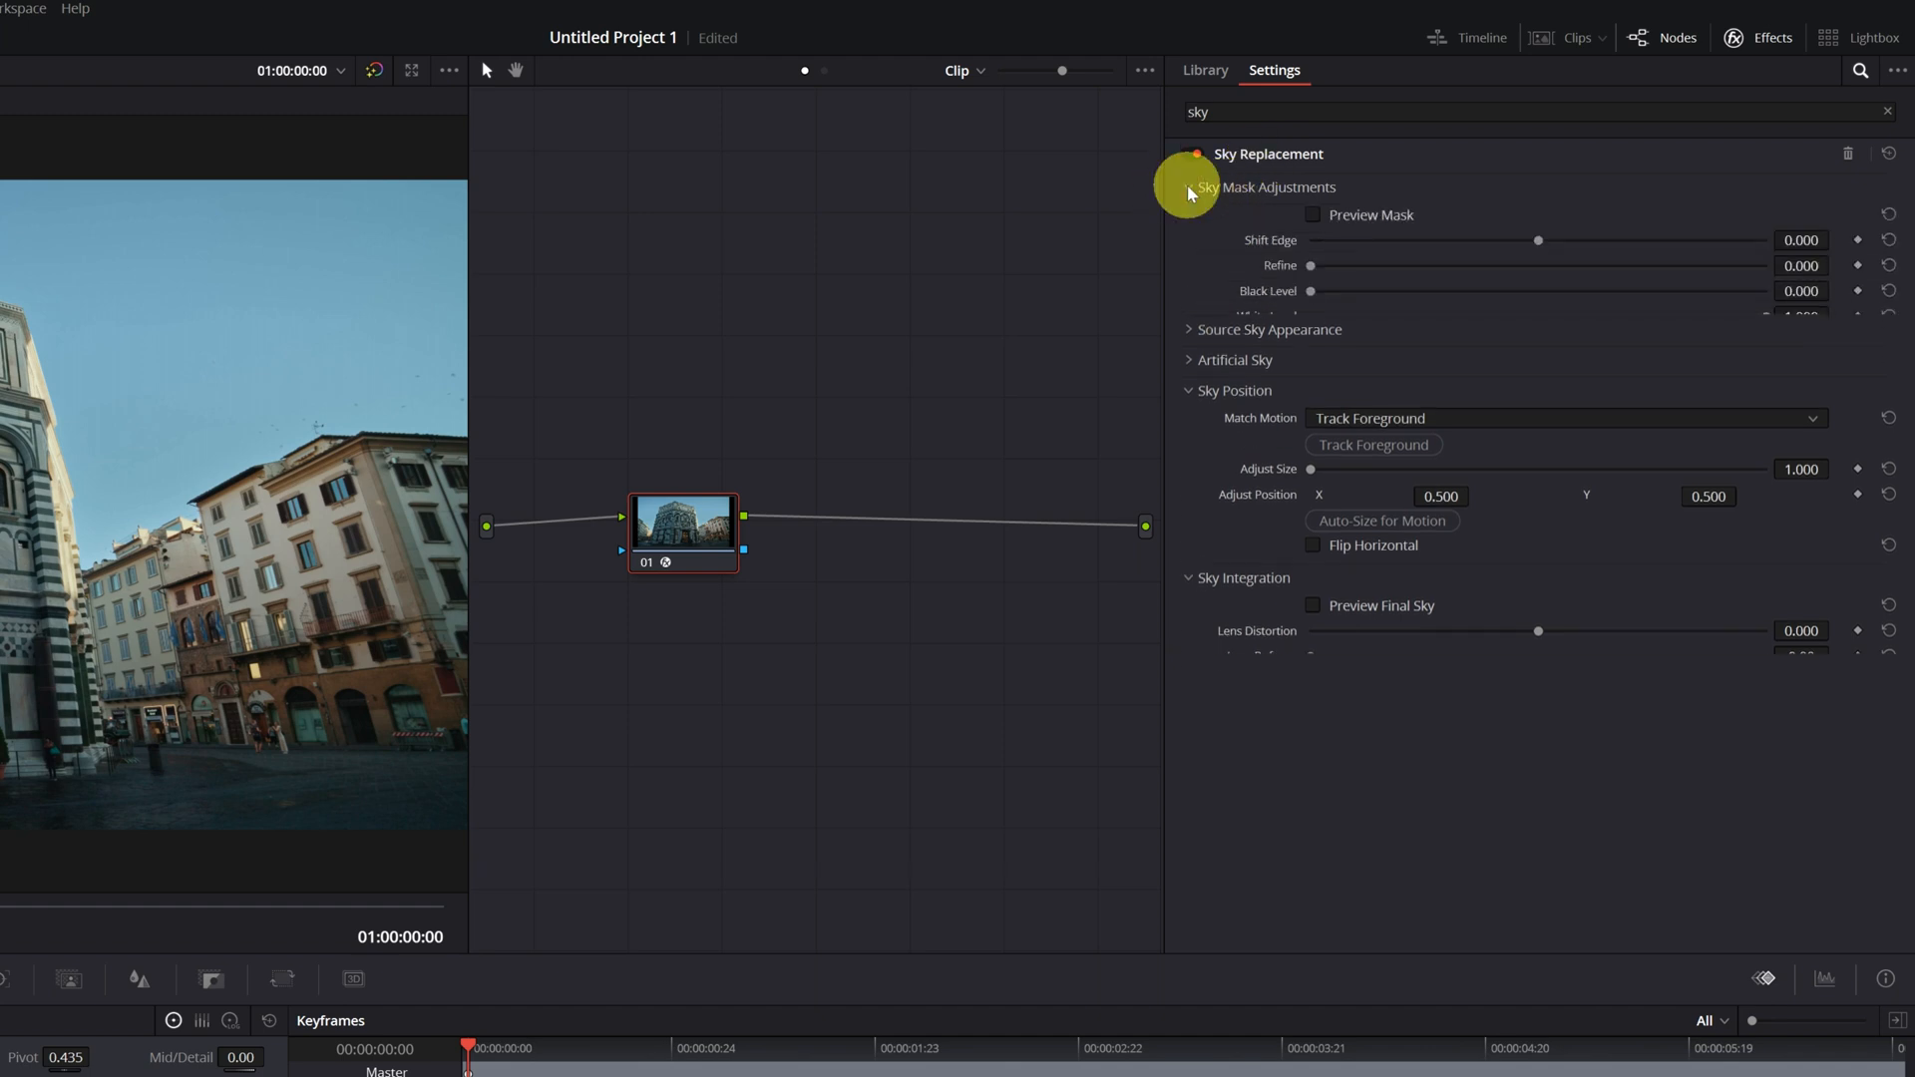
click(1195, 152)
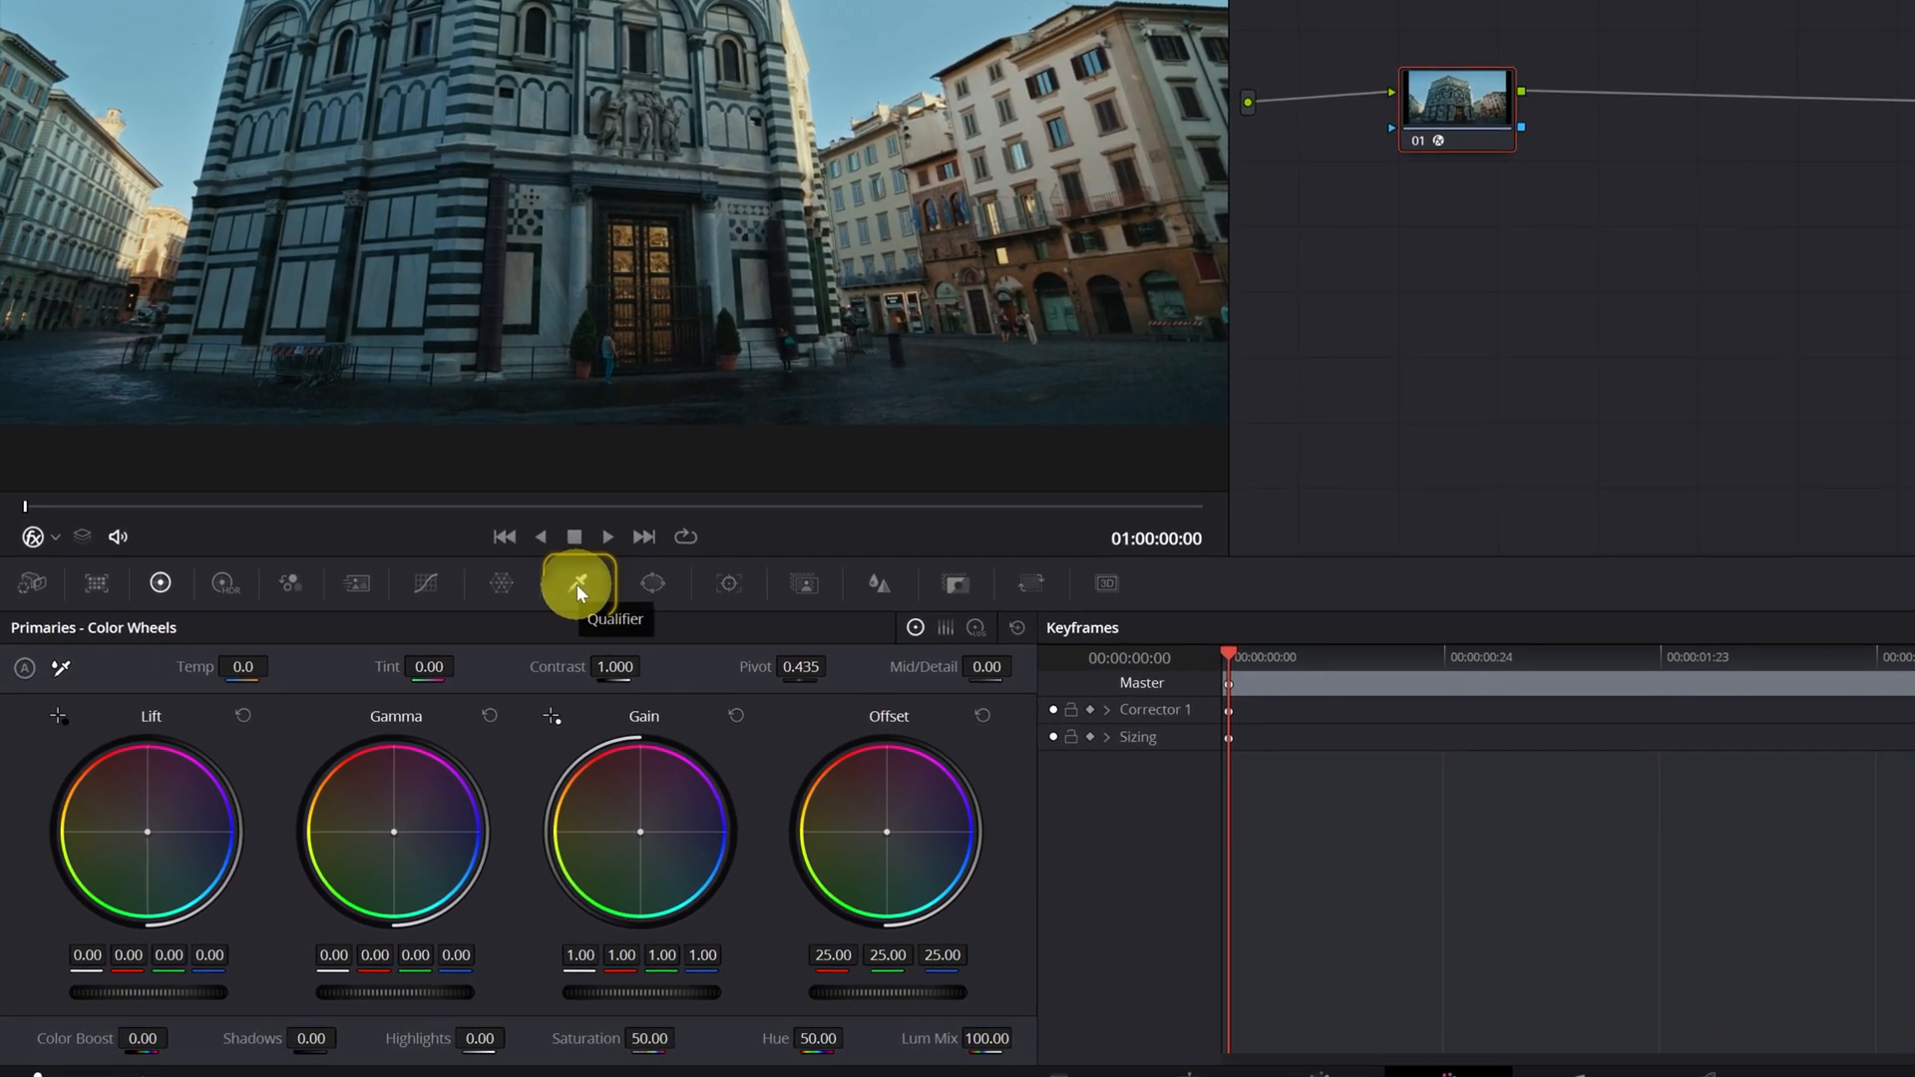
click(577, 582)
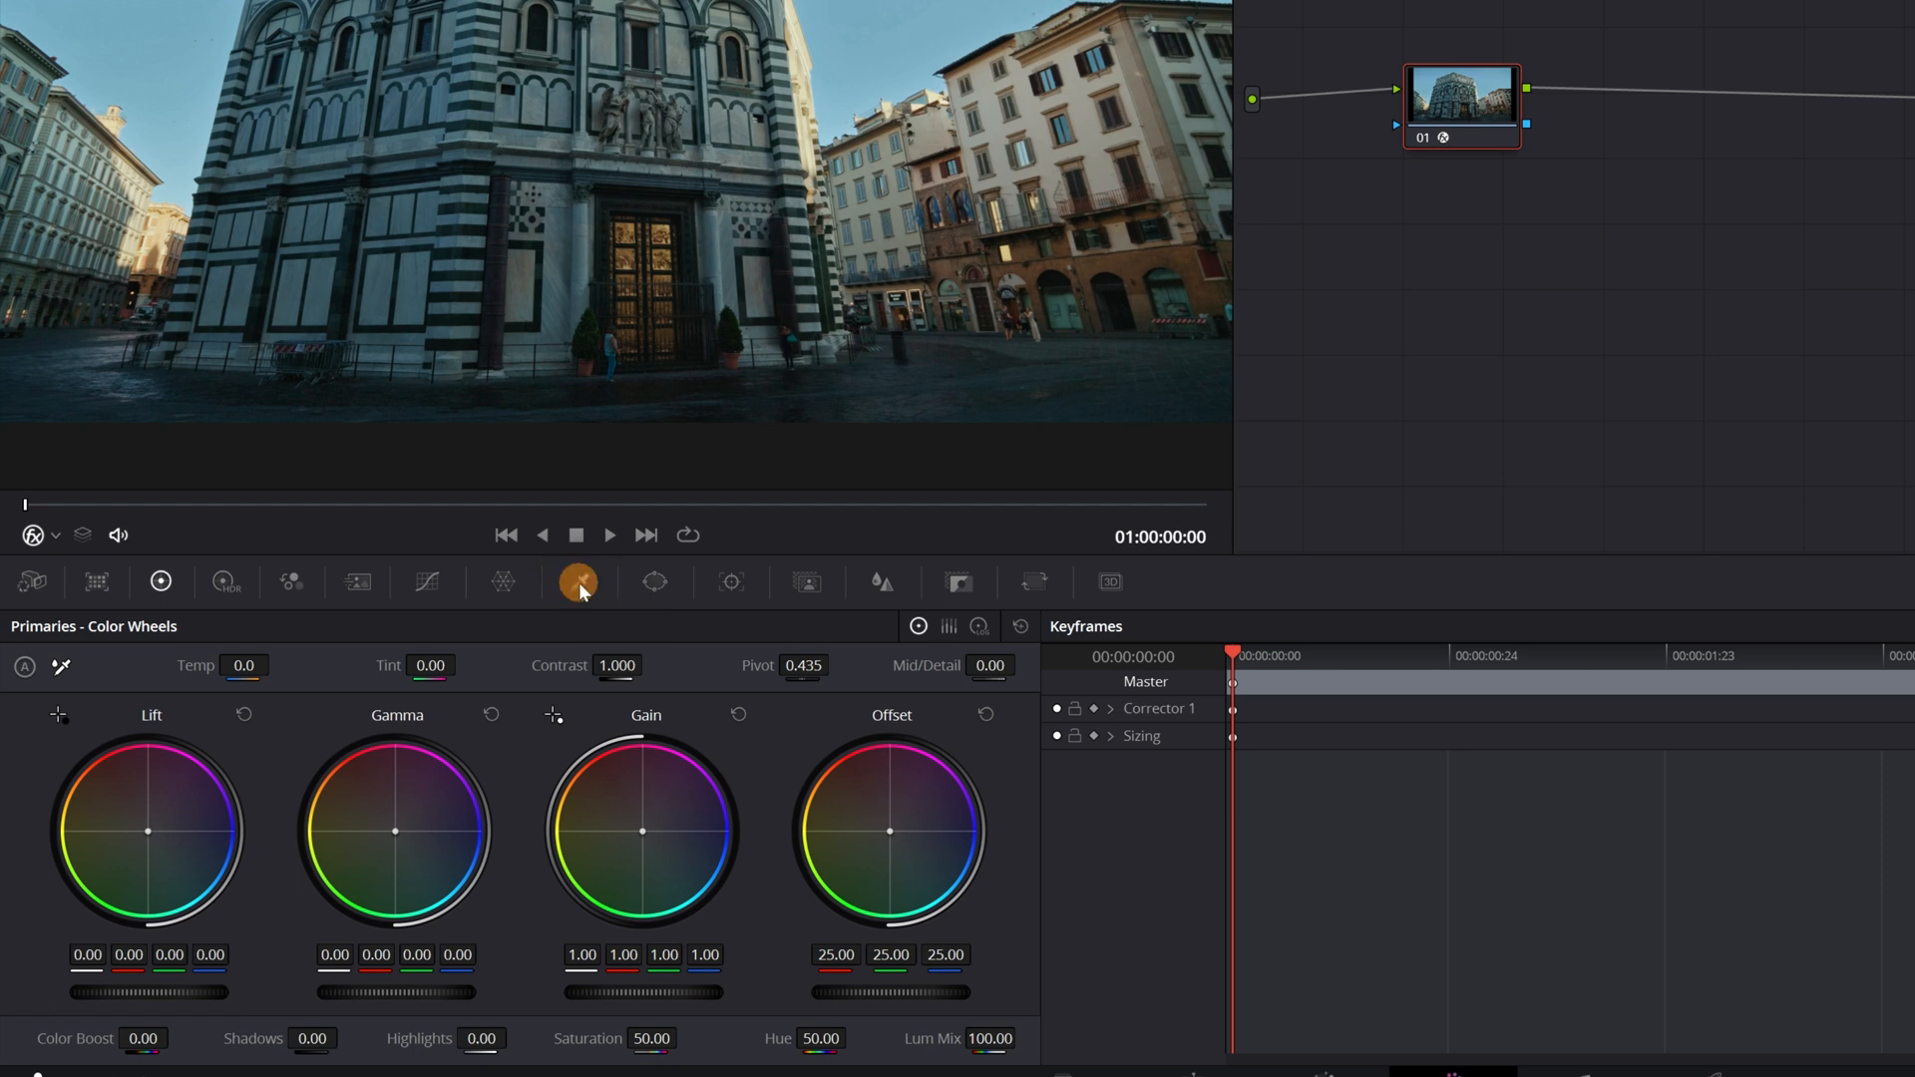
click(577, 581)
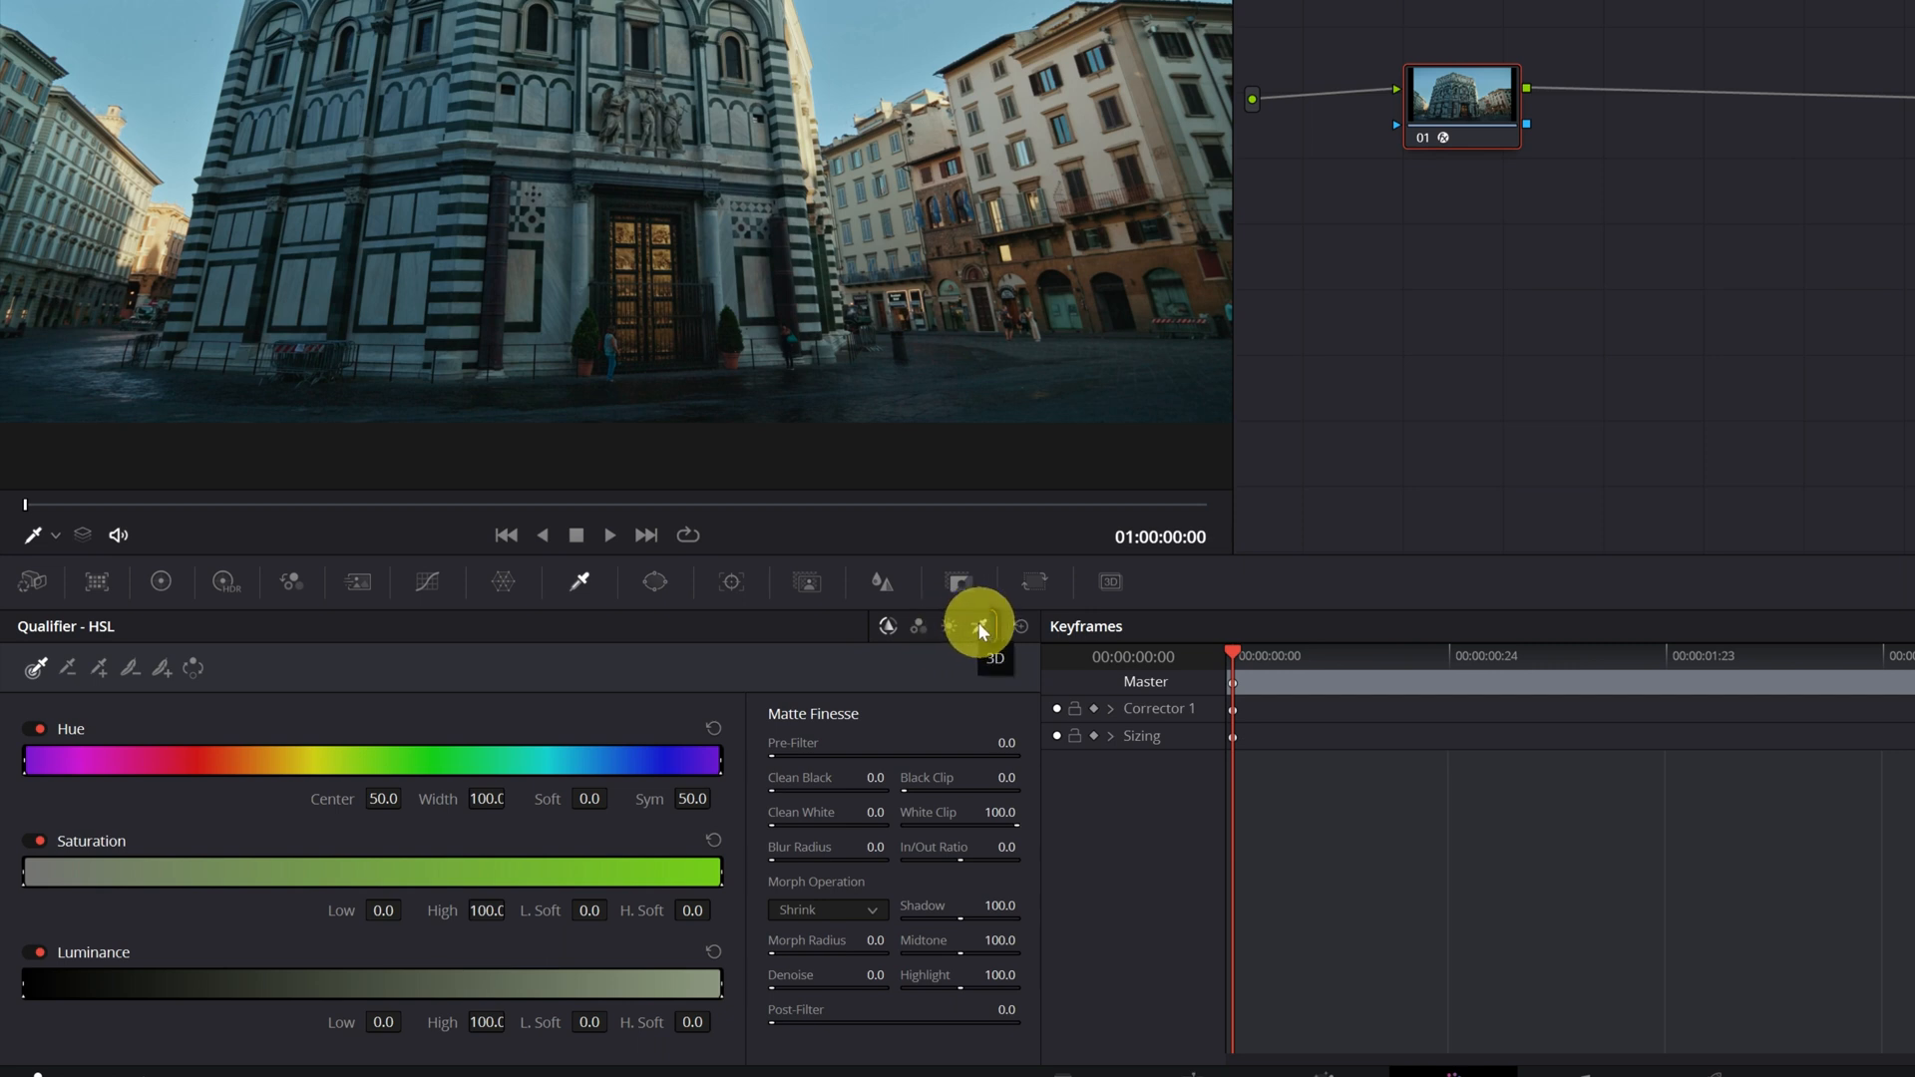
Switch the qualifier to 3D and sample the sky with two strokes in the viewer
click(968, 631)
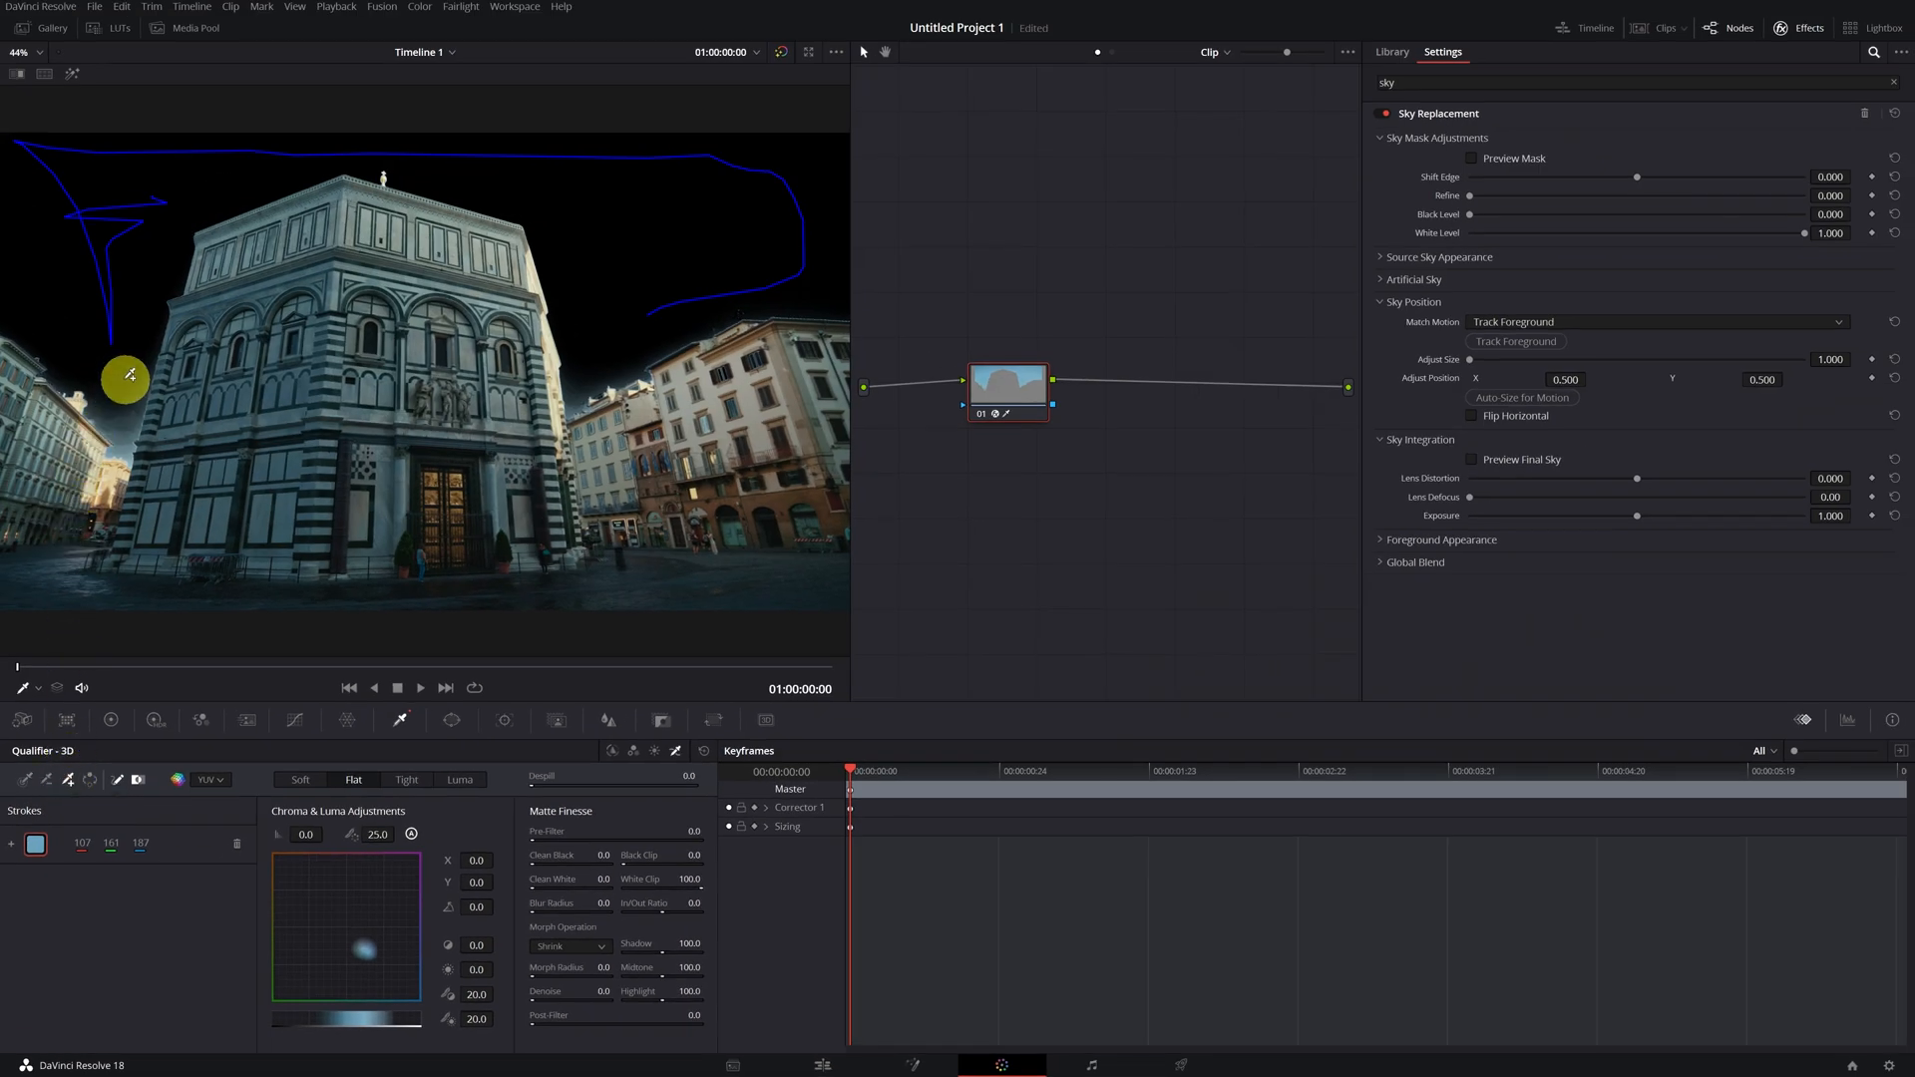
drag(127, 379, 126, 435)
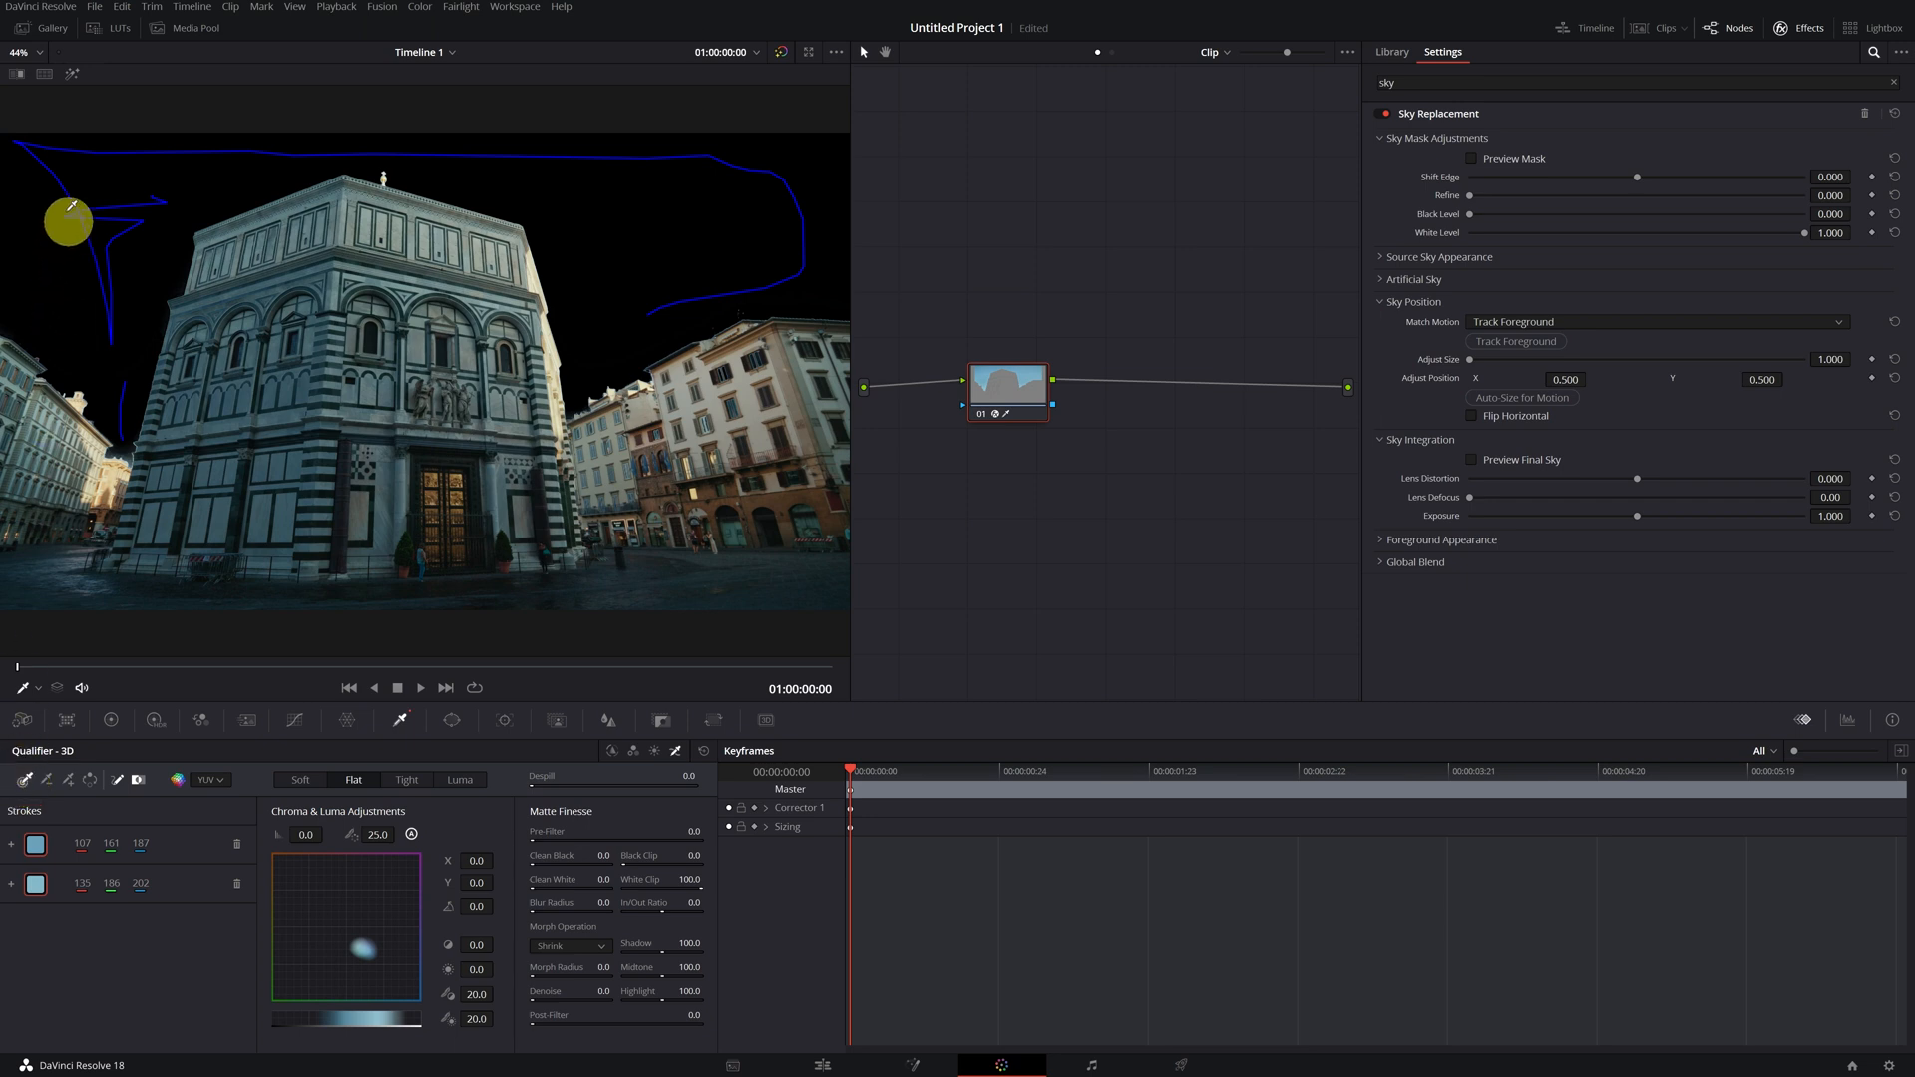
drag(69, 222, 96, 195)
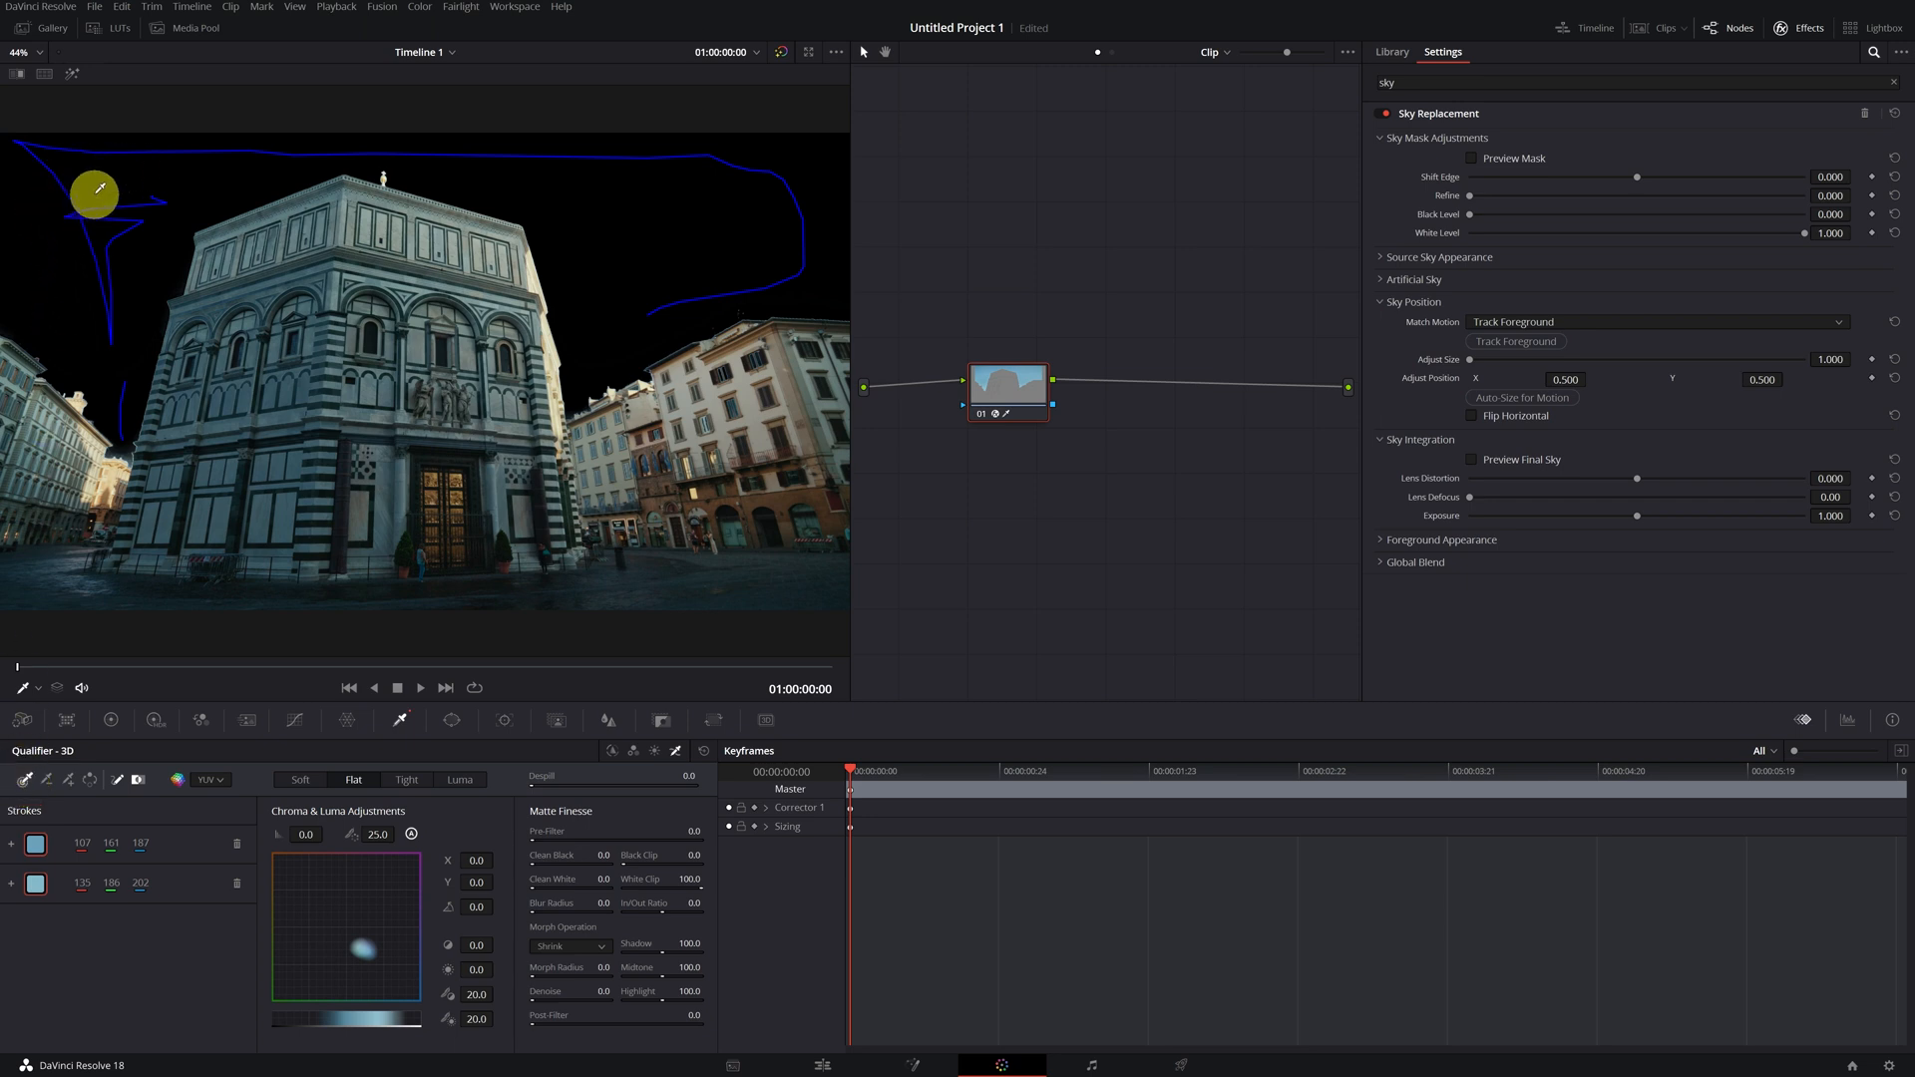
drag(94, 194, 598, 169)
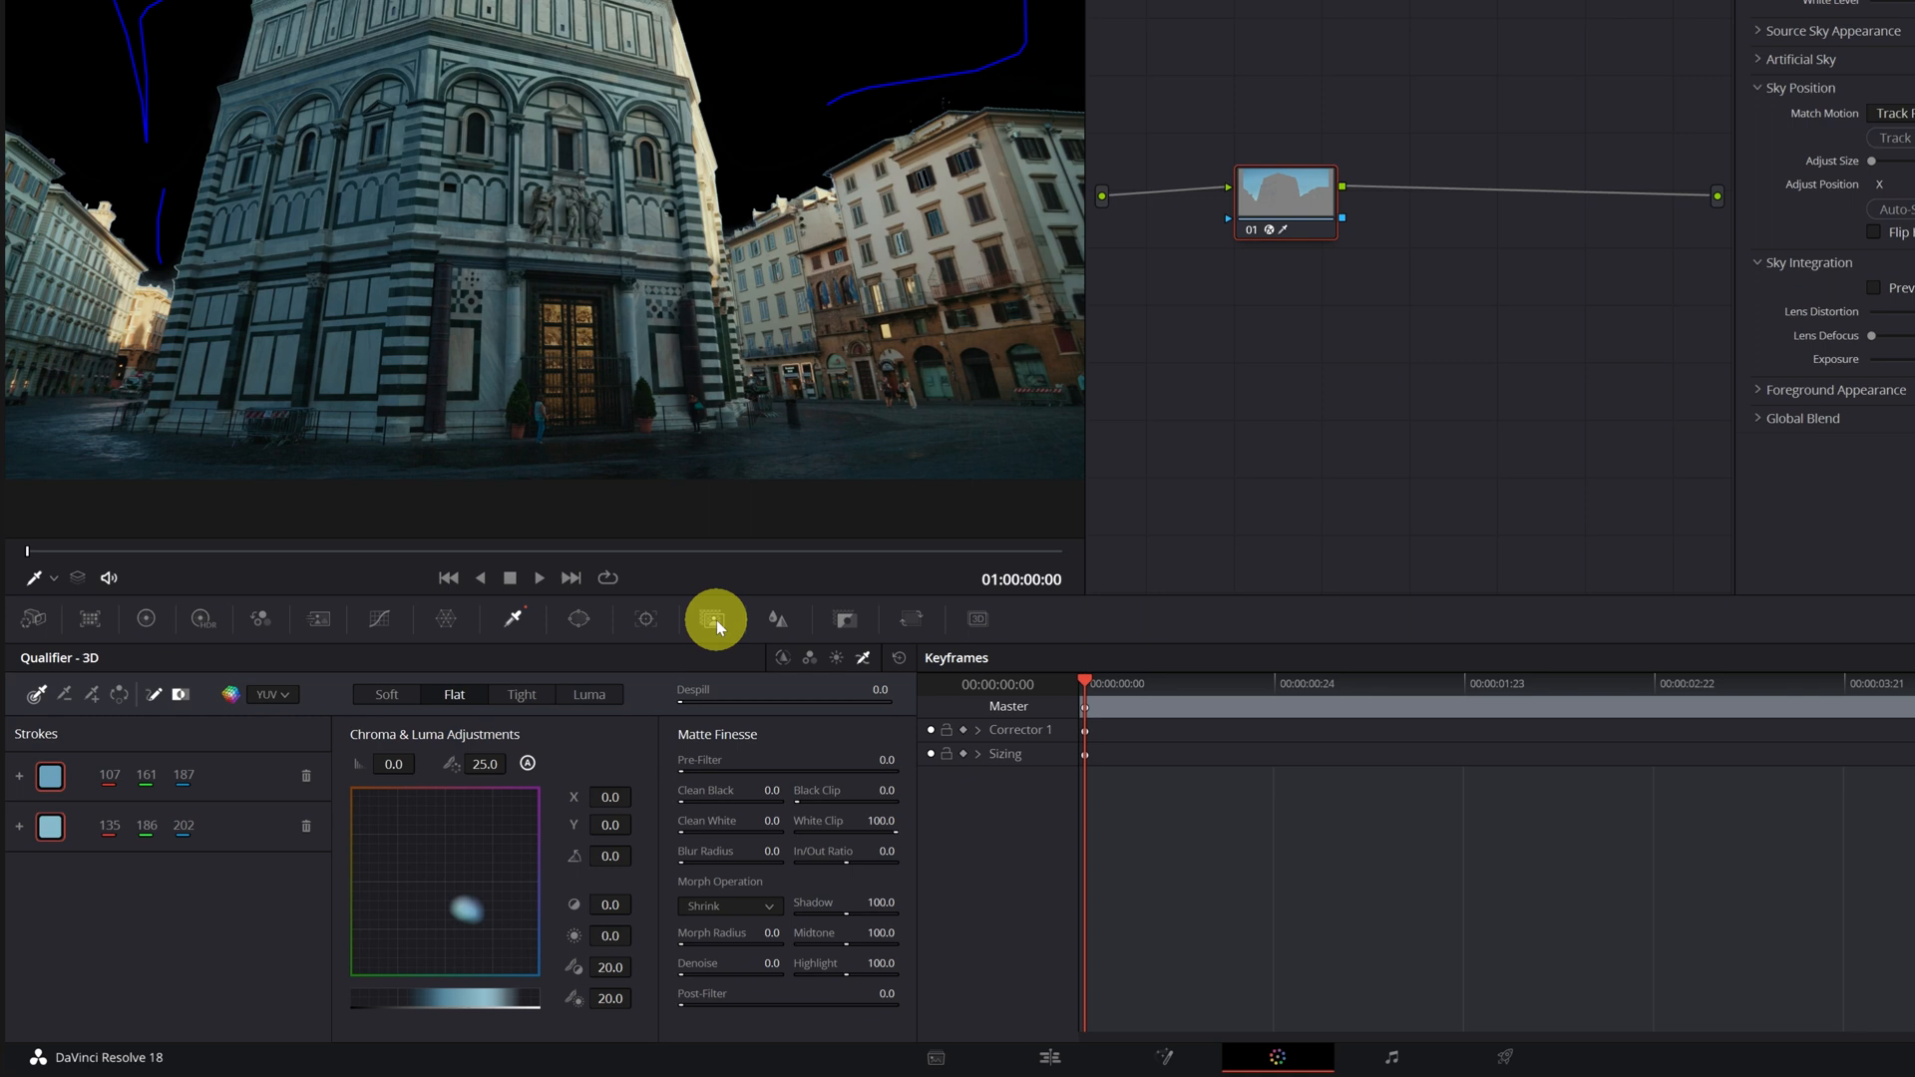
mouse_move(714, 619)
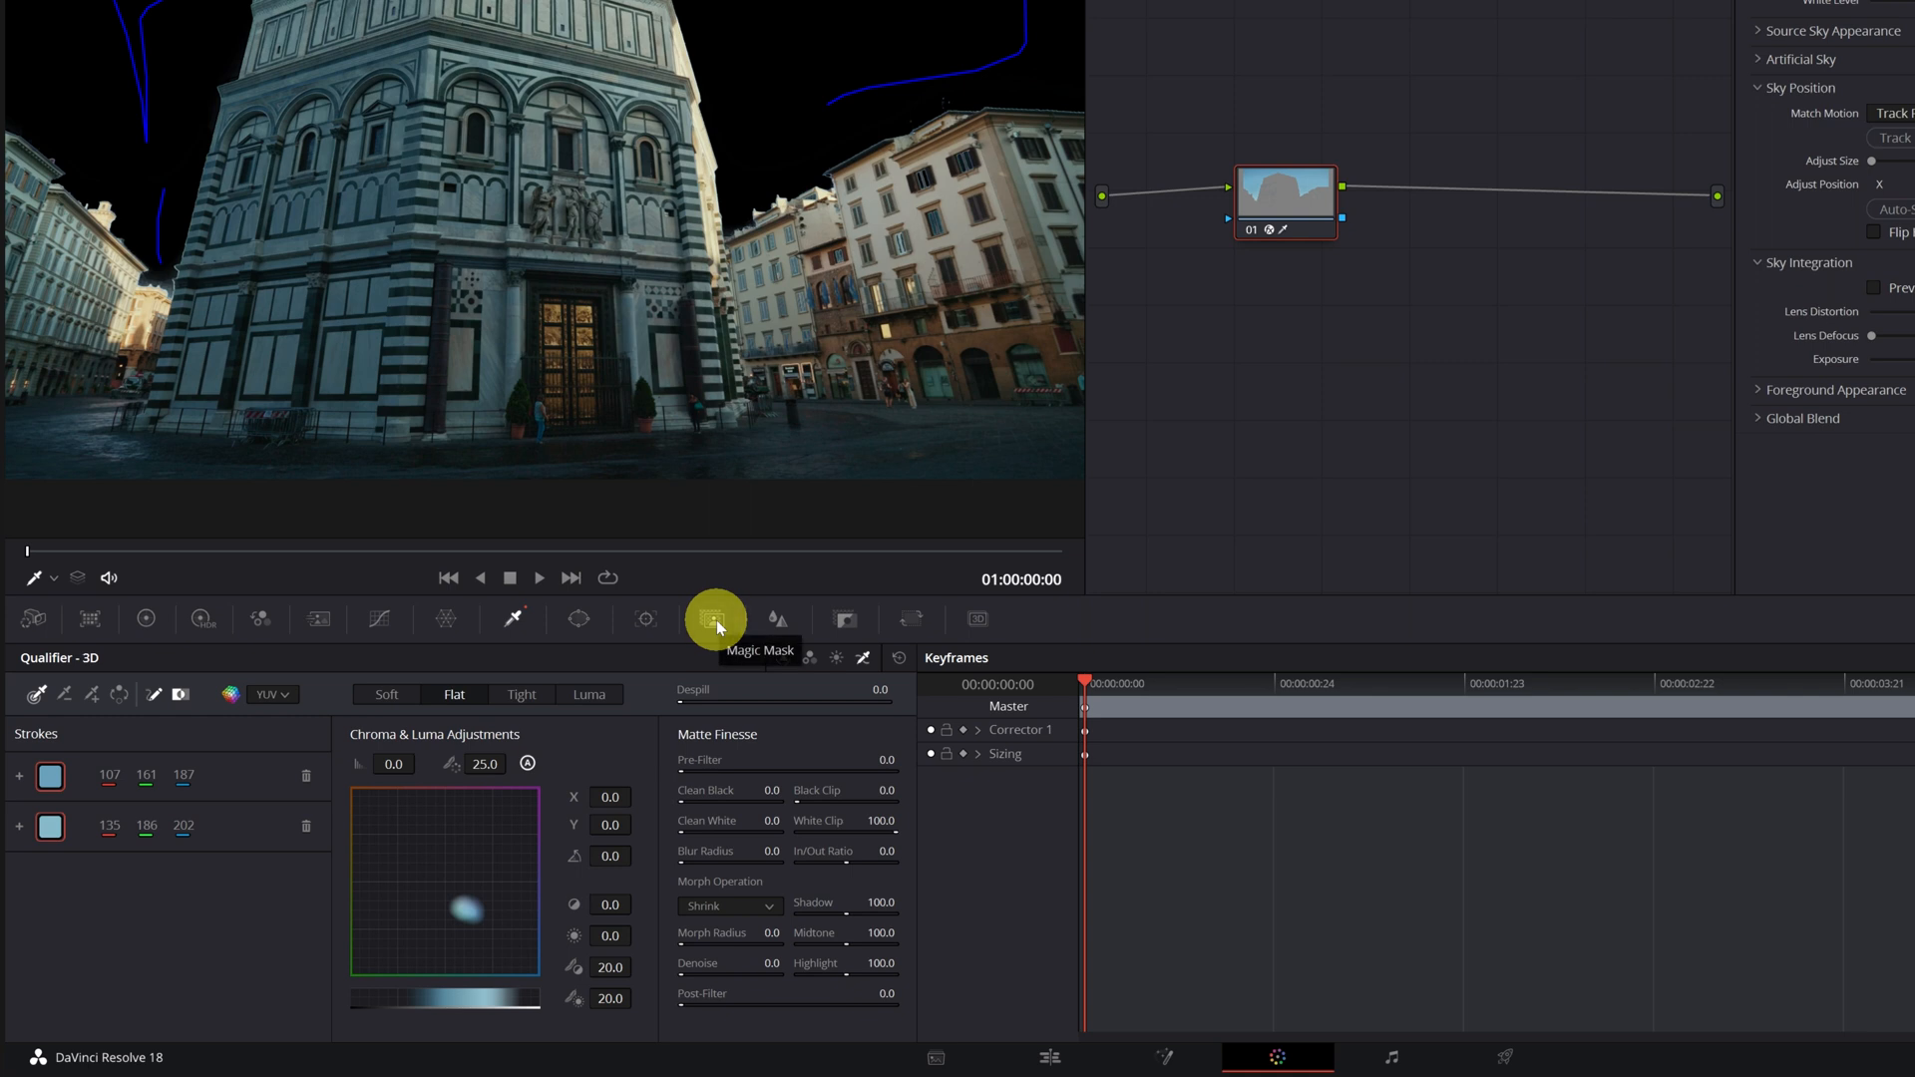
Open the Magic Mask palette and select the object stroke tool
click(713, 619)
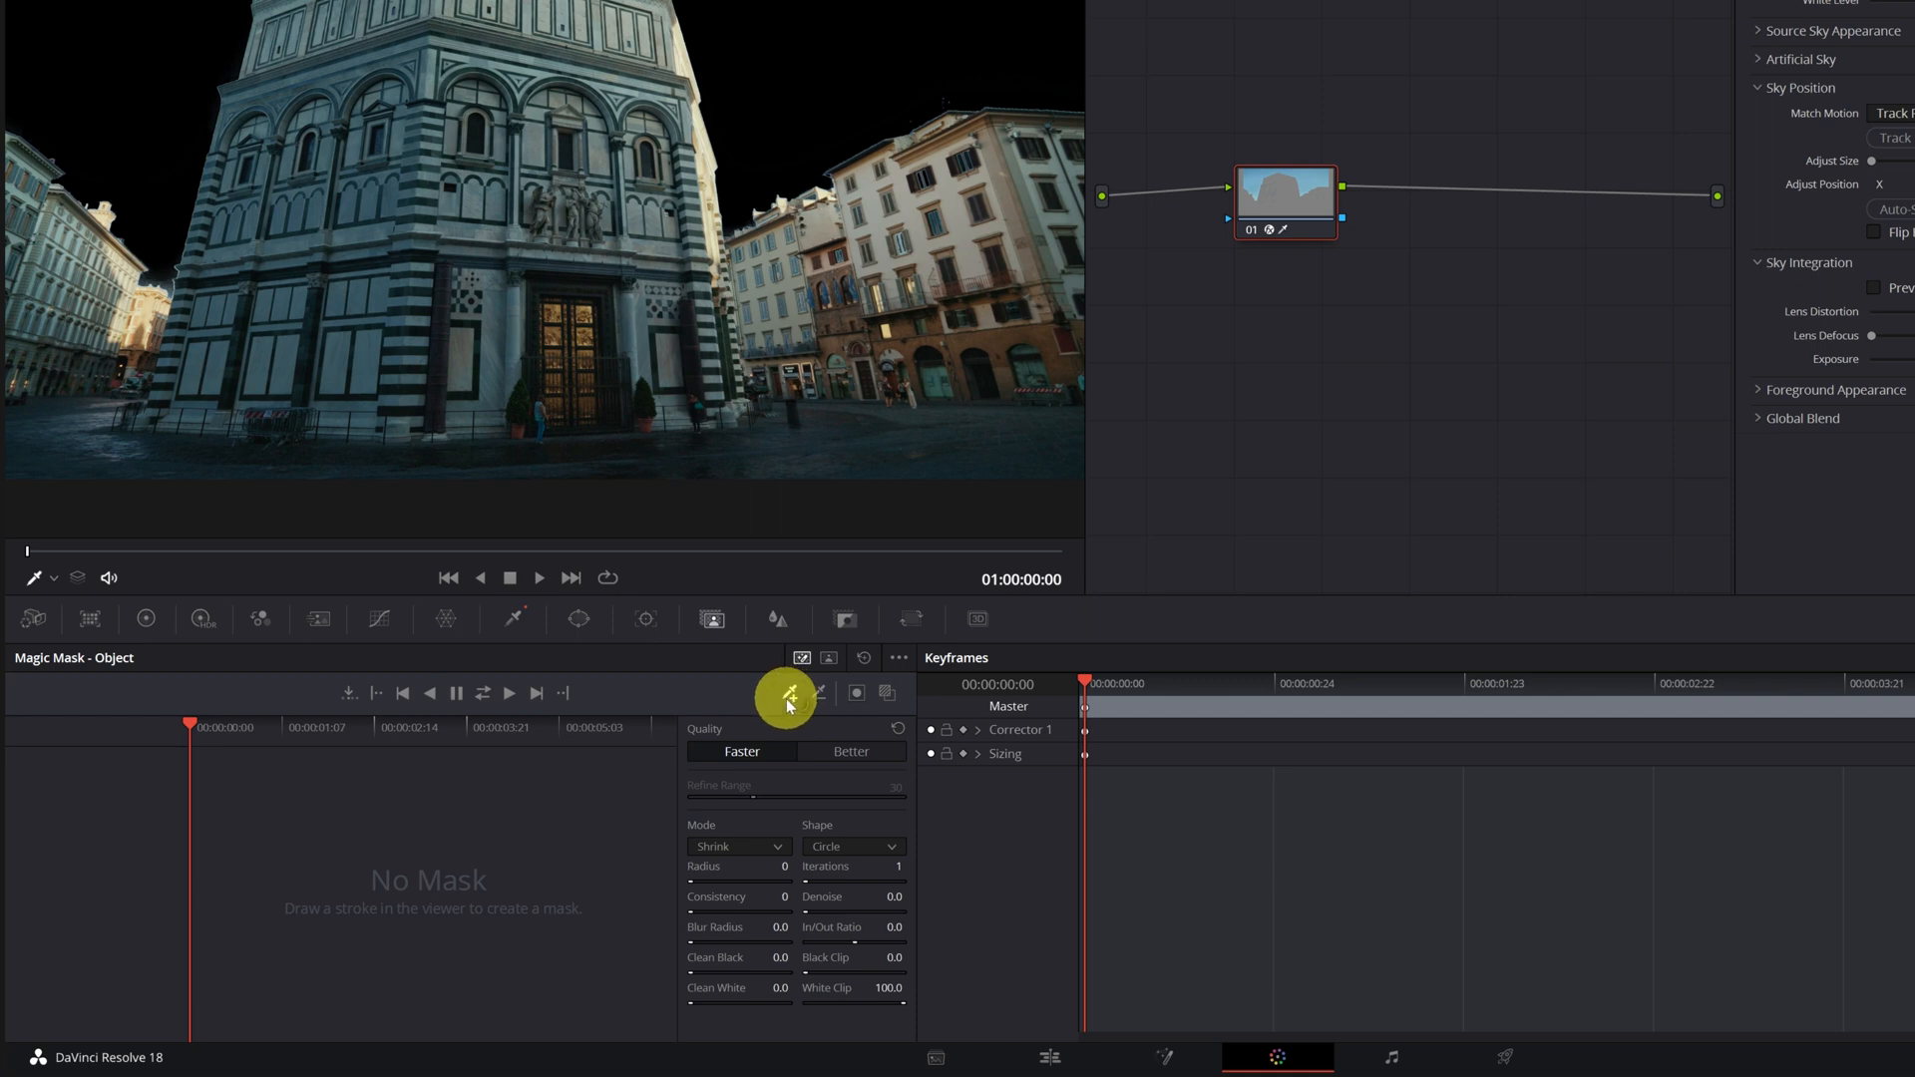
click(784, 692)
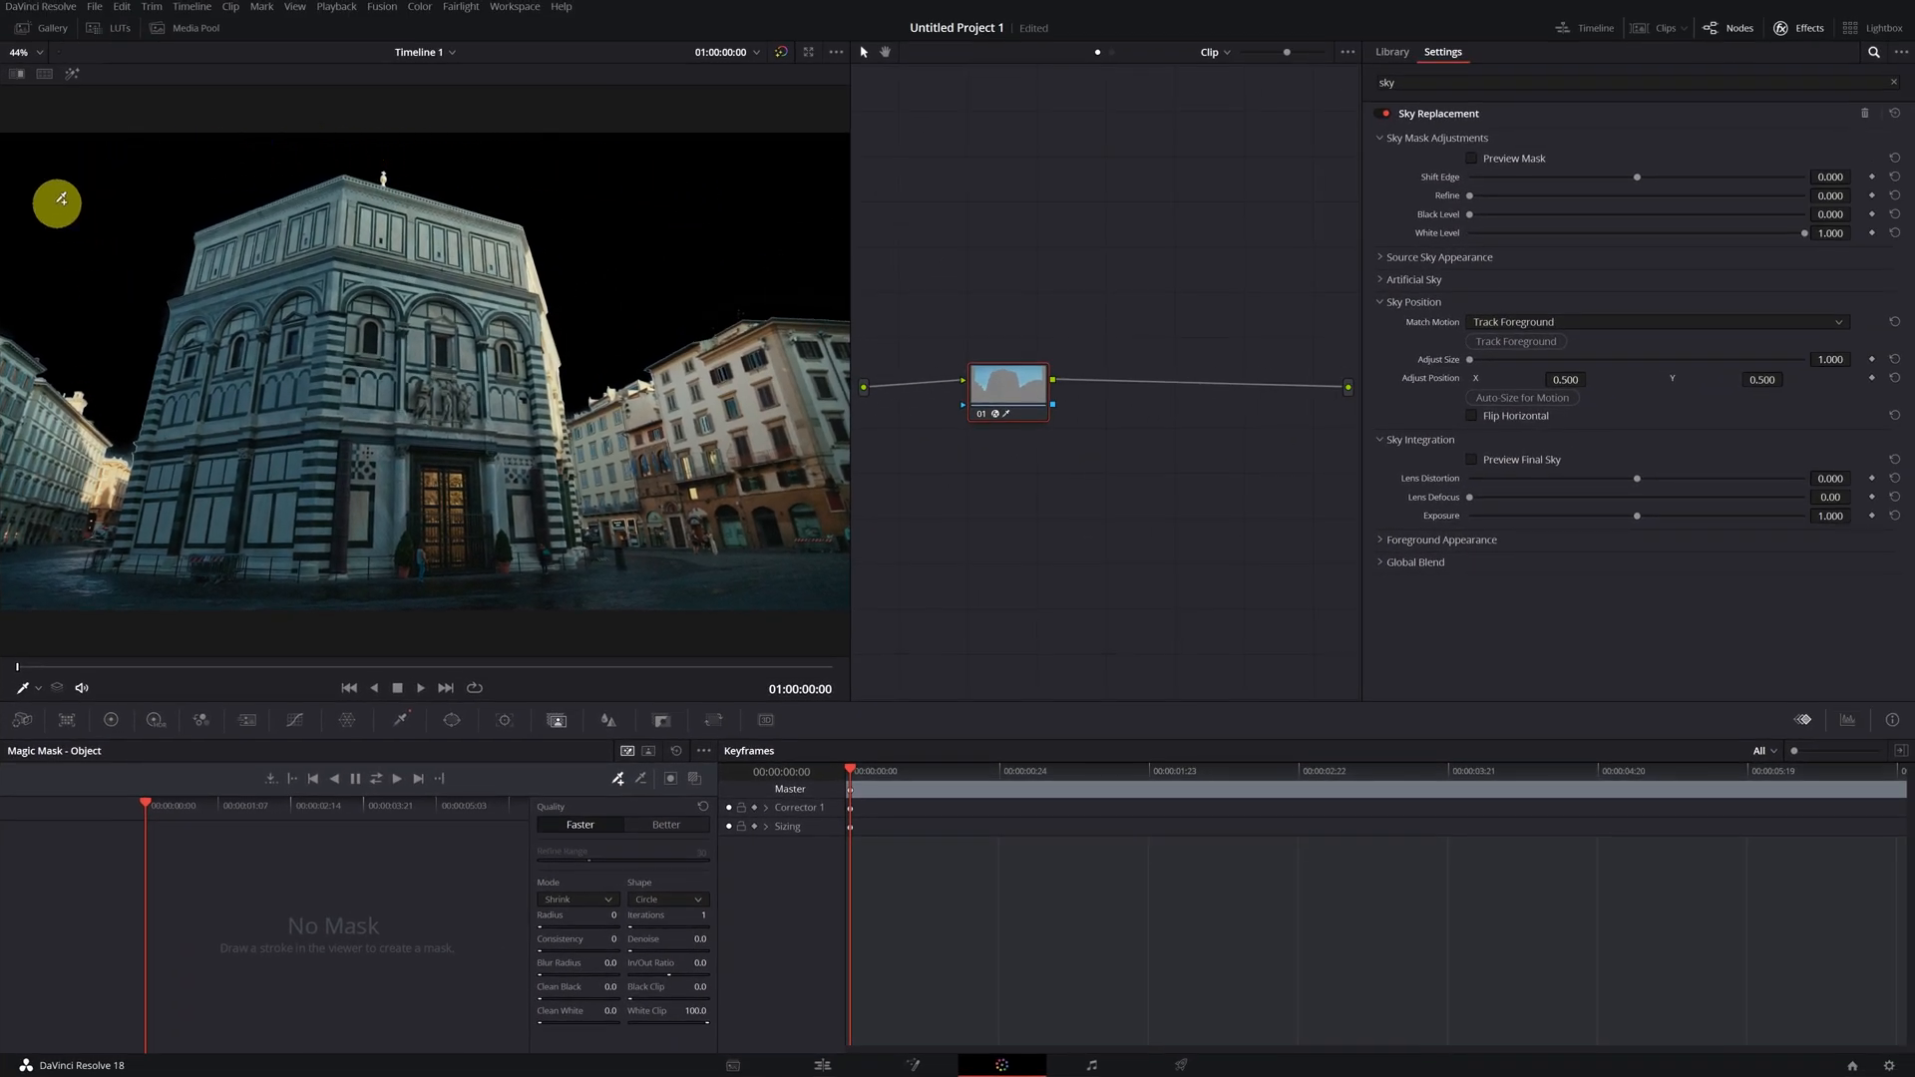
mouse_move(647, 299)
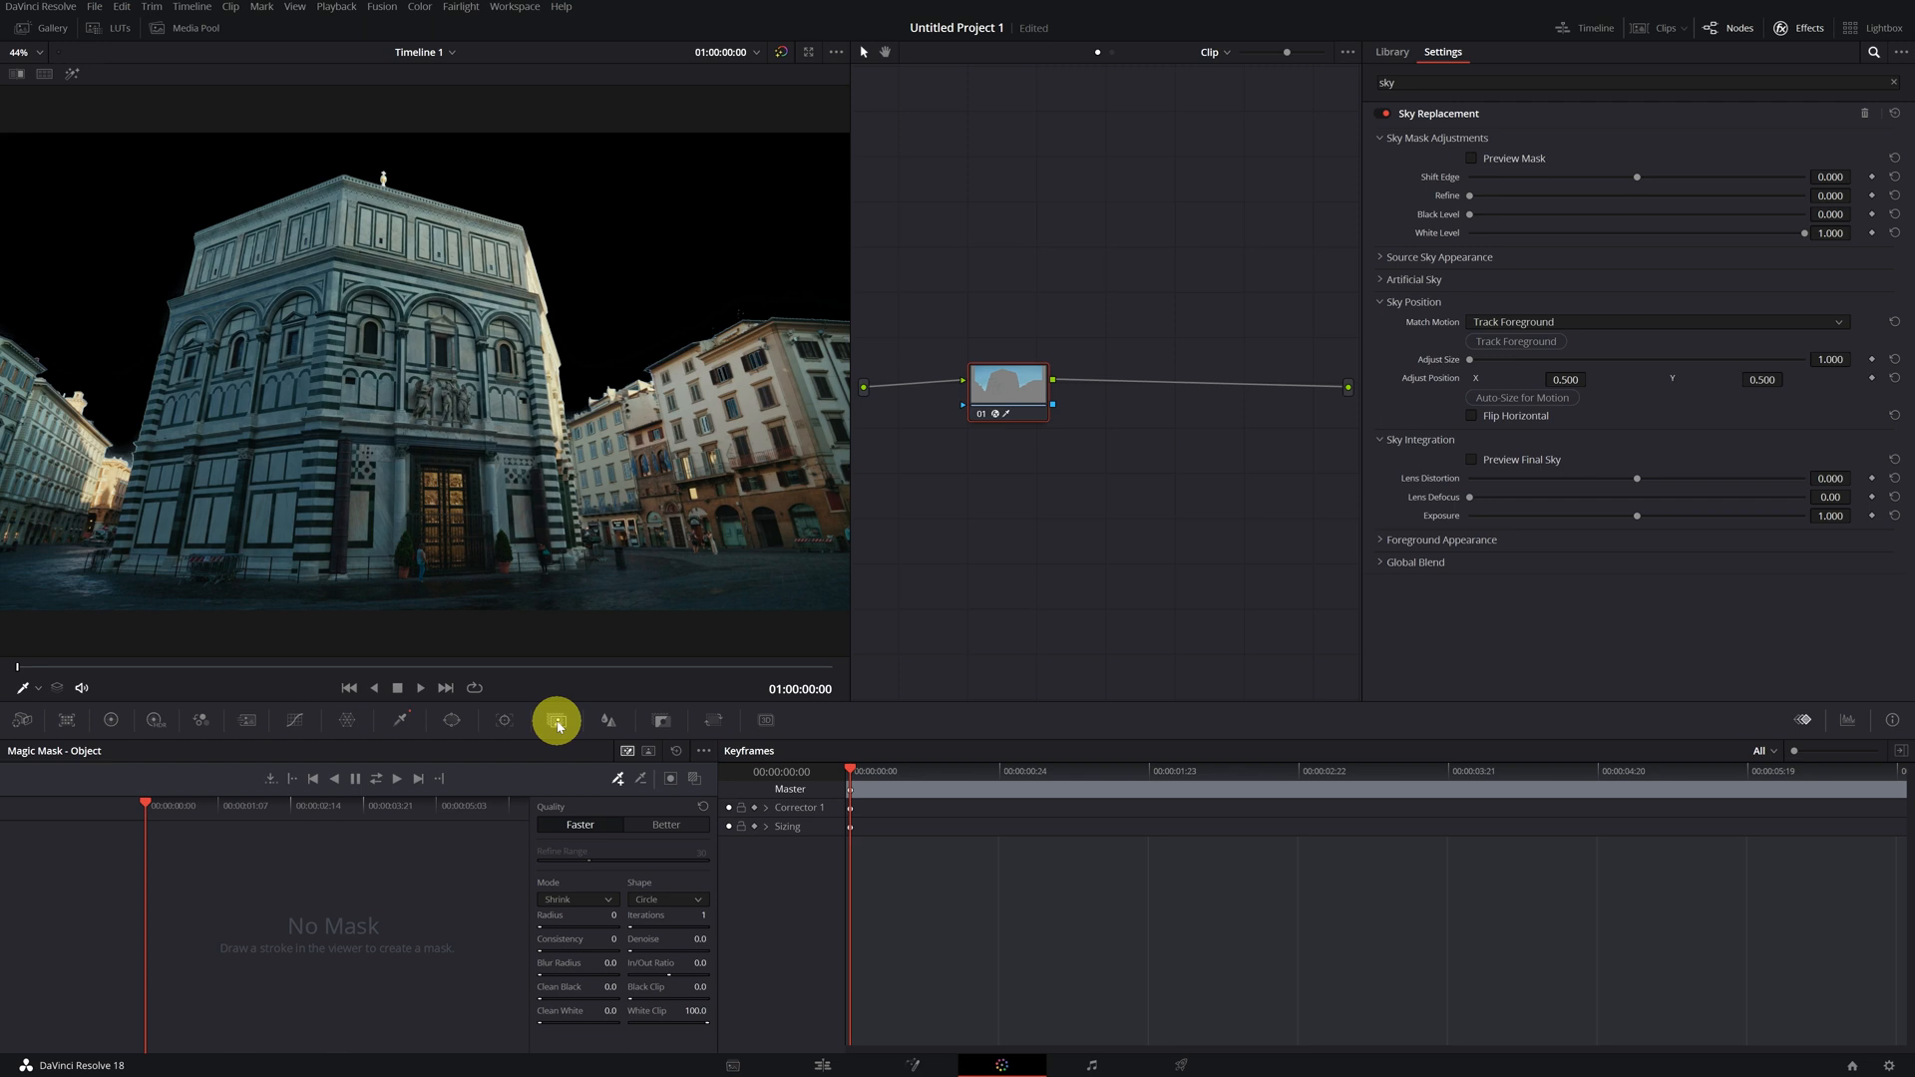
mouse_move(556, 720)
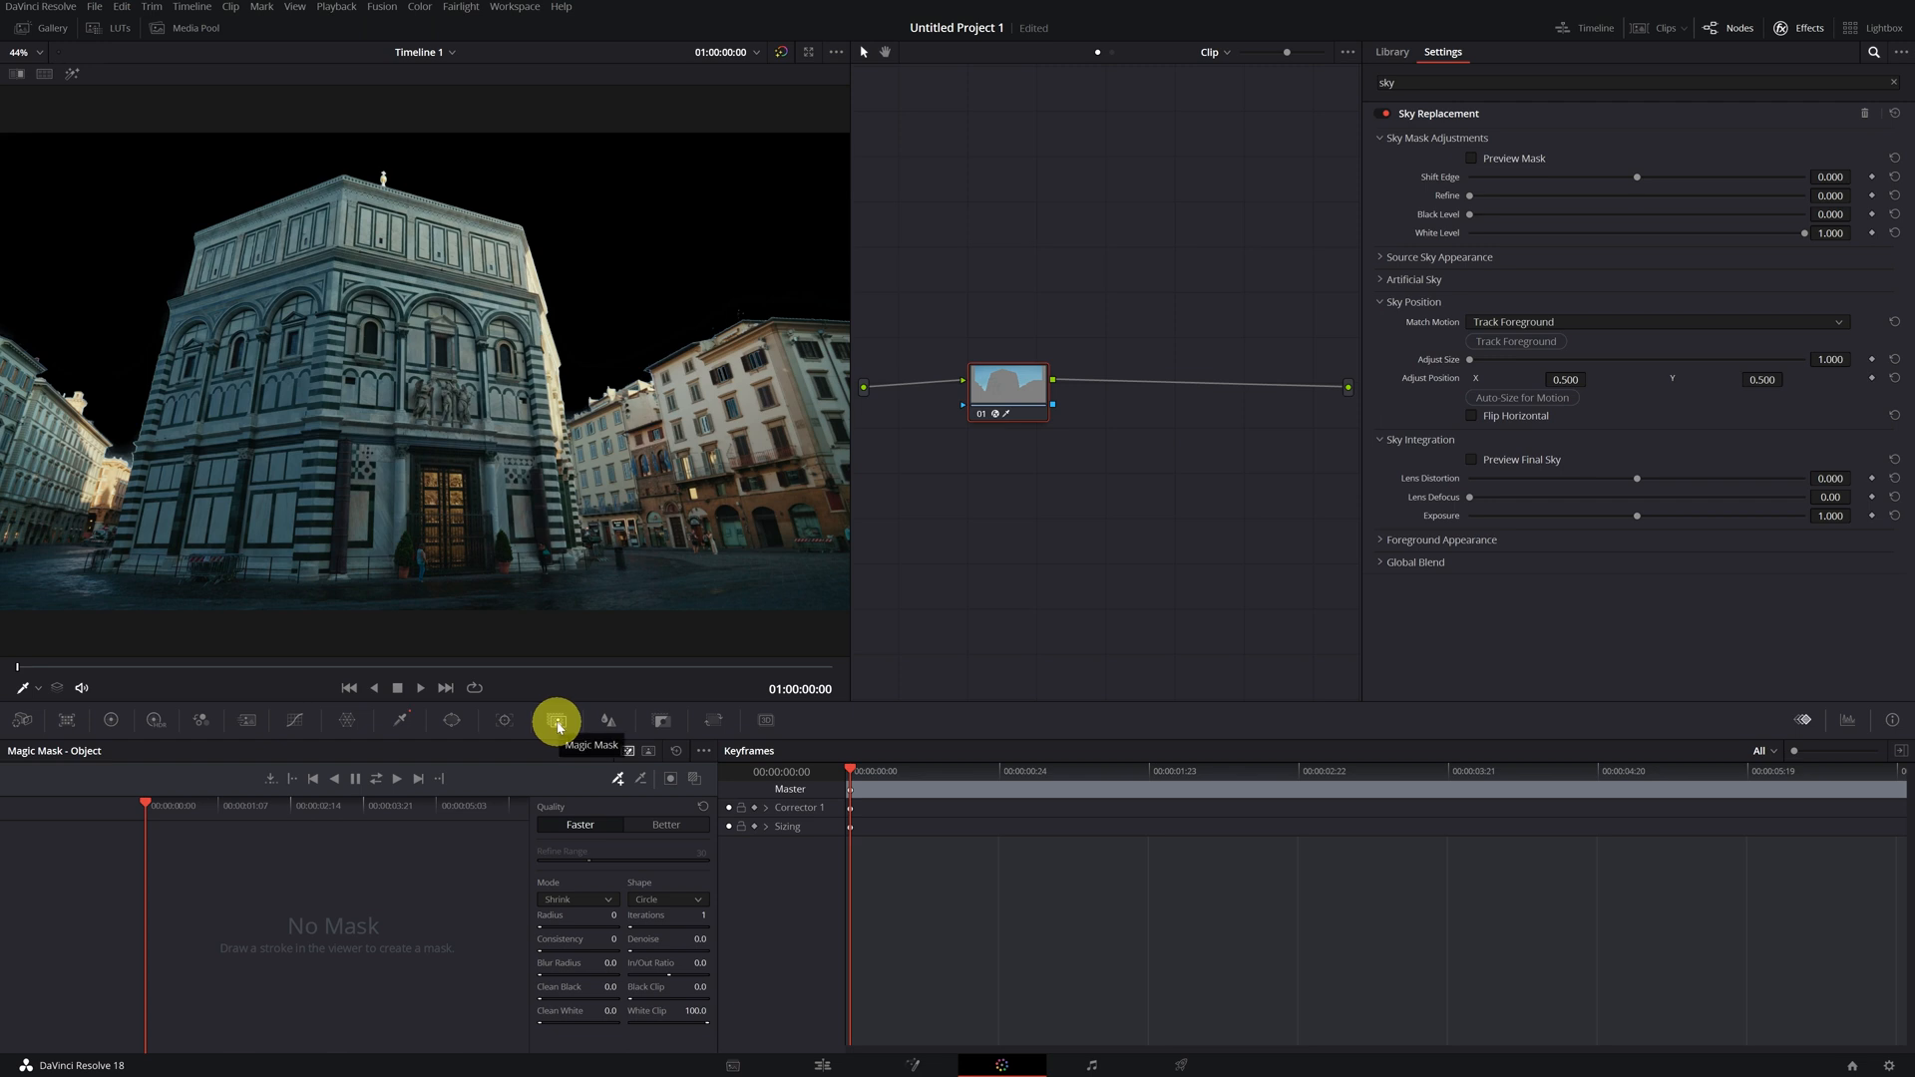
mouse_move(420, 724)
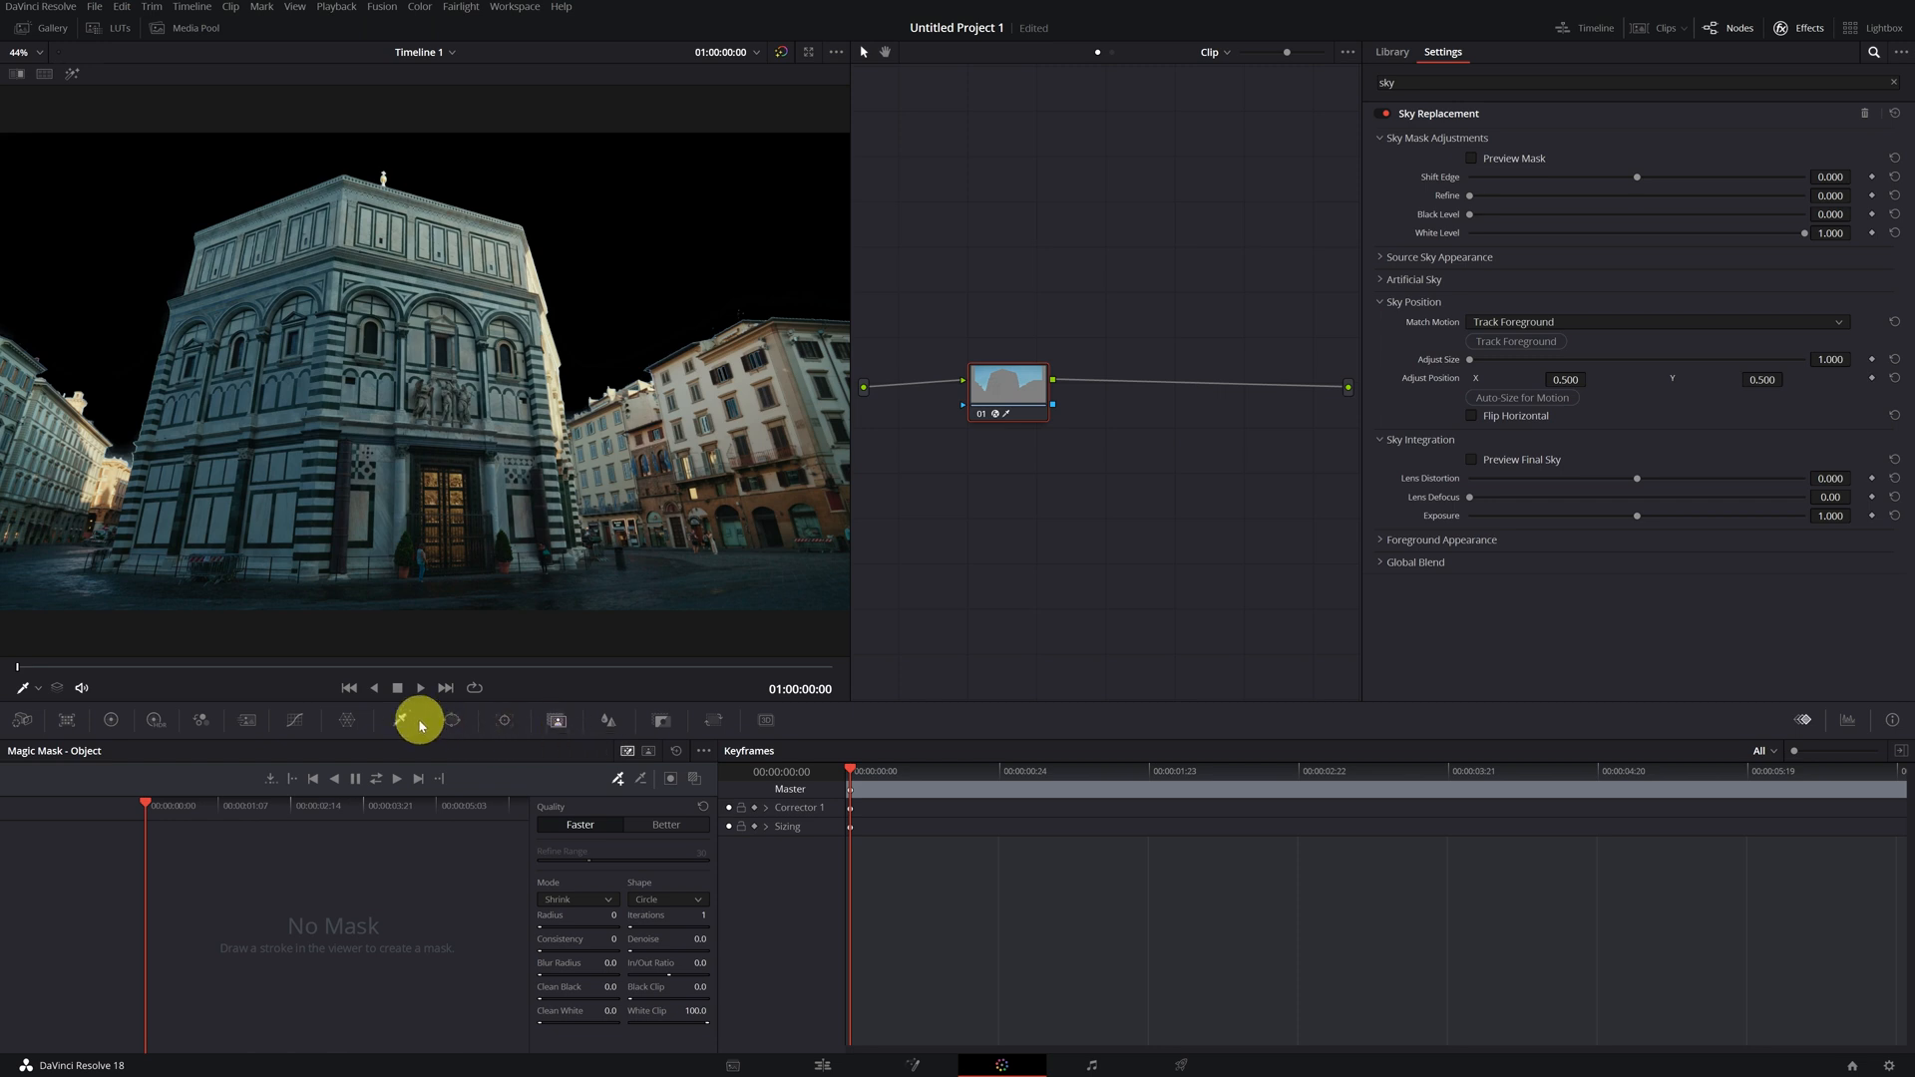
Go back to the Qualifier palette showing the 3D sky sample strokes
click(393, 720)
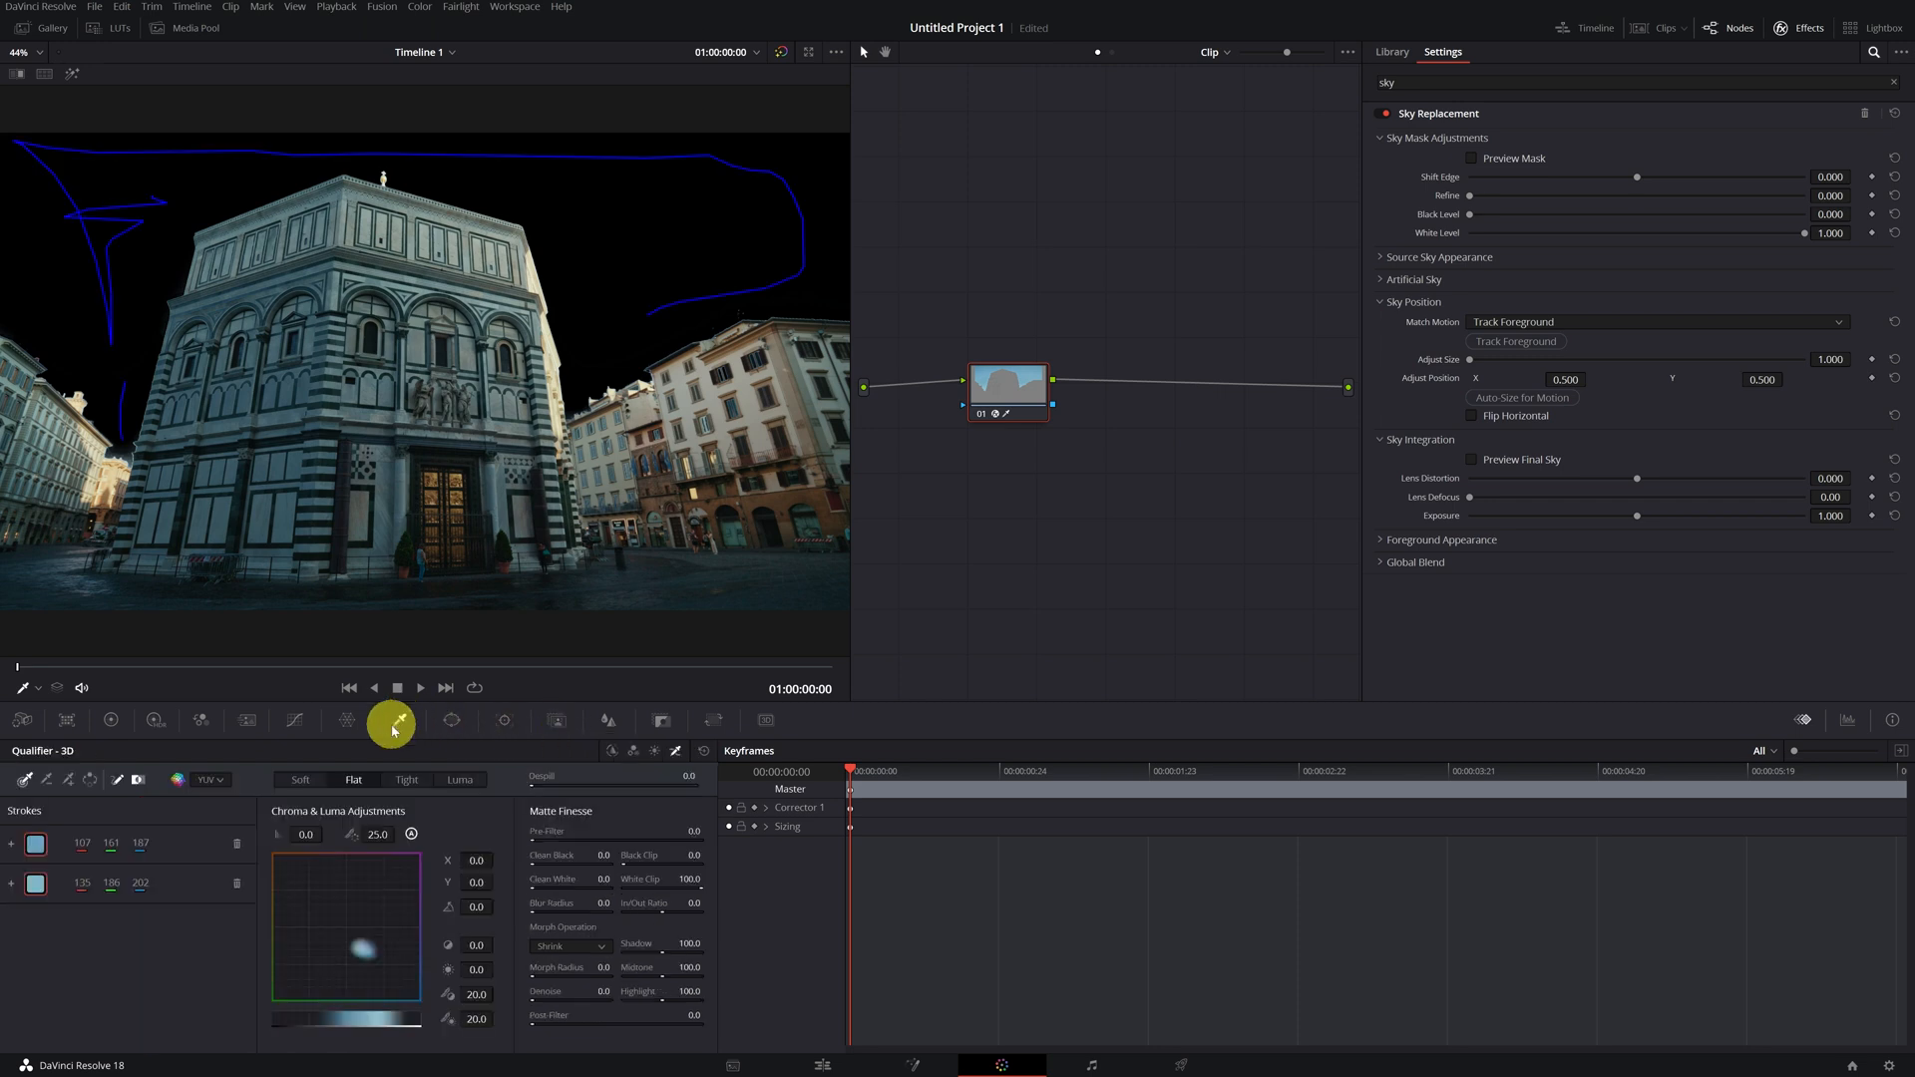
mouse_move(397, 727)
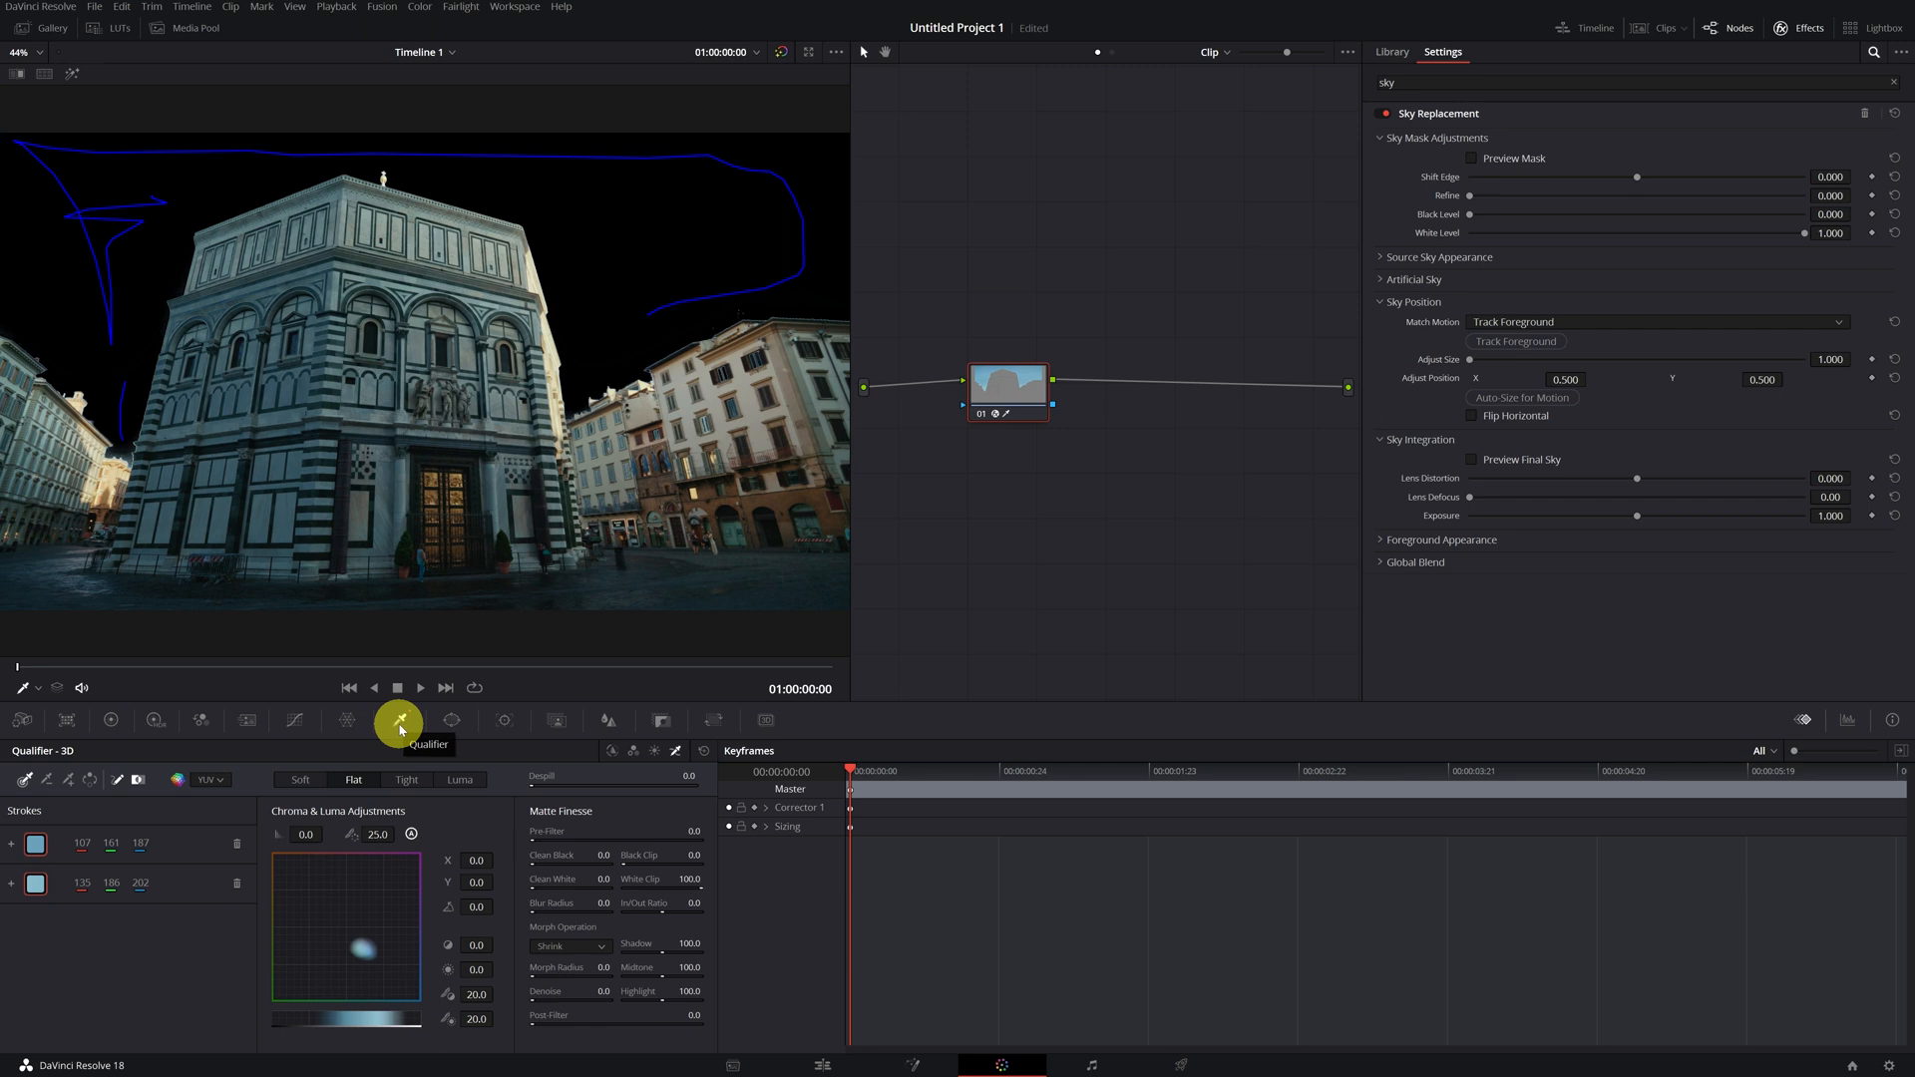
mouse_move(711, 168)
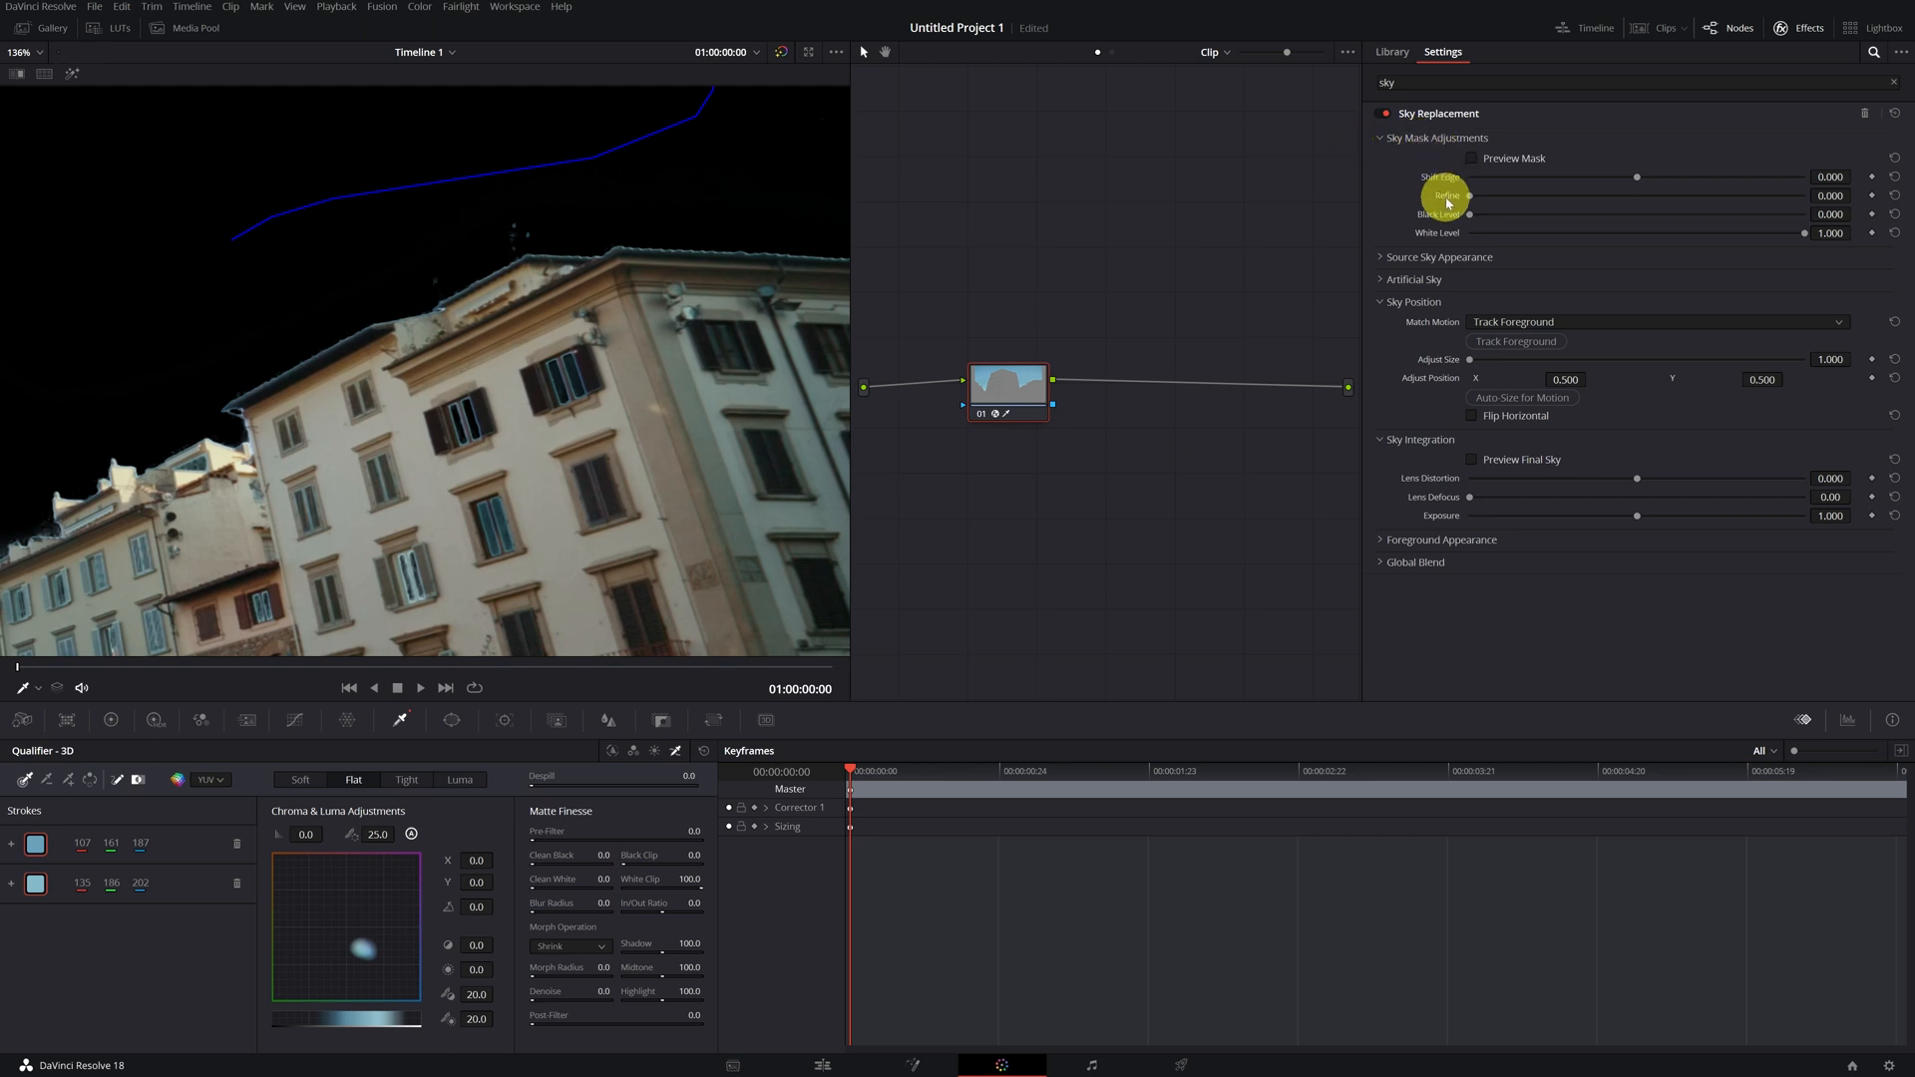
mouse_move(1446, 197)
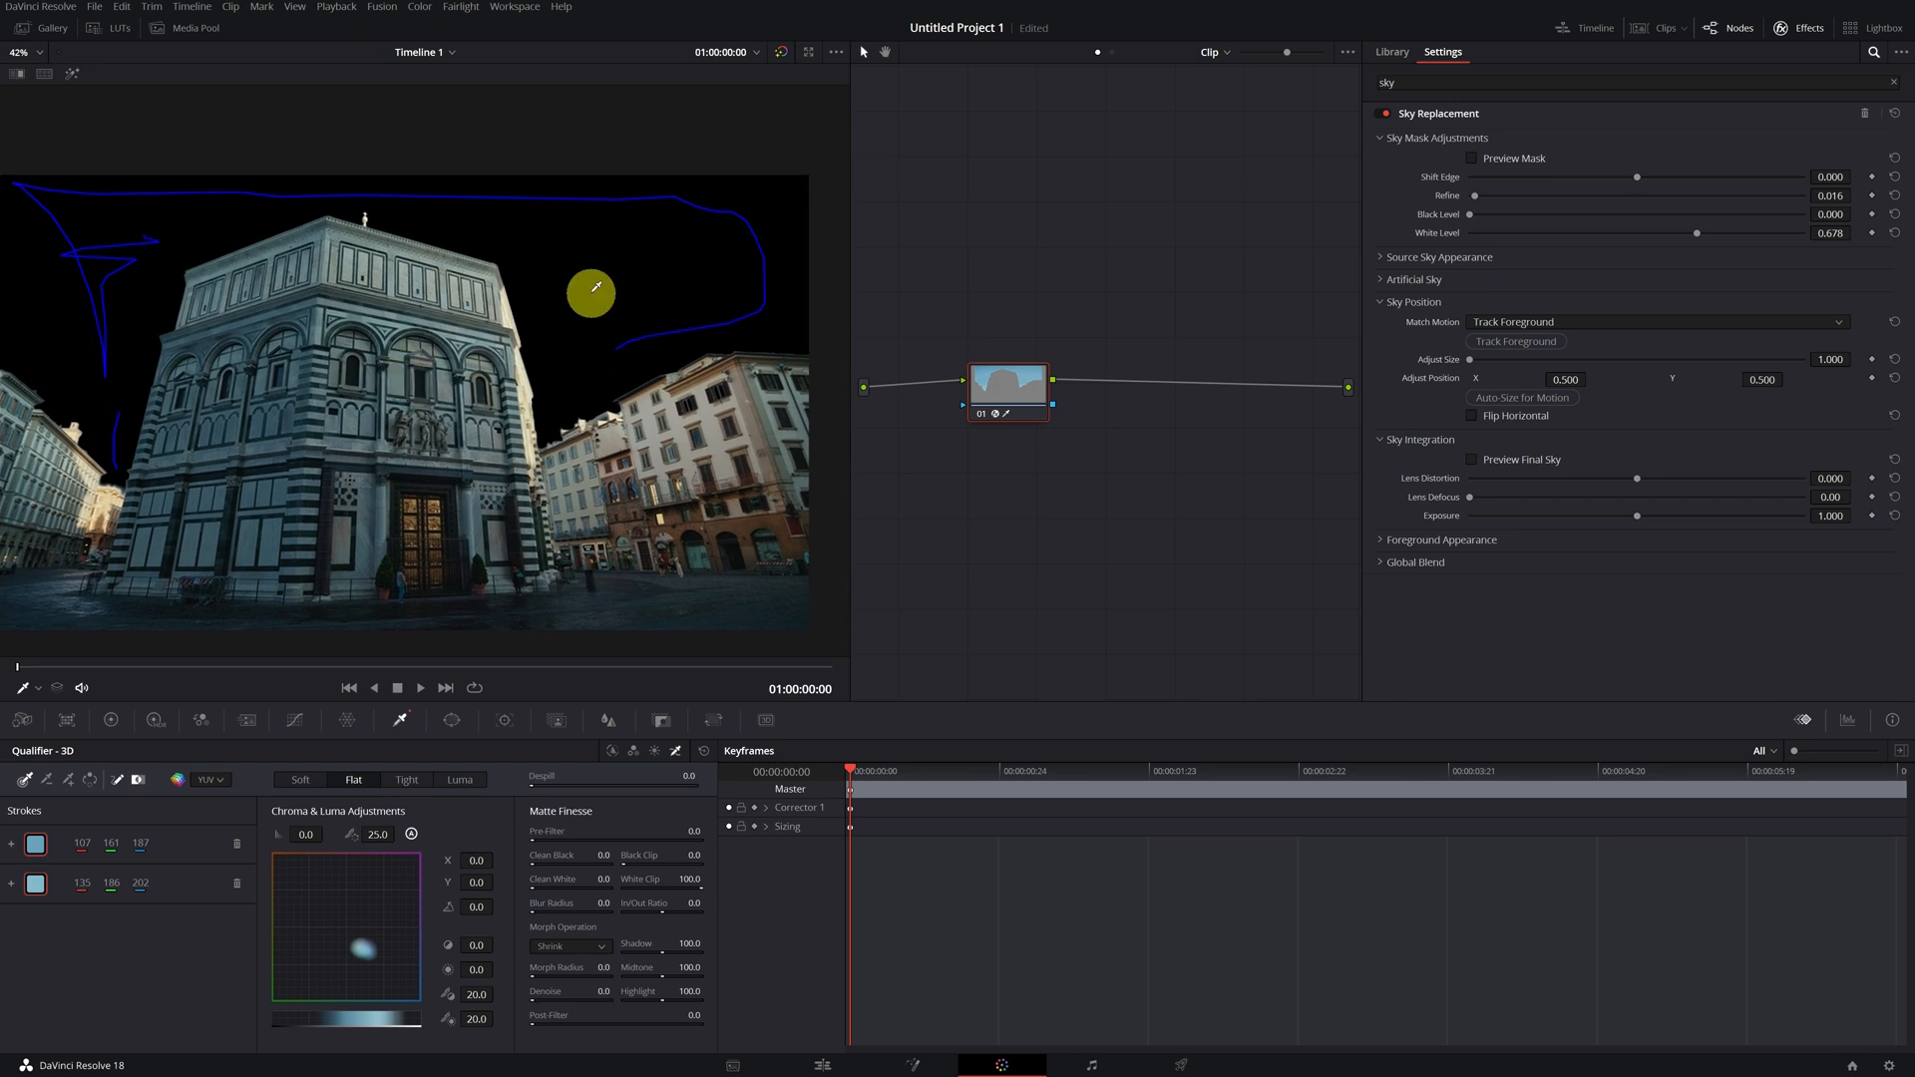
mouse_move(1402, 290)
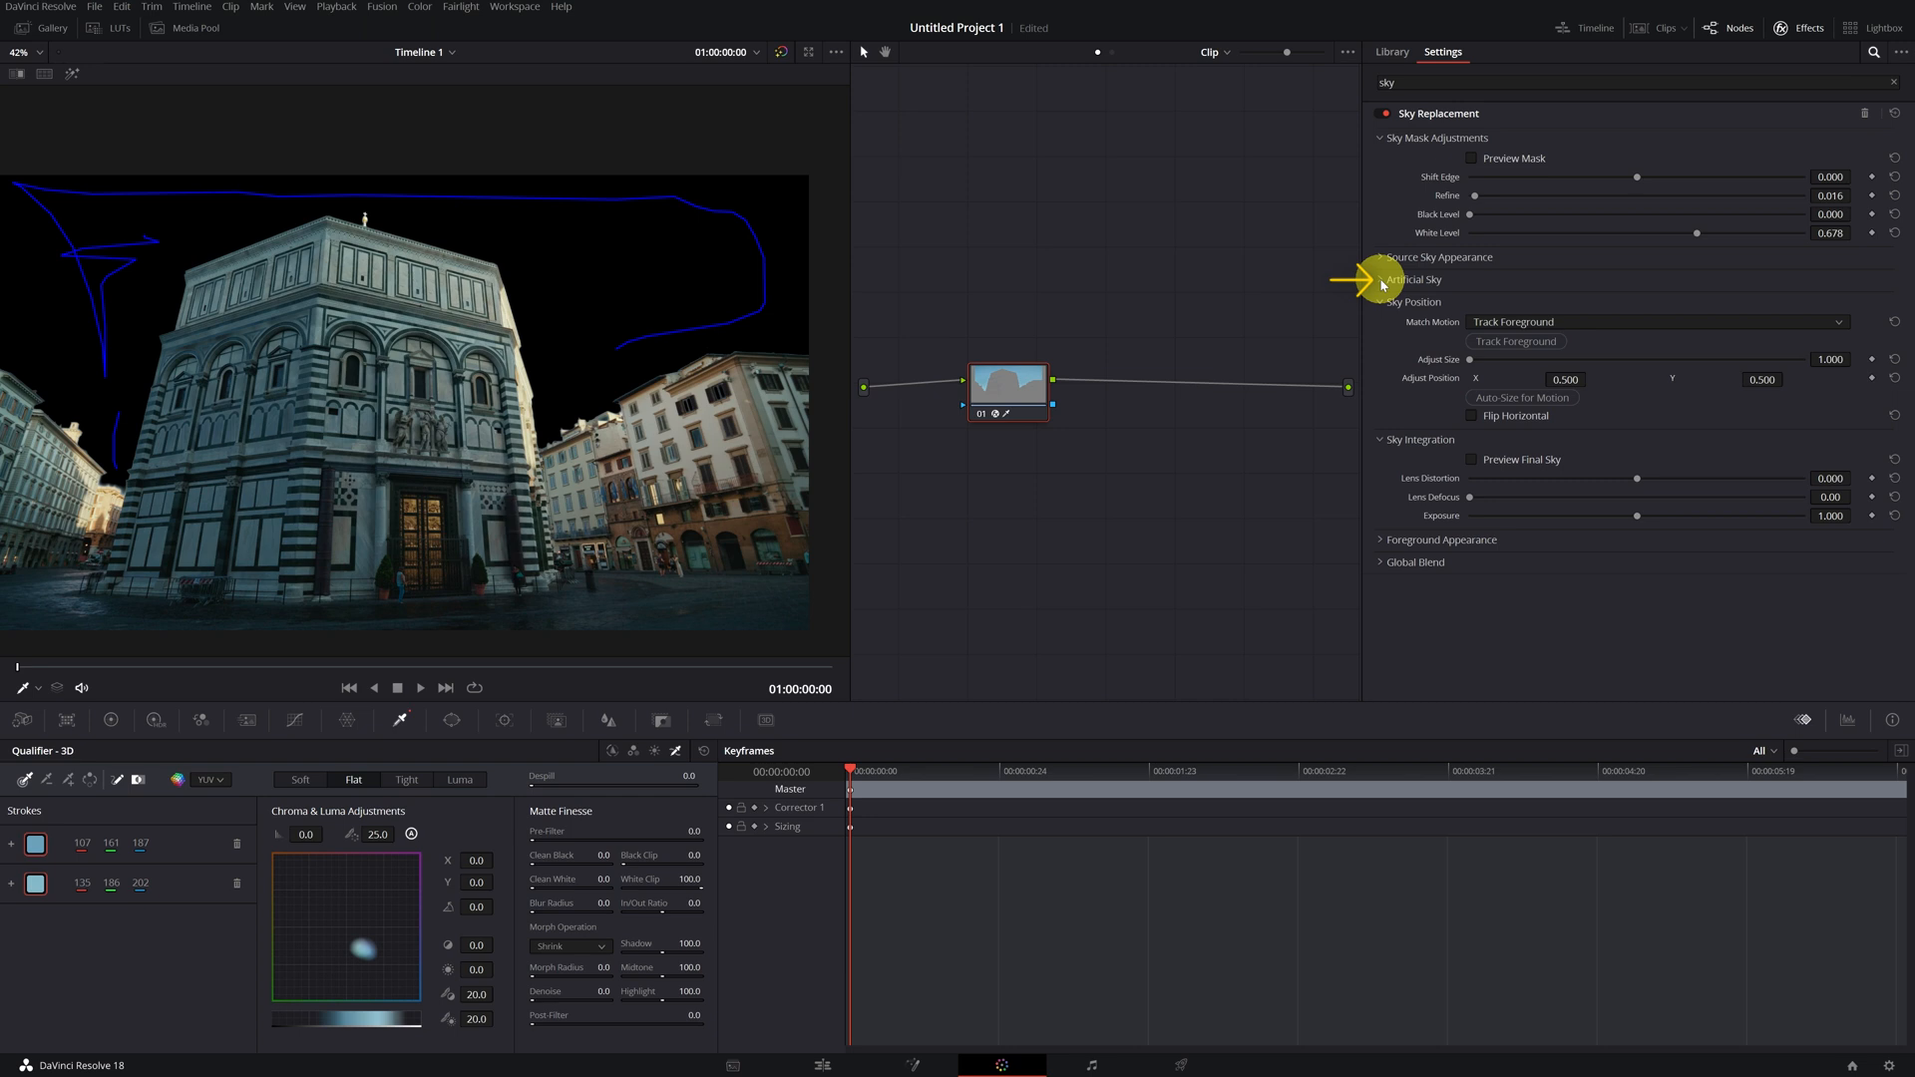
Set the Artificial Sky colour to light blue after trying several tones
click(1414, 278)
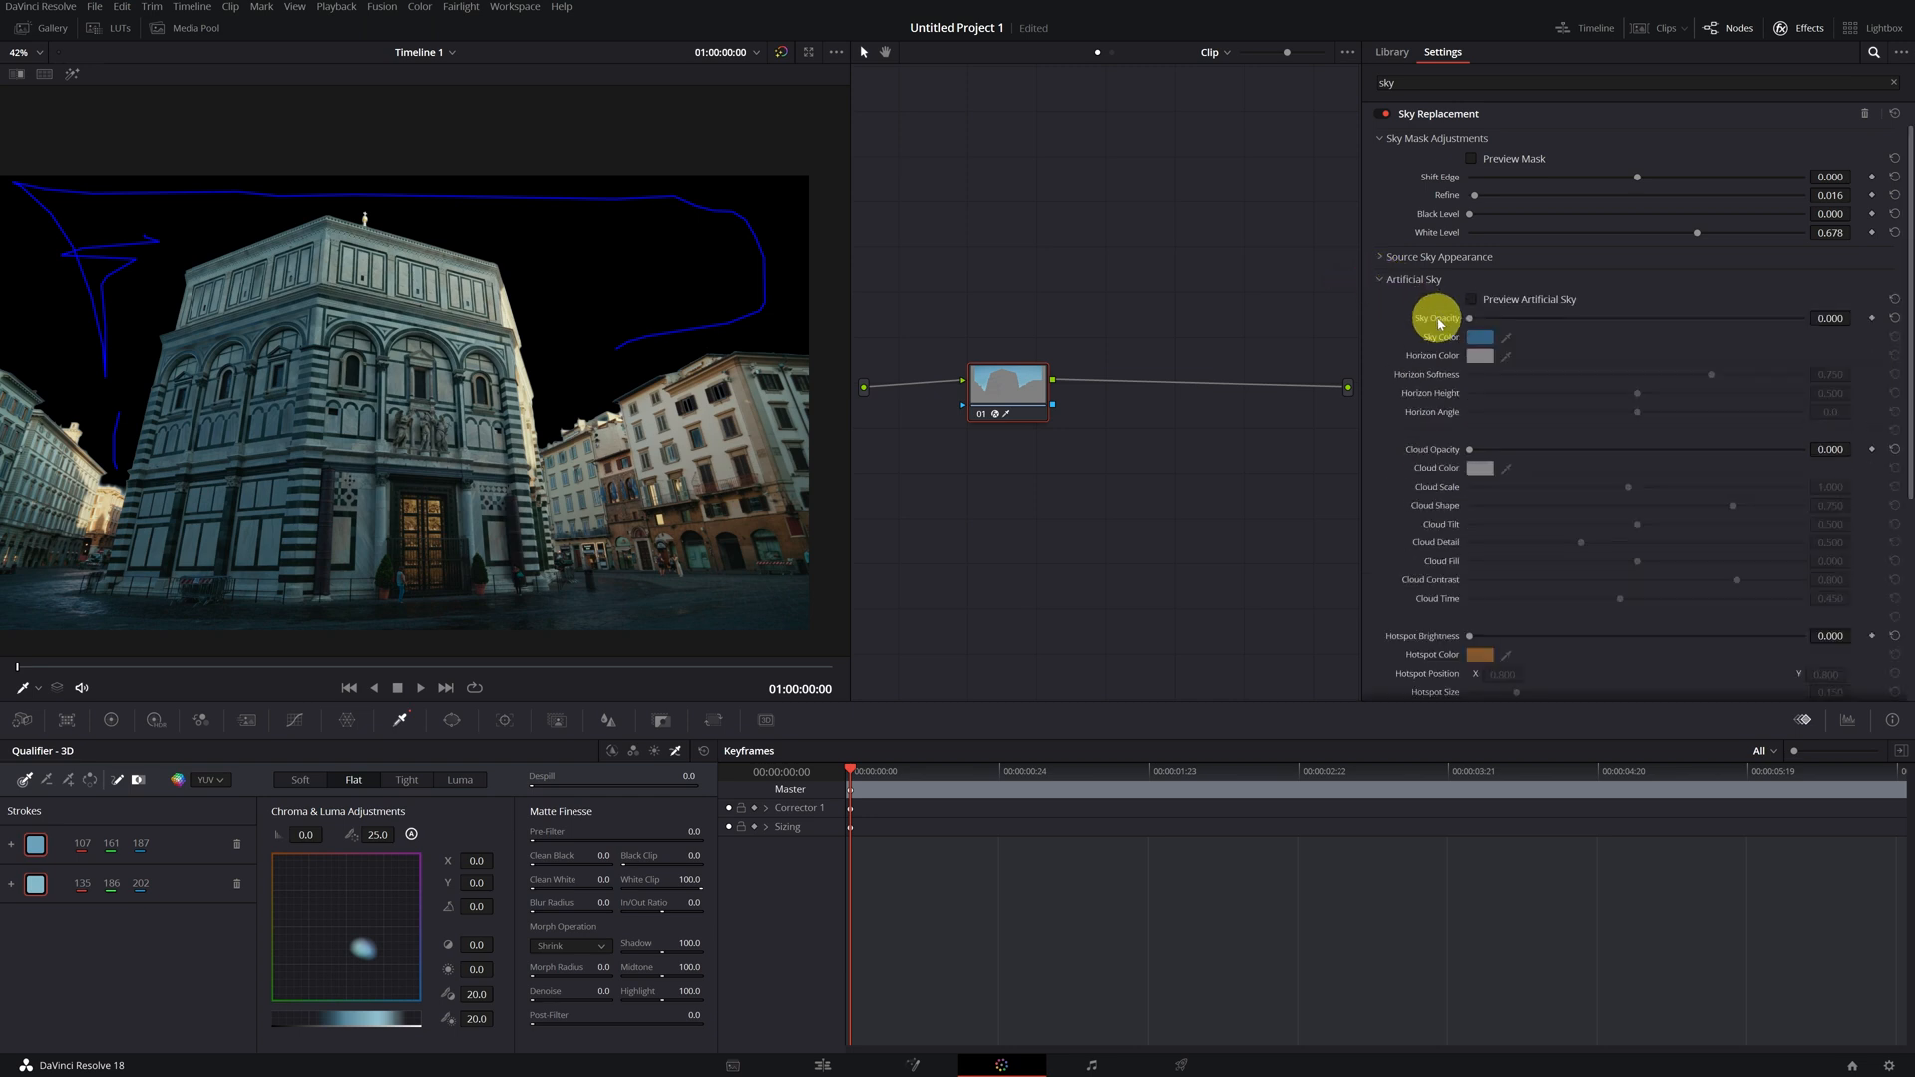
mouse_move(1438, 320)
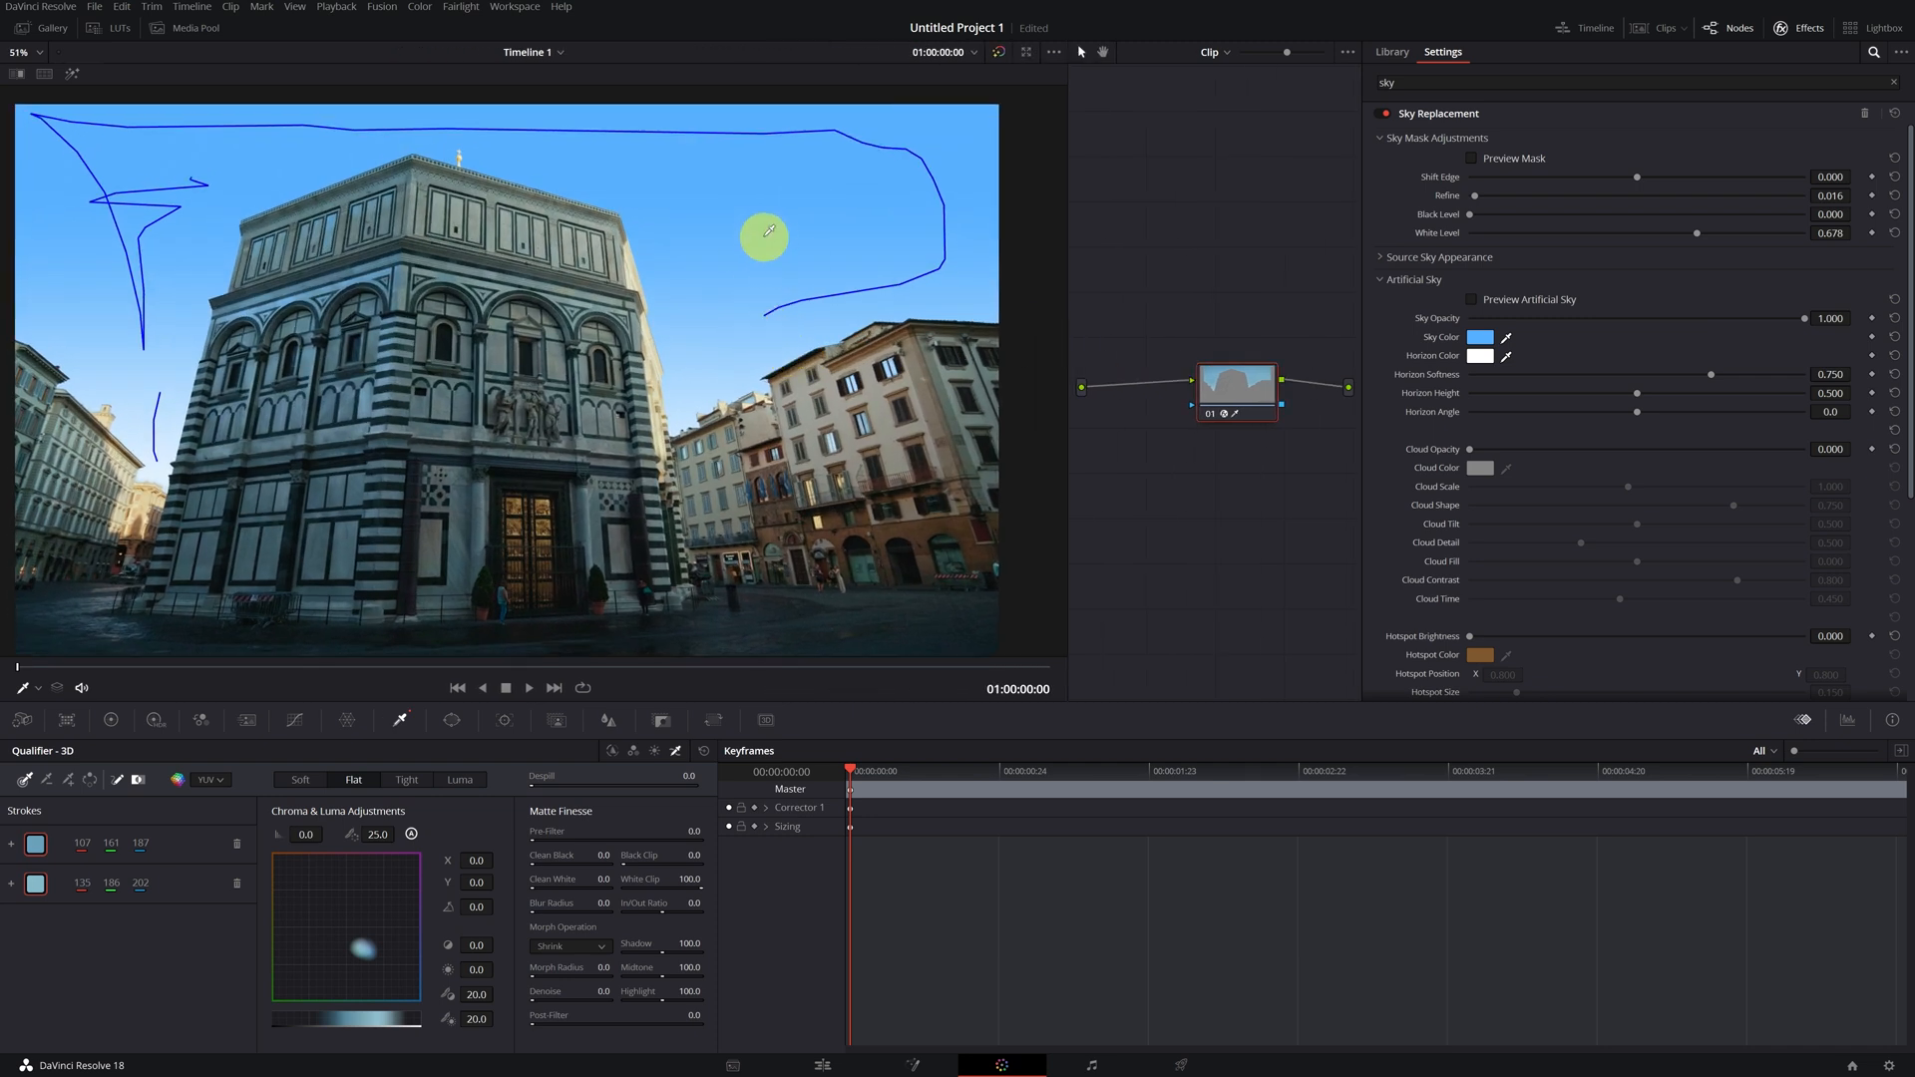
click(1479, 355)
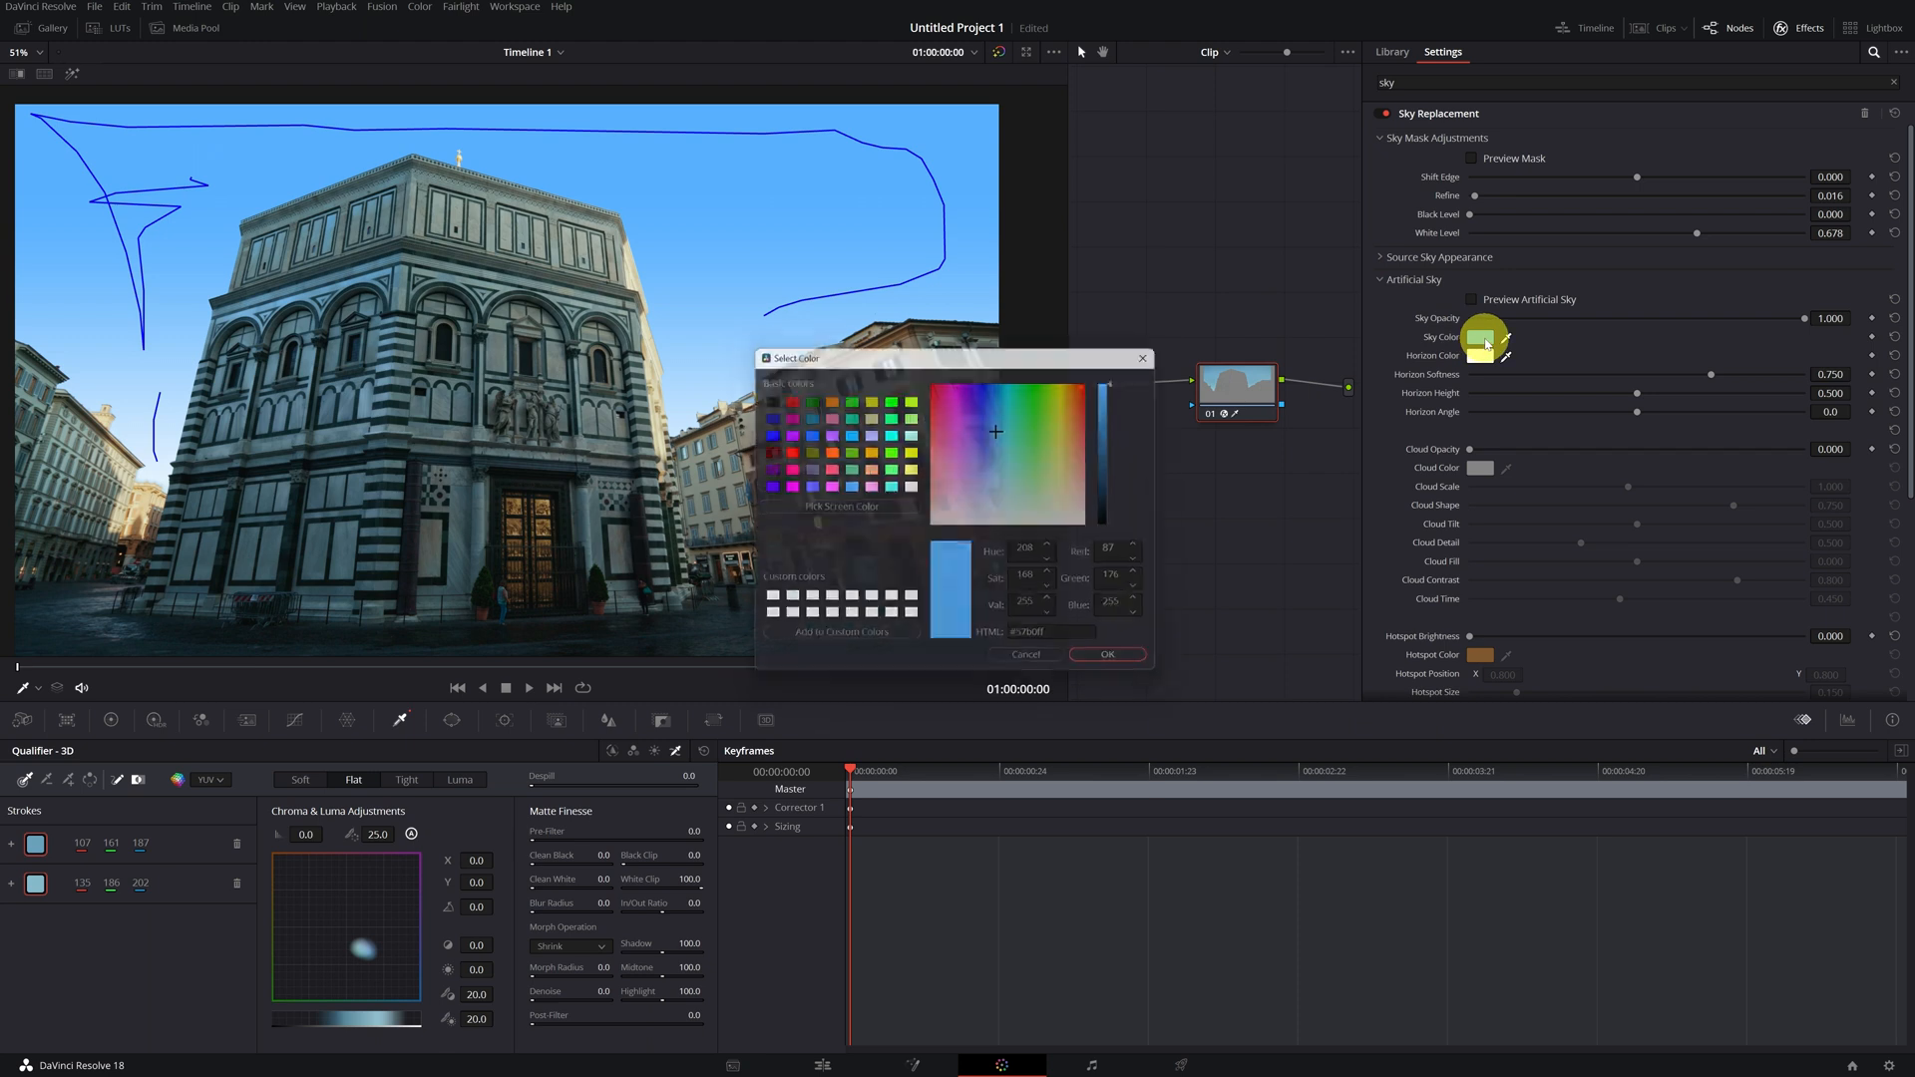
click(1012, 419)
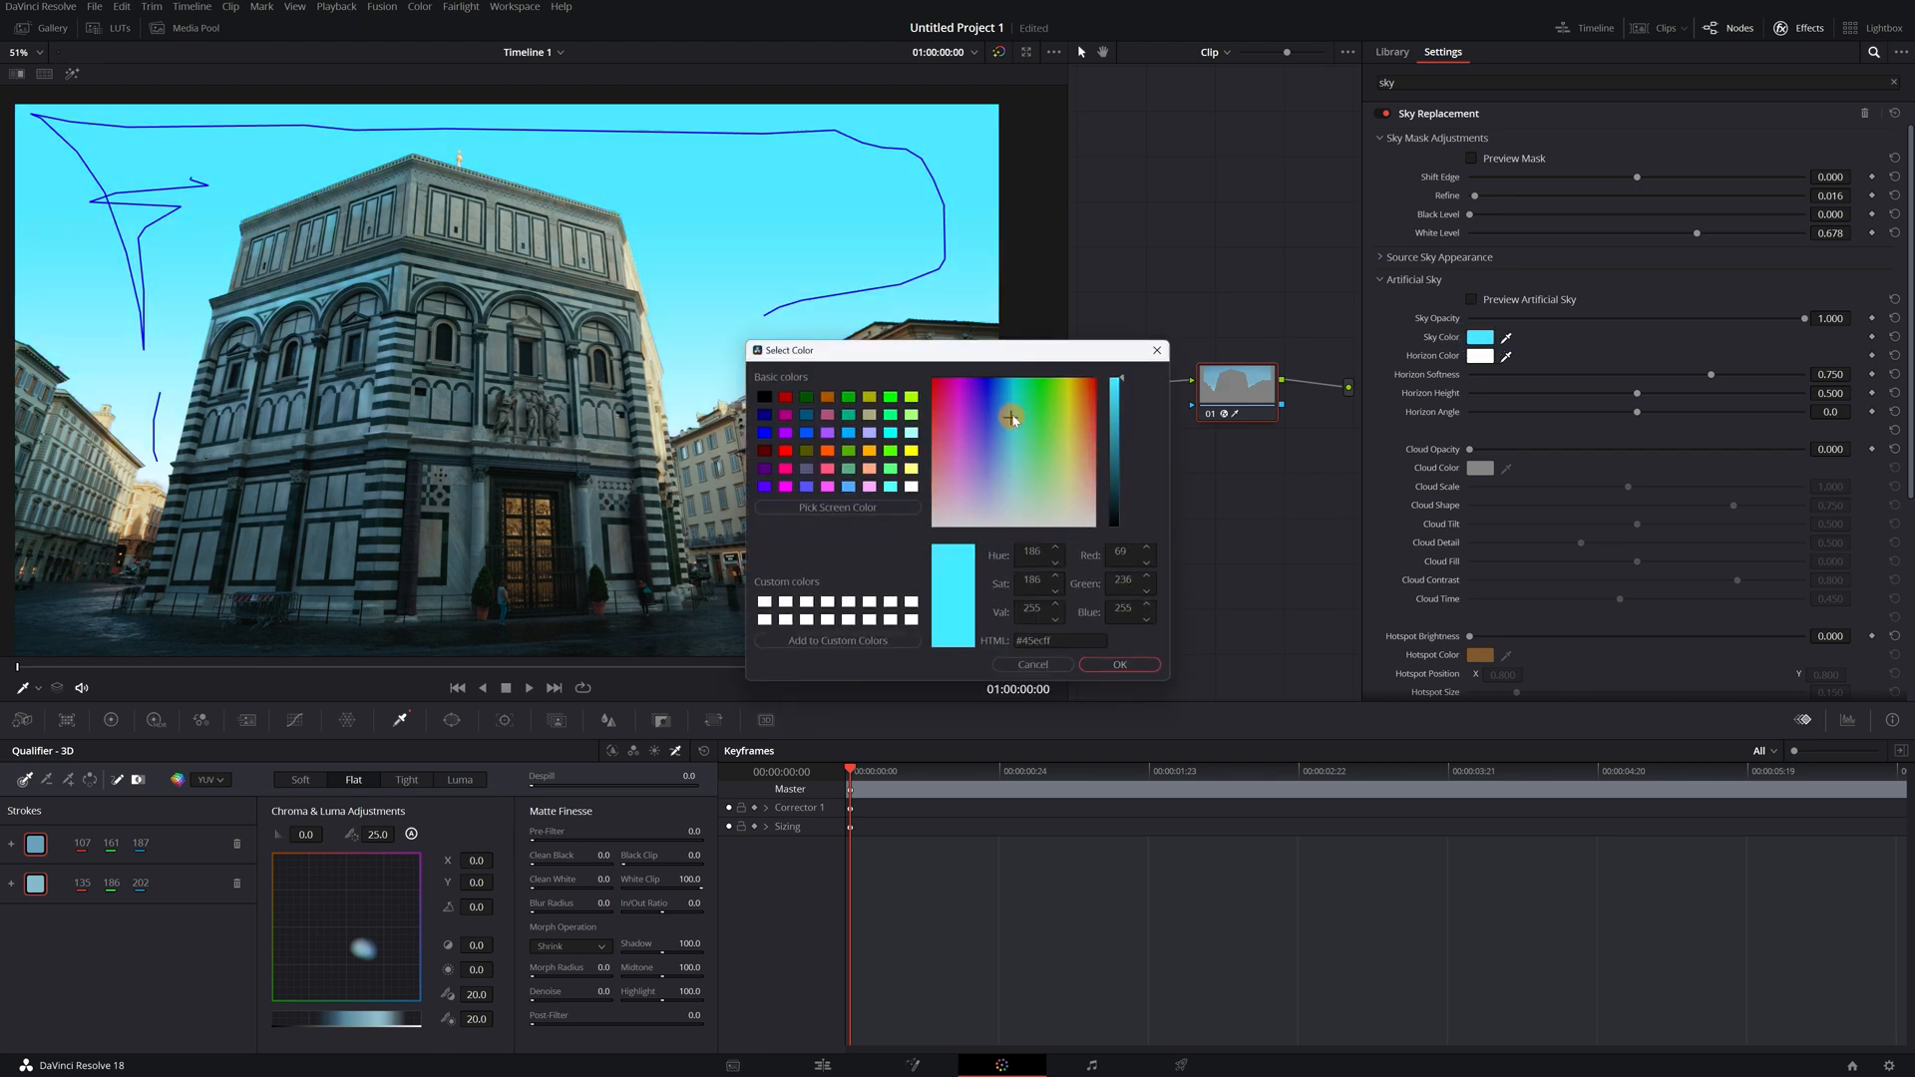
click(999, 406)
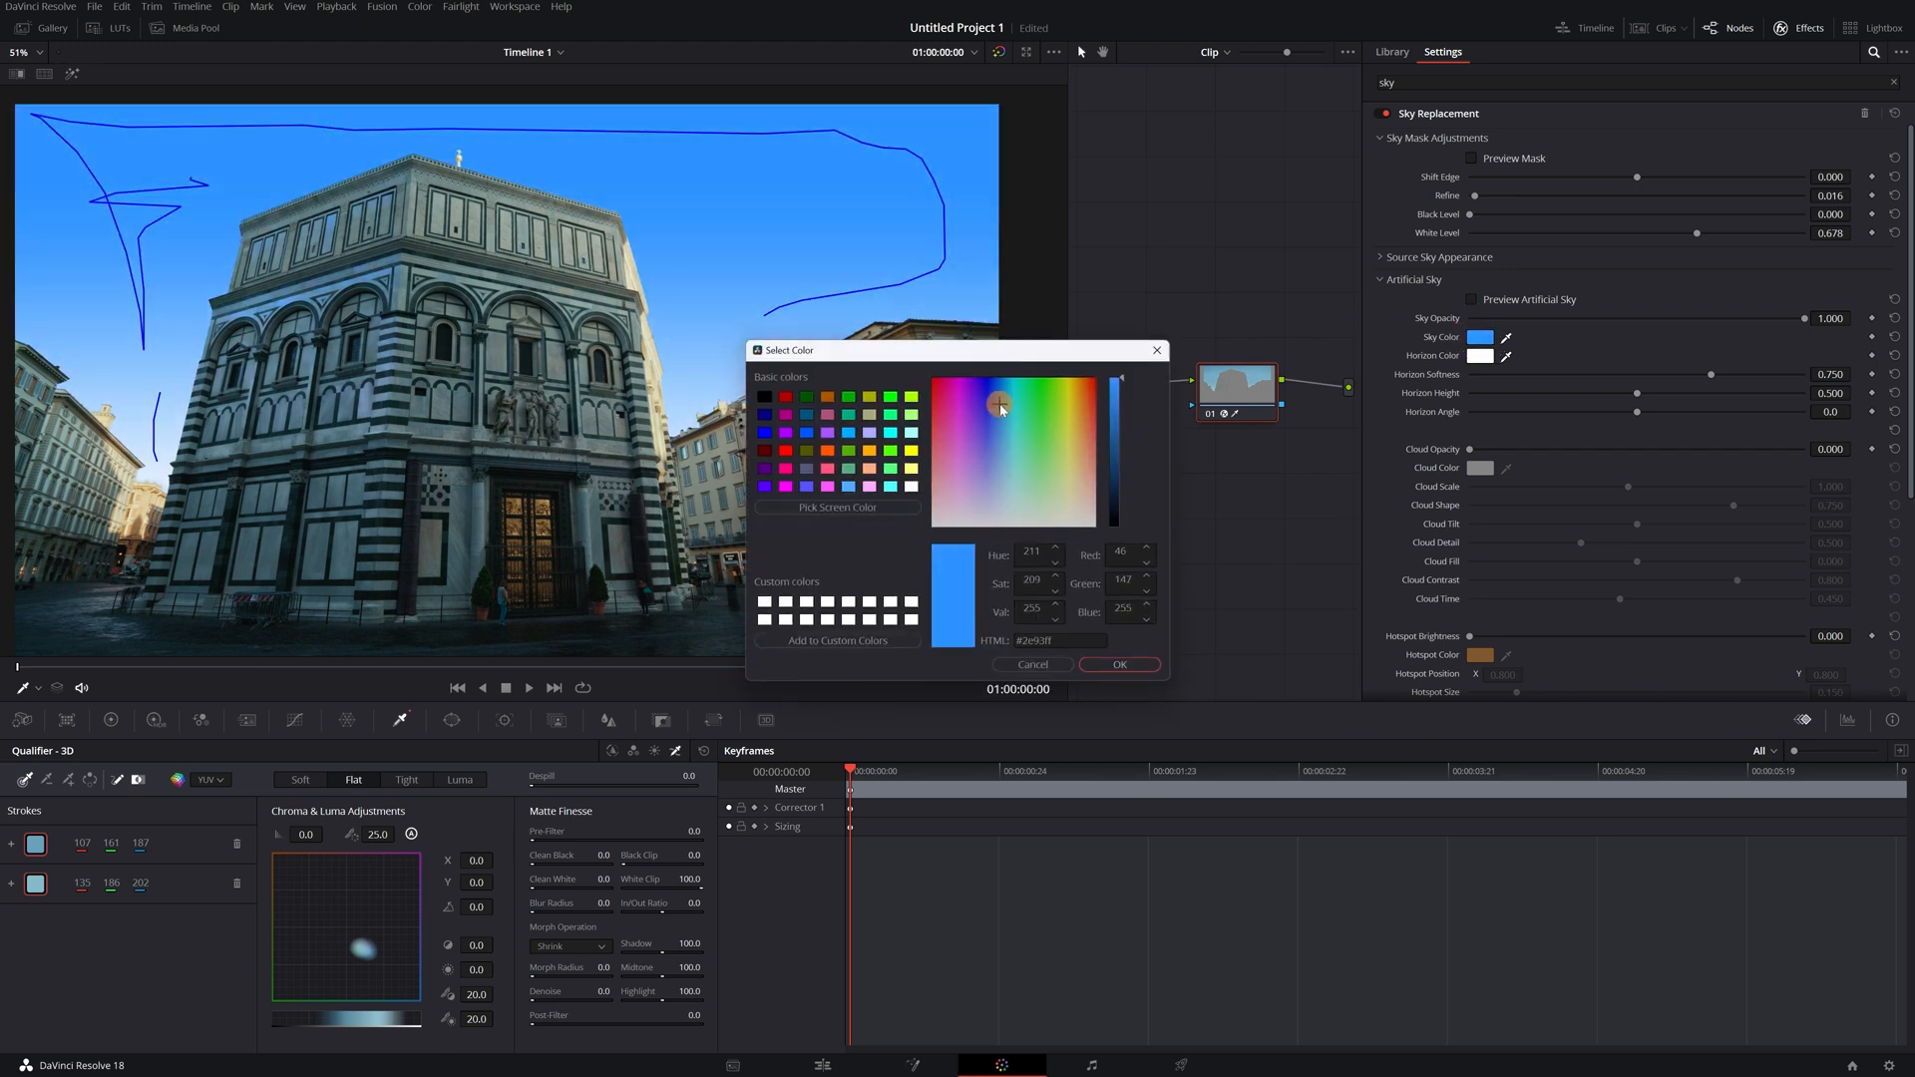
click(937, 381)
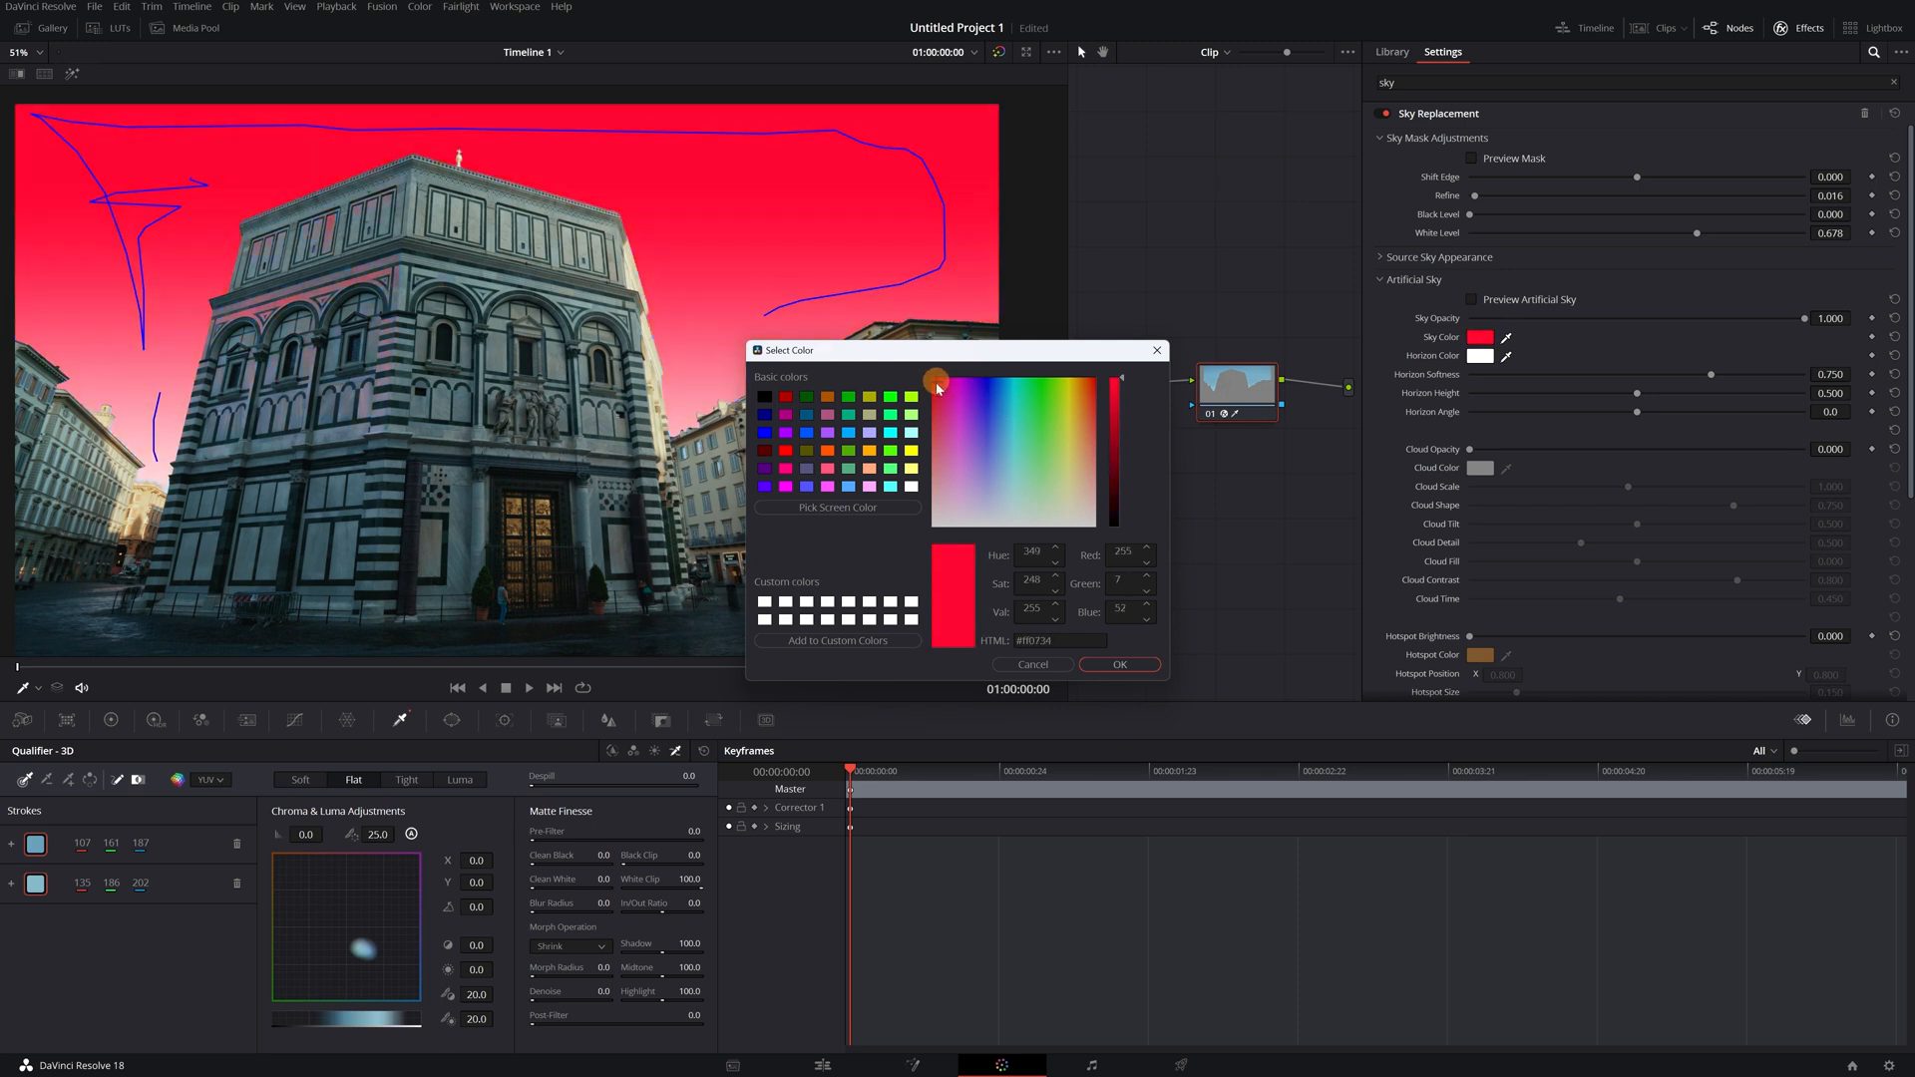
click(1005, 423)
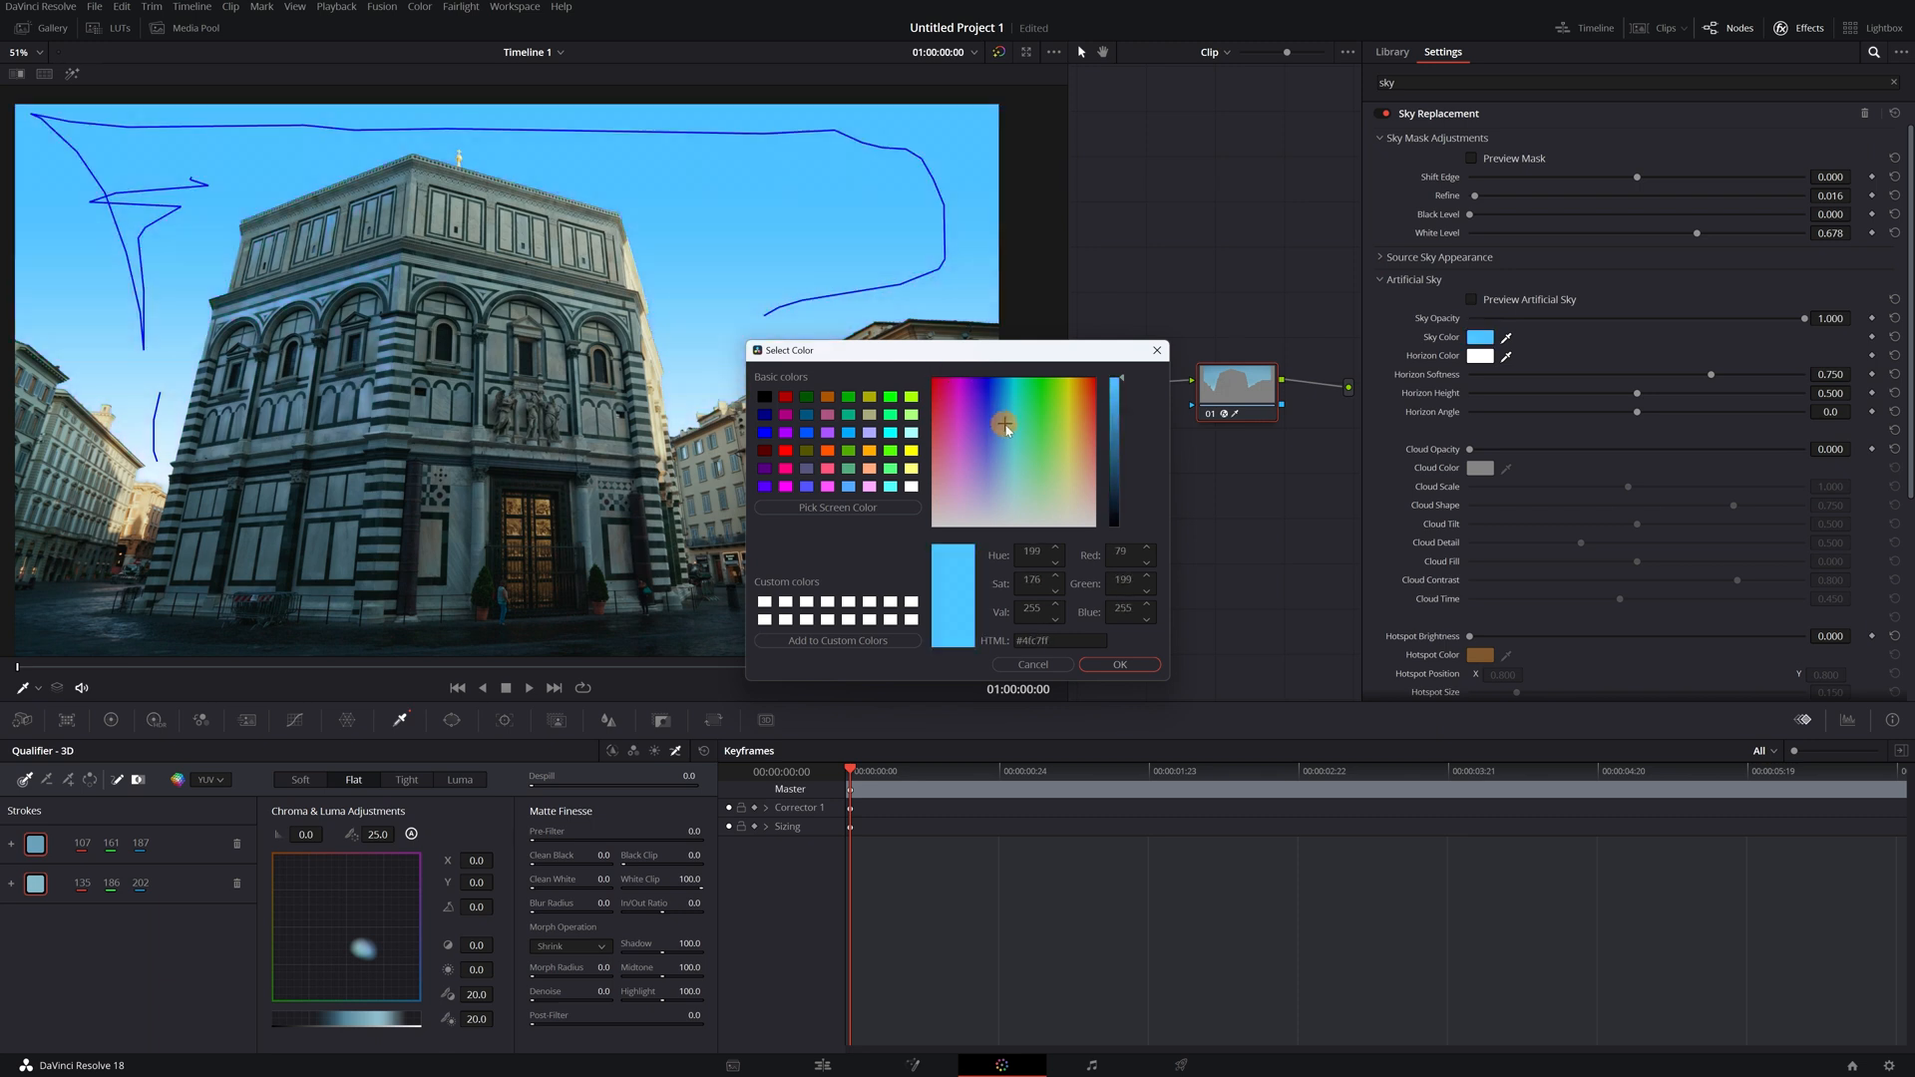
click(1007, 440)
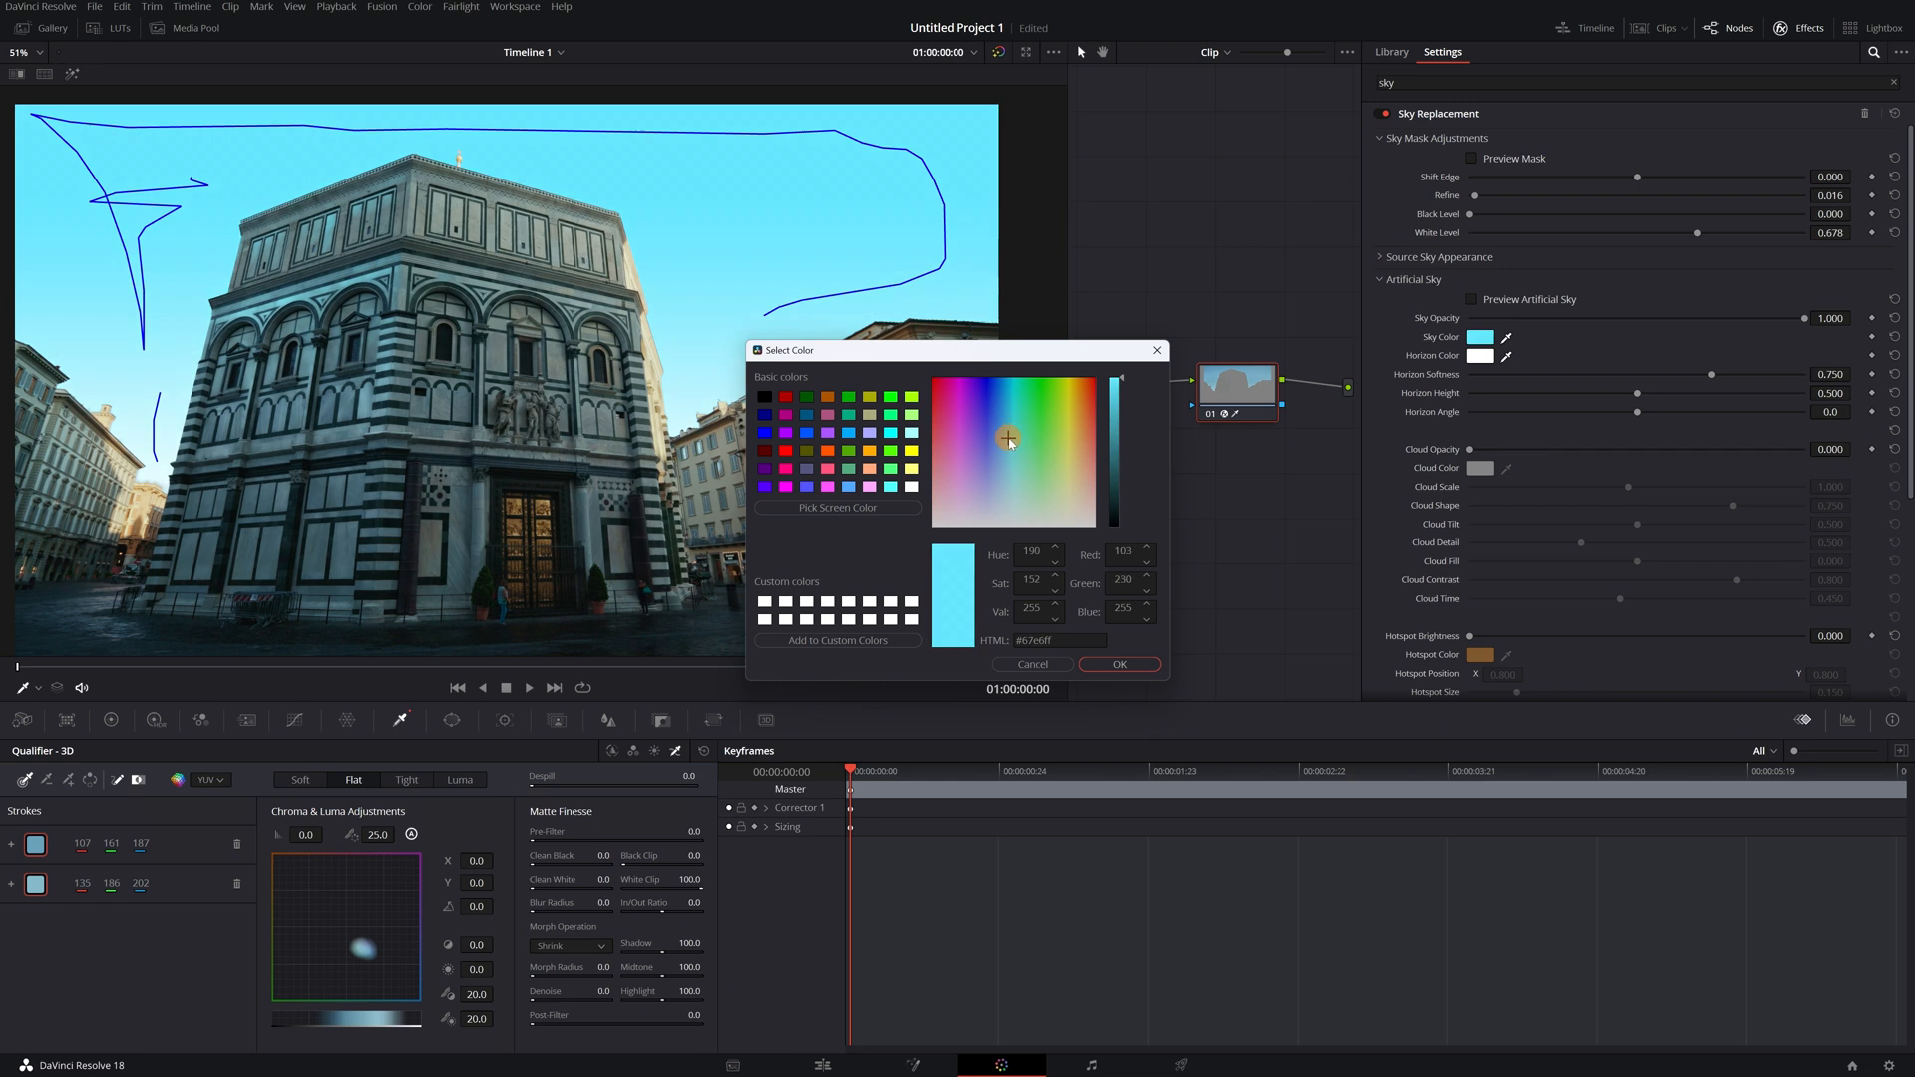
click(1007, 440)
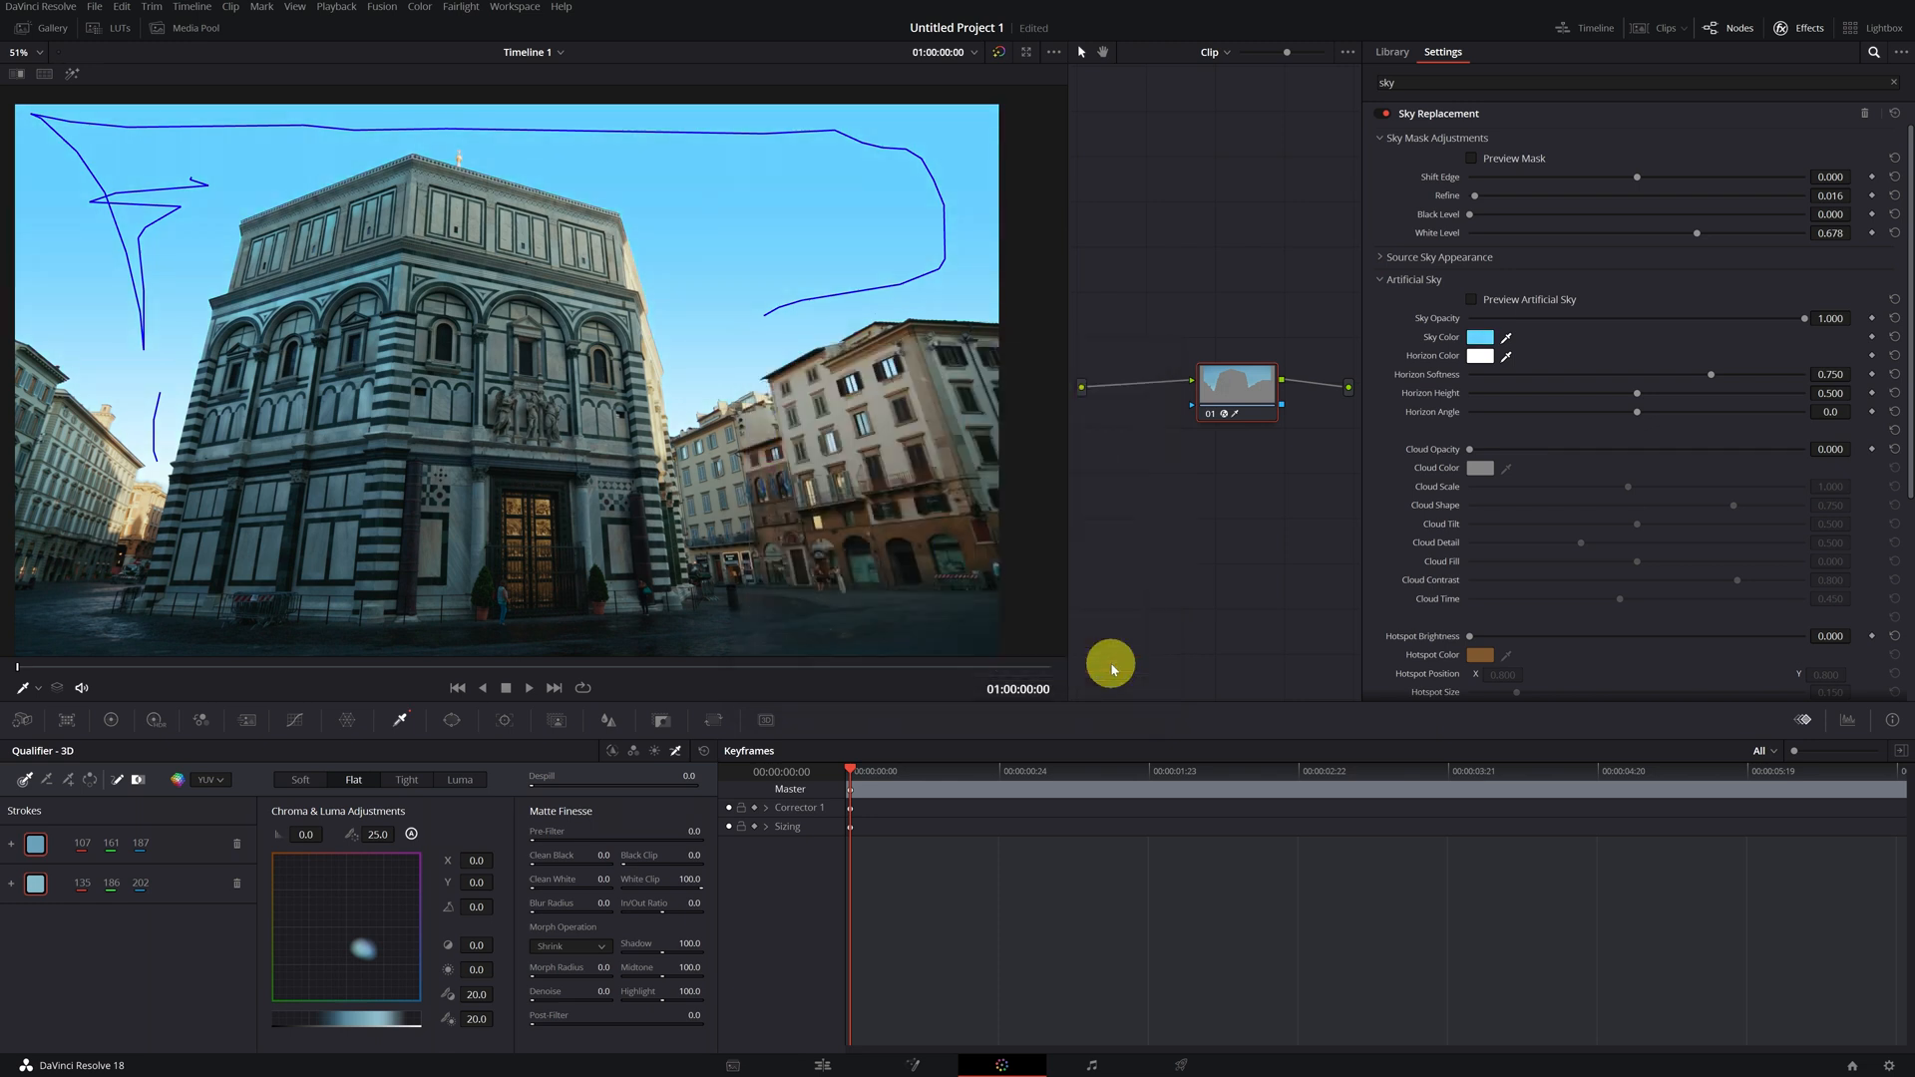
mouse_move(1416, 346)
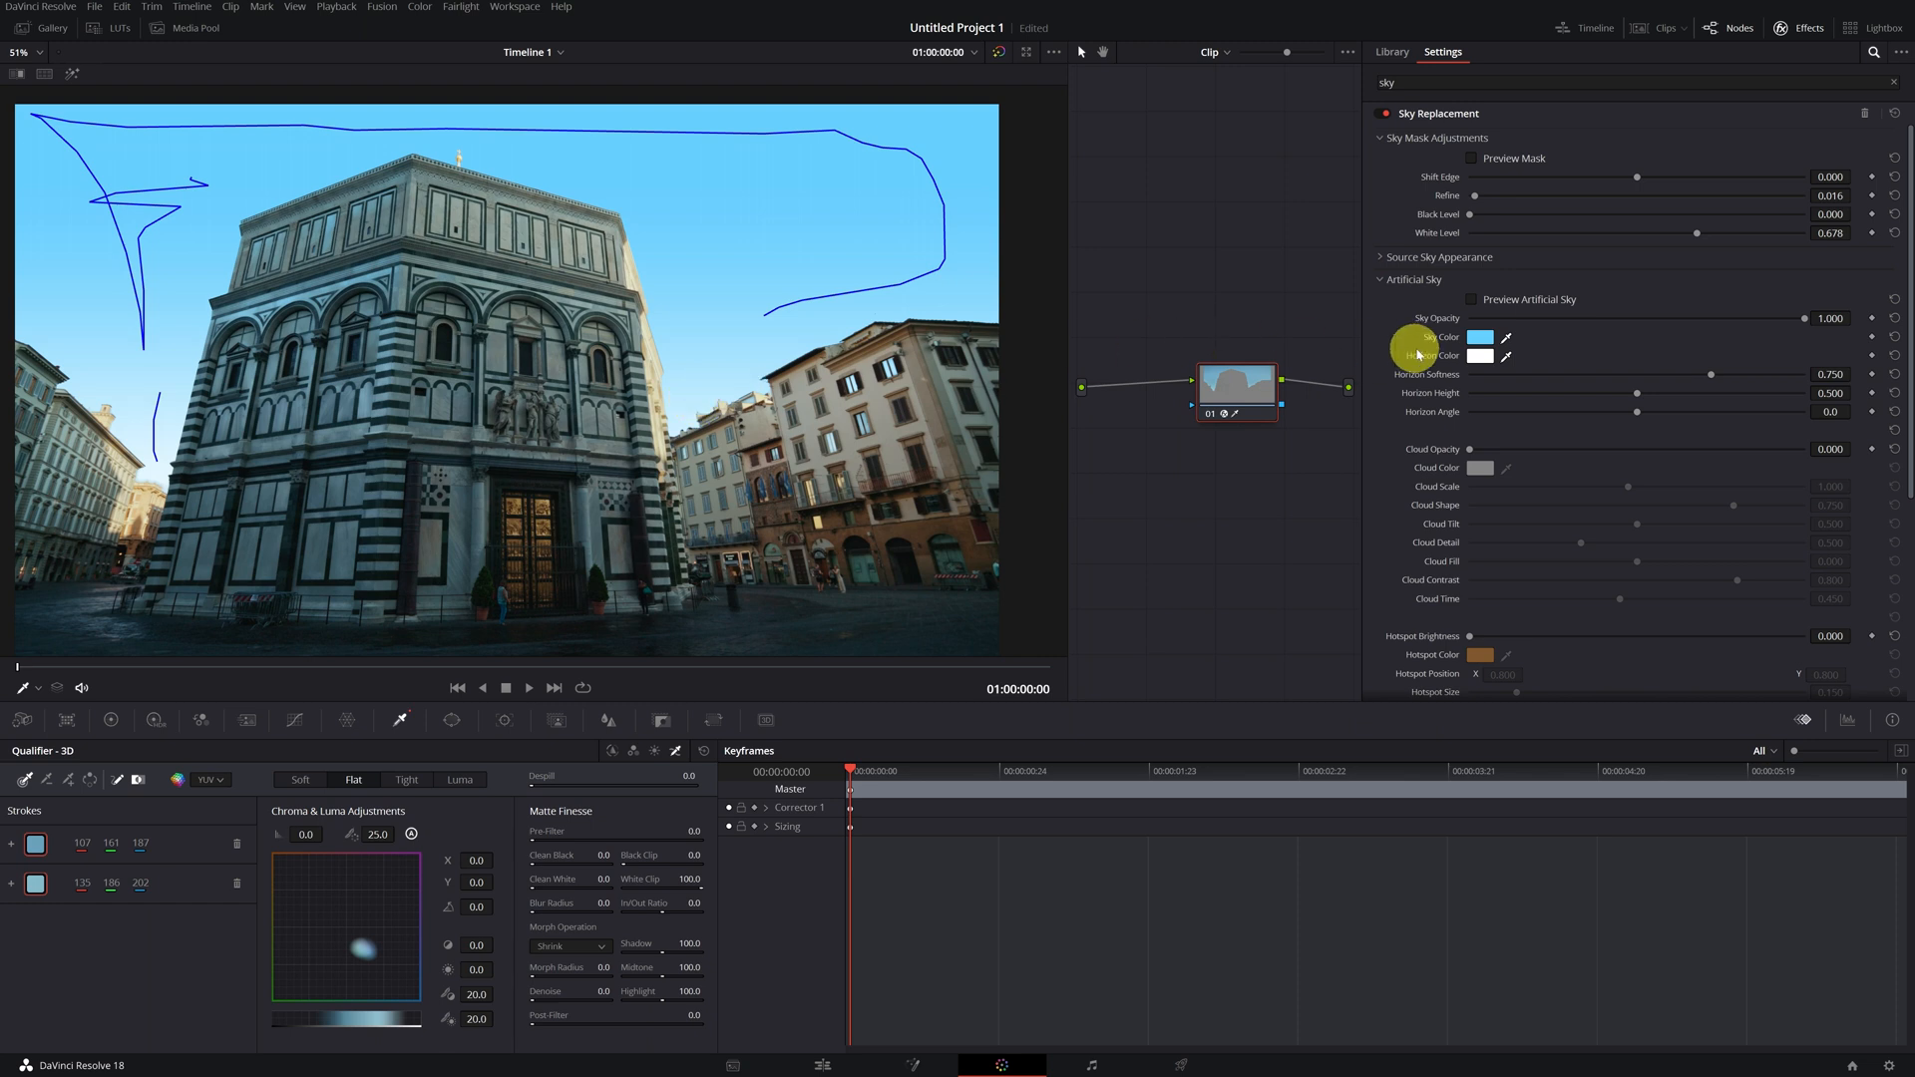
Set the horizon colour to pale blue
click(1479, 355)
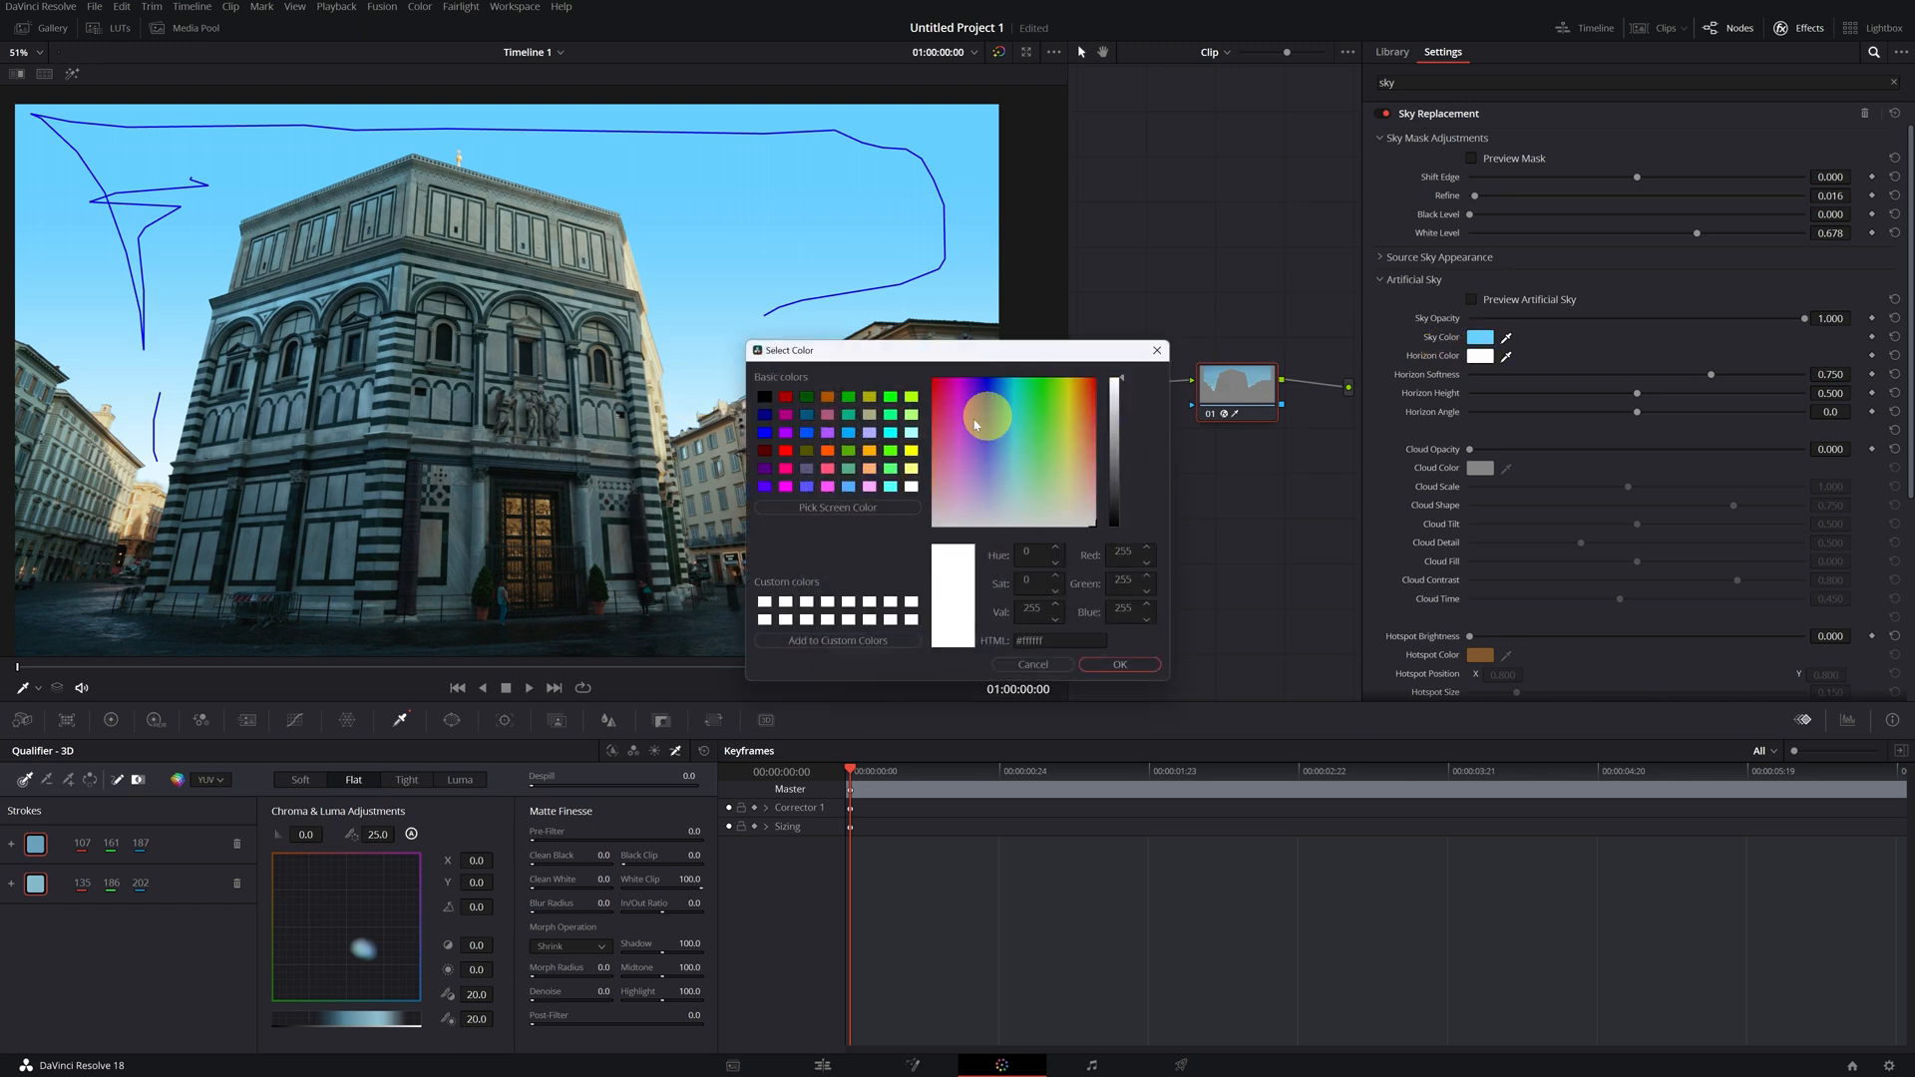
click(1001, 486)
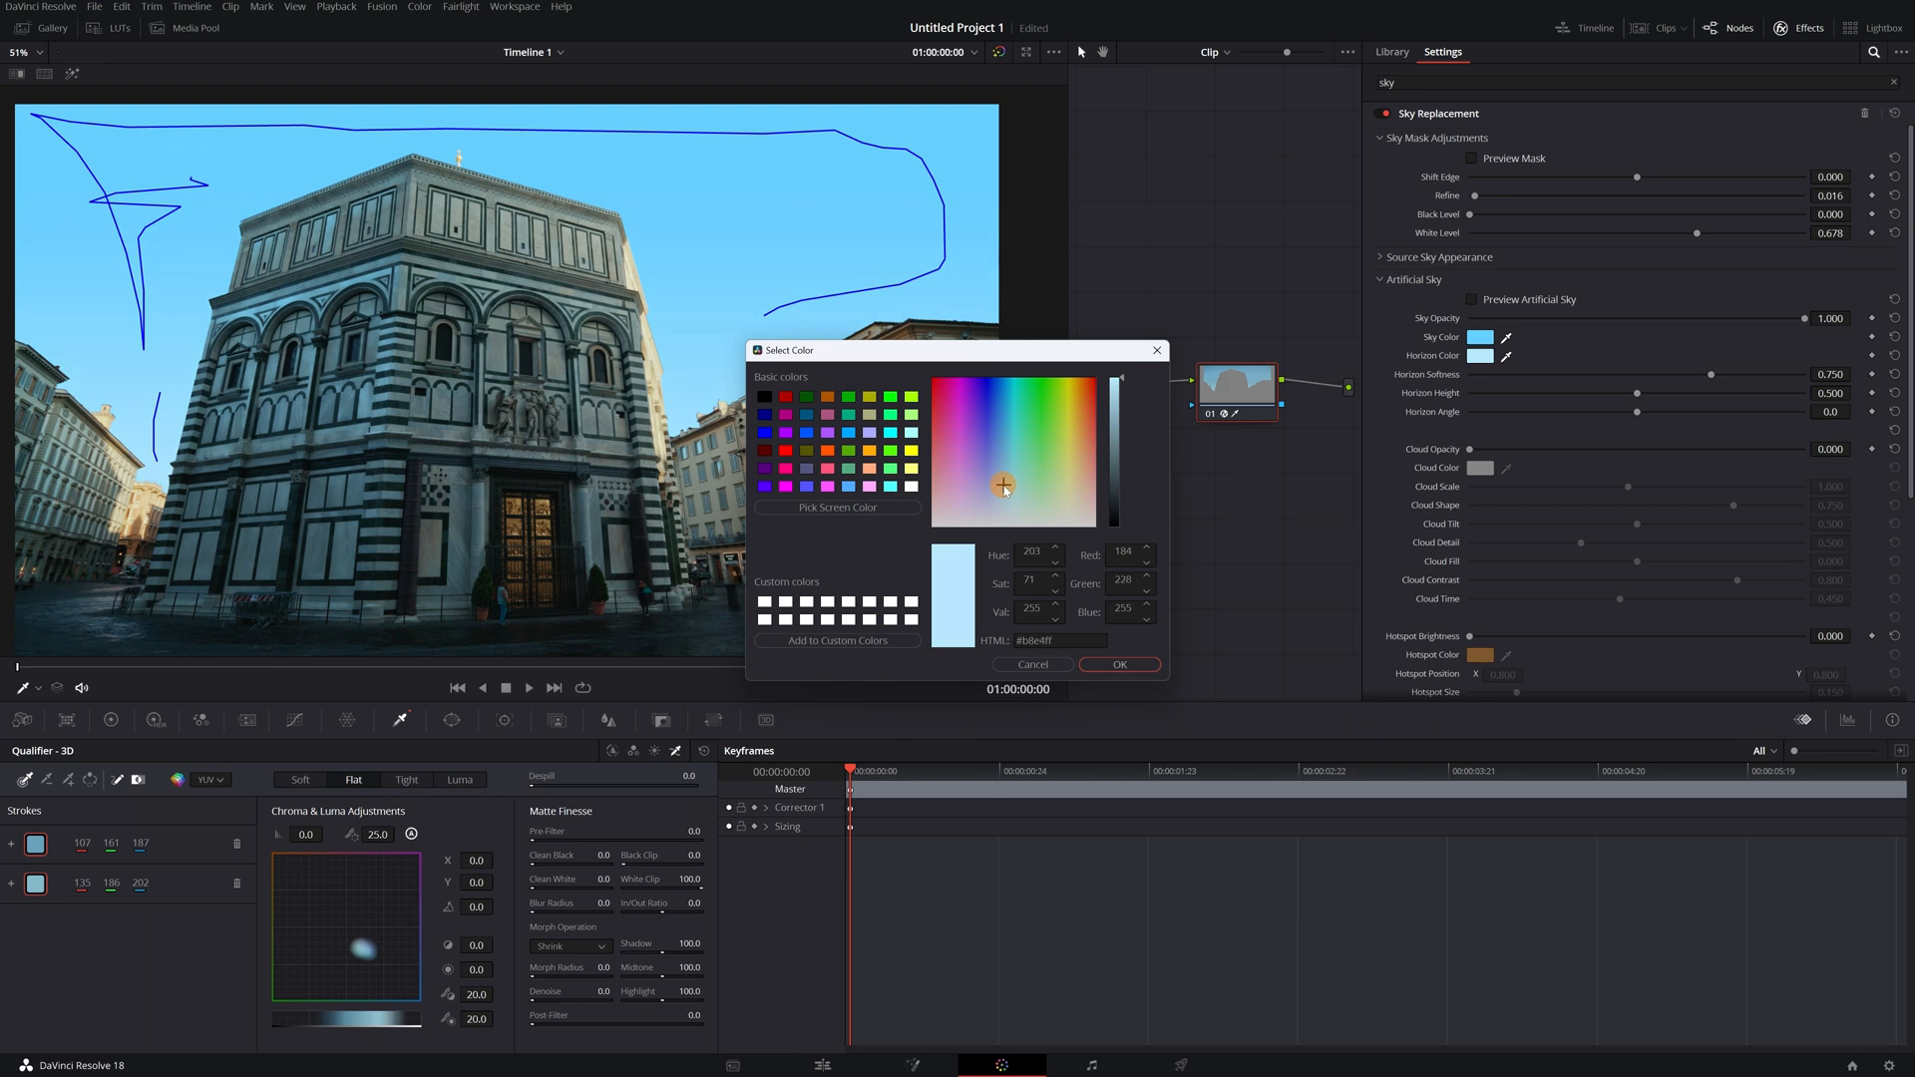
click(1003, 488)
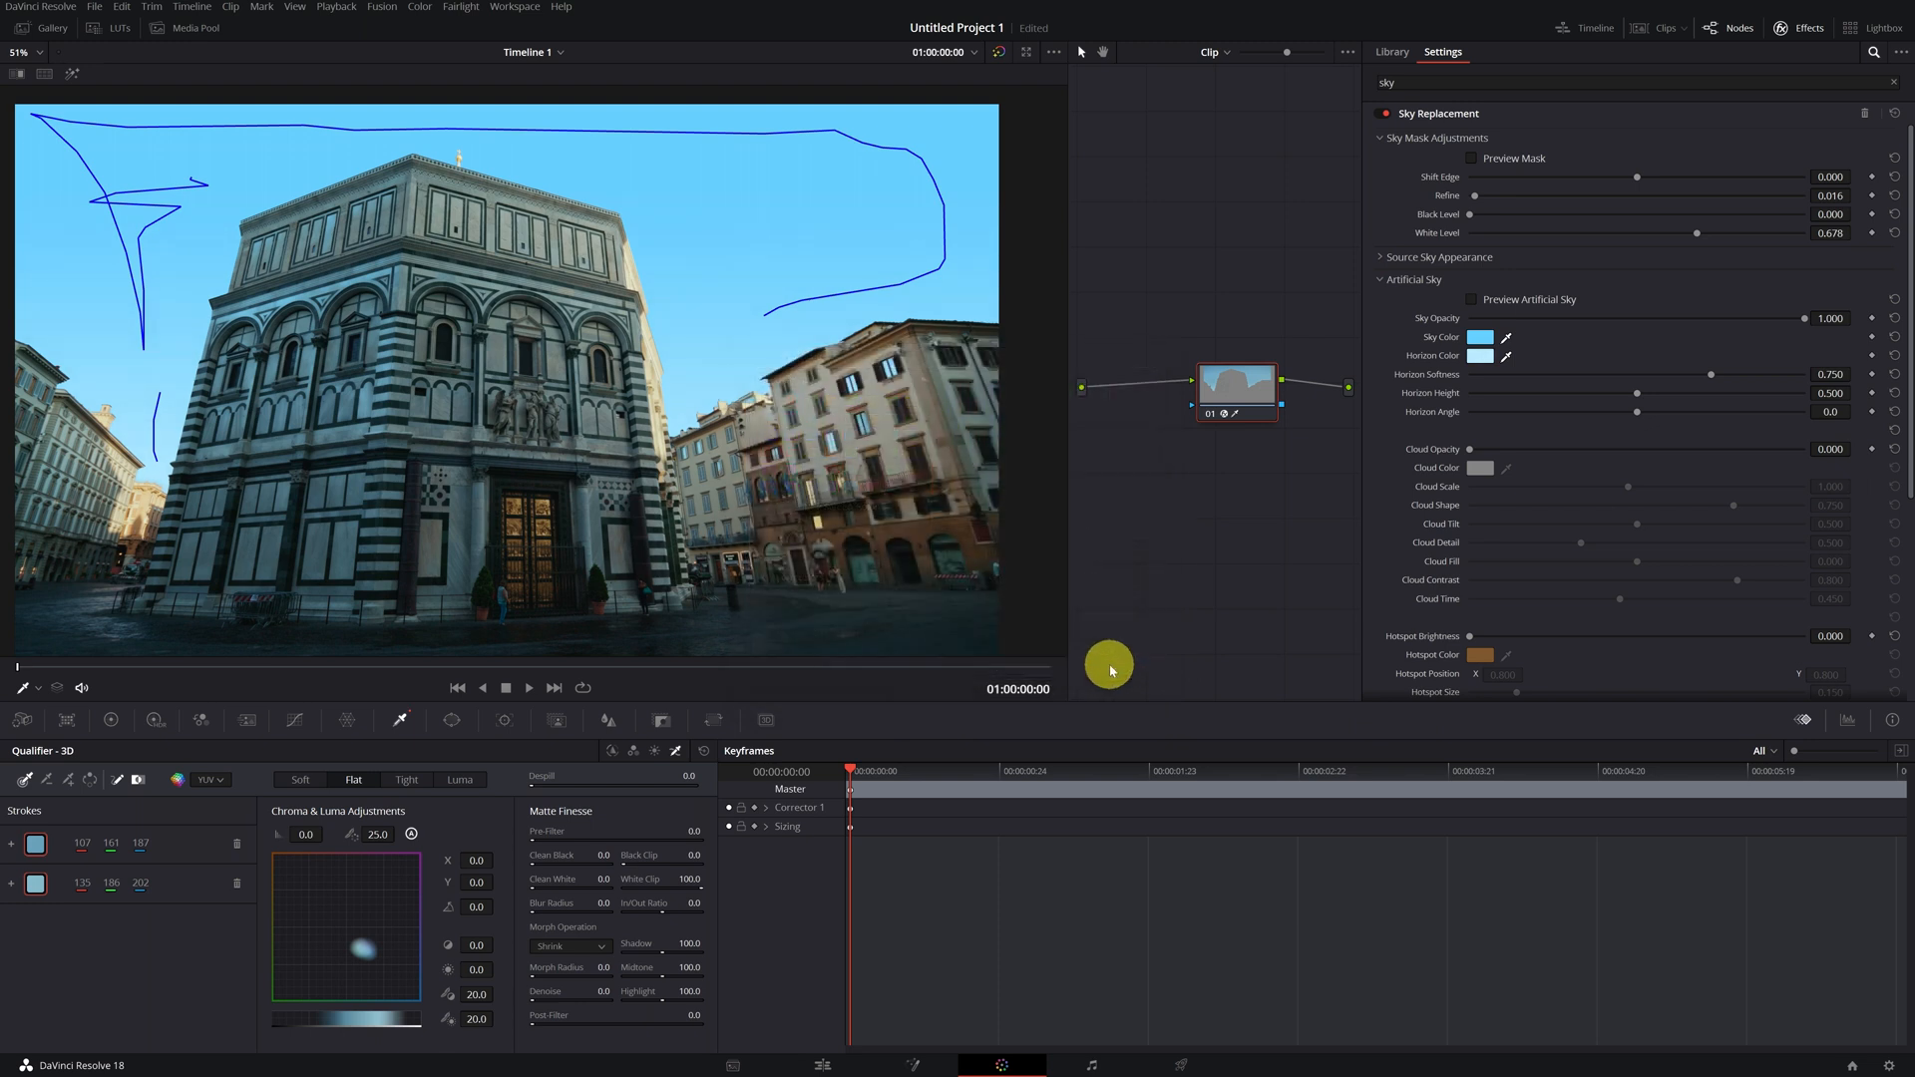
mouse_move(1386, 503)
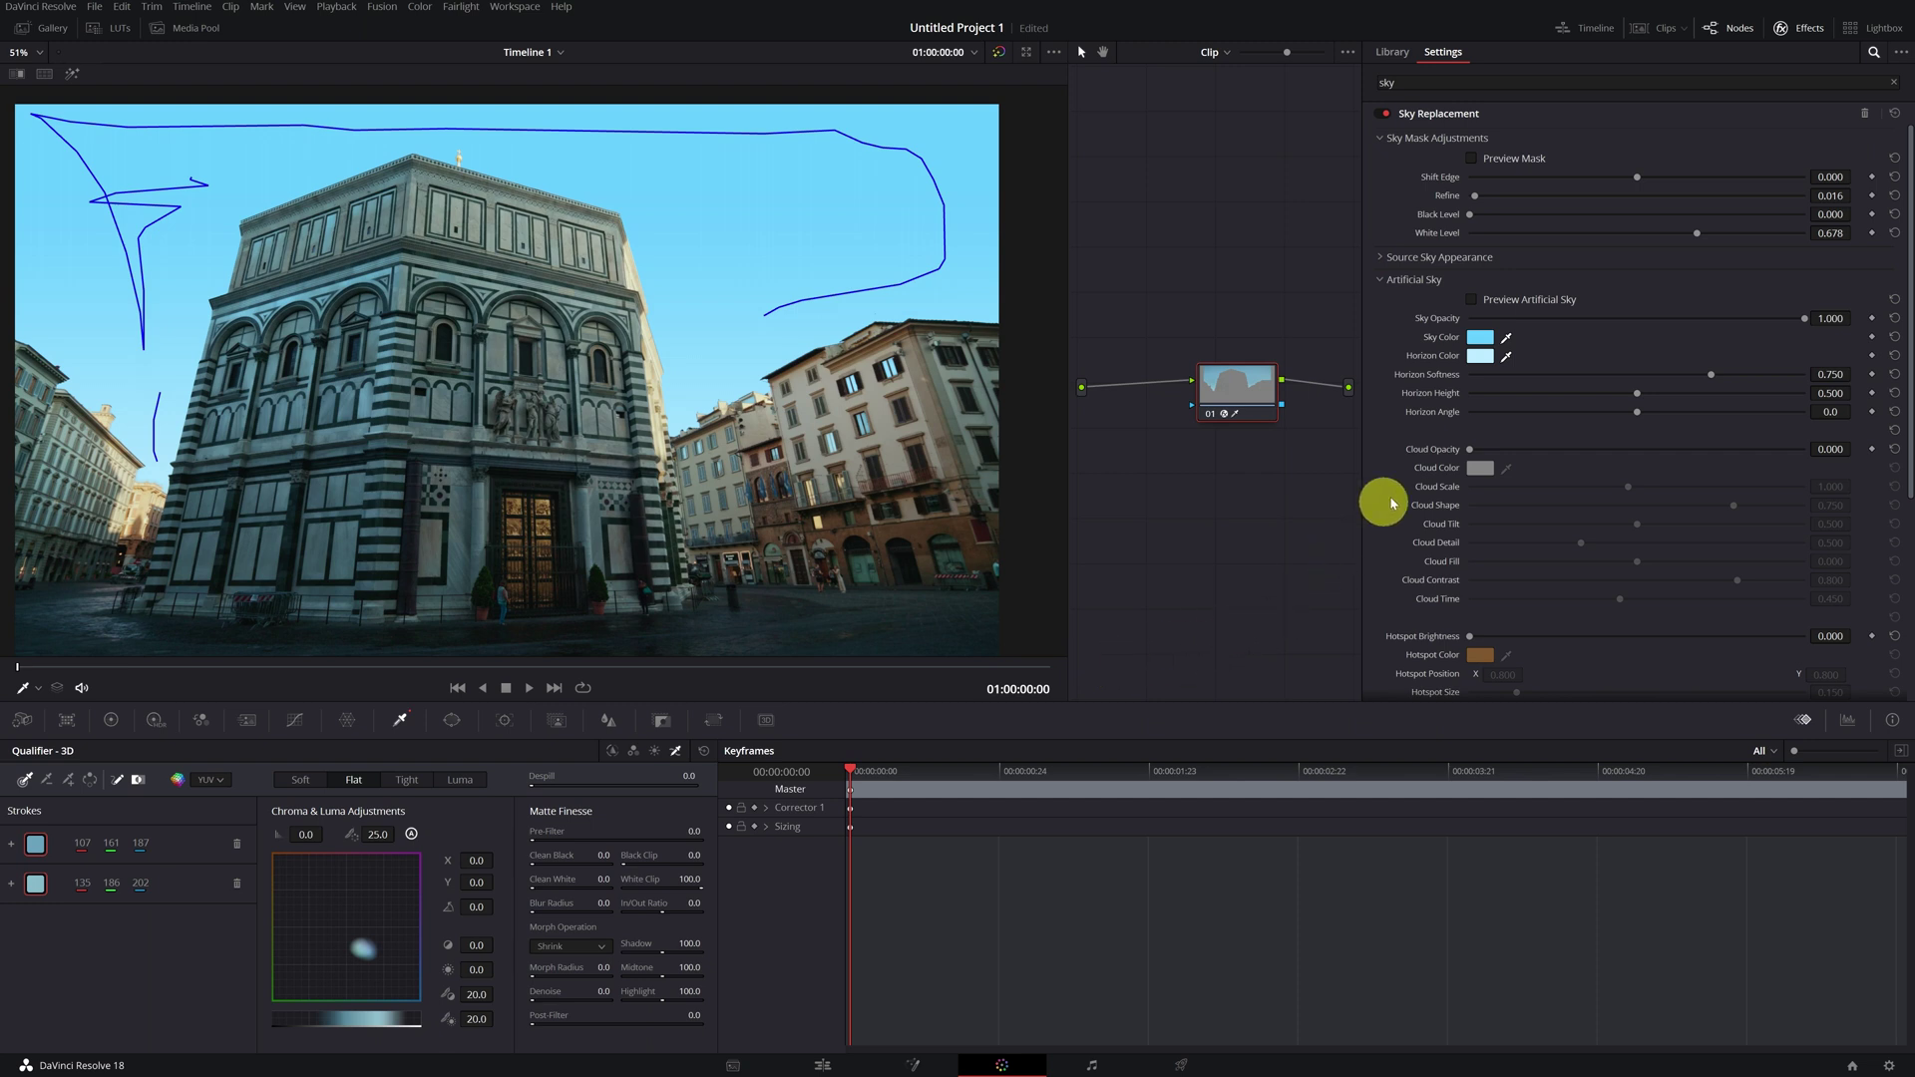
mouse_move(1434, 455)
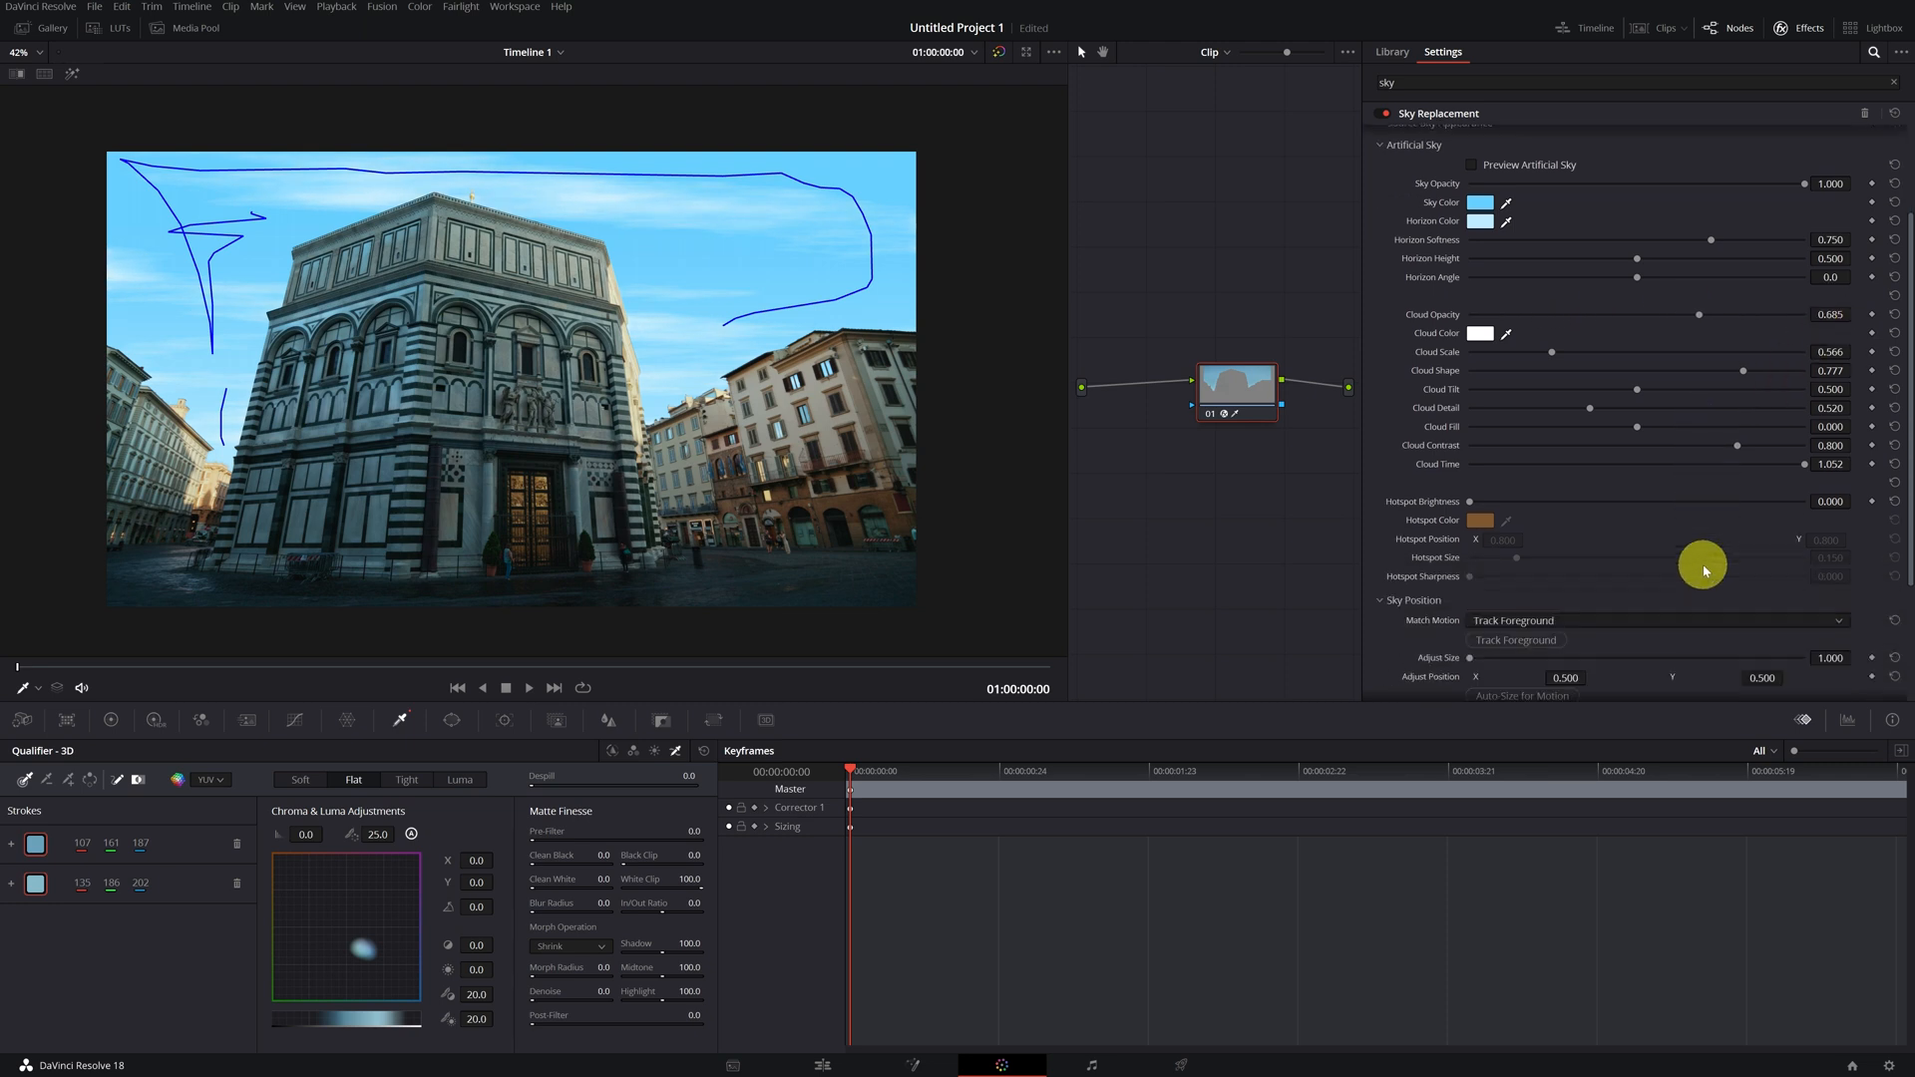
mouse_move(1469, 507)
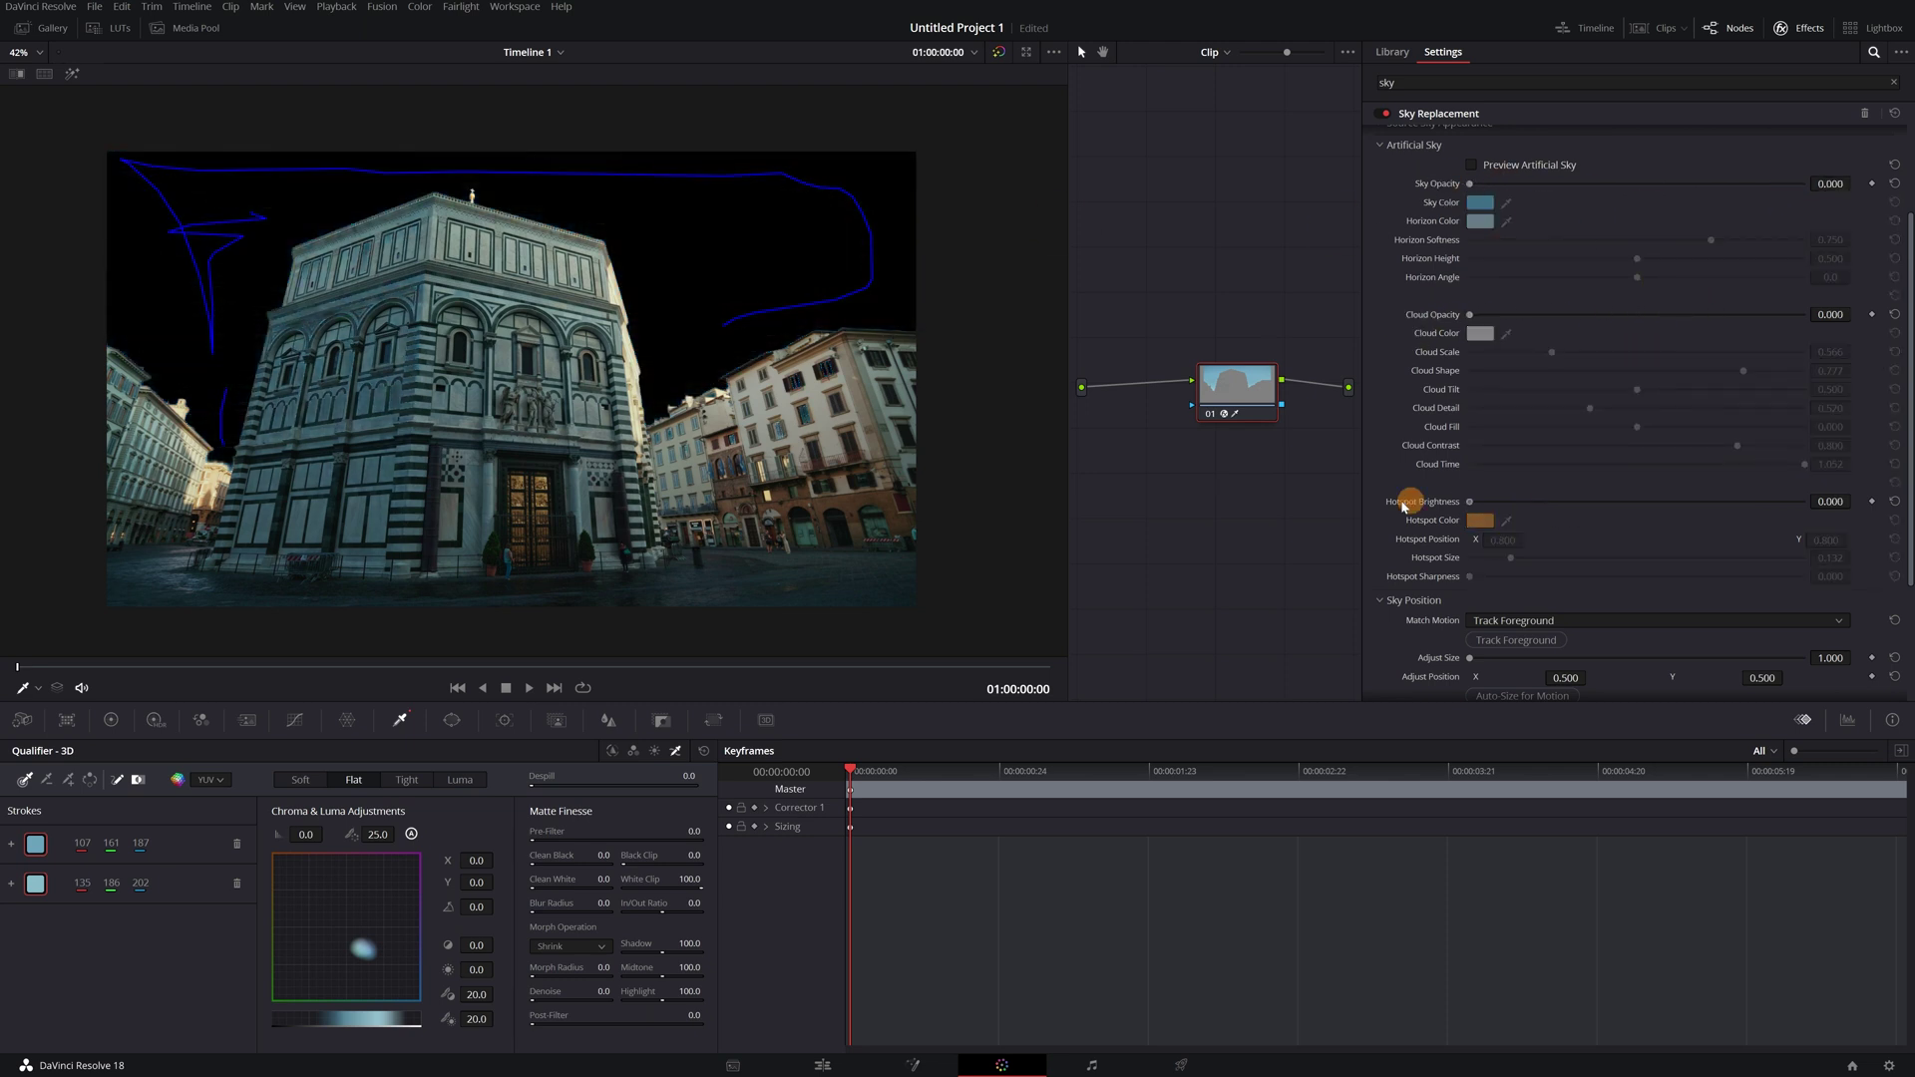
Open the Media Pool and select the cloudy sky clip
scroll(up, 3)
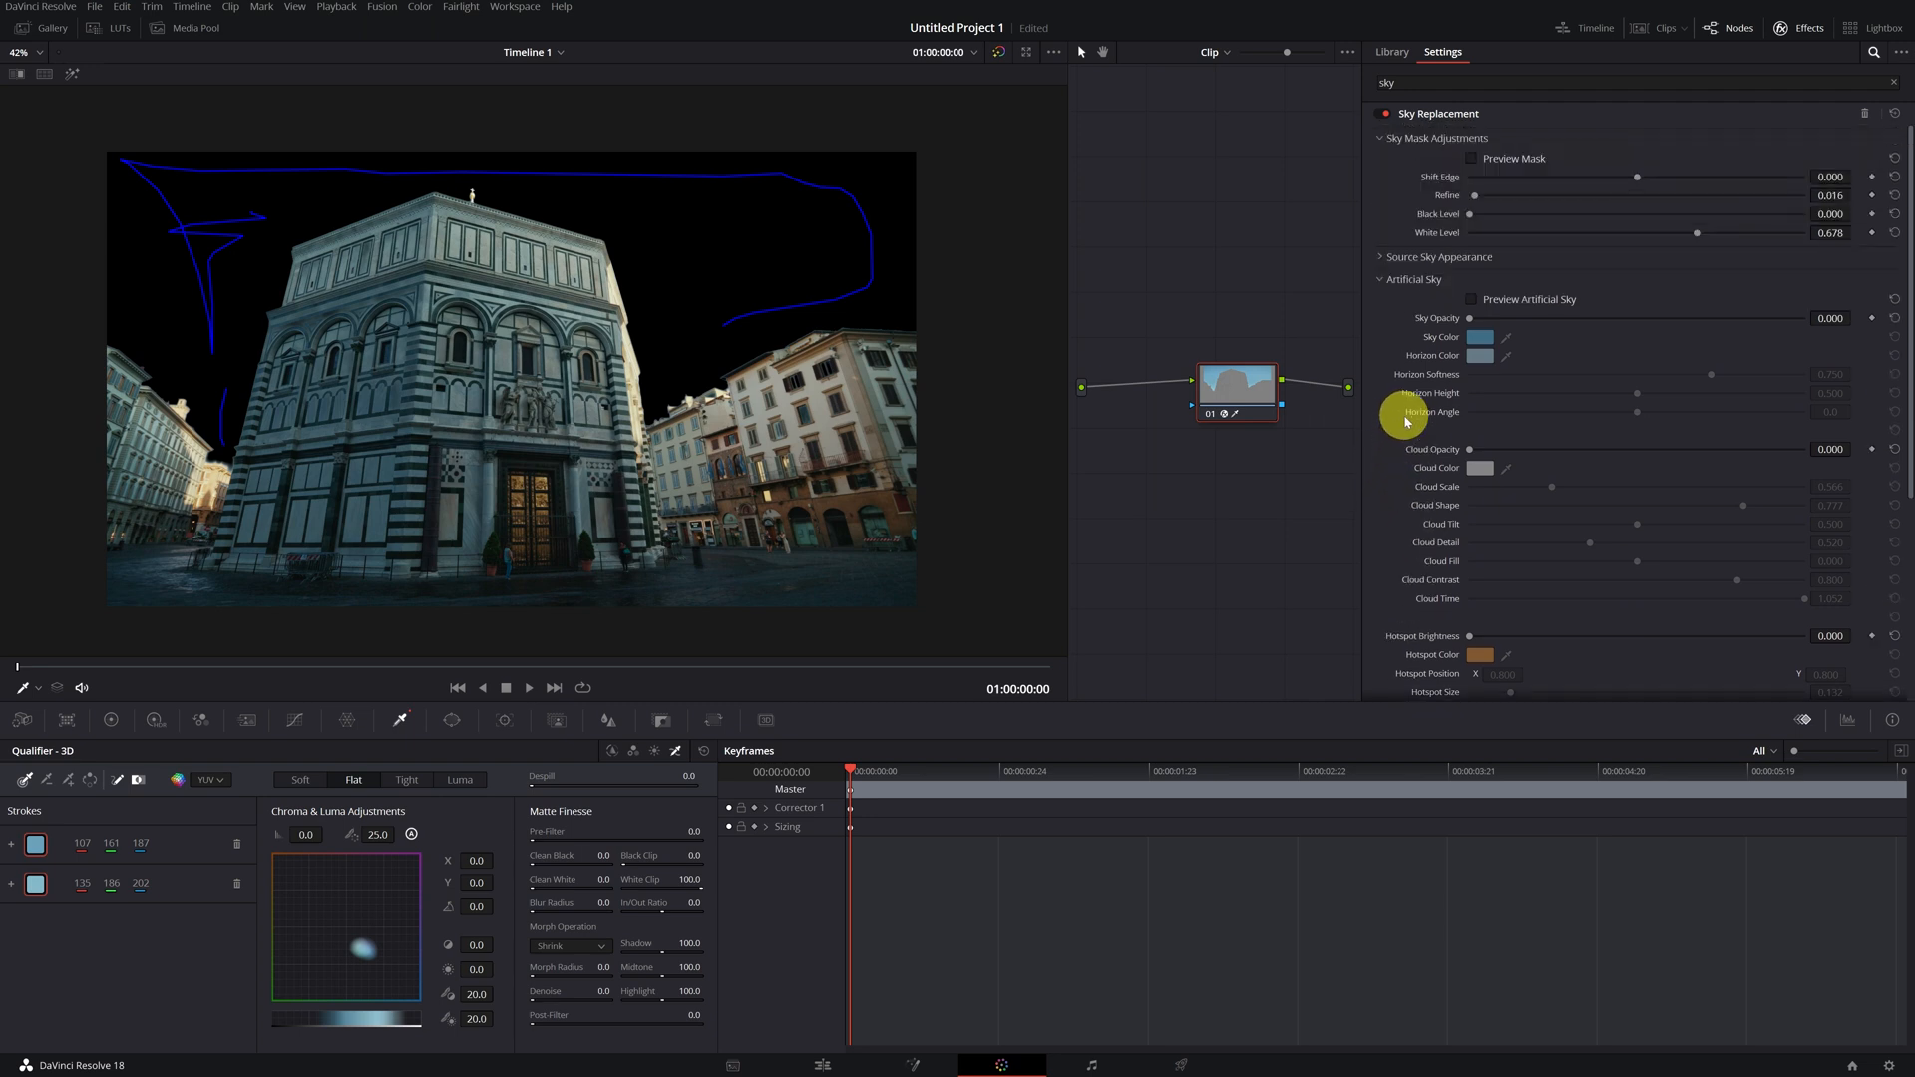
click(1381, 278)
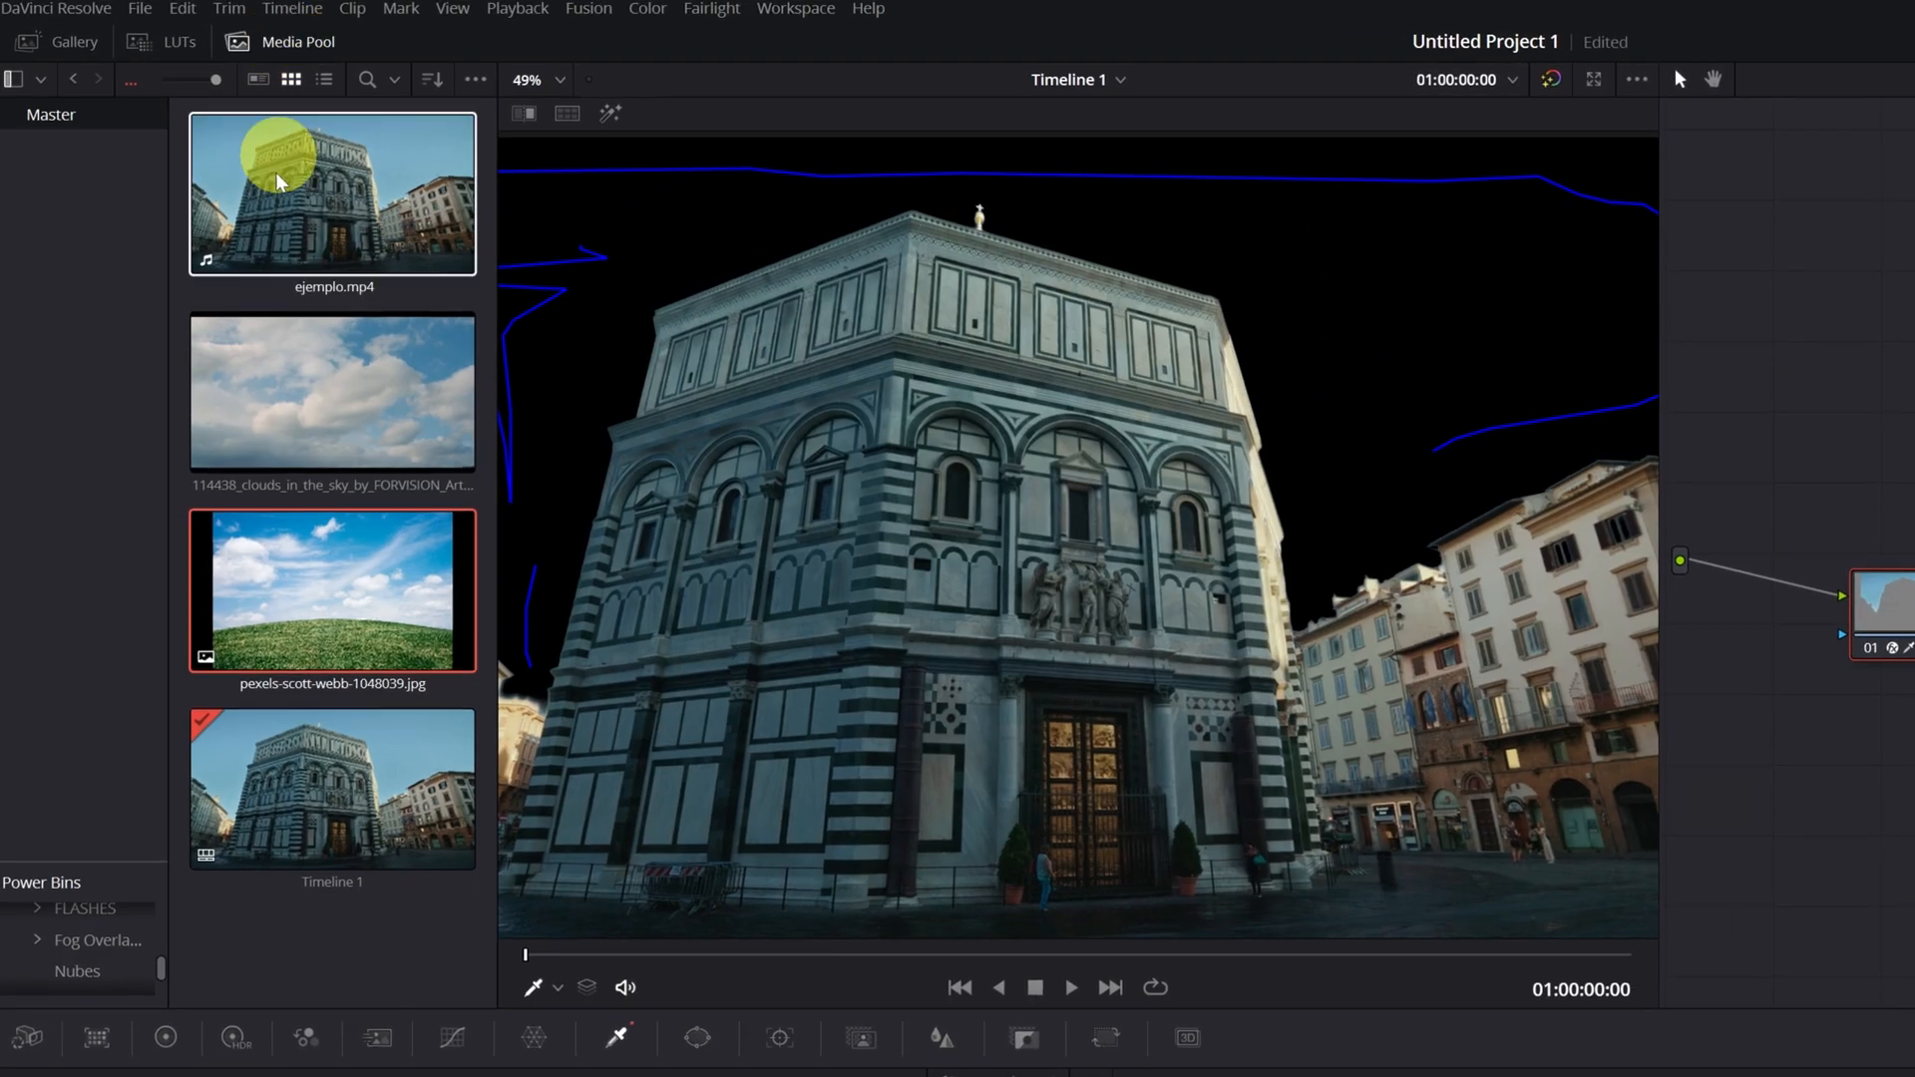
click(332, 391)
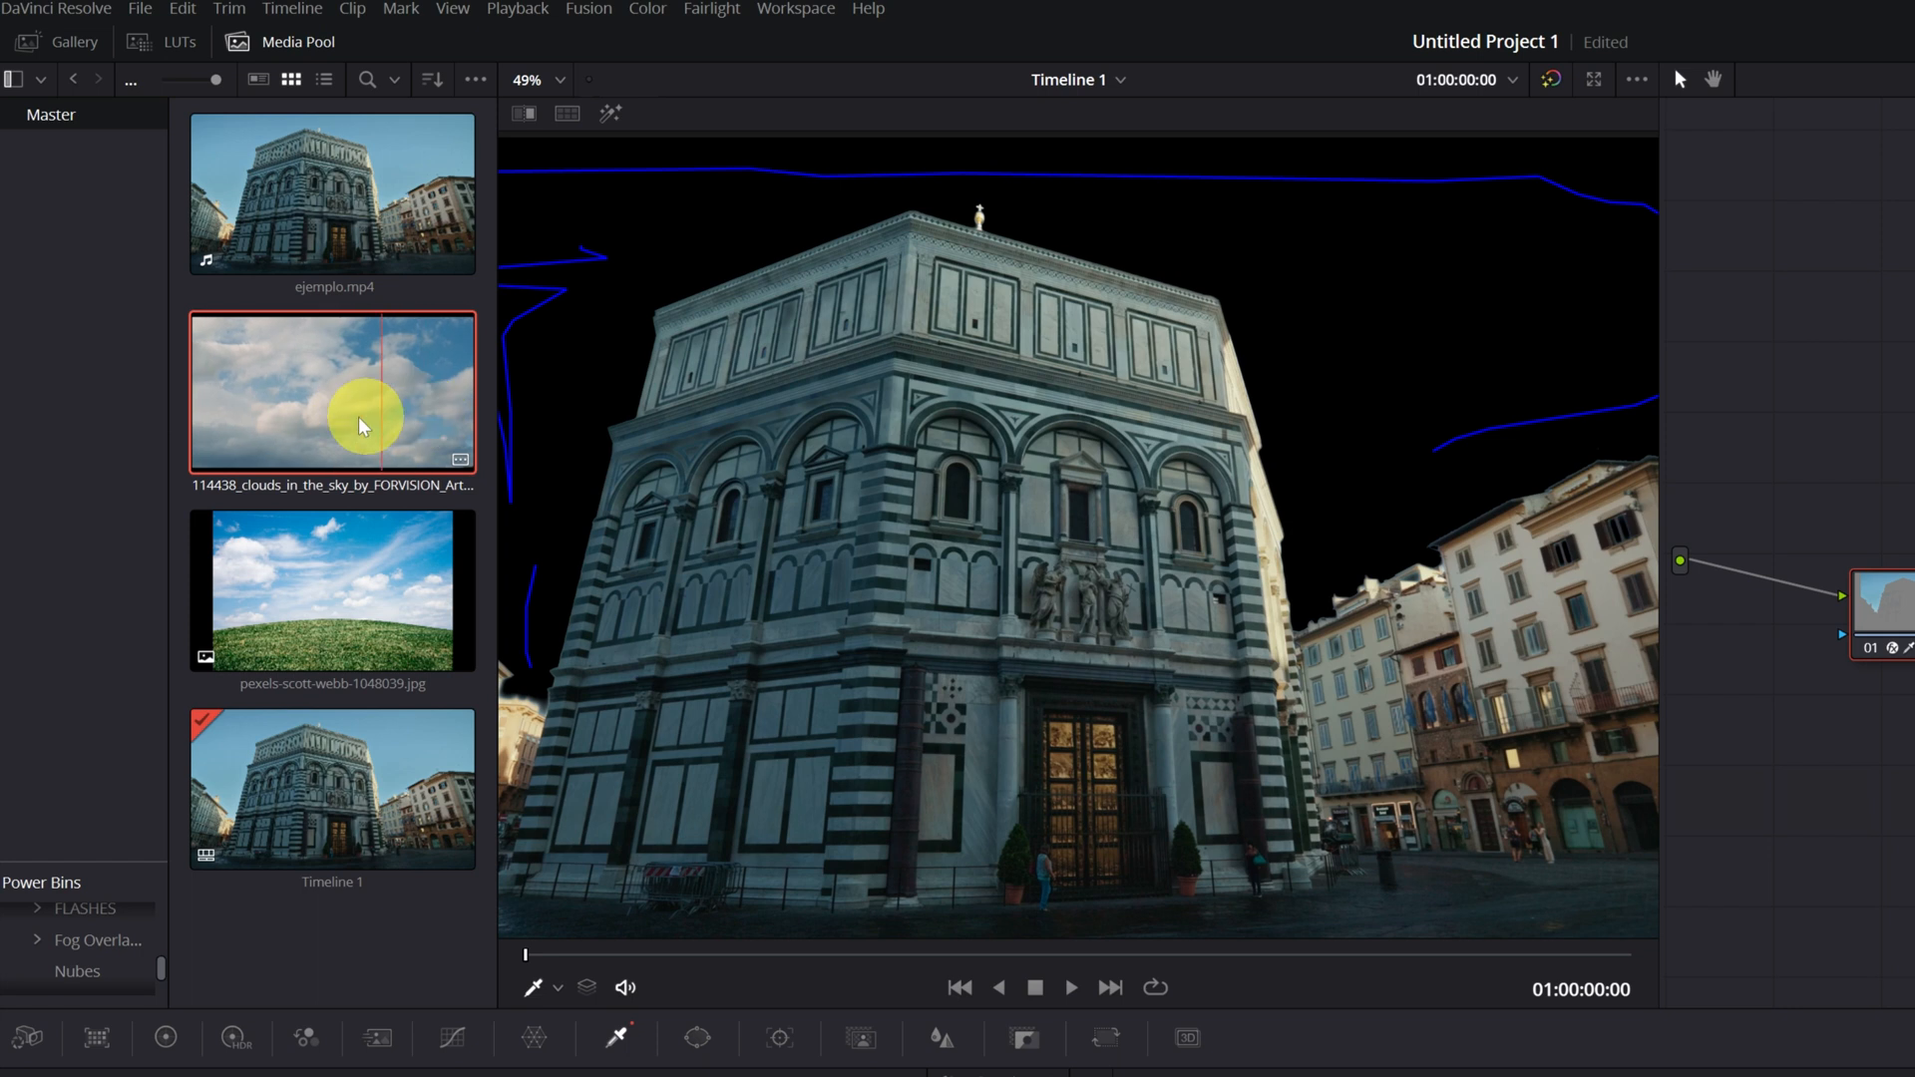
mouse_move(368, 435)
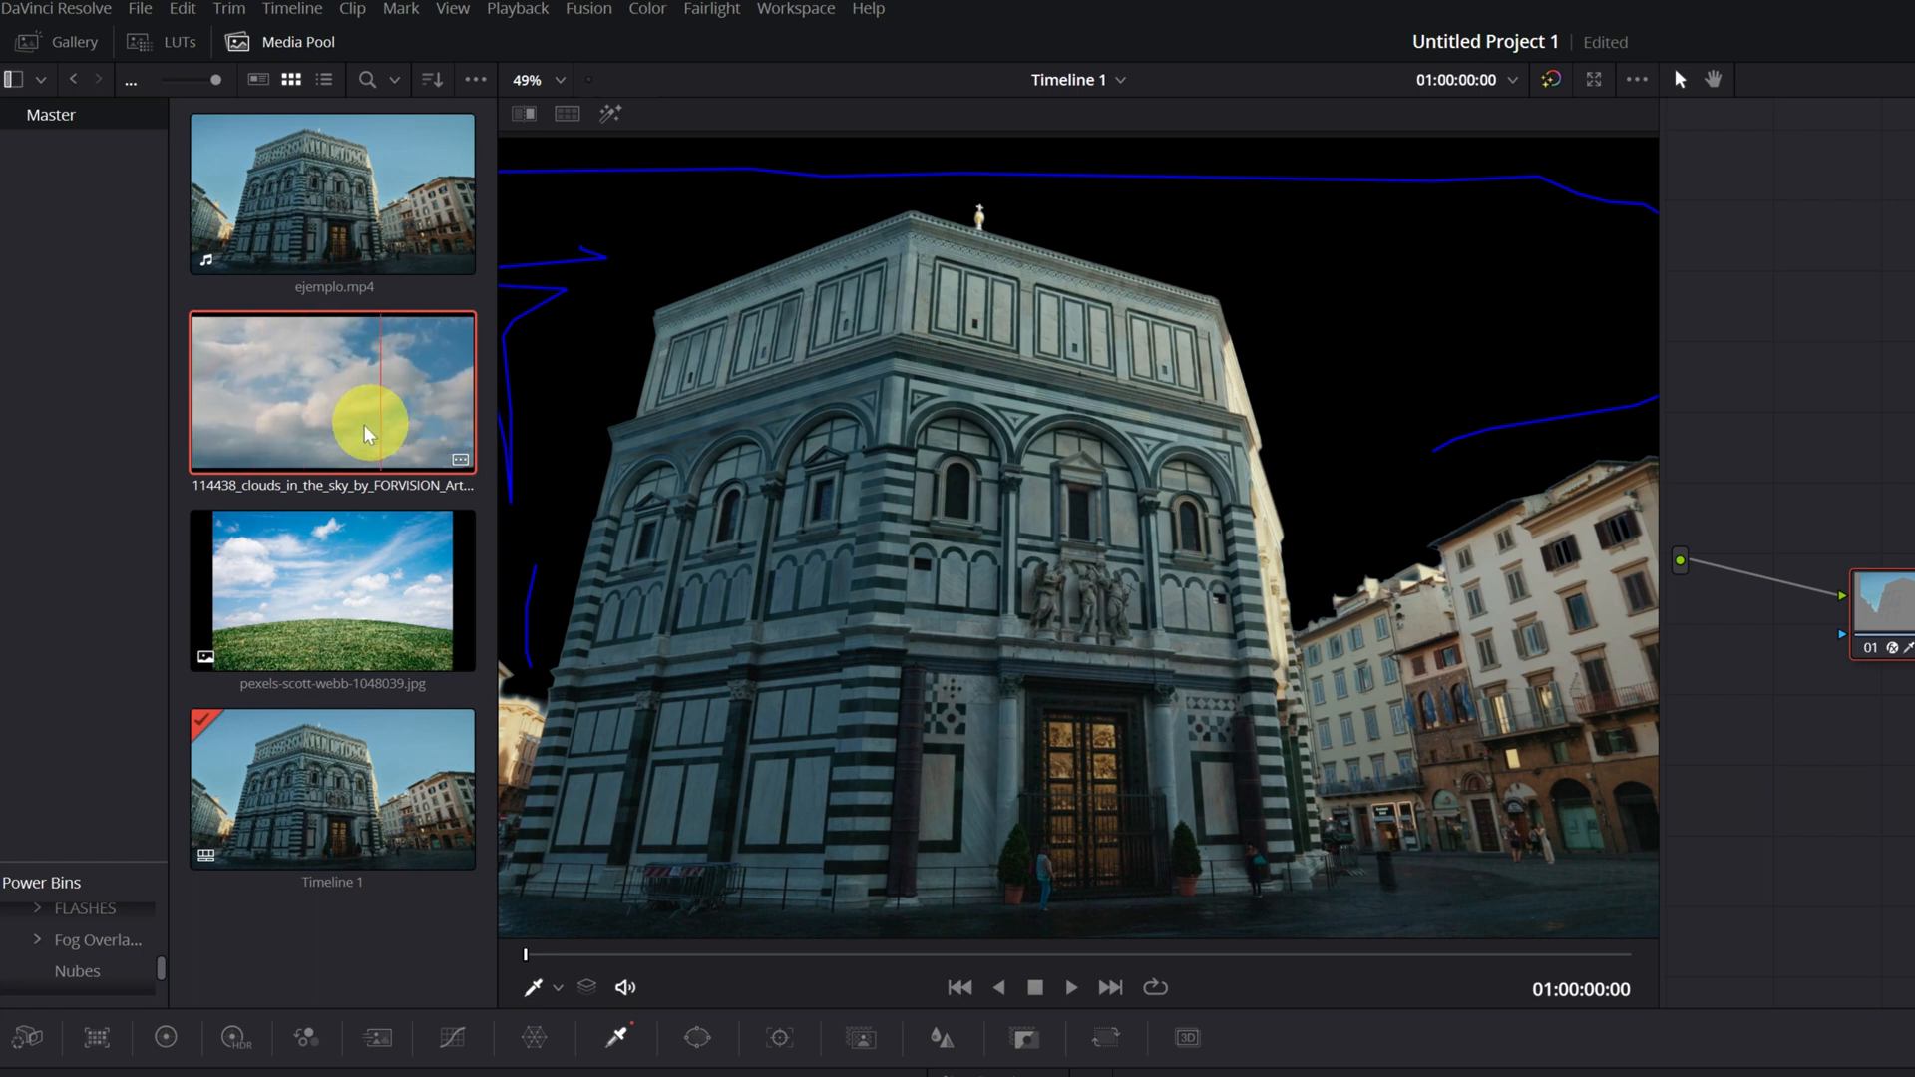
mouse_move(415, 462)
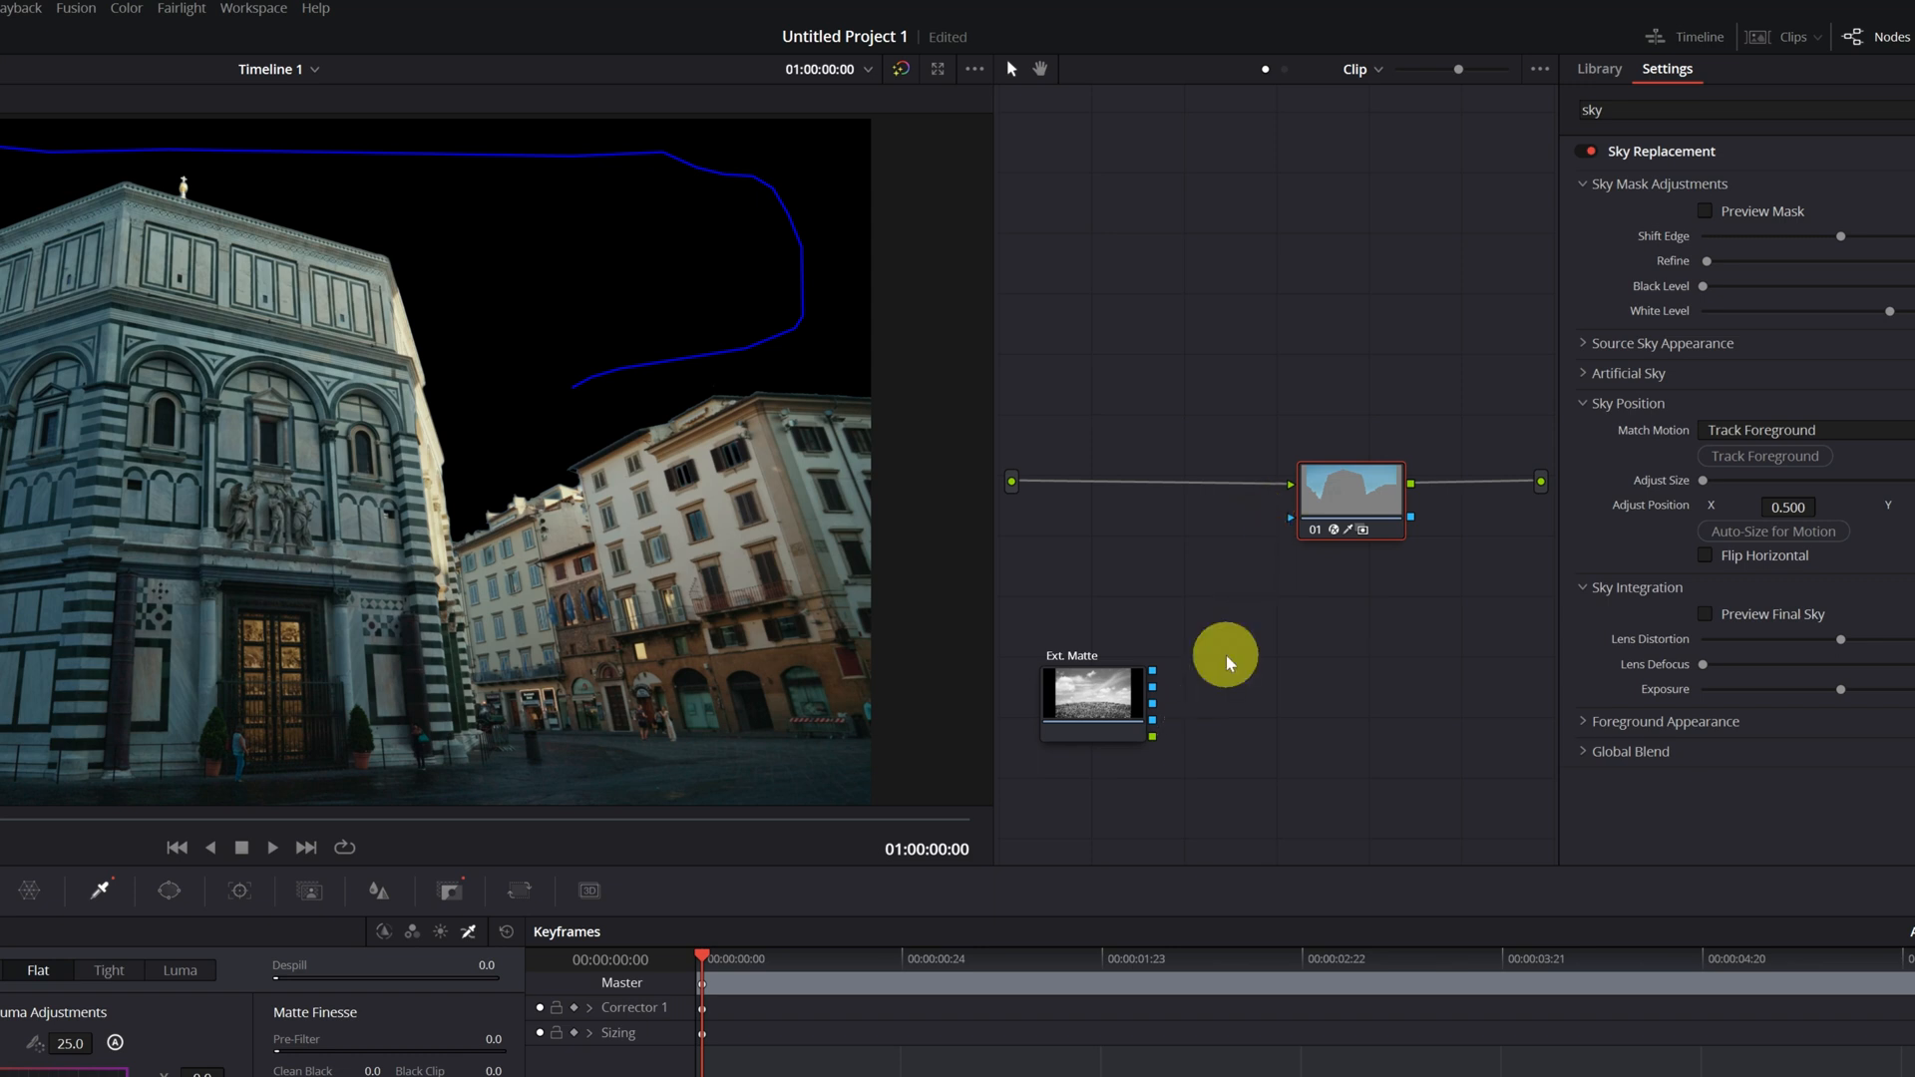
mouse_move(1349, 479)
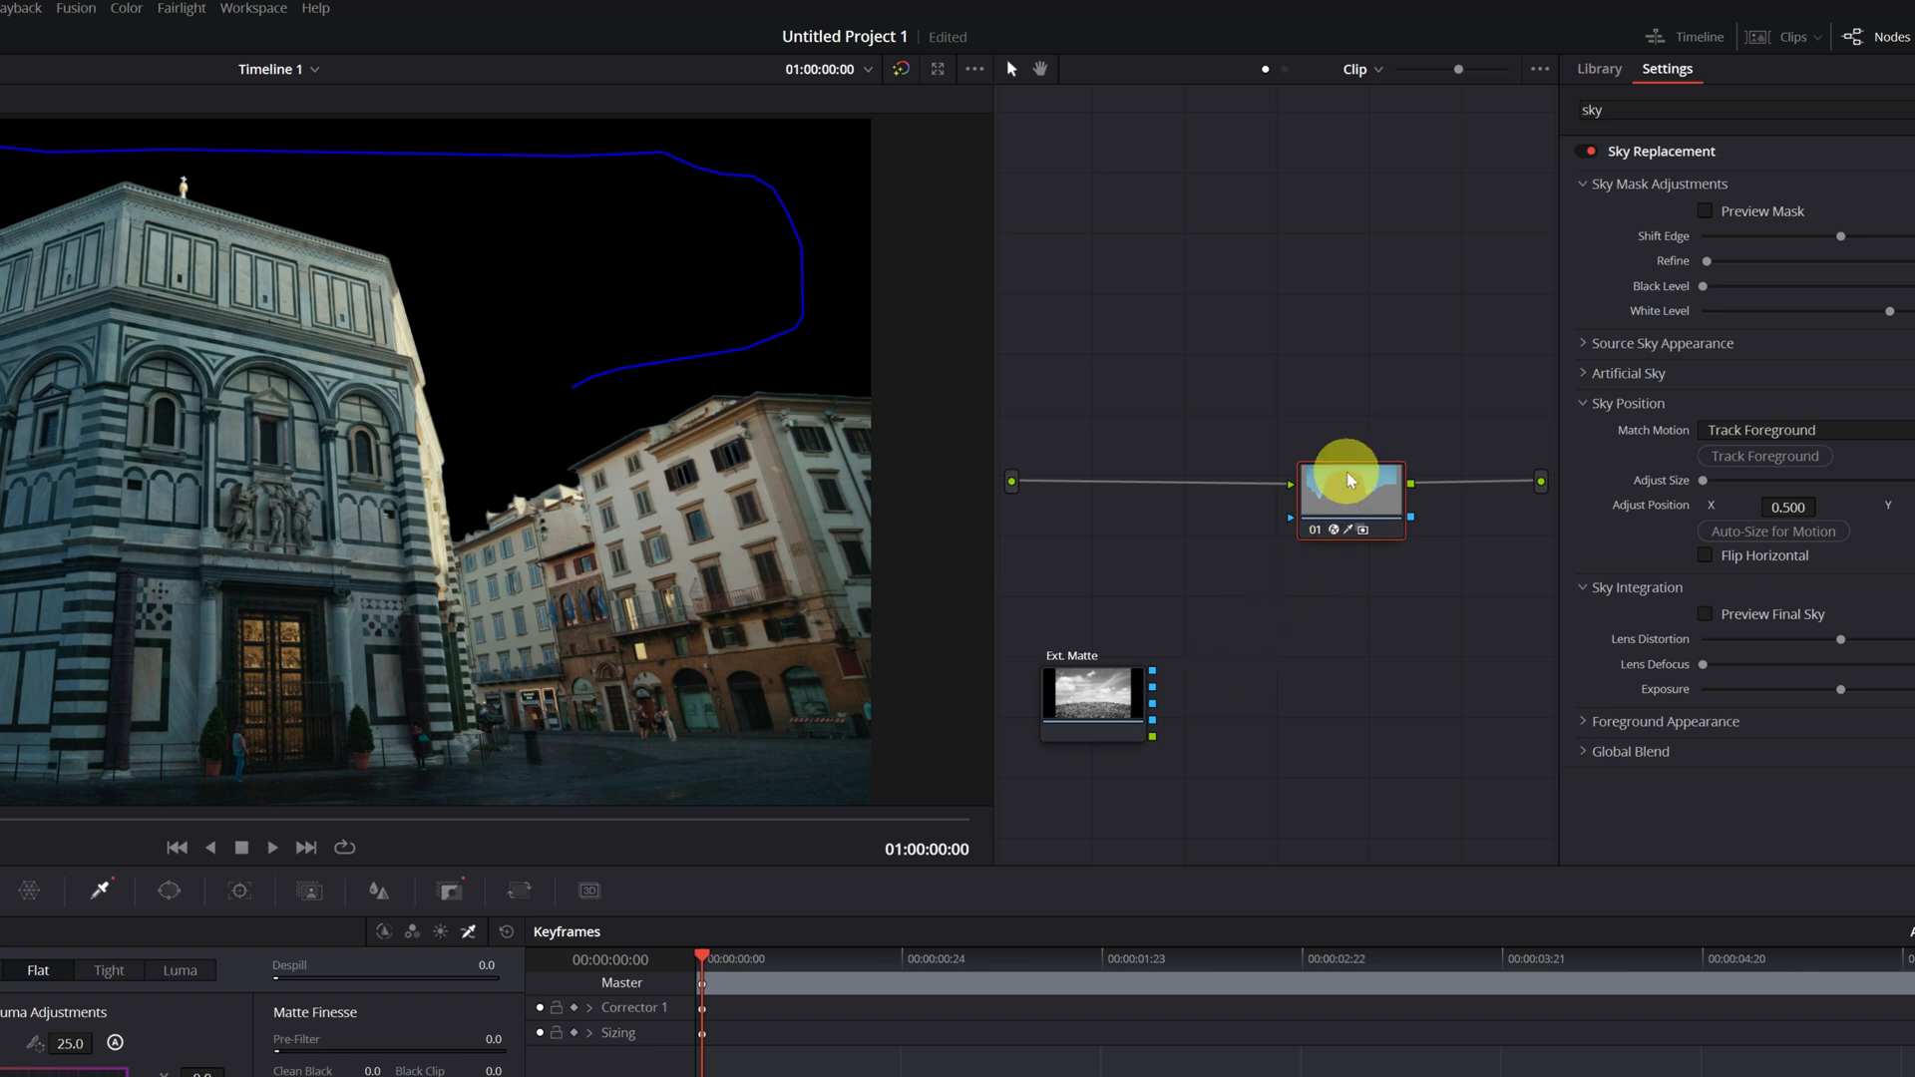
mouse_move(1349, 495)
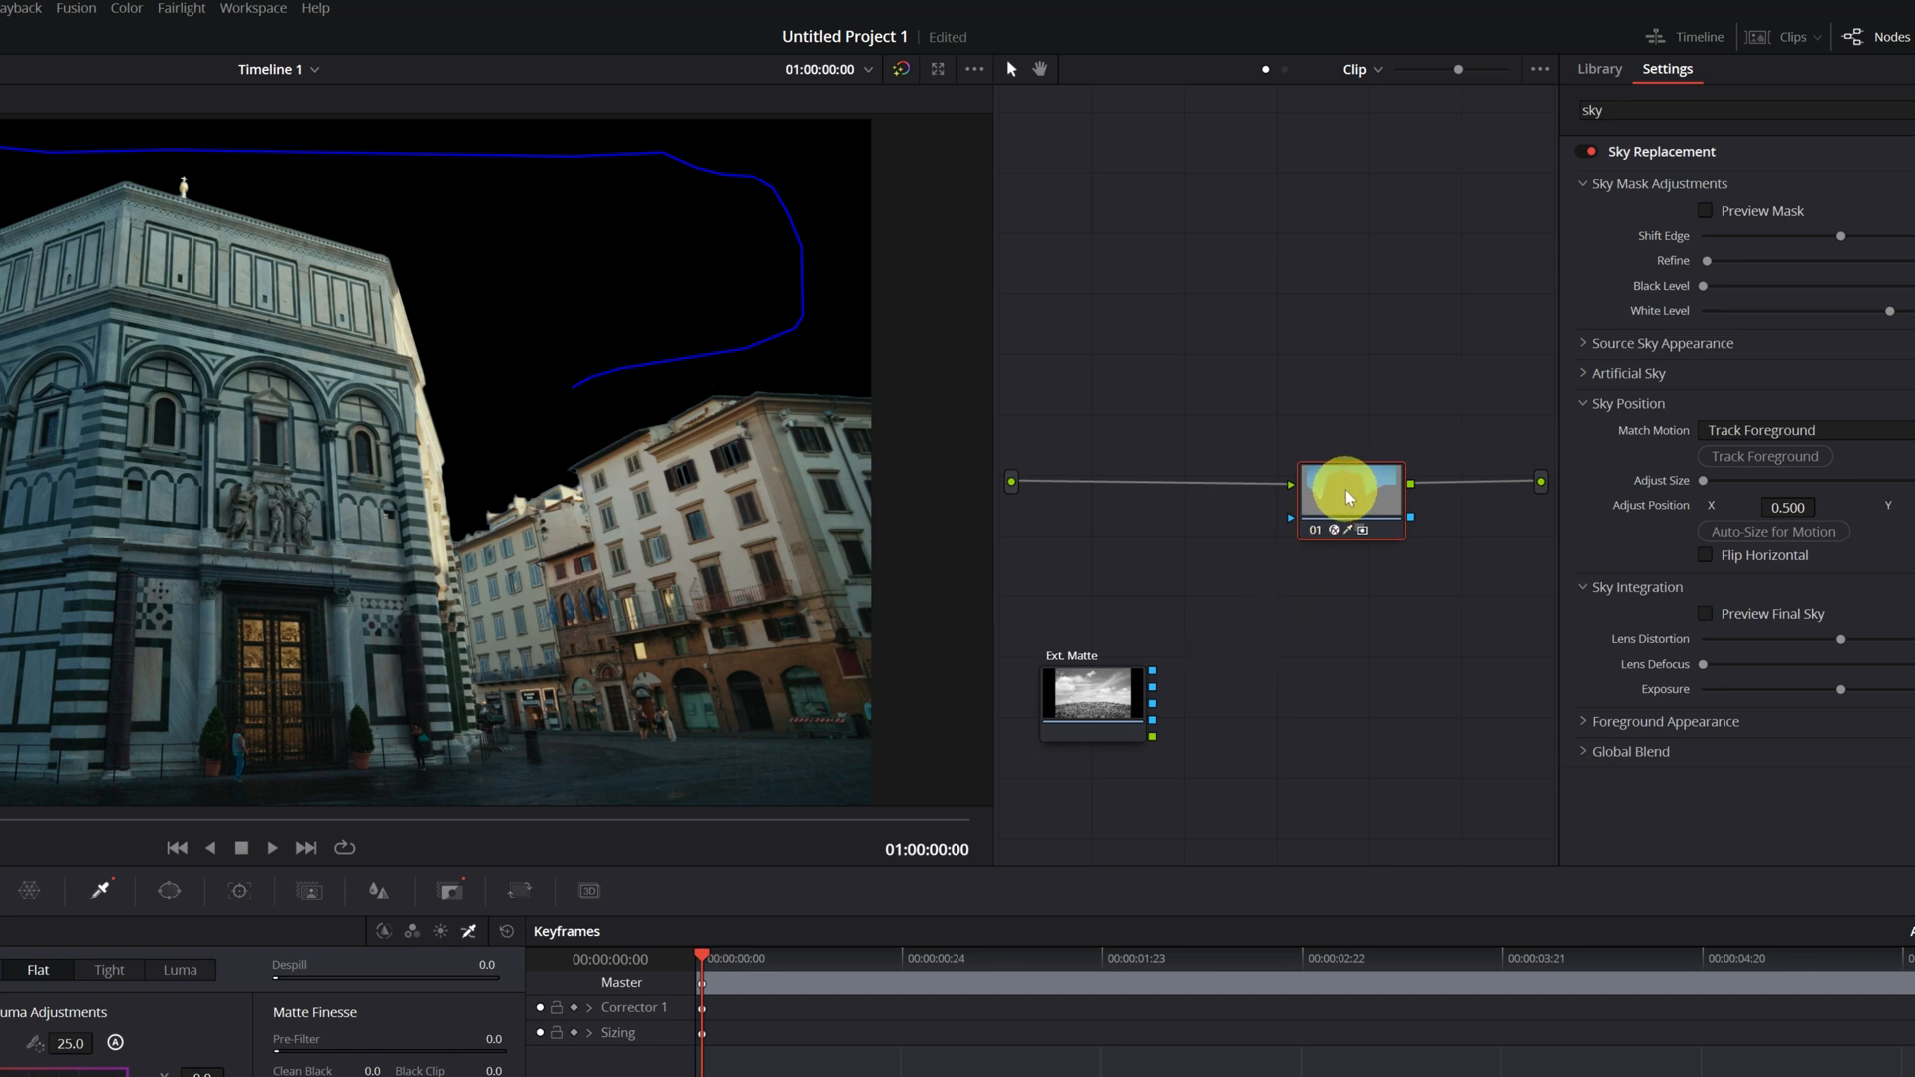
Add an OFX input to the Sky Replacement node and connect the cloud Ext. Matte
right_click(1349, 488)
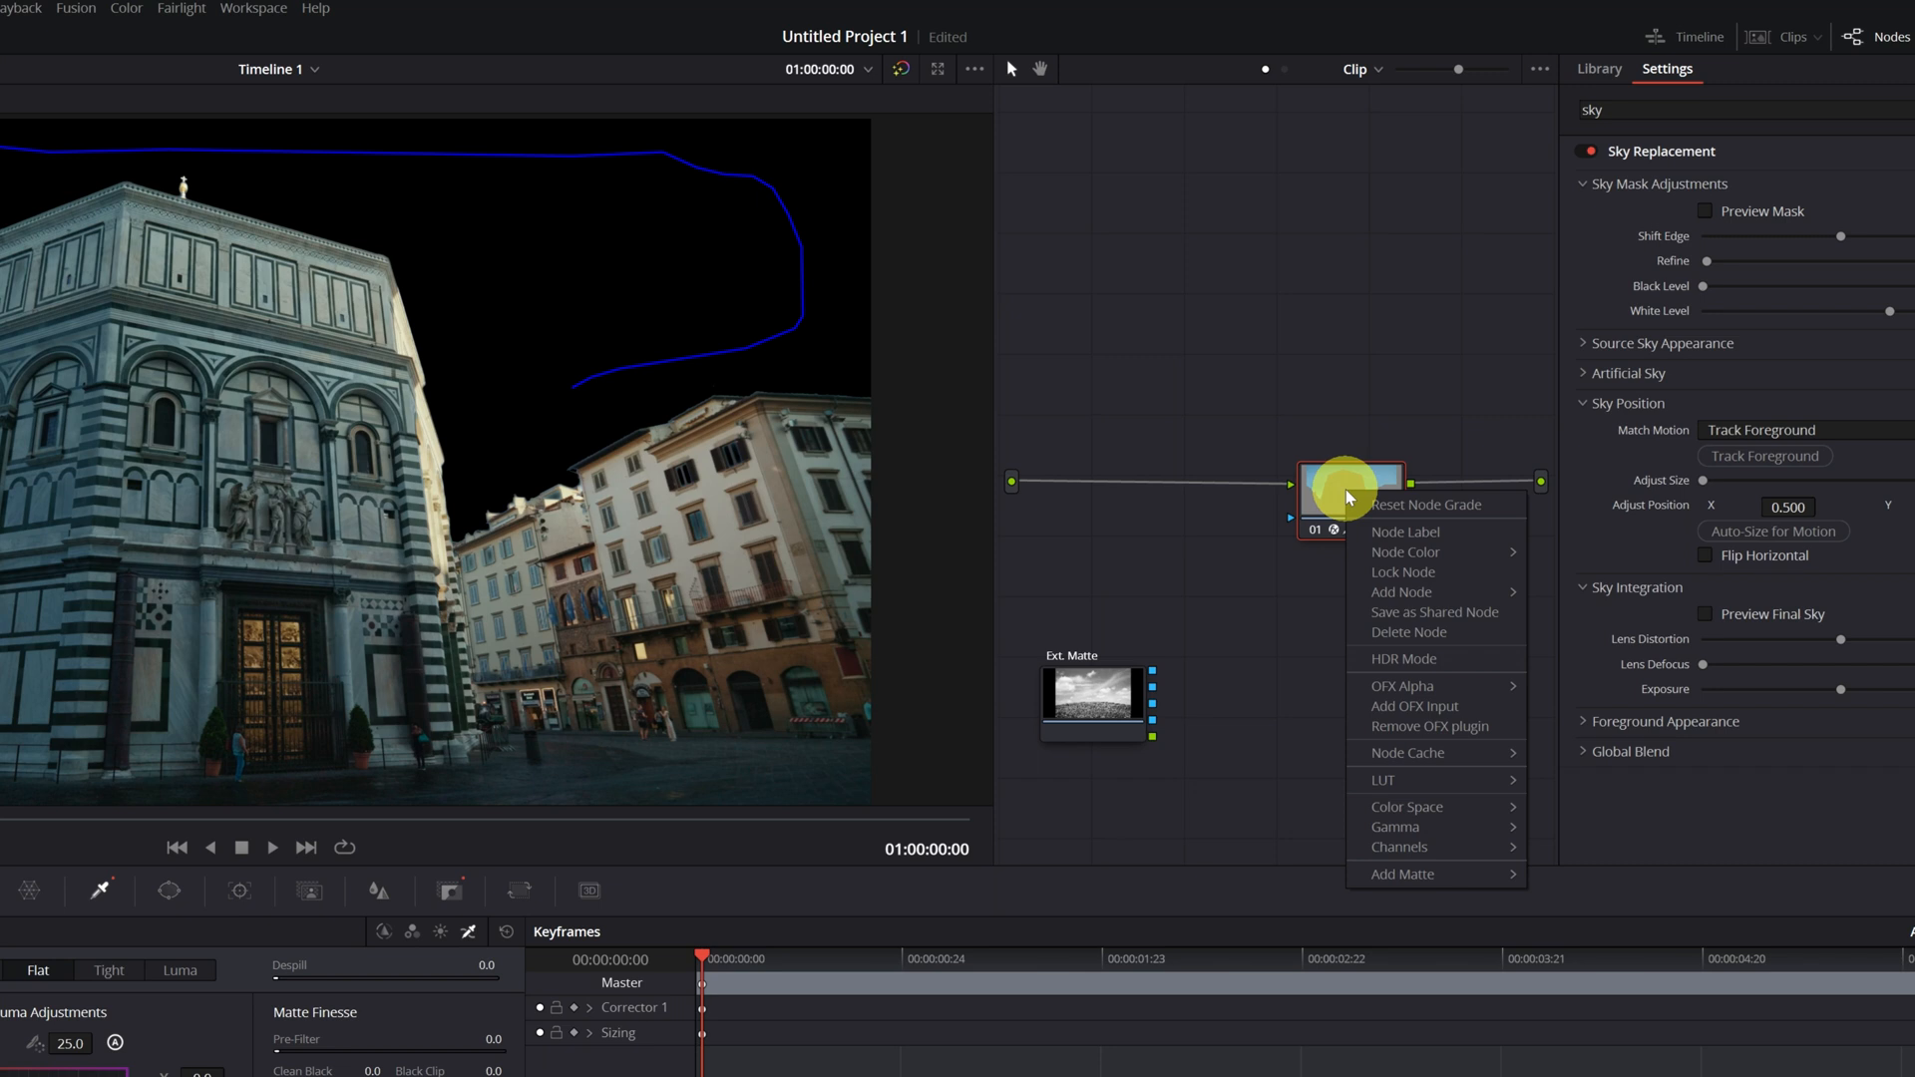
mouse_move(1403, 686)
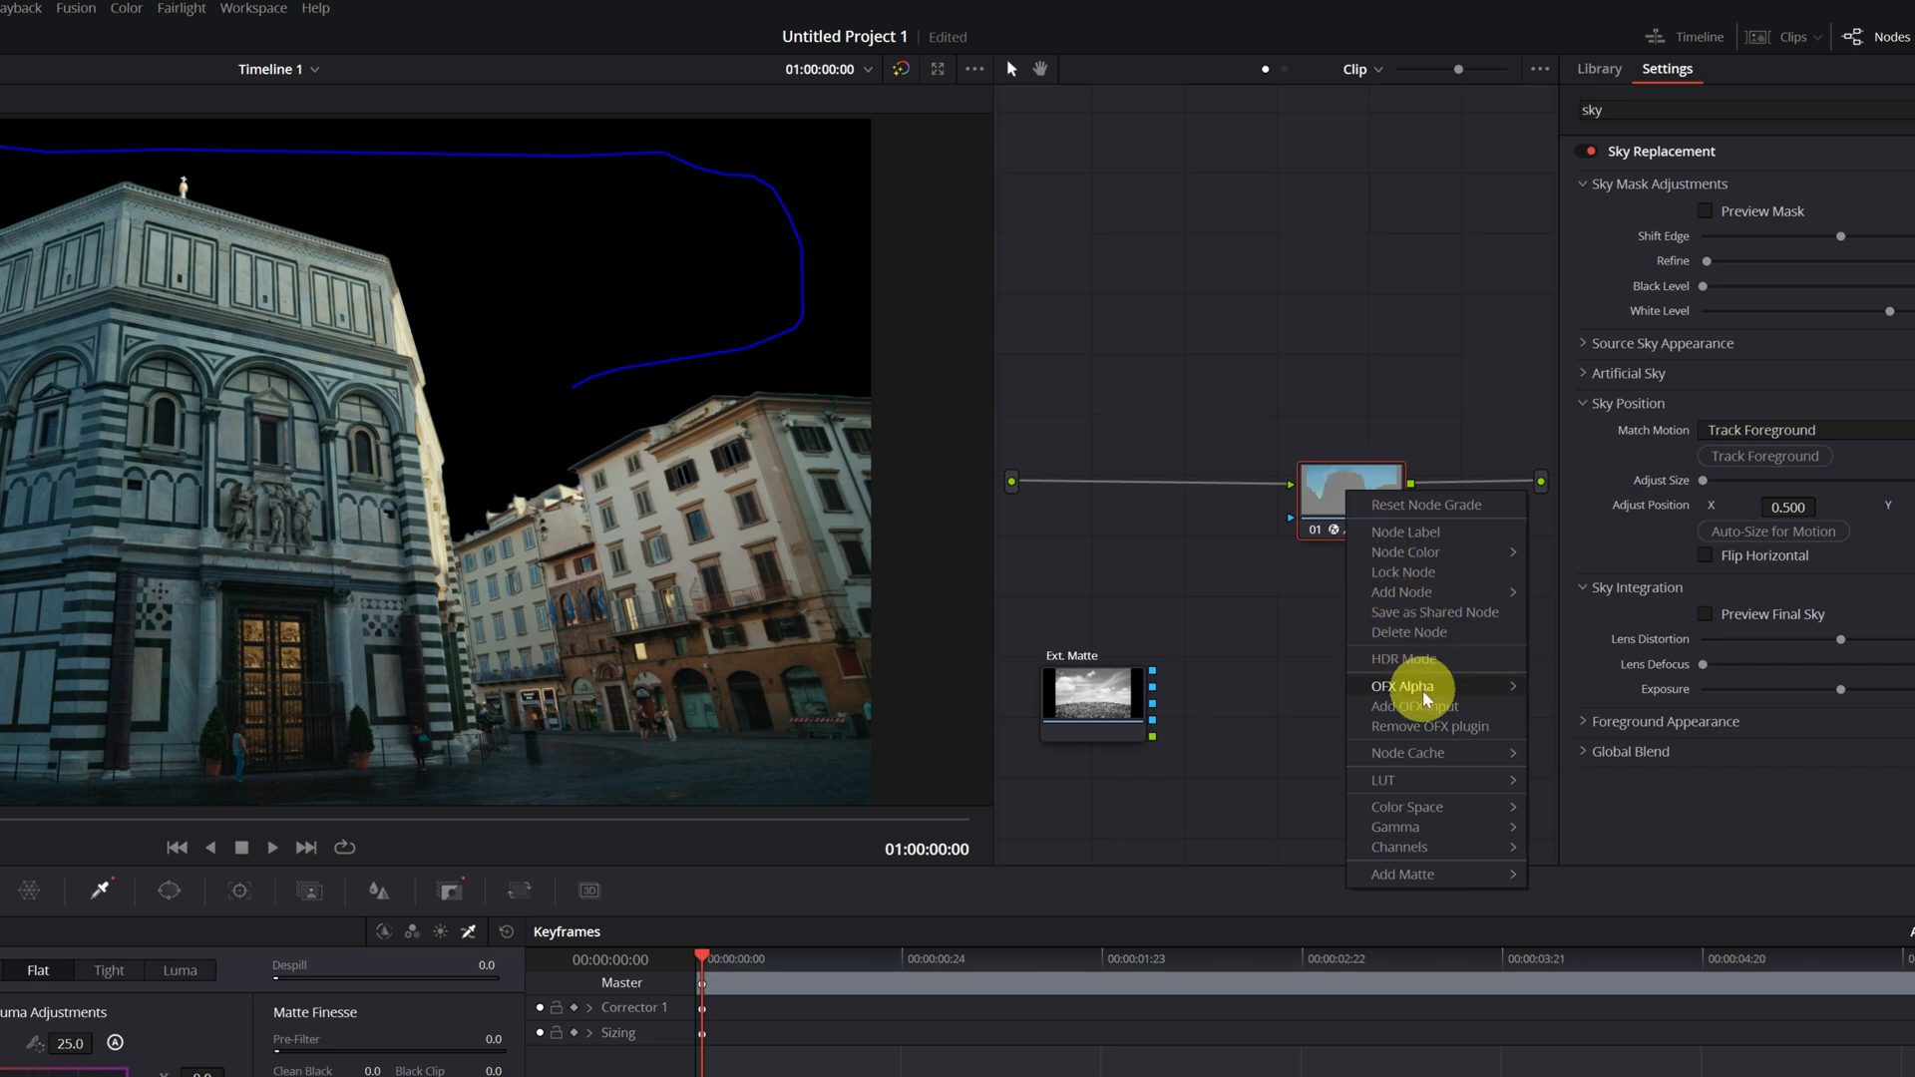
click(1400, 705)
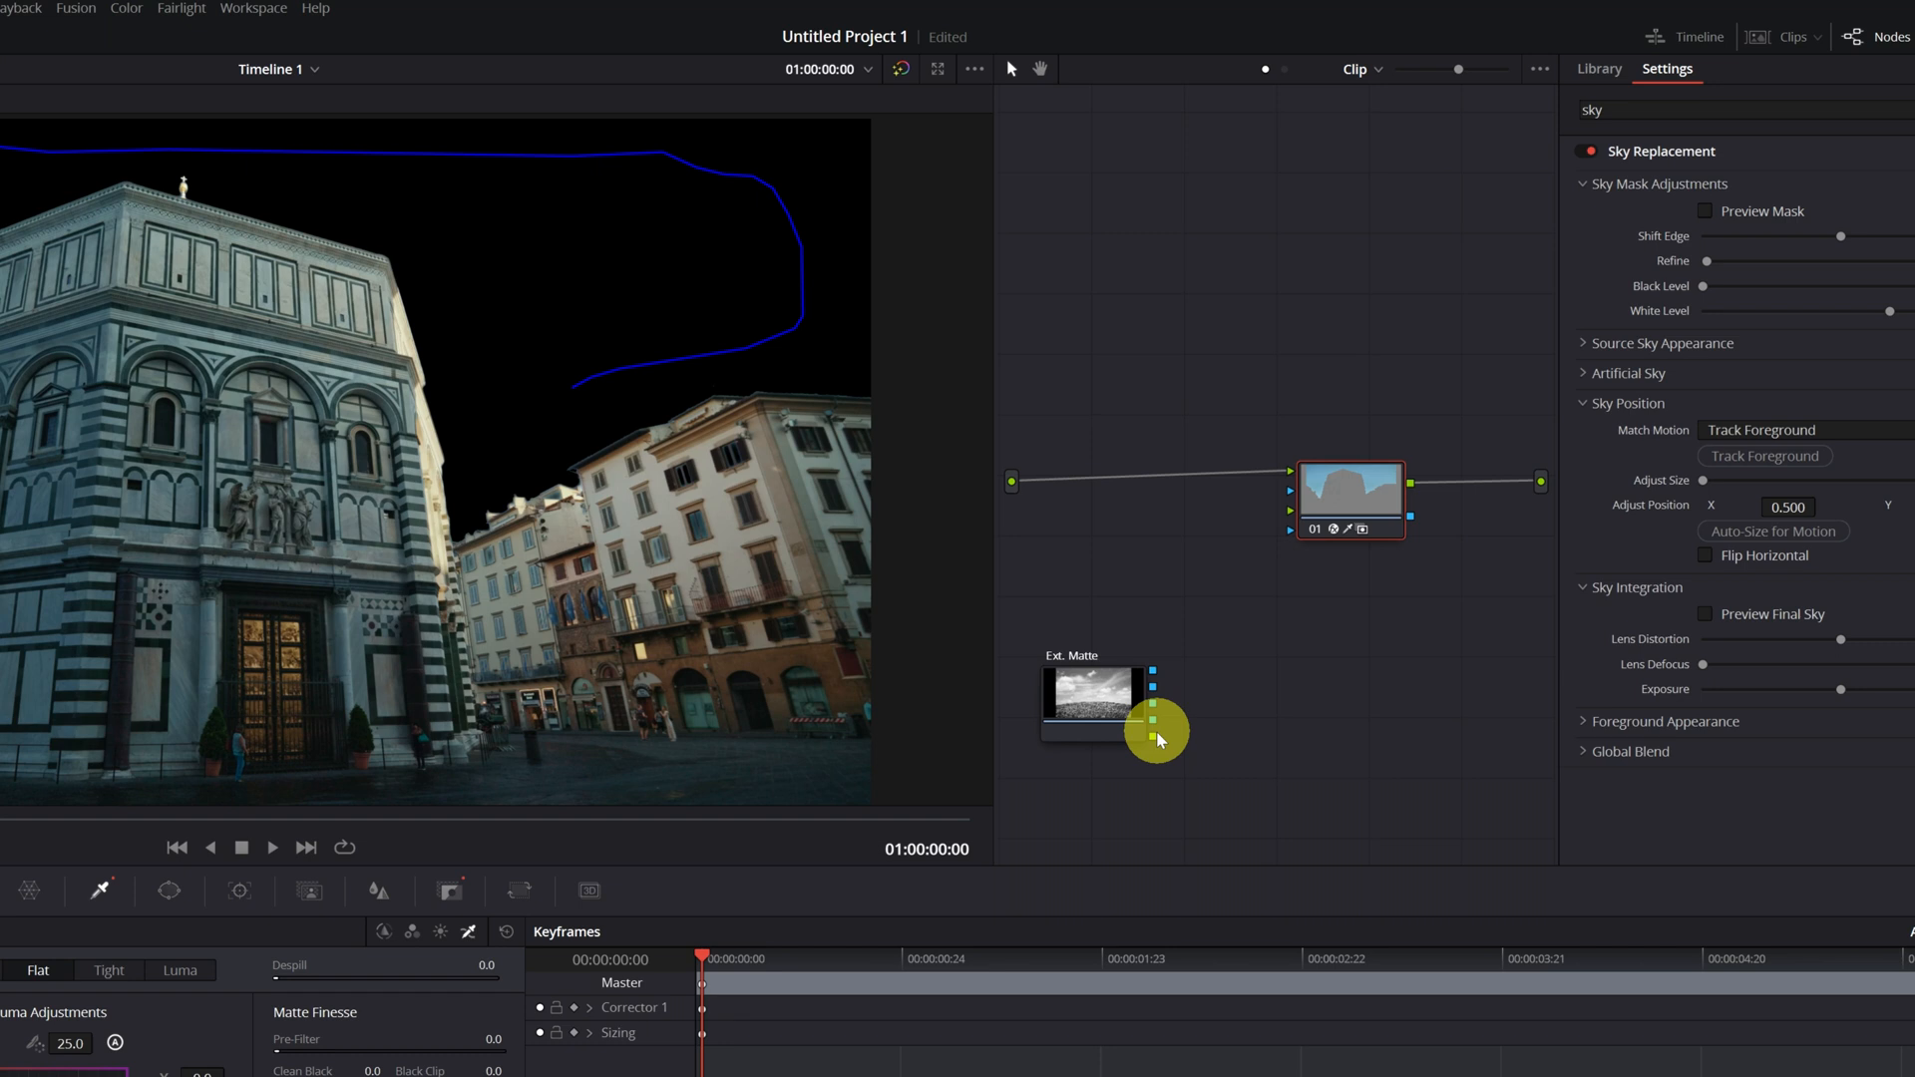
click(1154, 739)
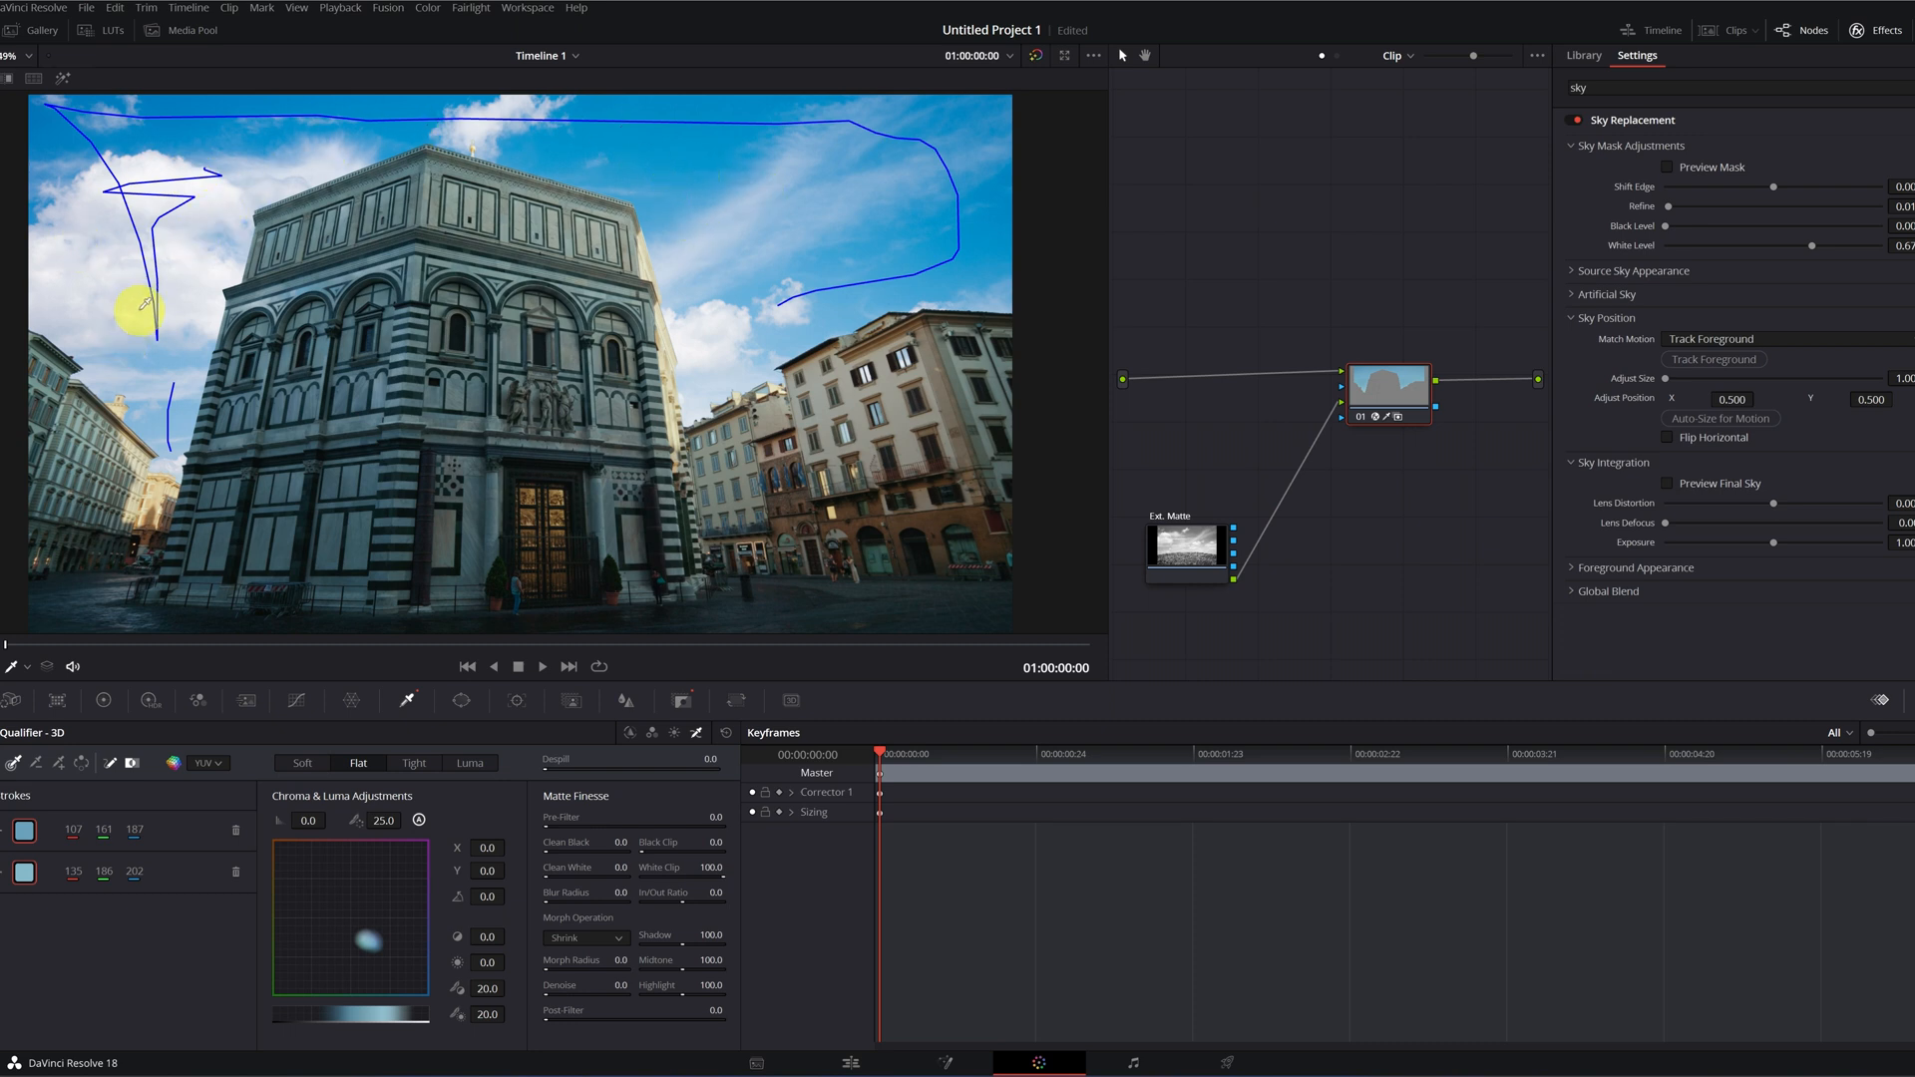
mouse_move(1180, 554)
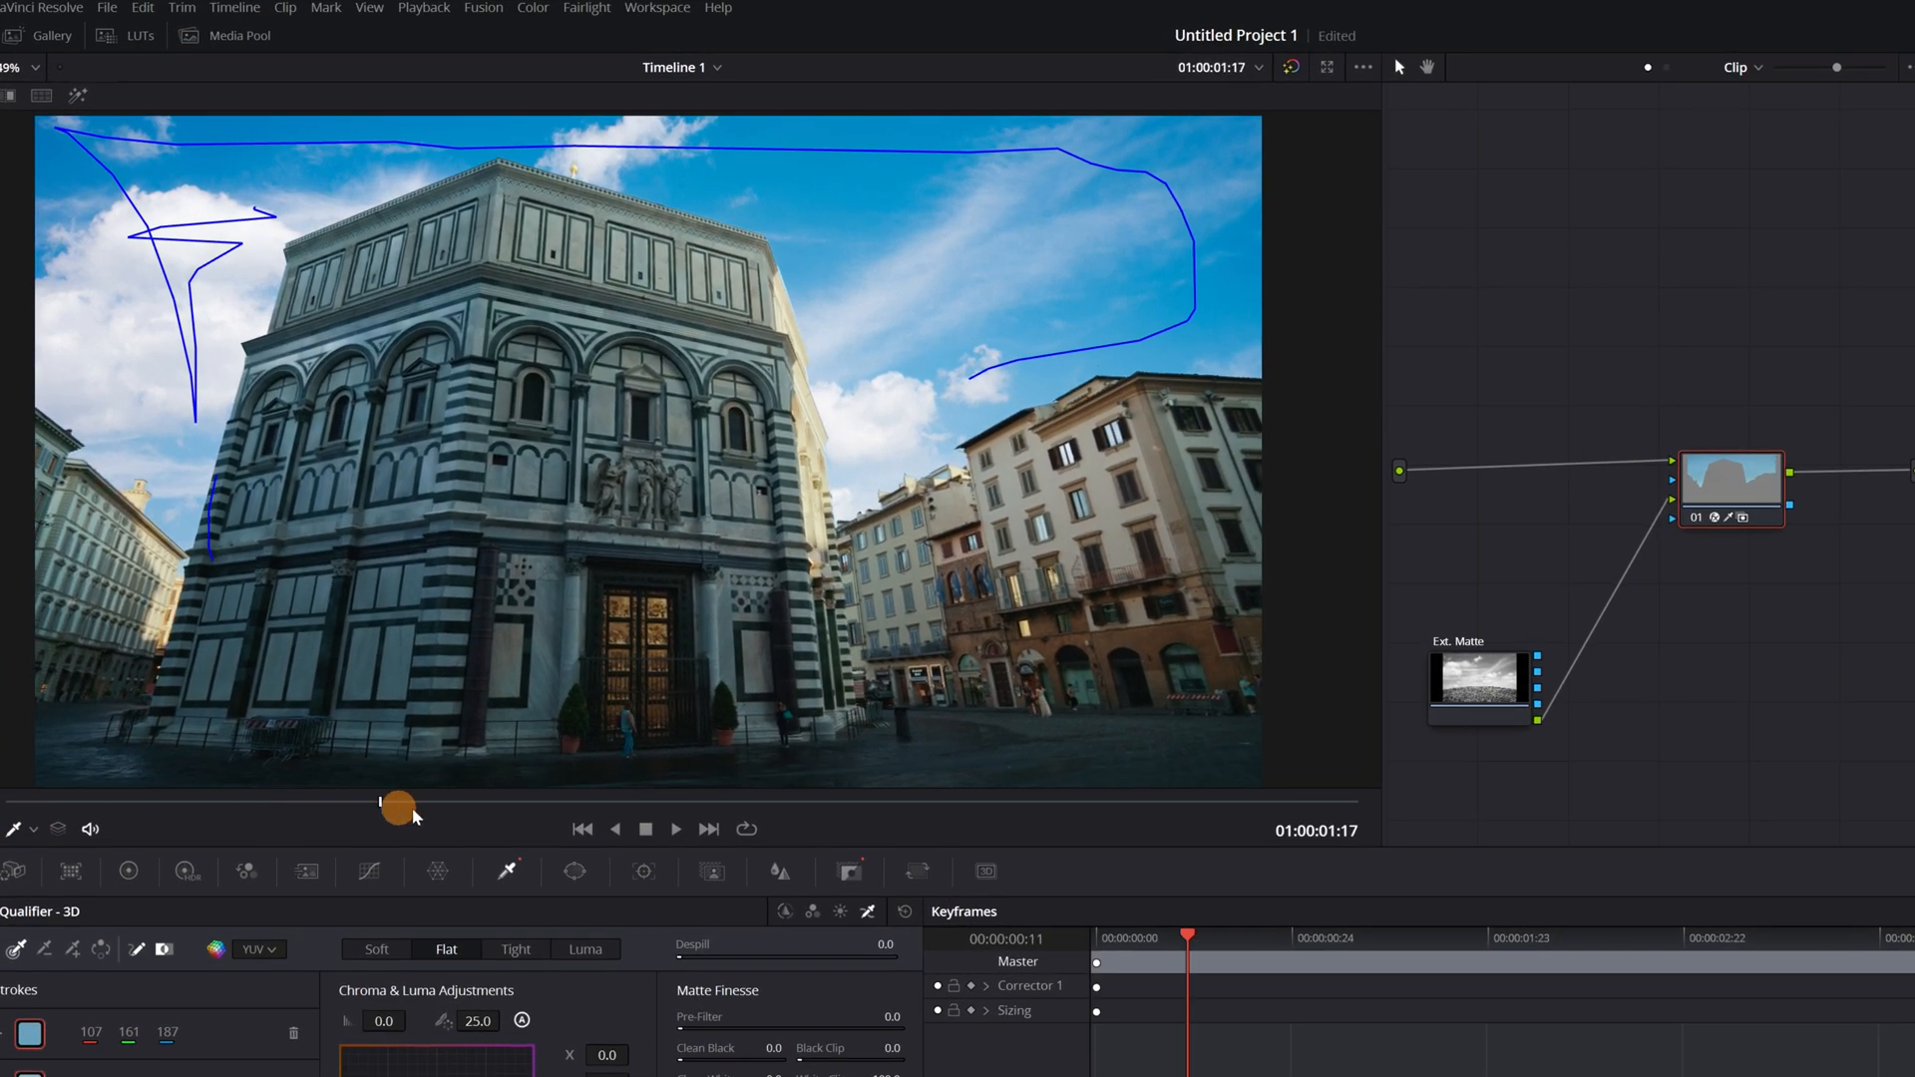
click(675, 828)
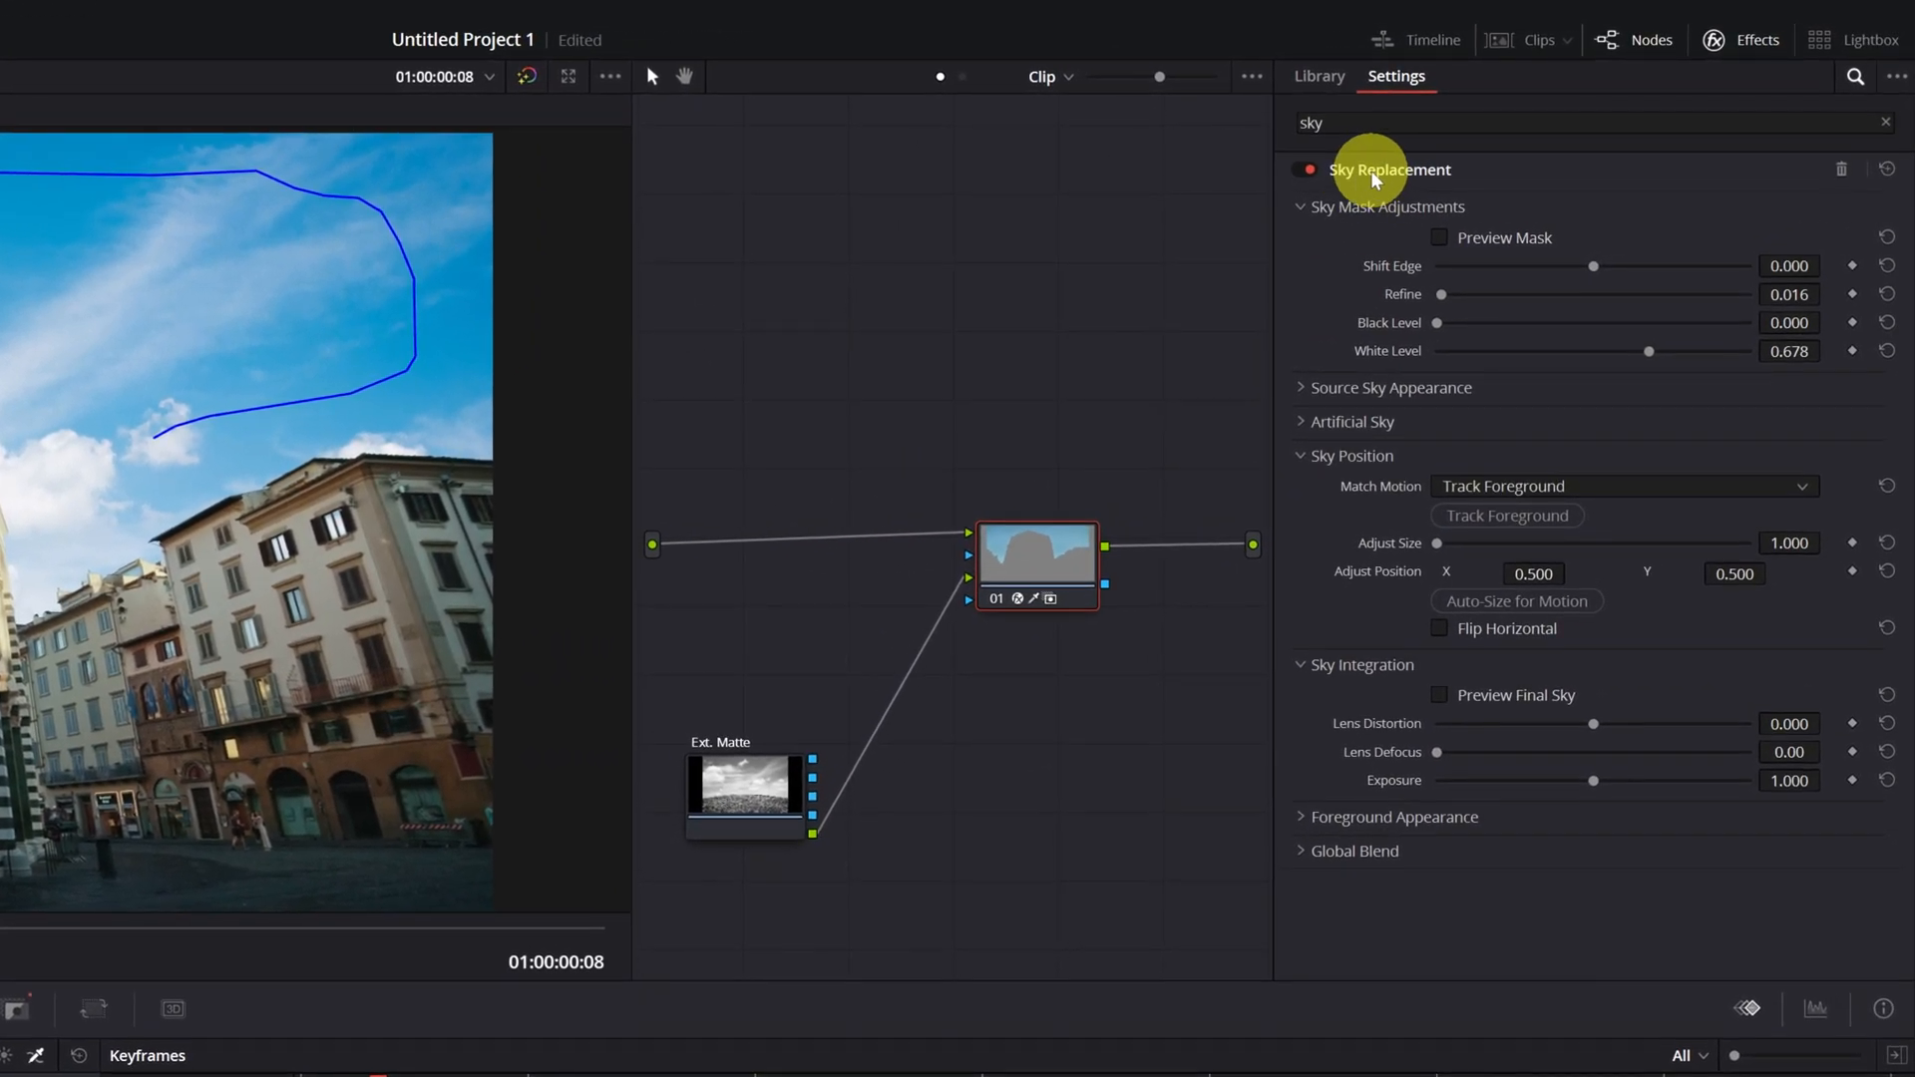
mouse_move(1343, 470)
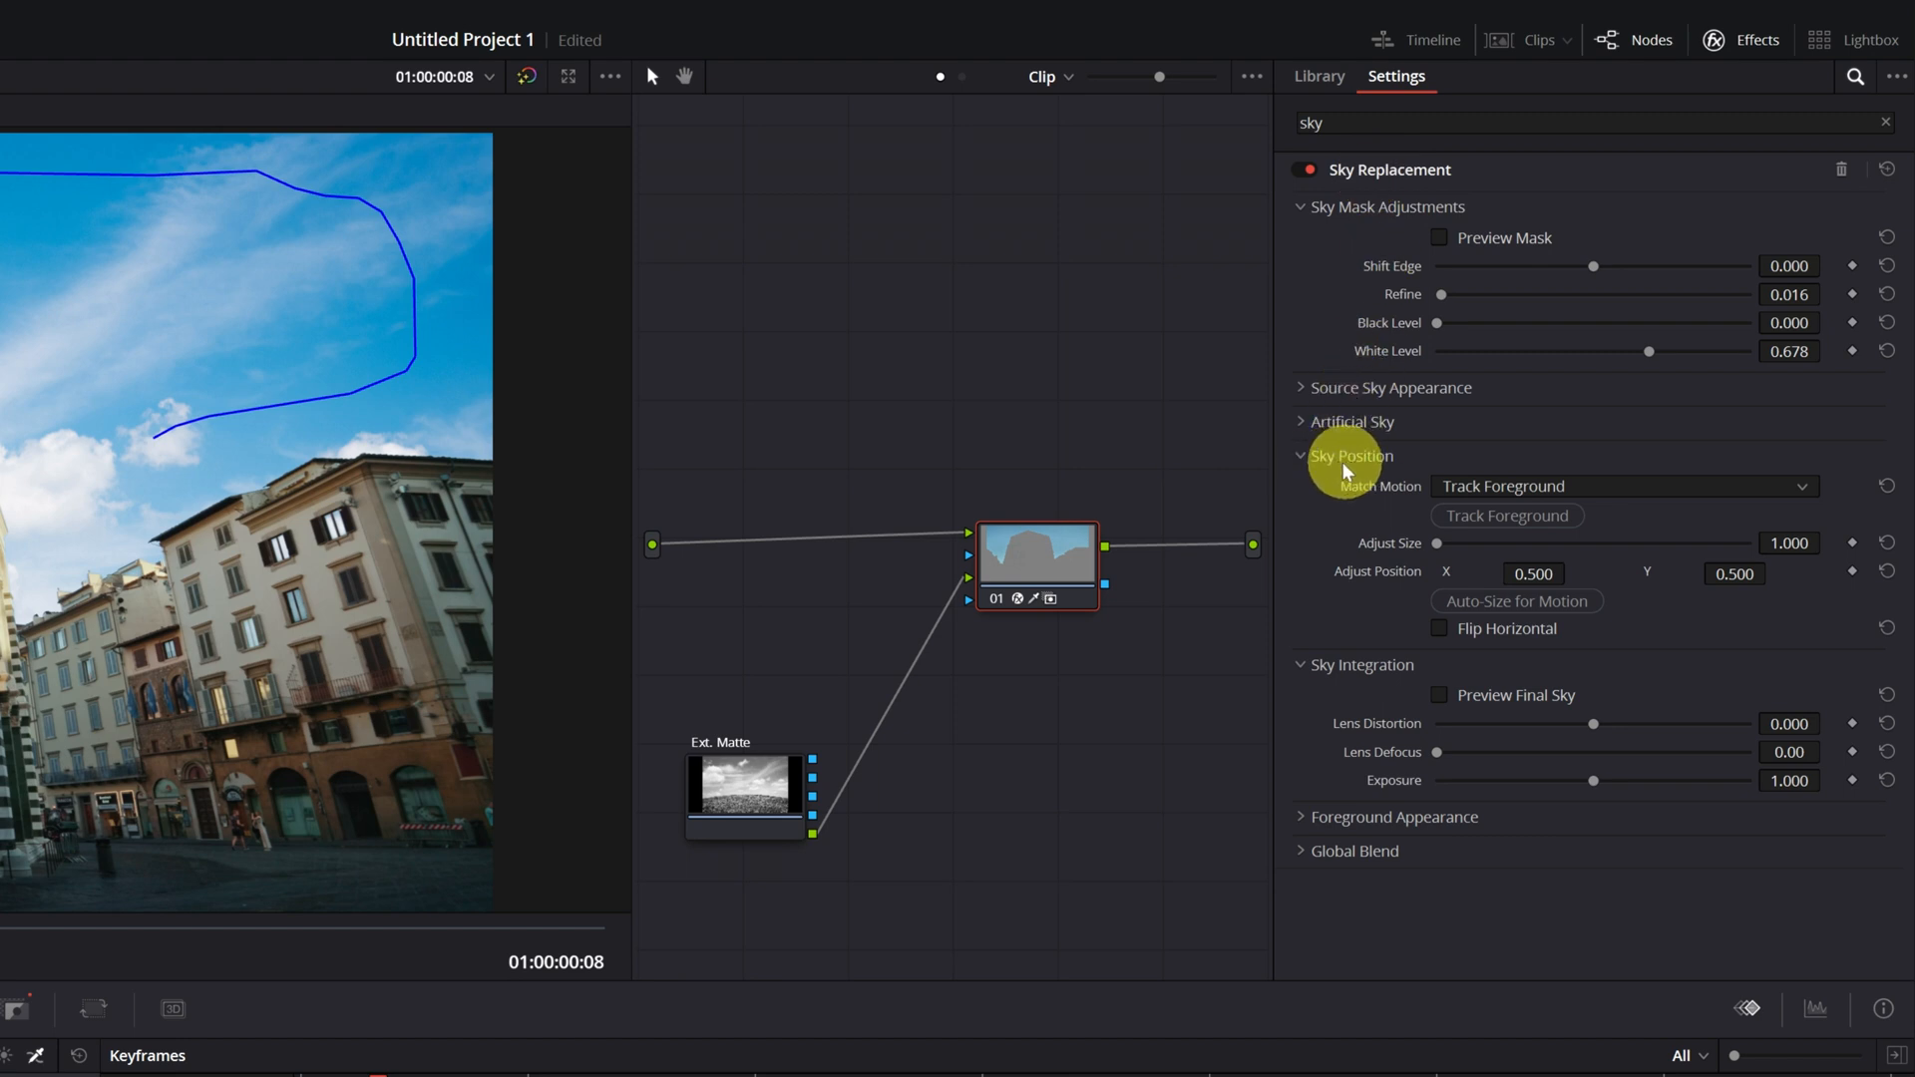
mouse_move(1339, 500)
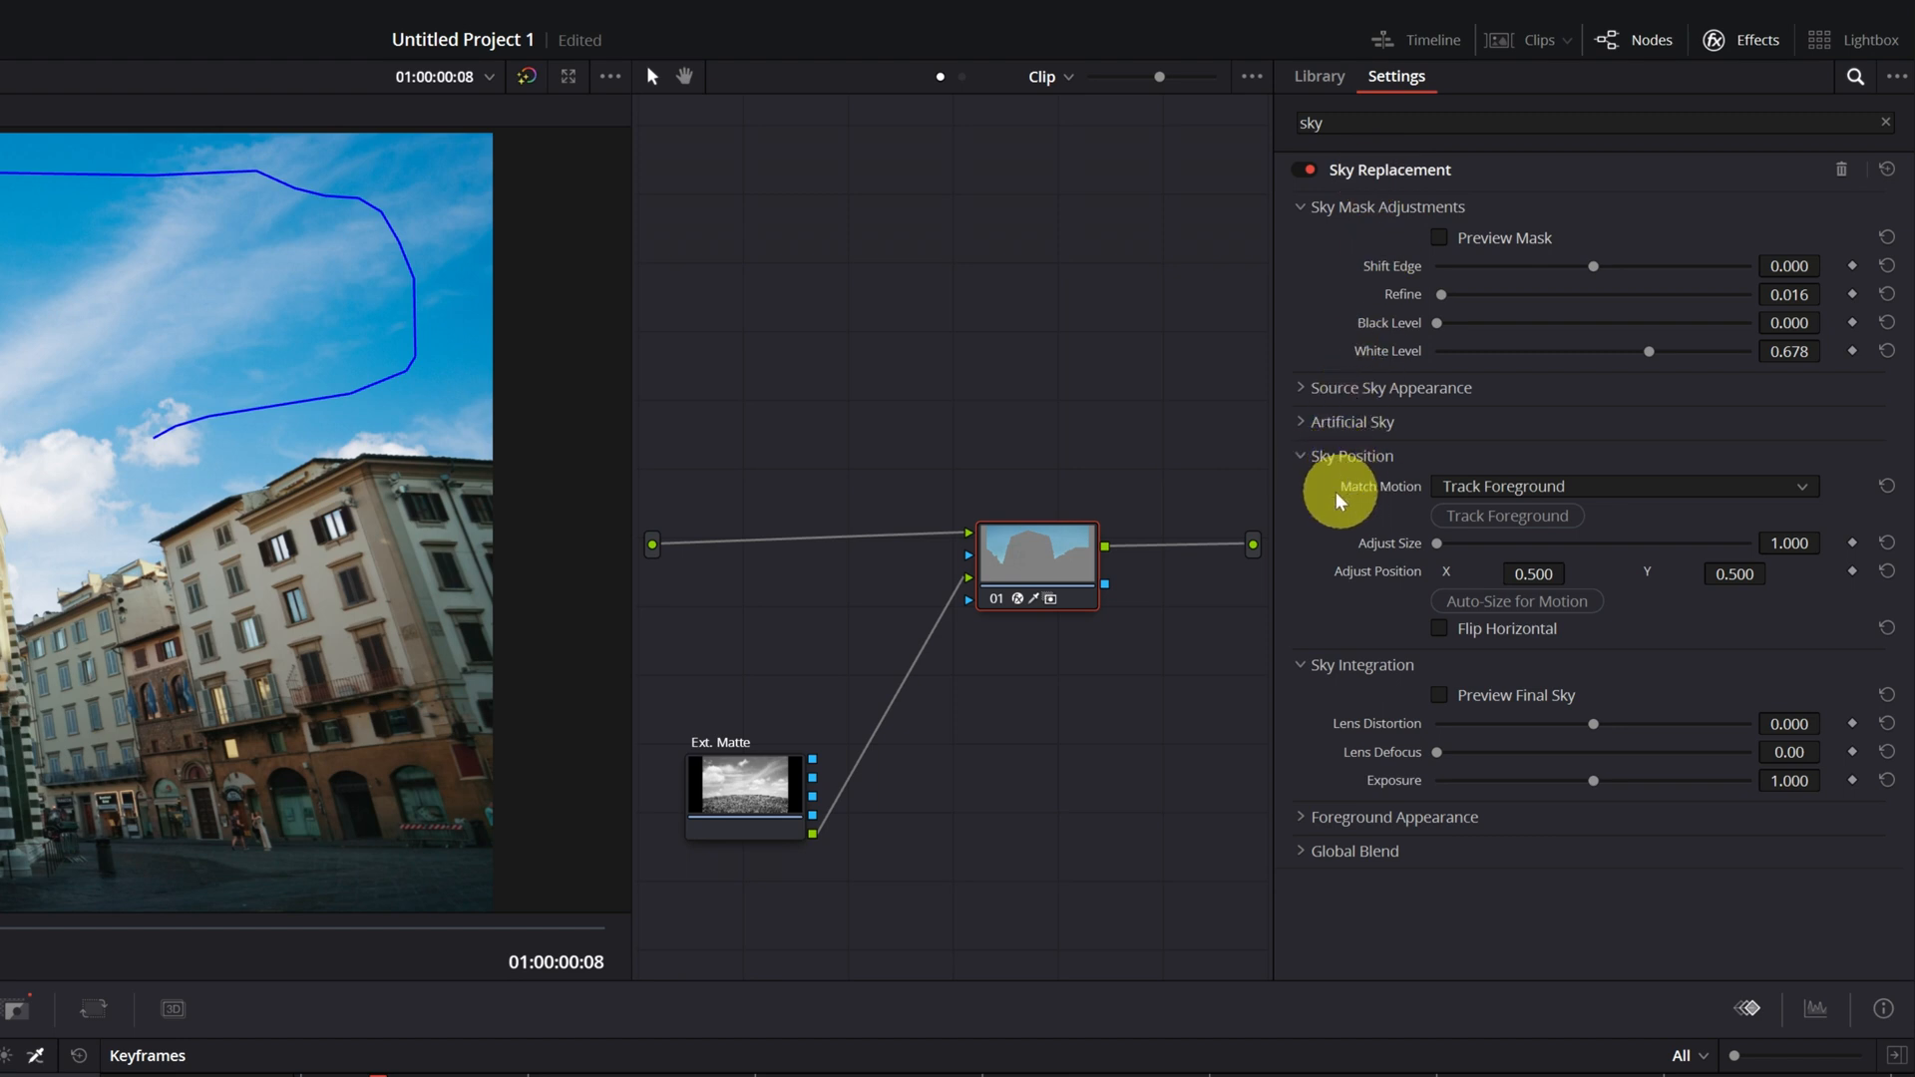
mouse_move(1378, 486)
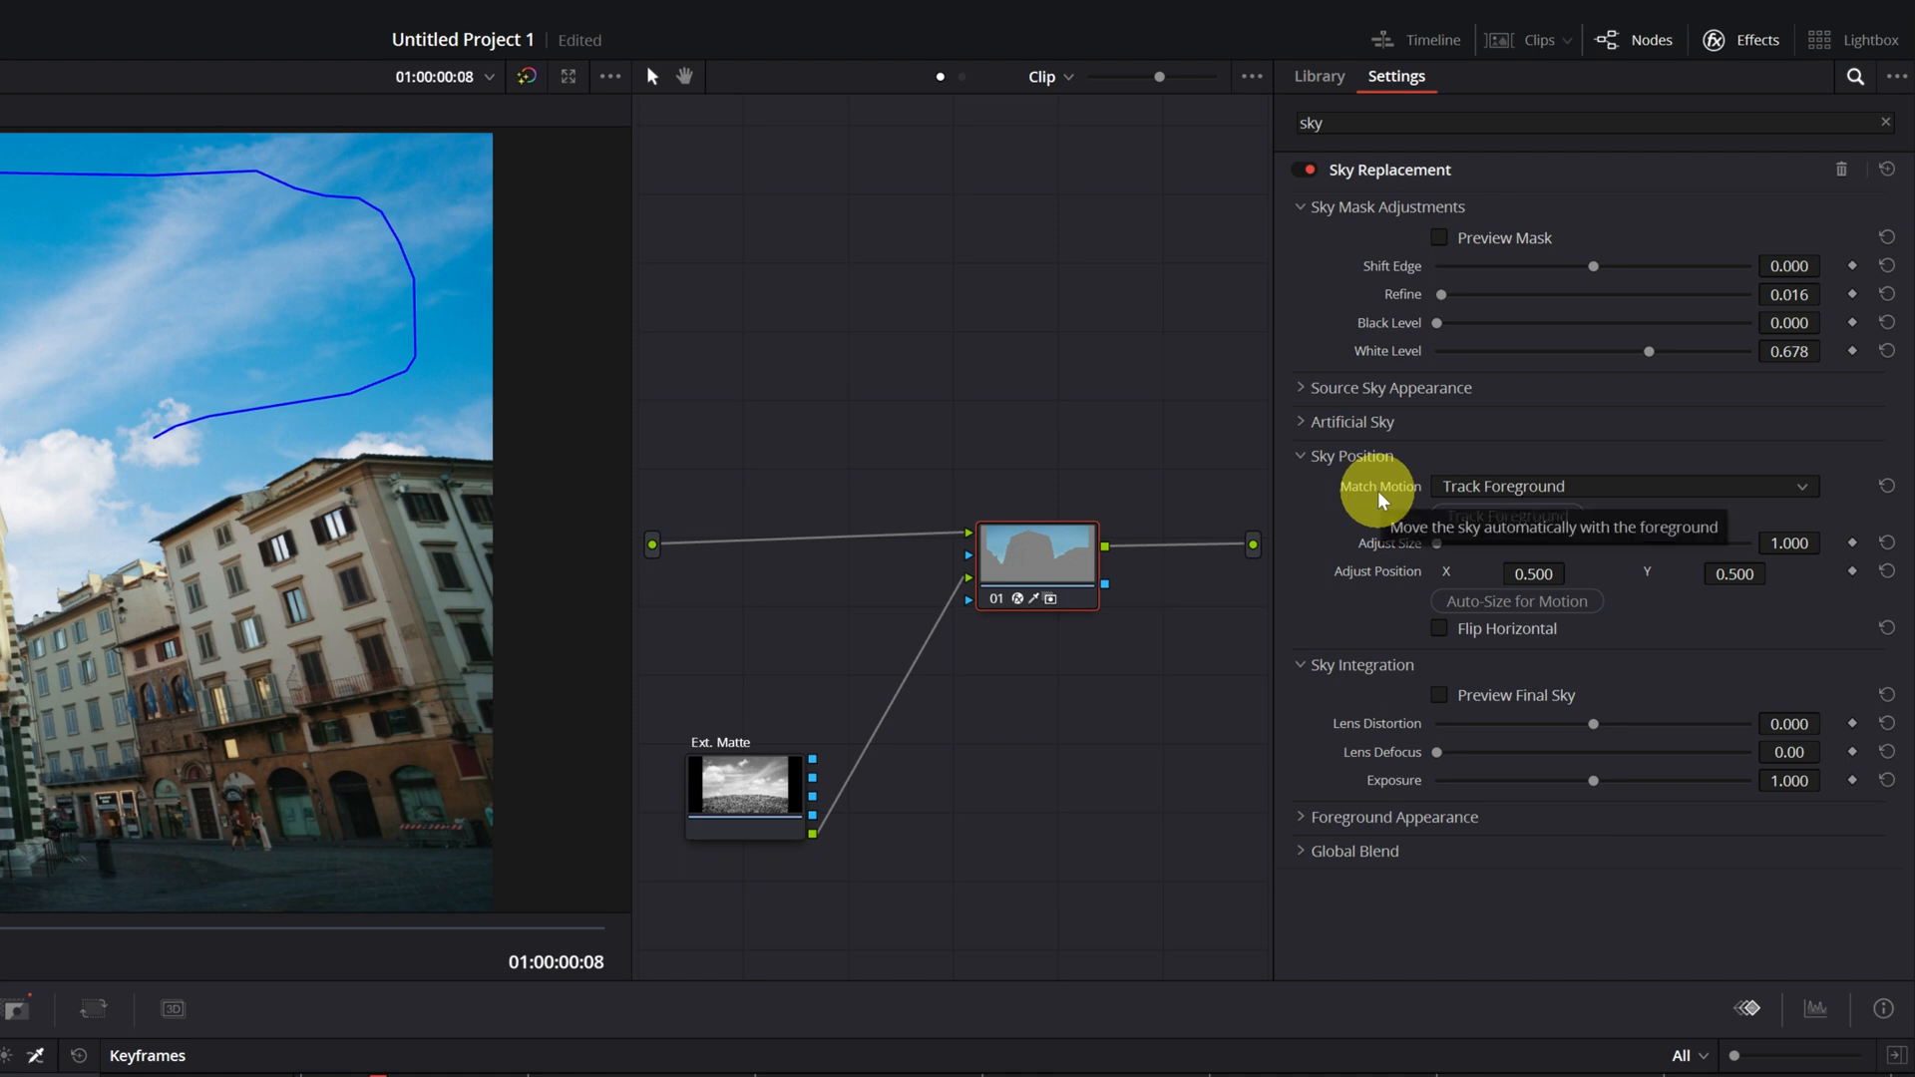
Open the Sky Position Match Motion dropdown to review tracking options
click(1799, 485)
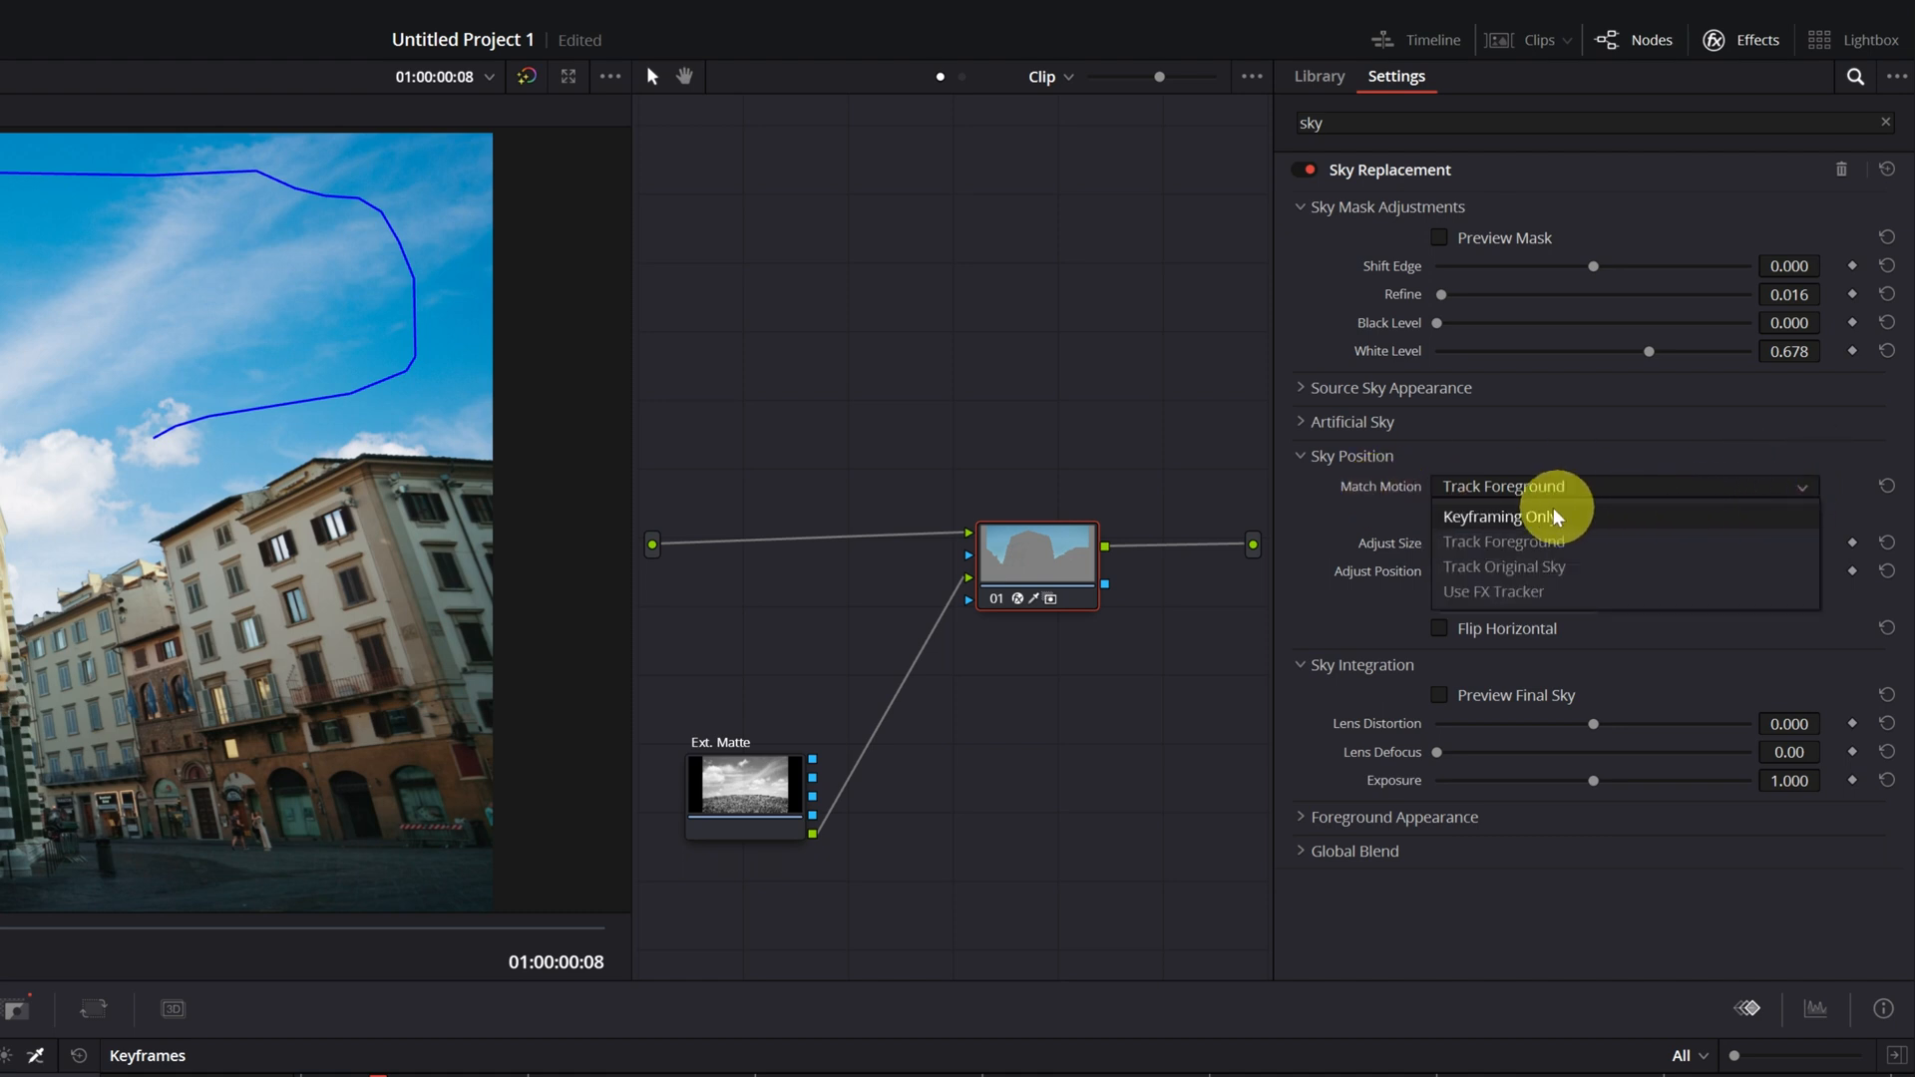
mouse_move(1533, 525)
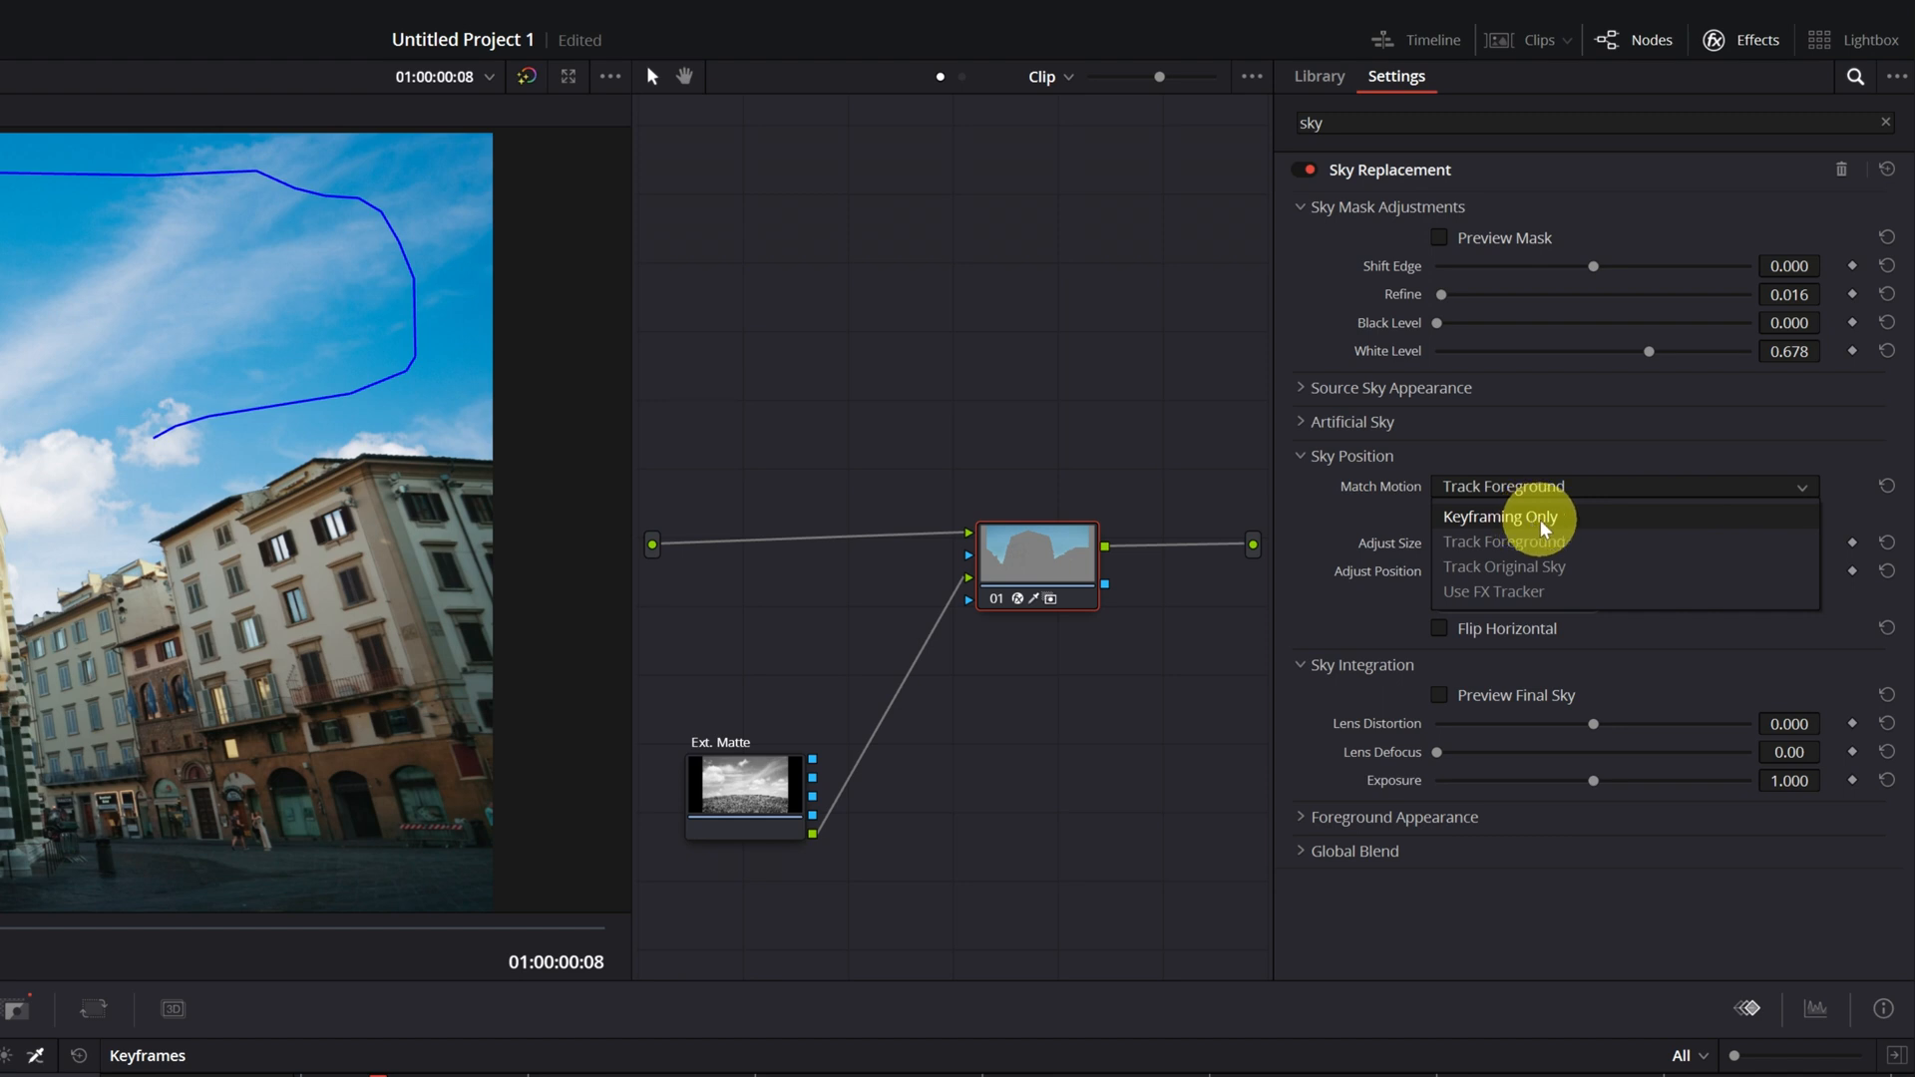
mouse_move(1503, 540)
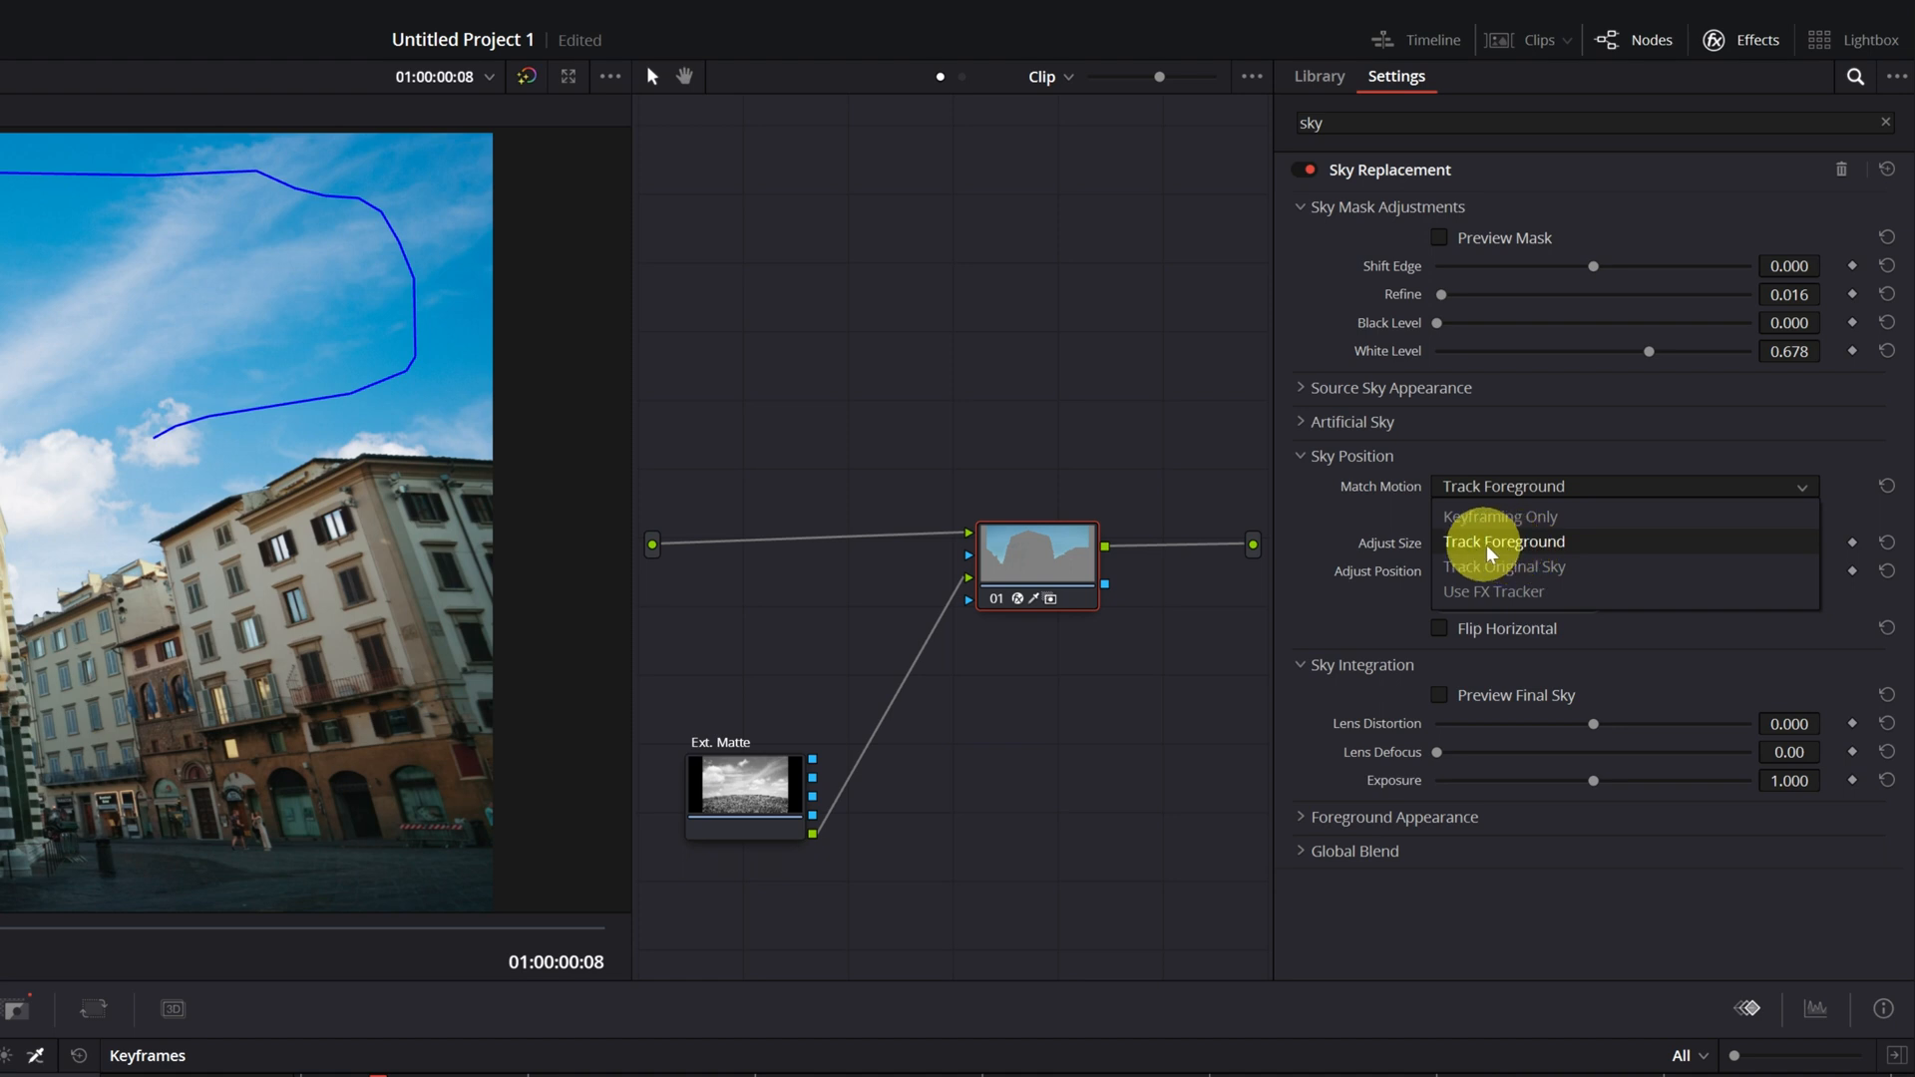
mouse_move(1502, 551)
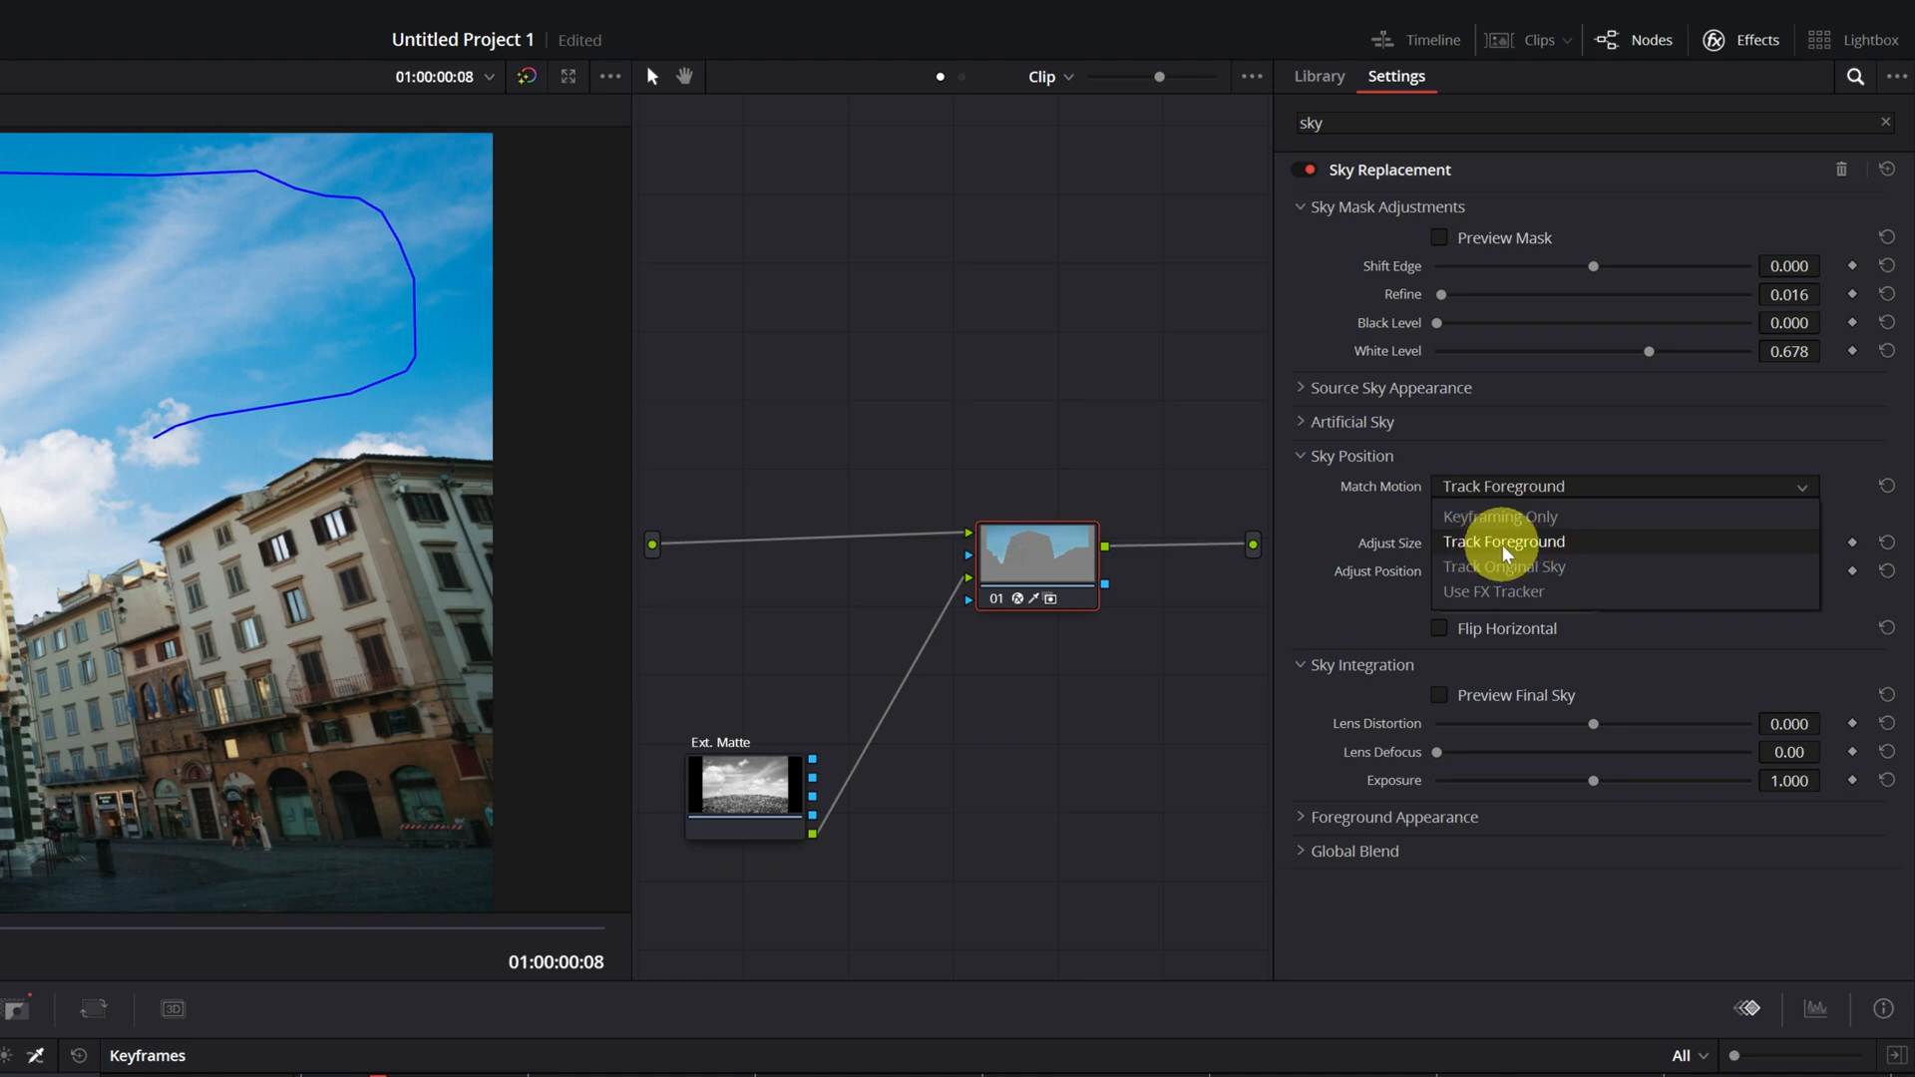
mouse_move(1505, 566)
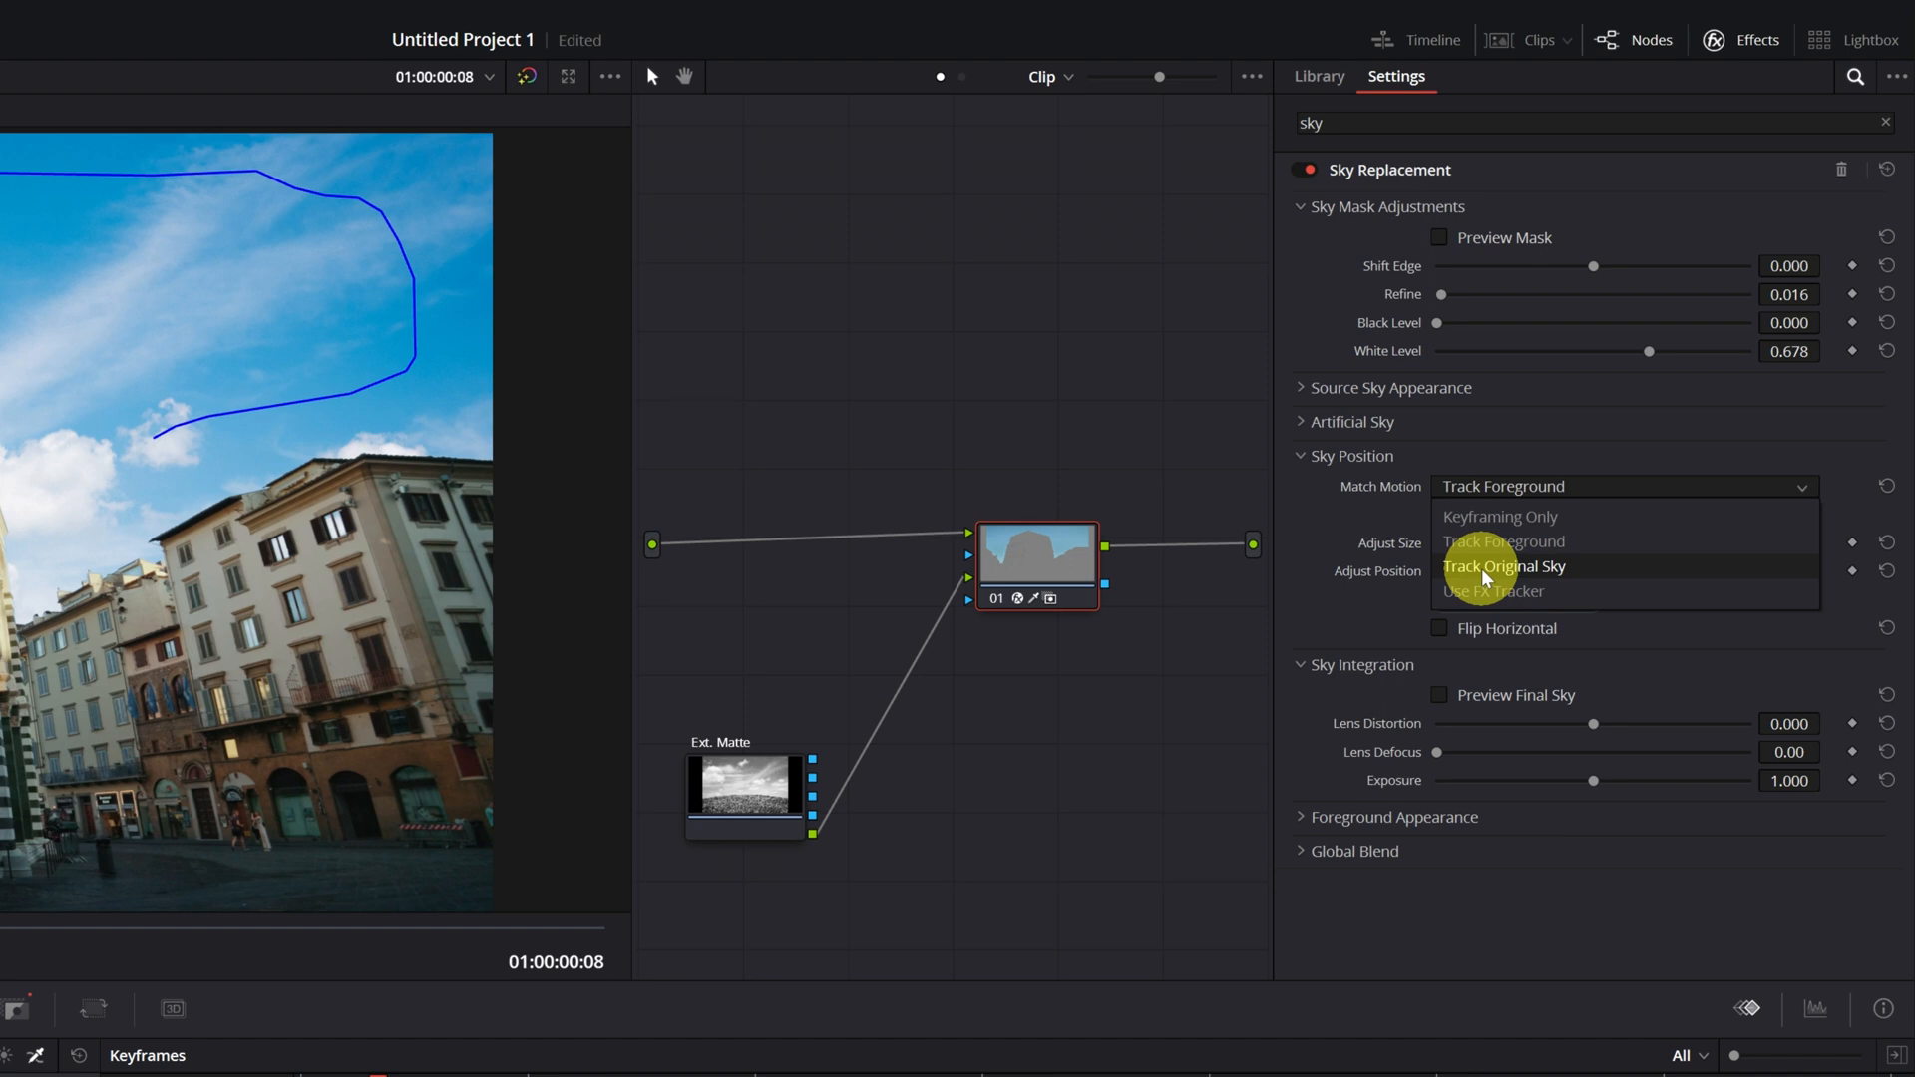
mouse_move(1481, 587)
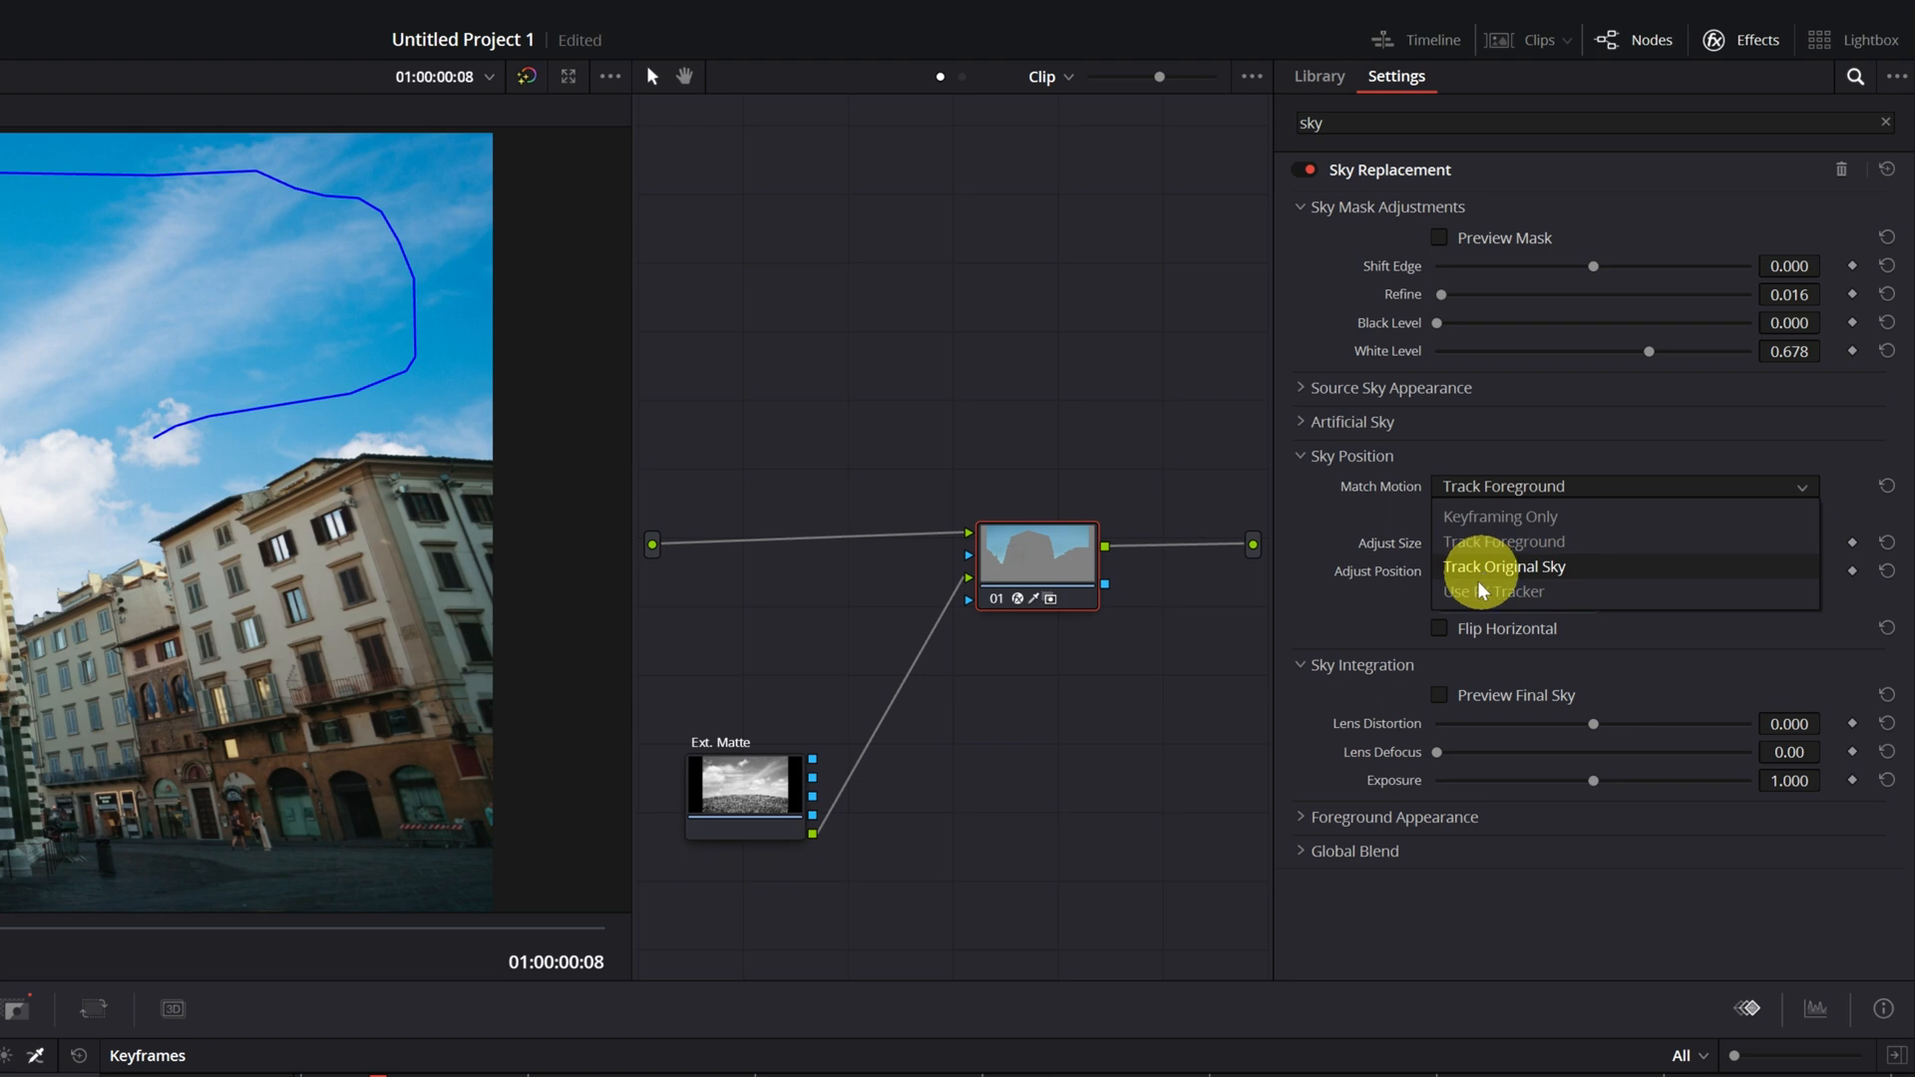
mouse_move(1490, 591)
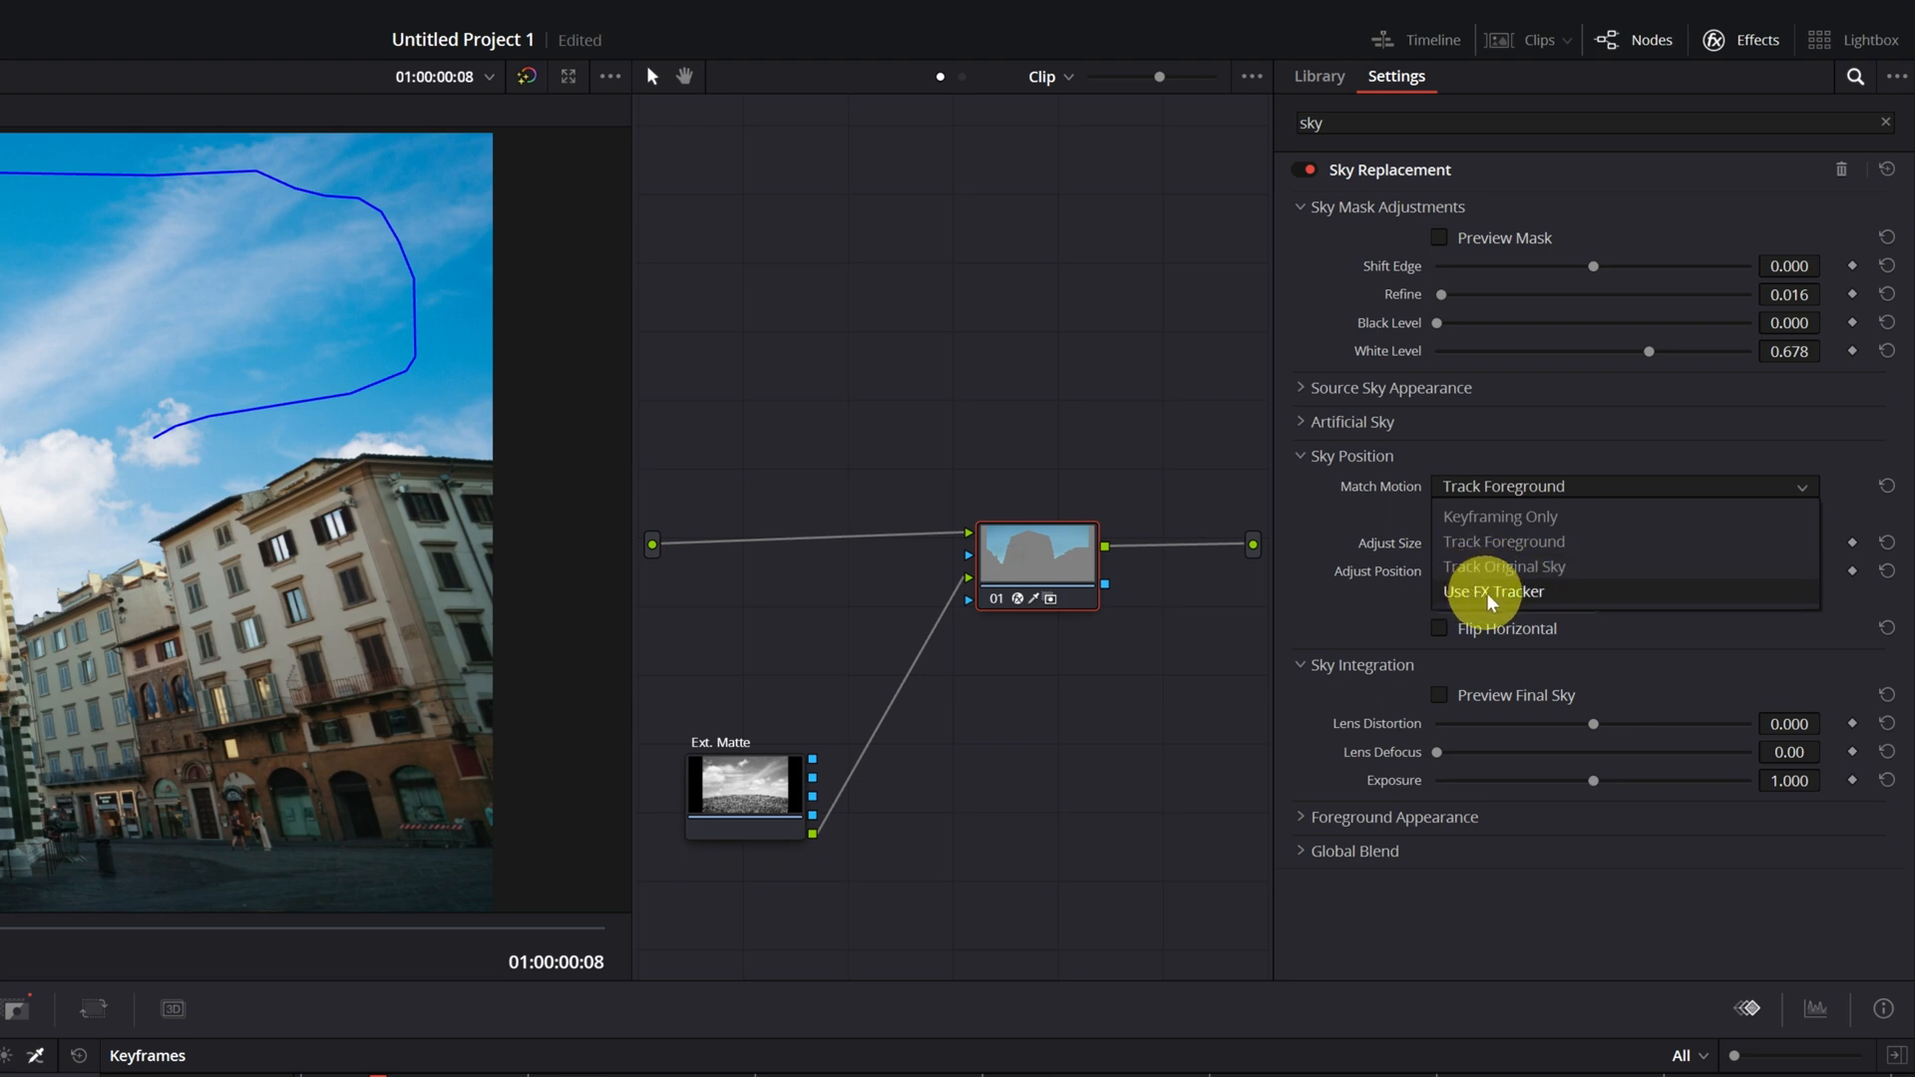
mouse_move(1491, 604)
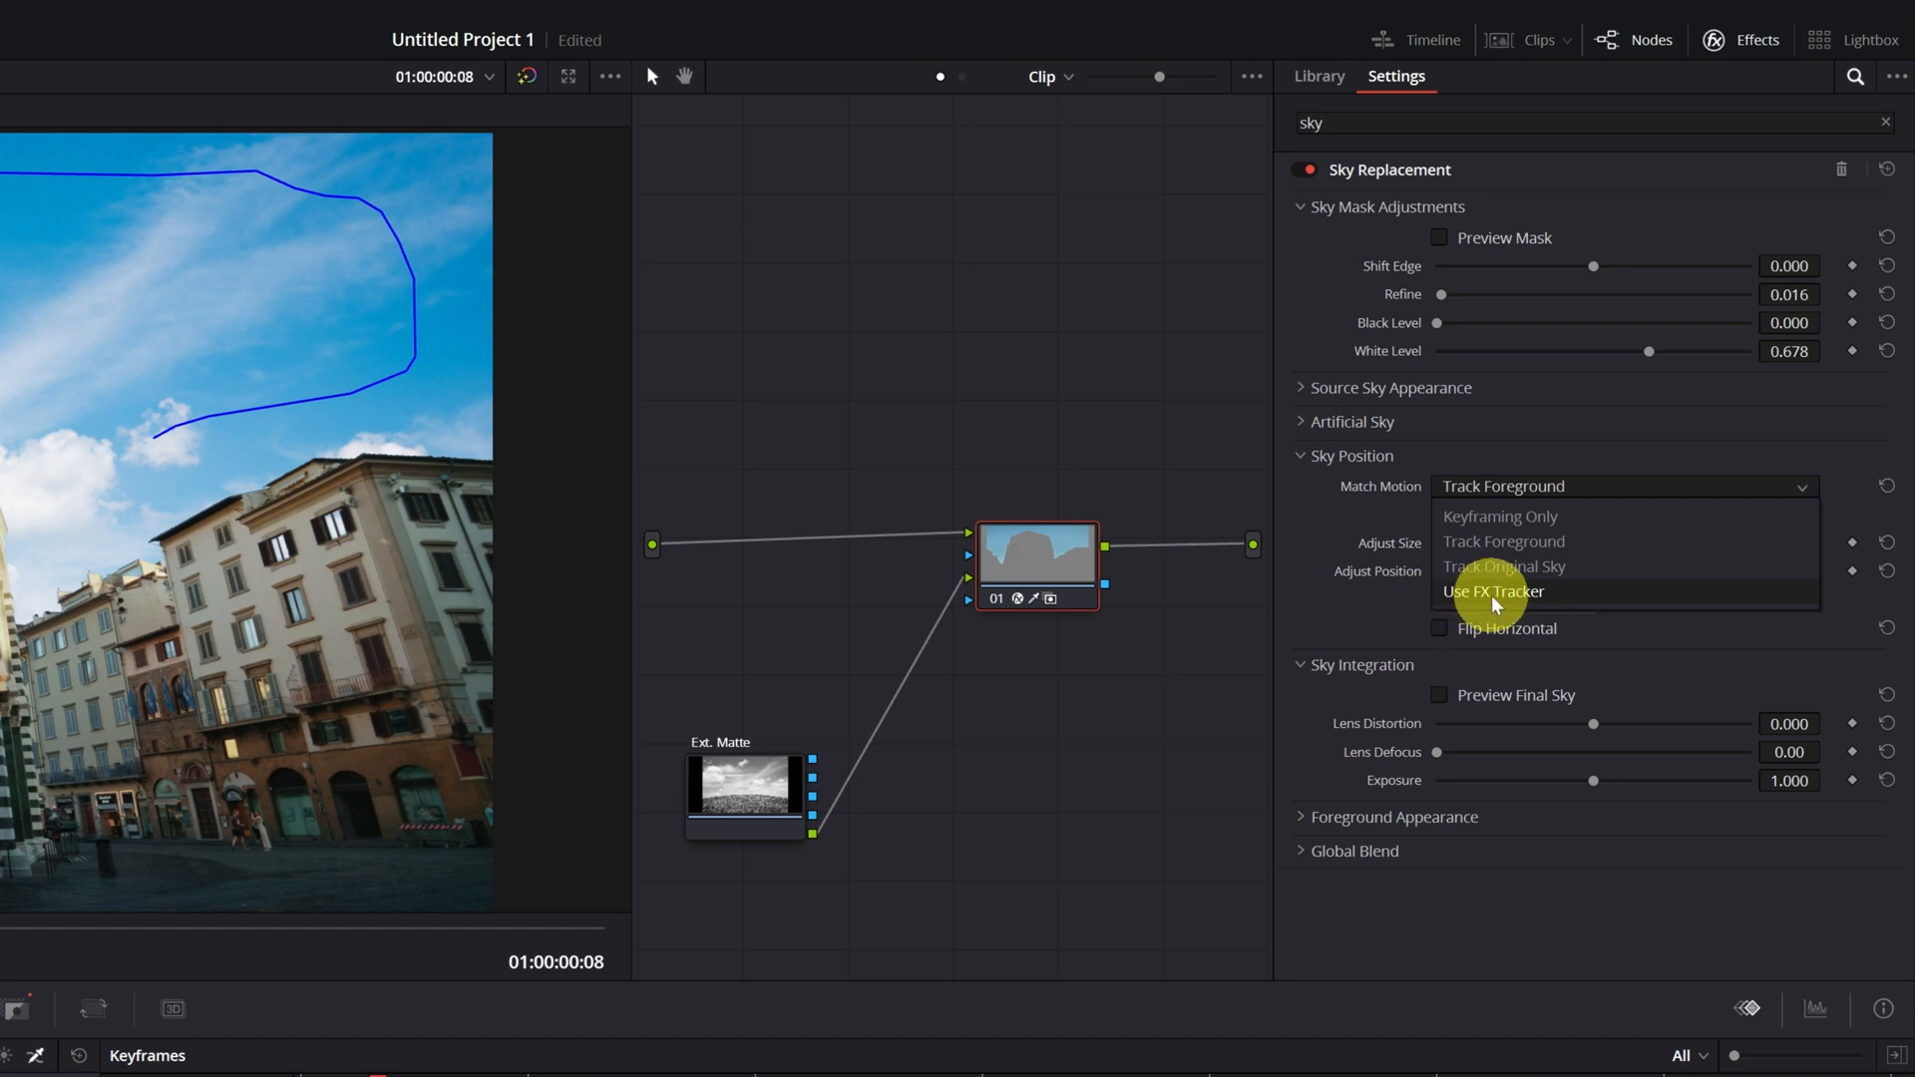
mouse_move(1481, 571)
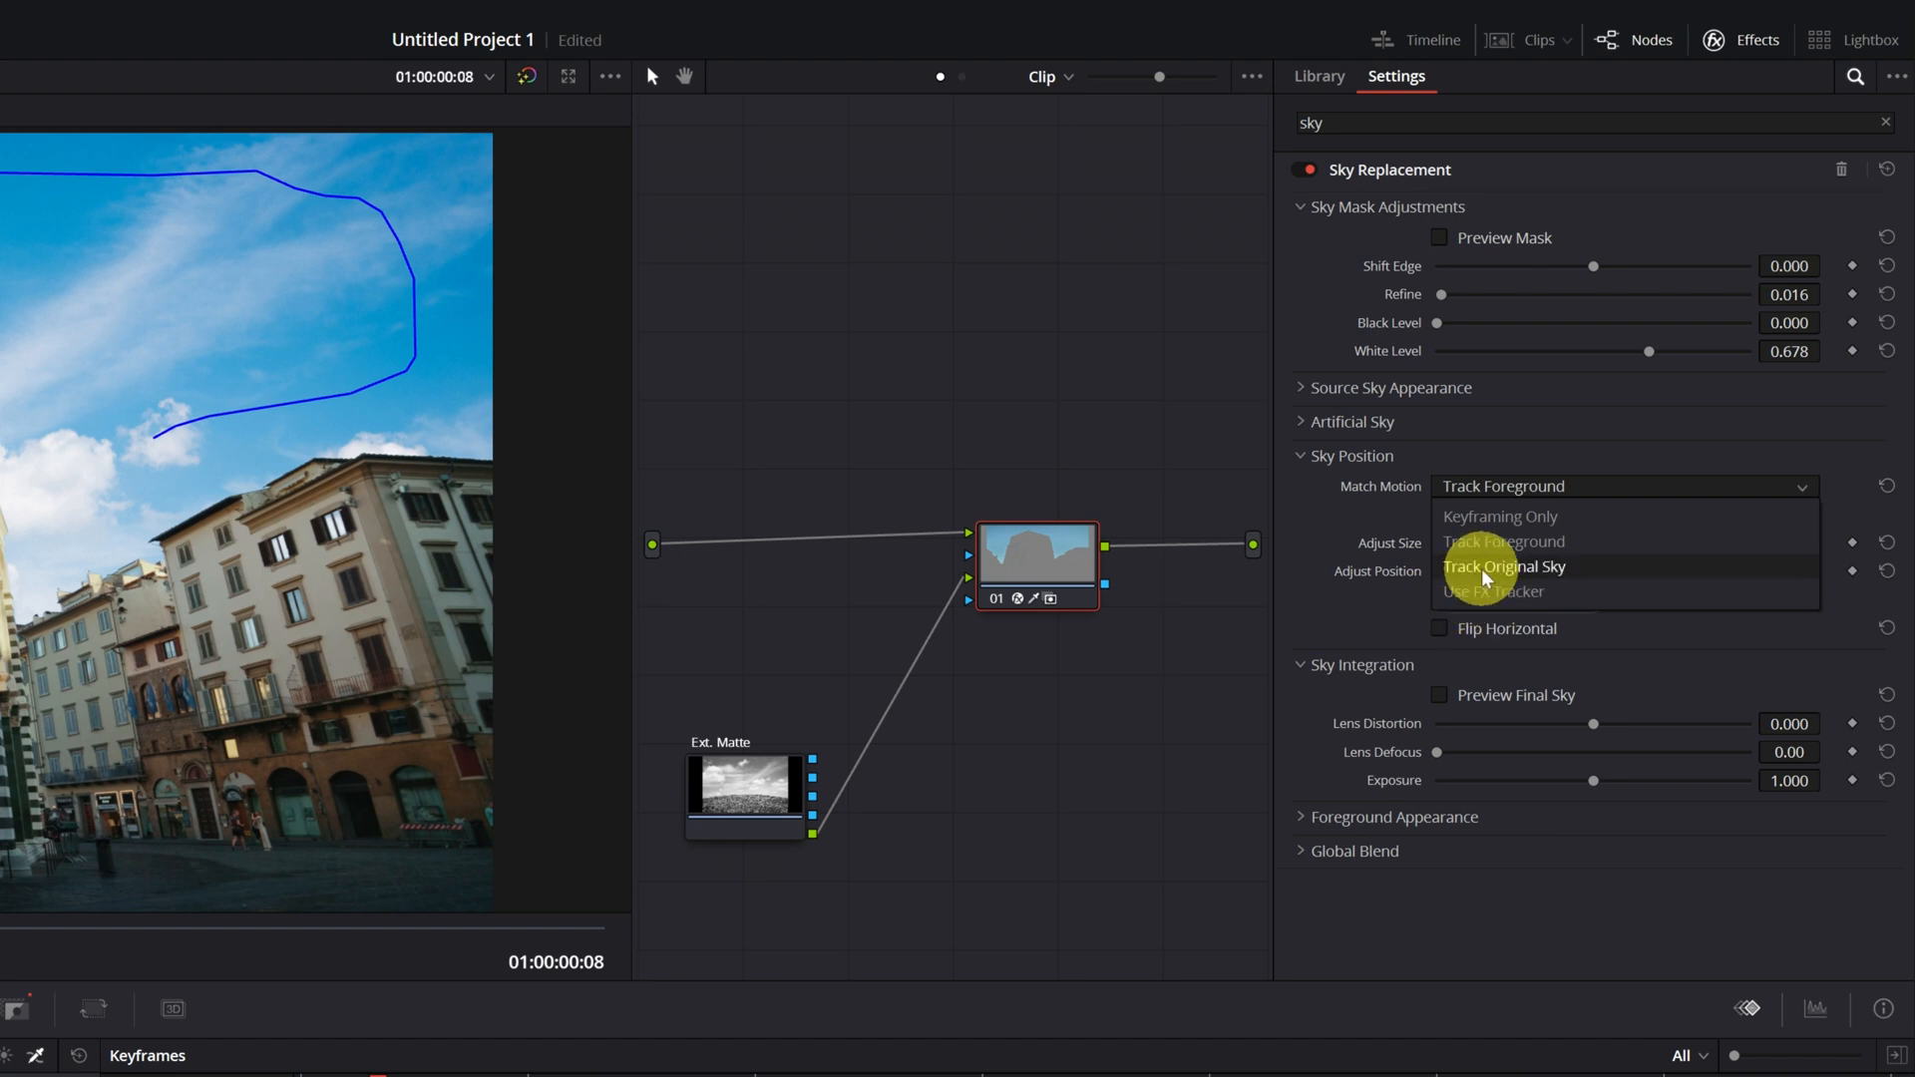
mouse_move(1505, 548)
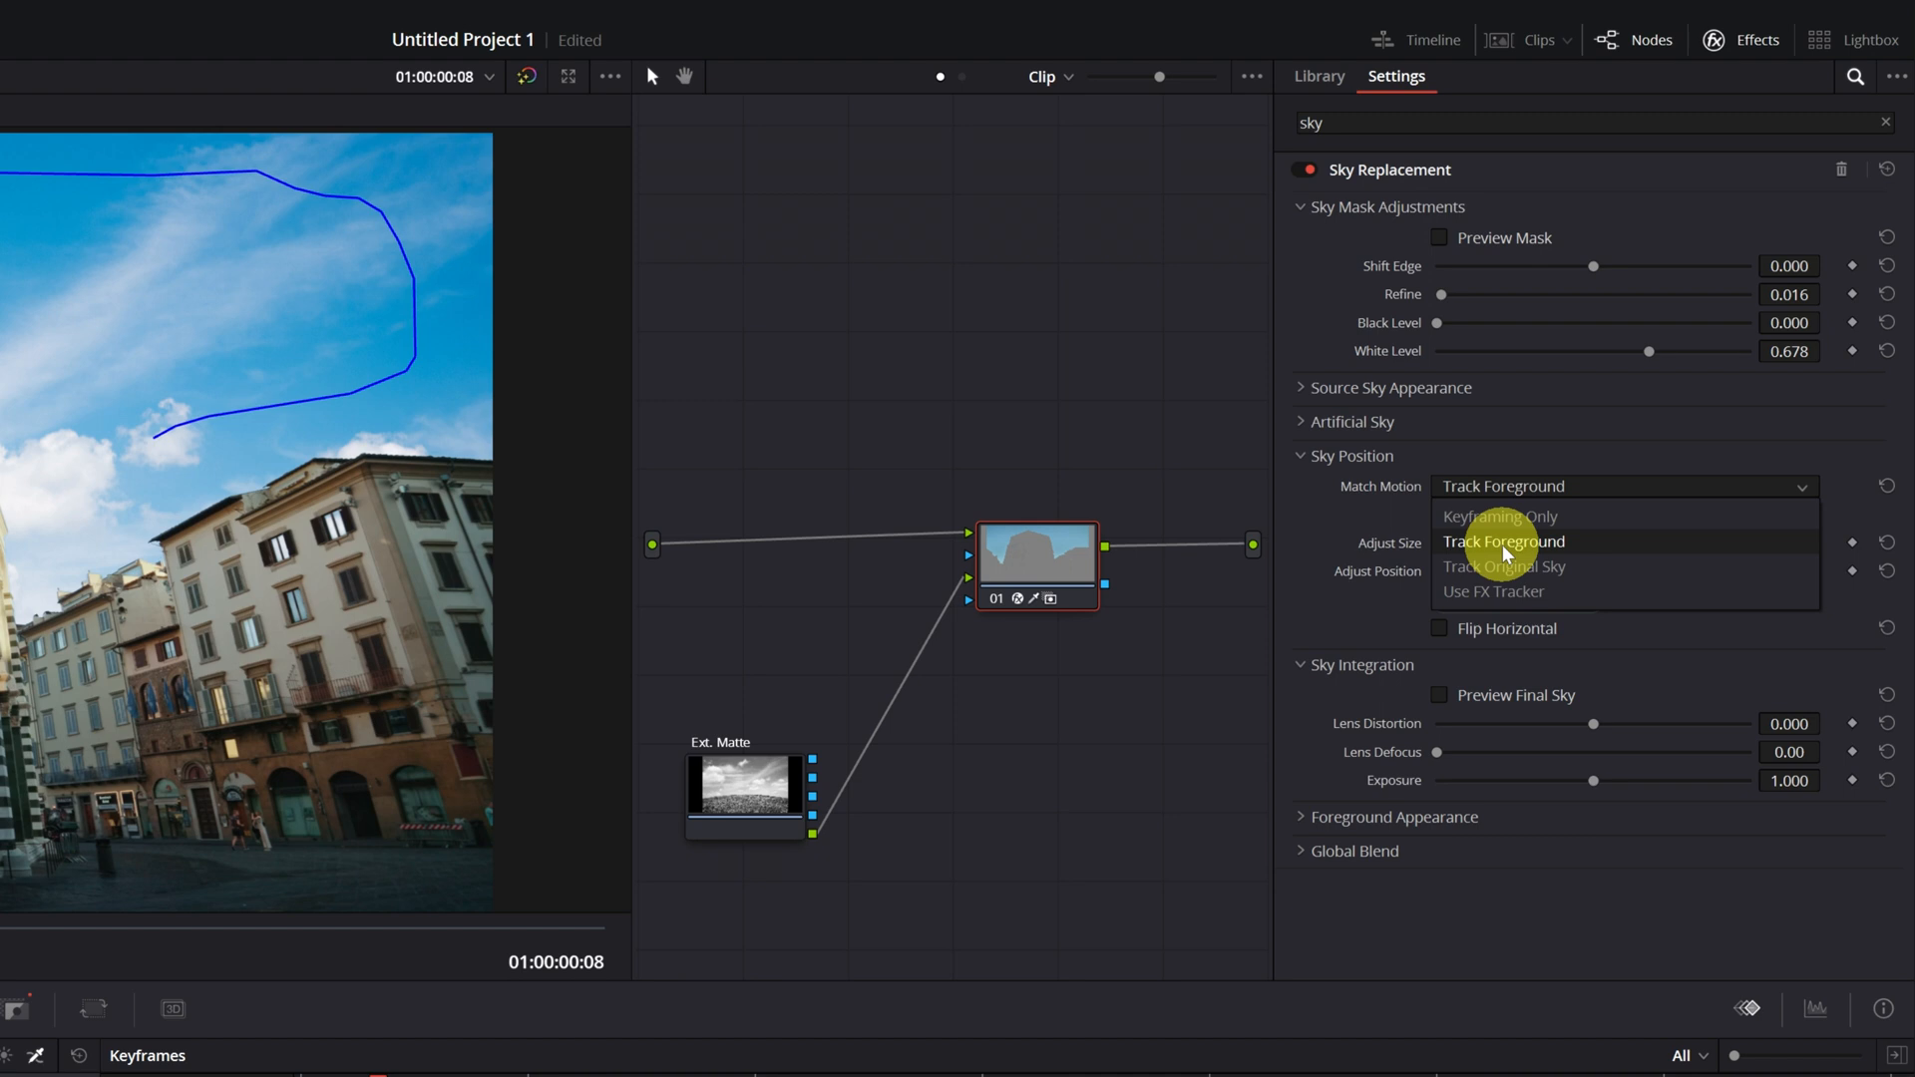
mouse_move(1505, 565)
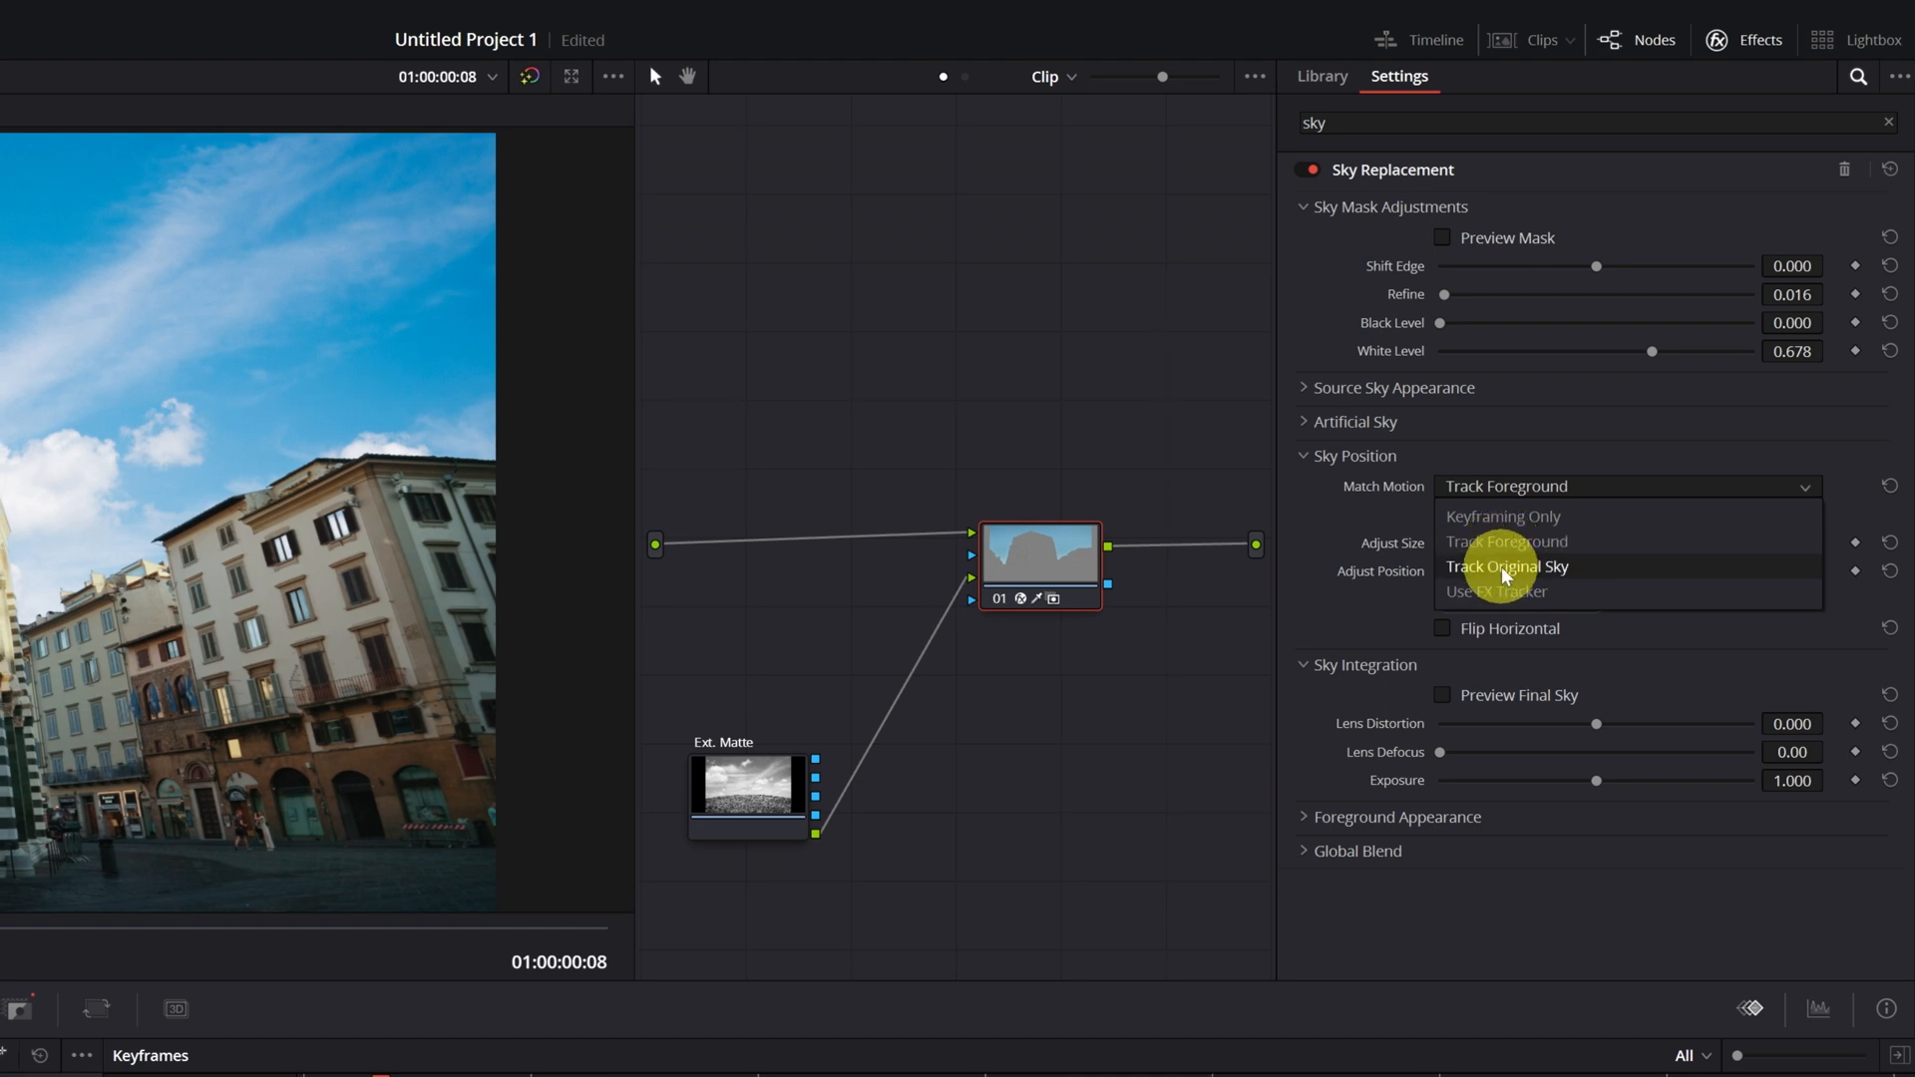
mouse_move(1505, 540)
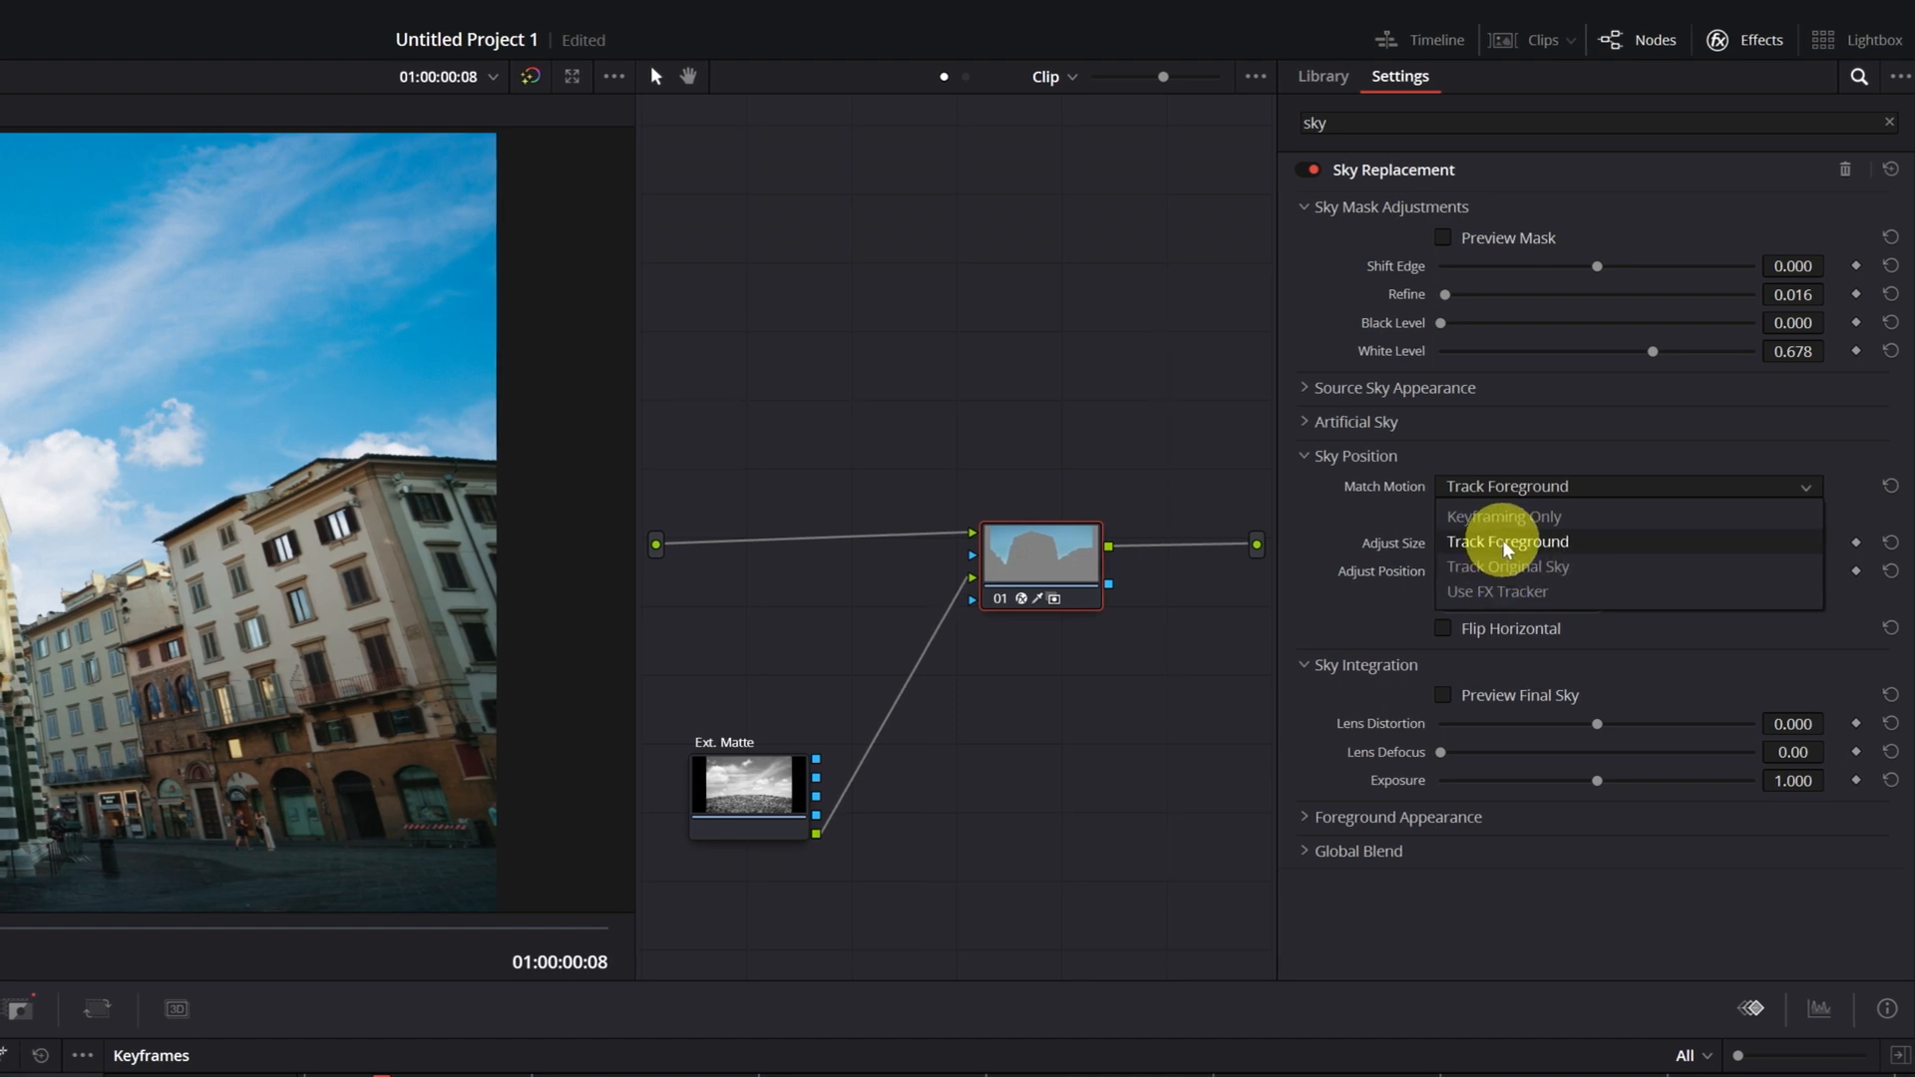
Set Match Motion to Track Foreground and run the foreground track
click(1507, 541)
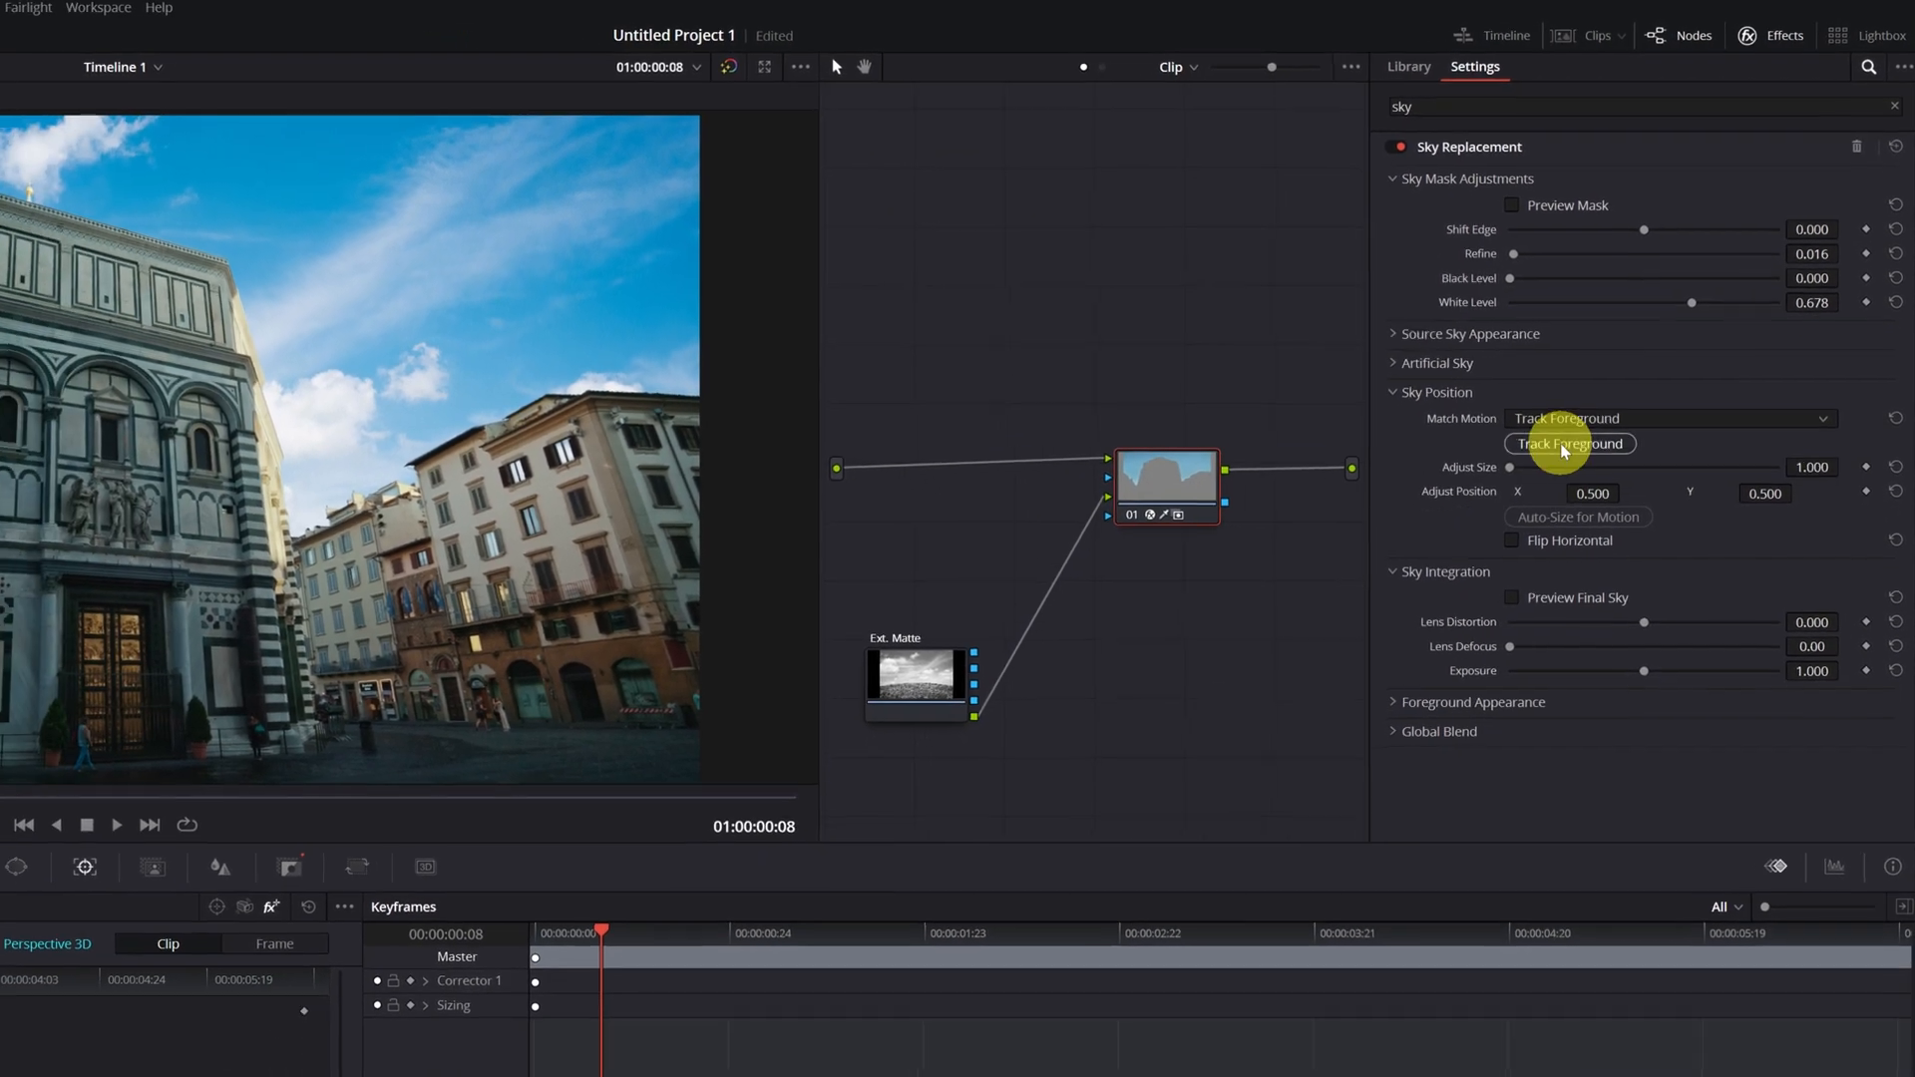
click(1569, 443)
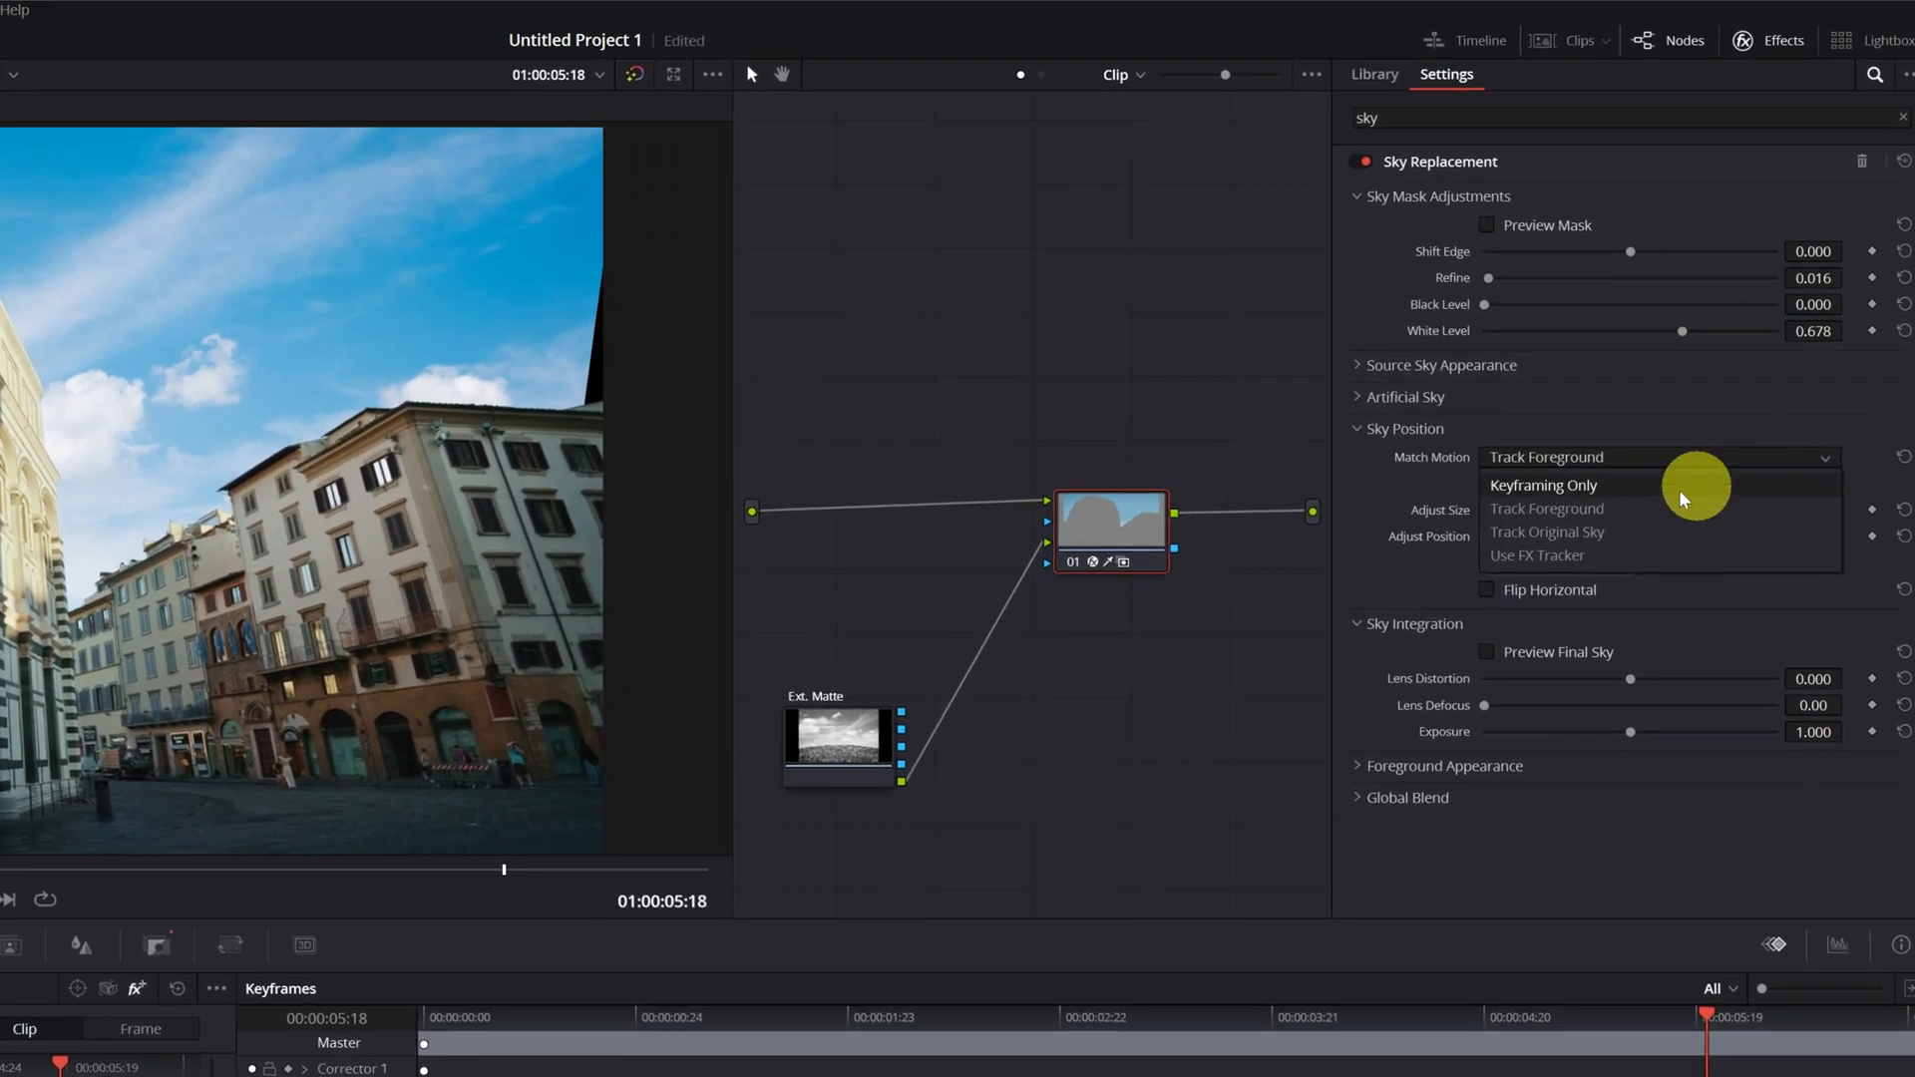
mouse_move(1559, 532)
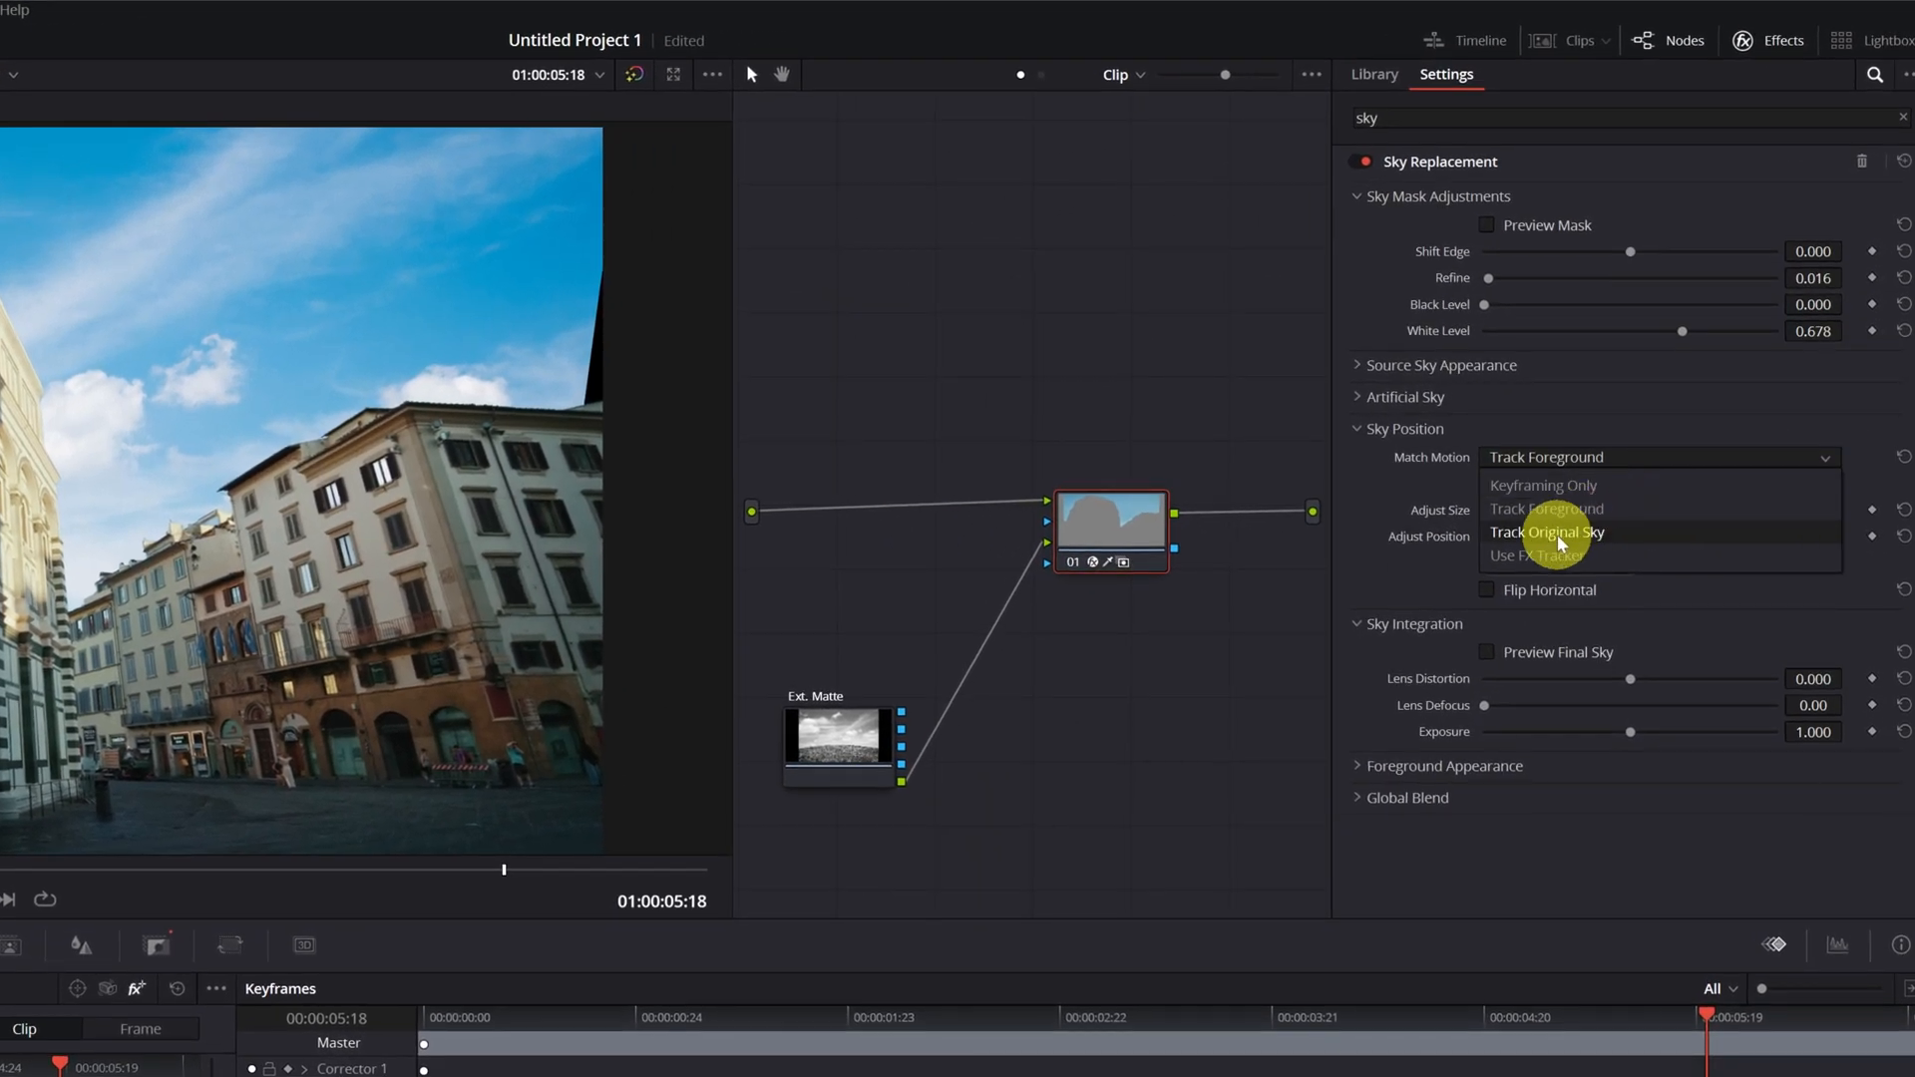
Track the original sky's motion and auto-size the new sky to cover it (size 1.219)
click(1547, 532)
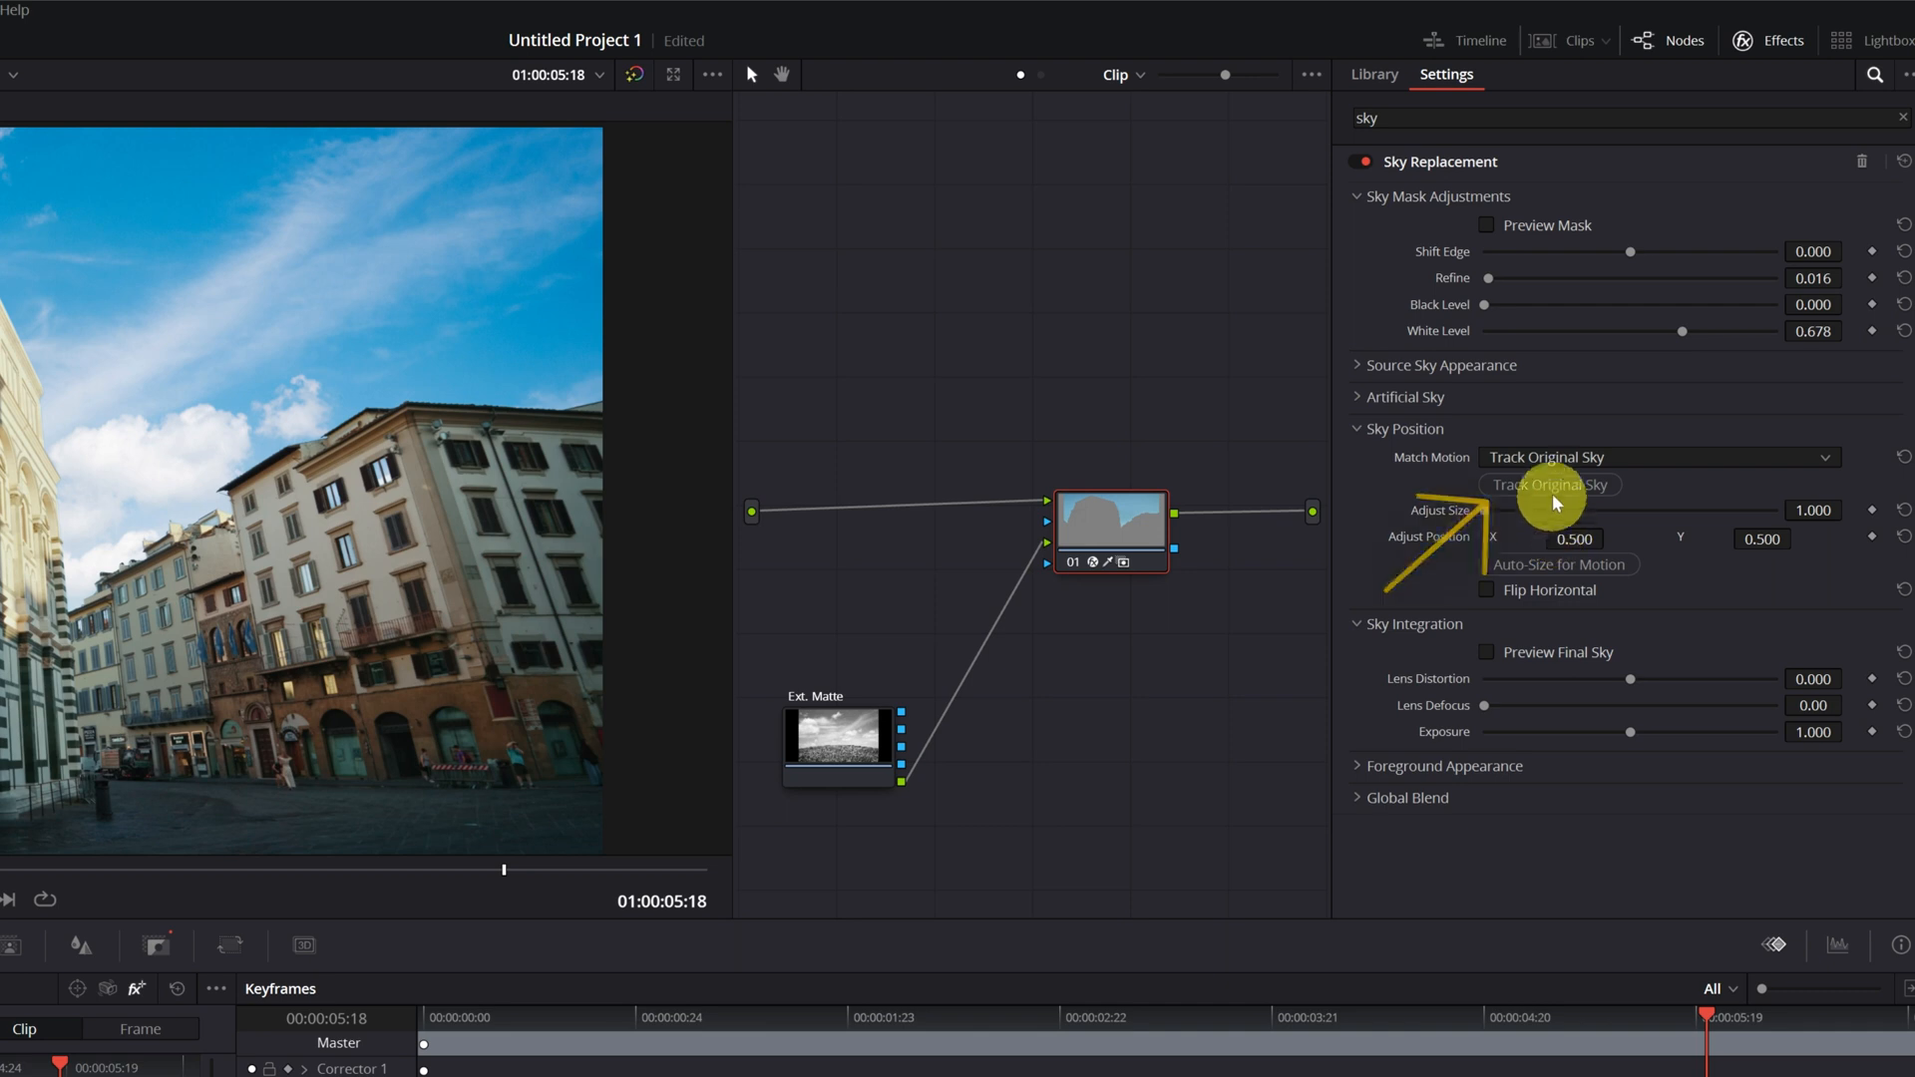
click(1549, 484)
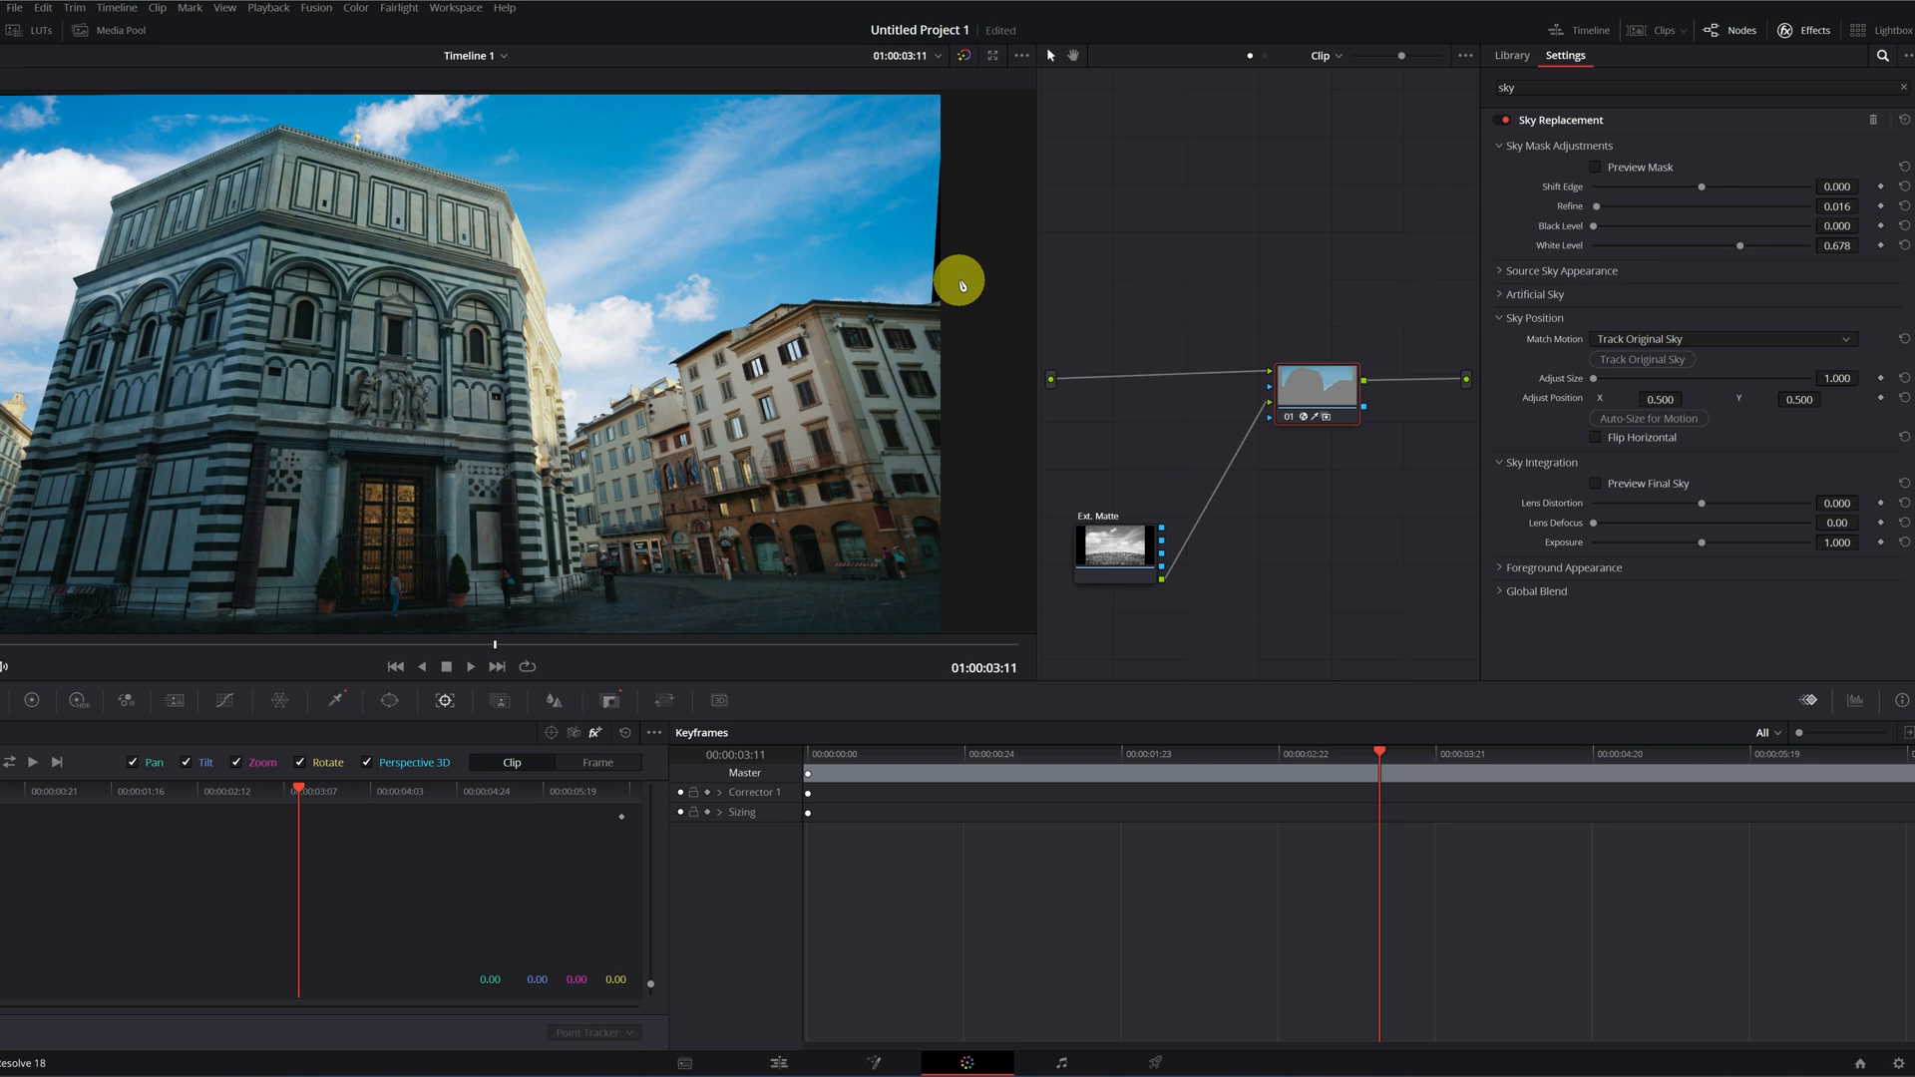
mouse_move(1646, 419)
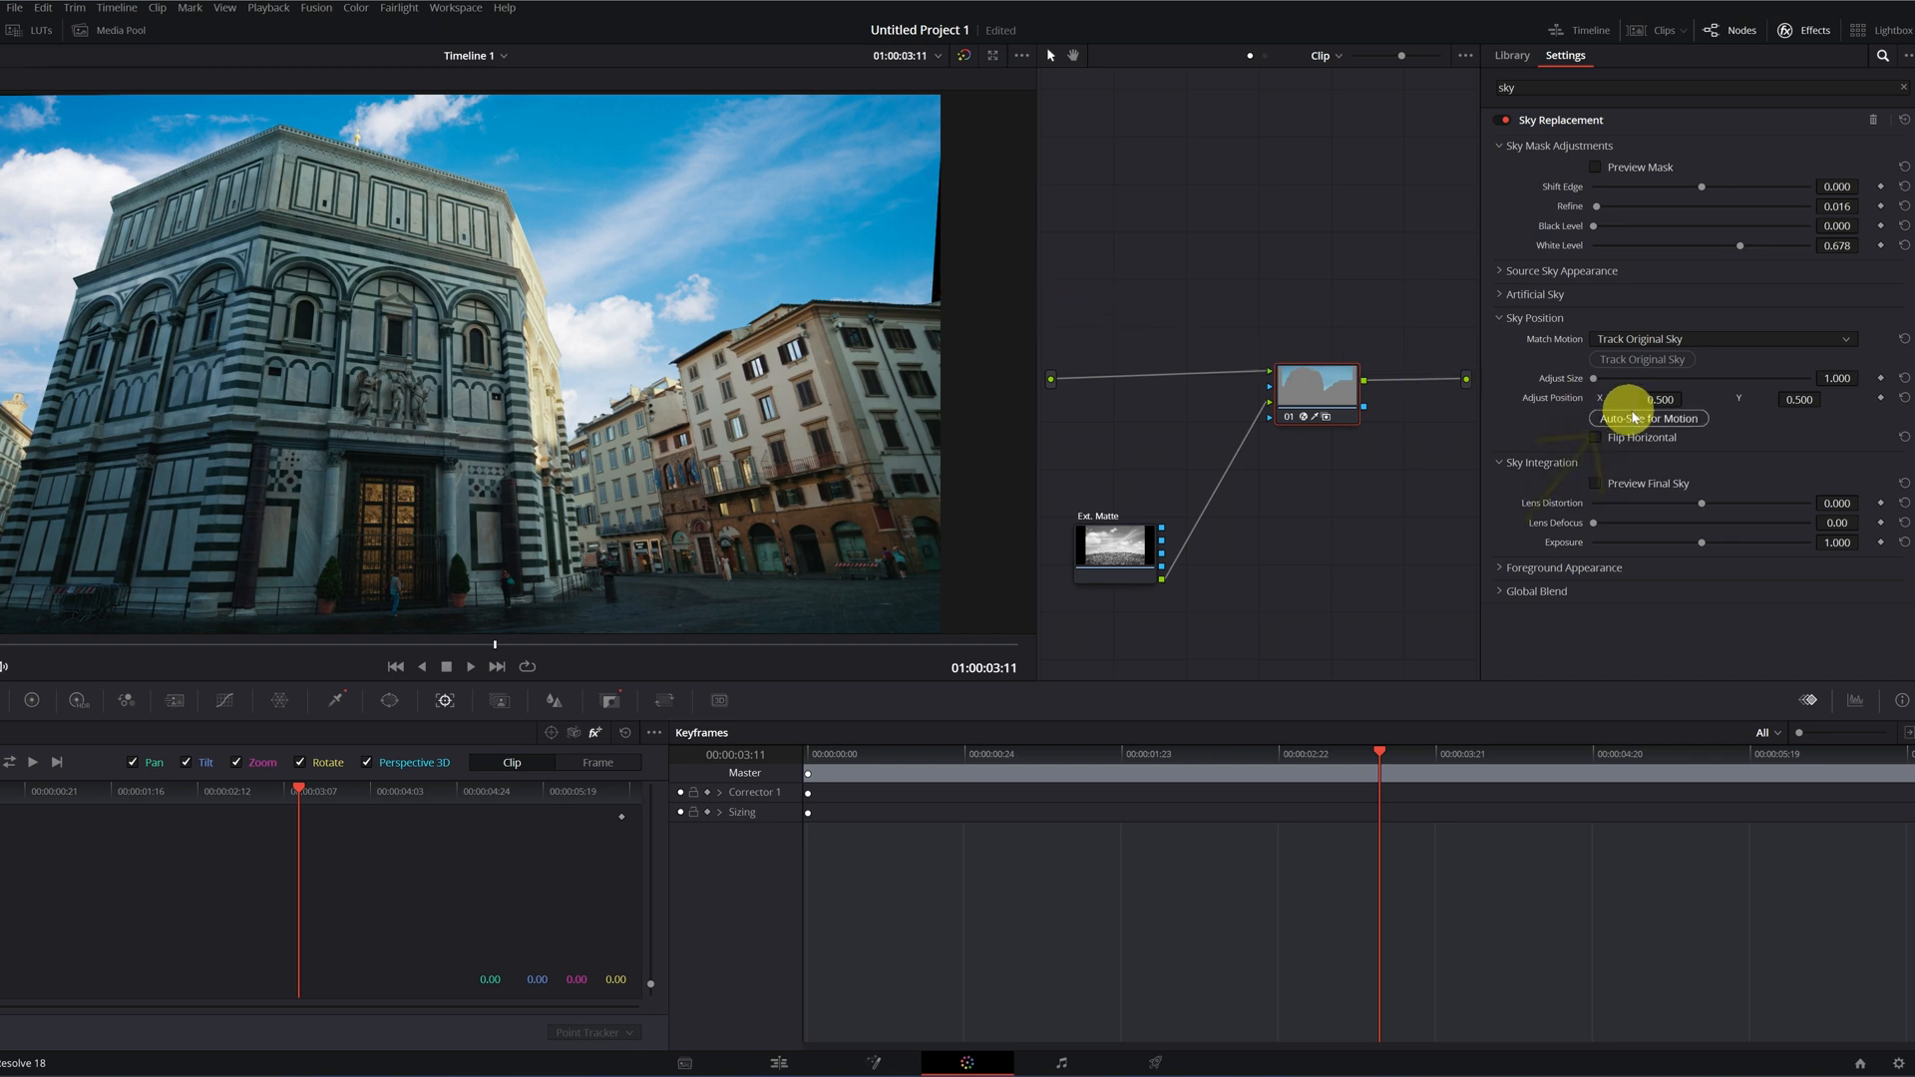
click(1659, 418)
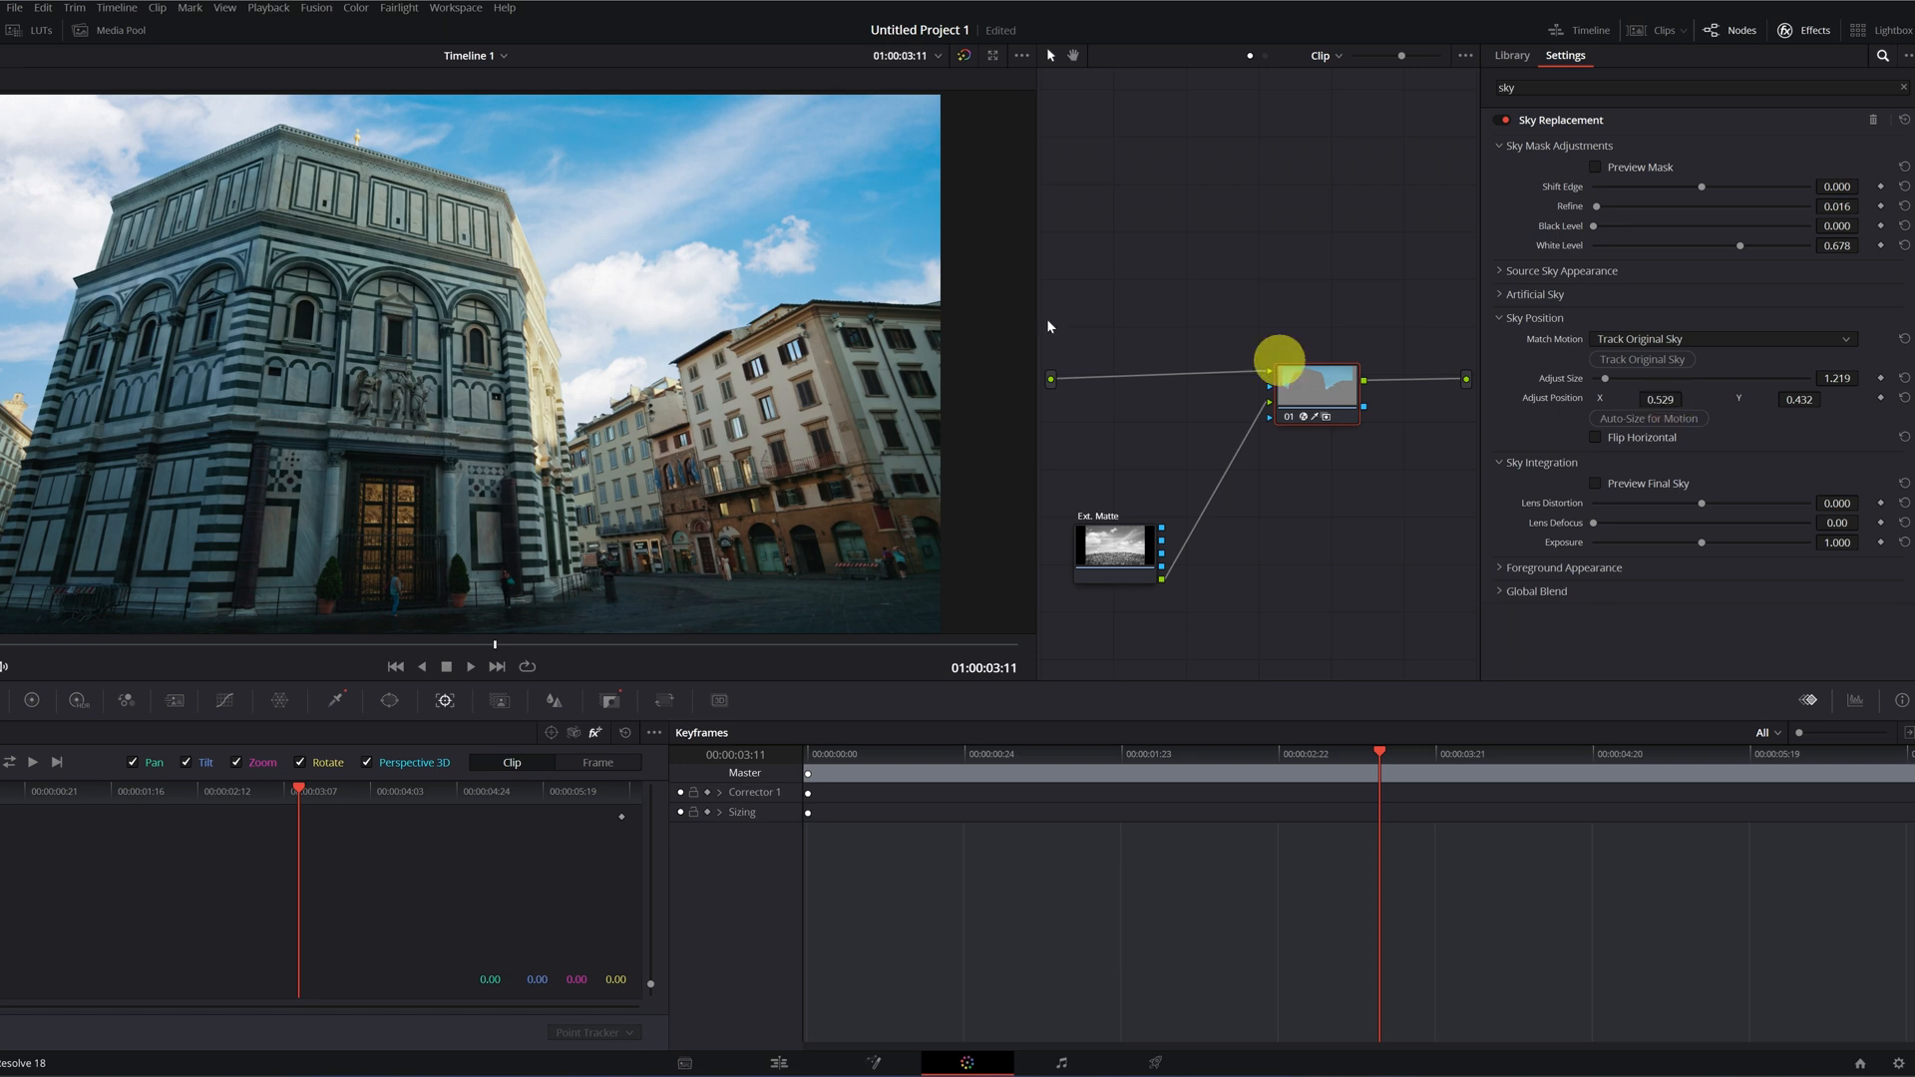
mouse_move(1592, 567)
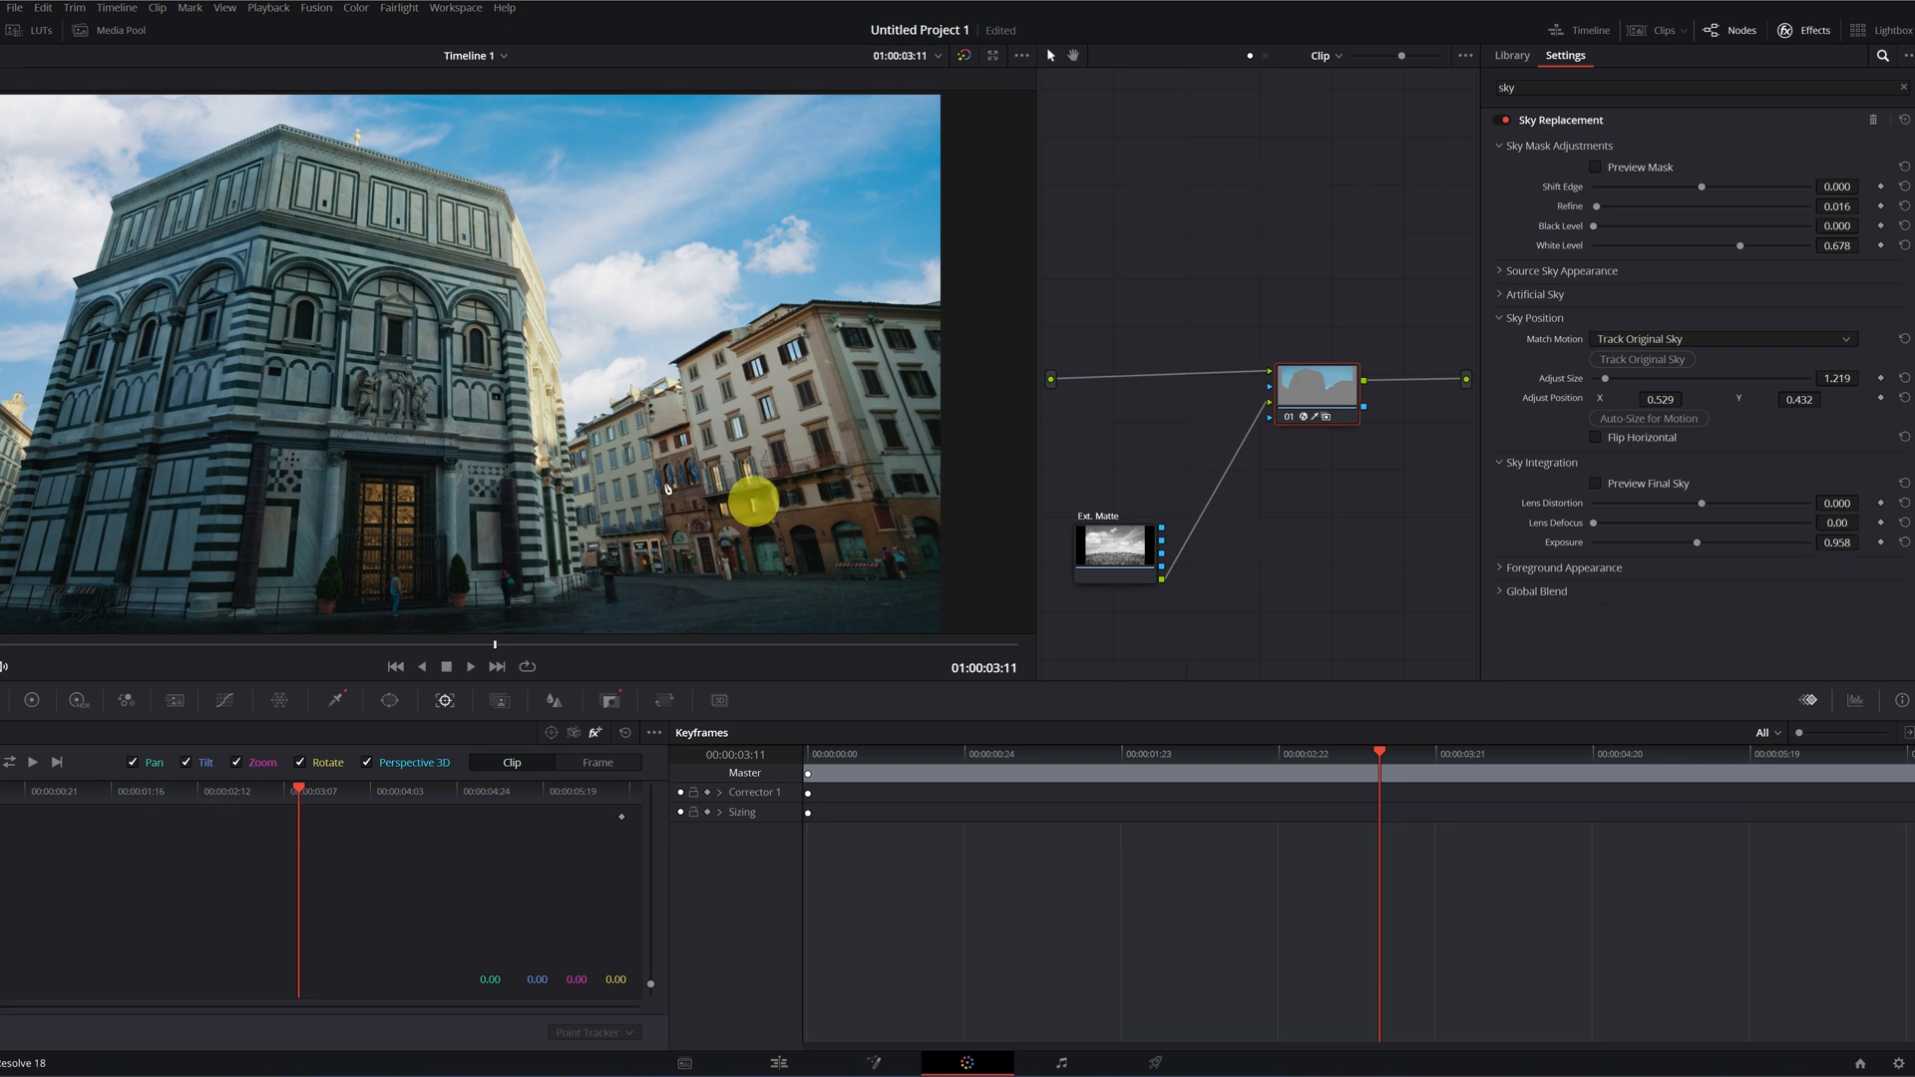
drag(751, 498, 287, 190)
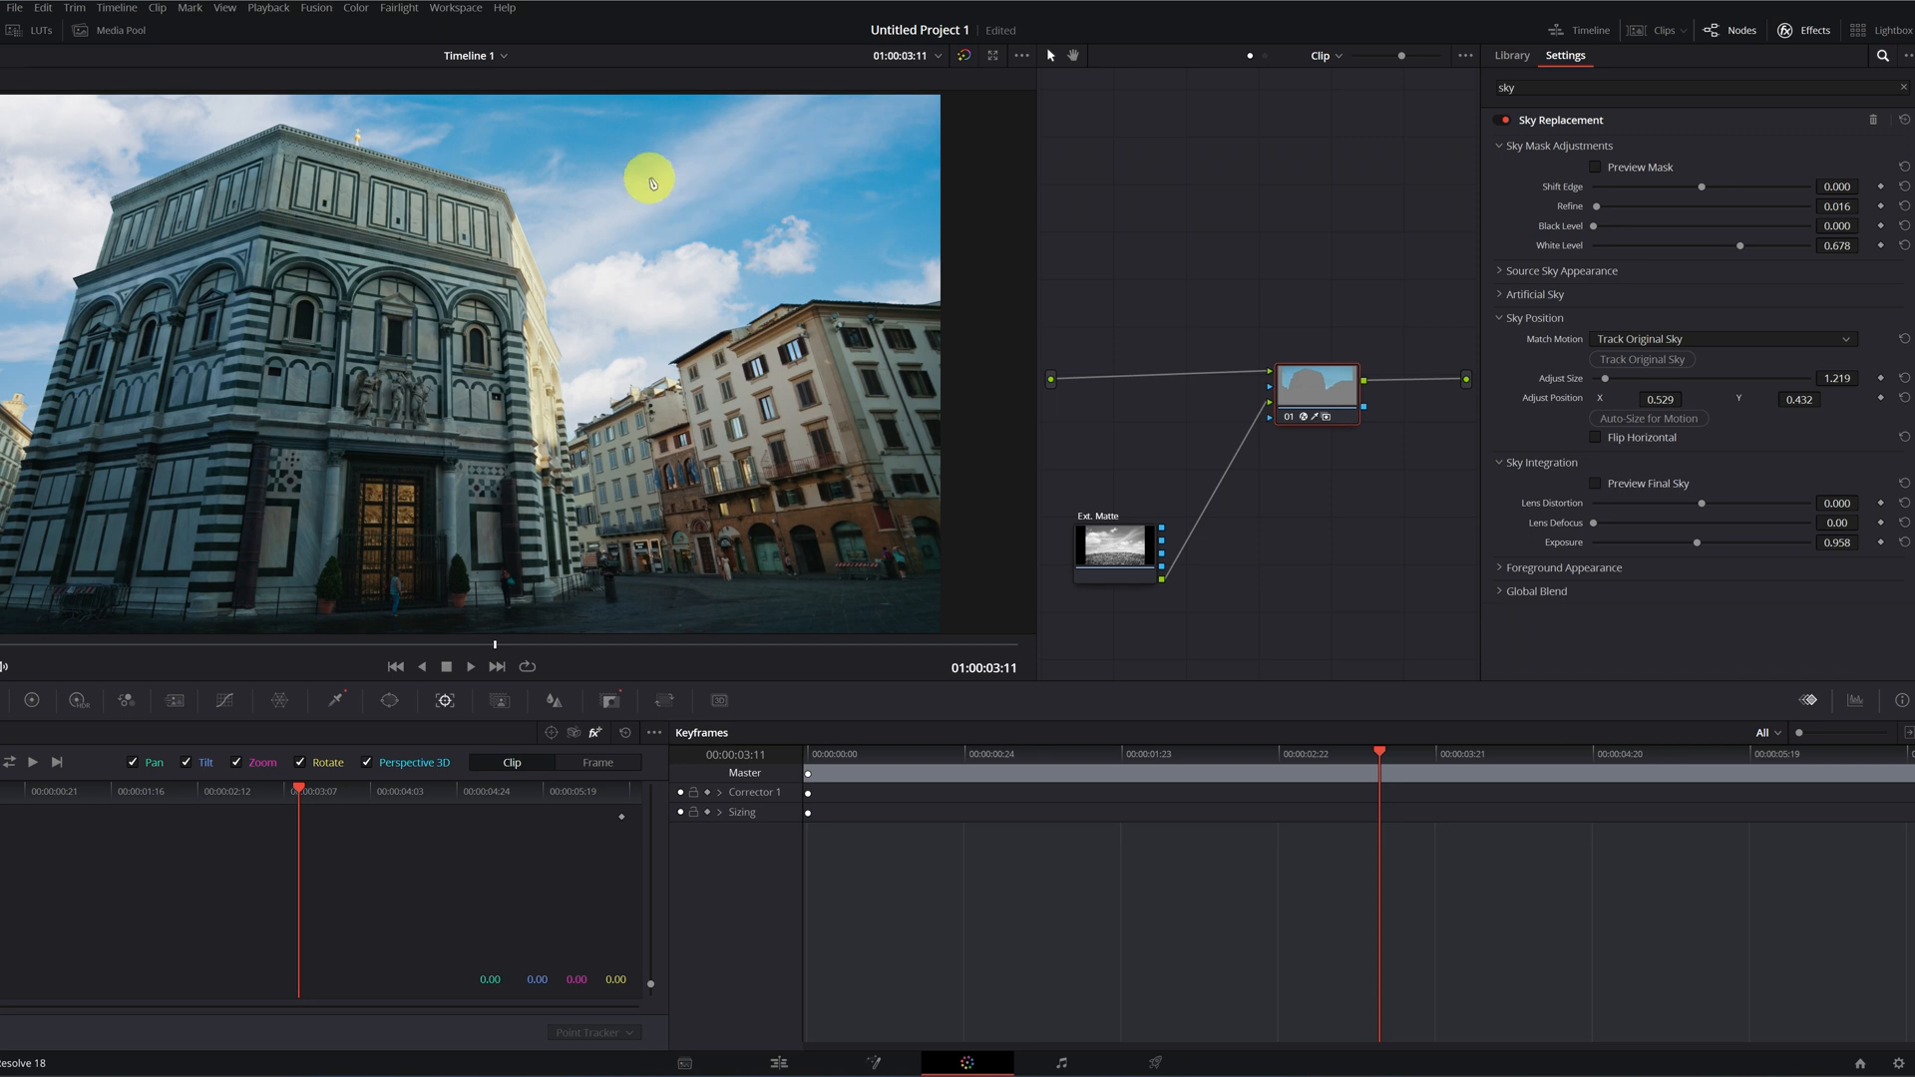
mouse_move(1103, 470)
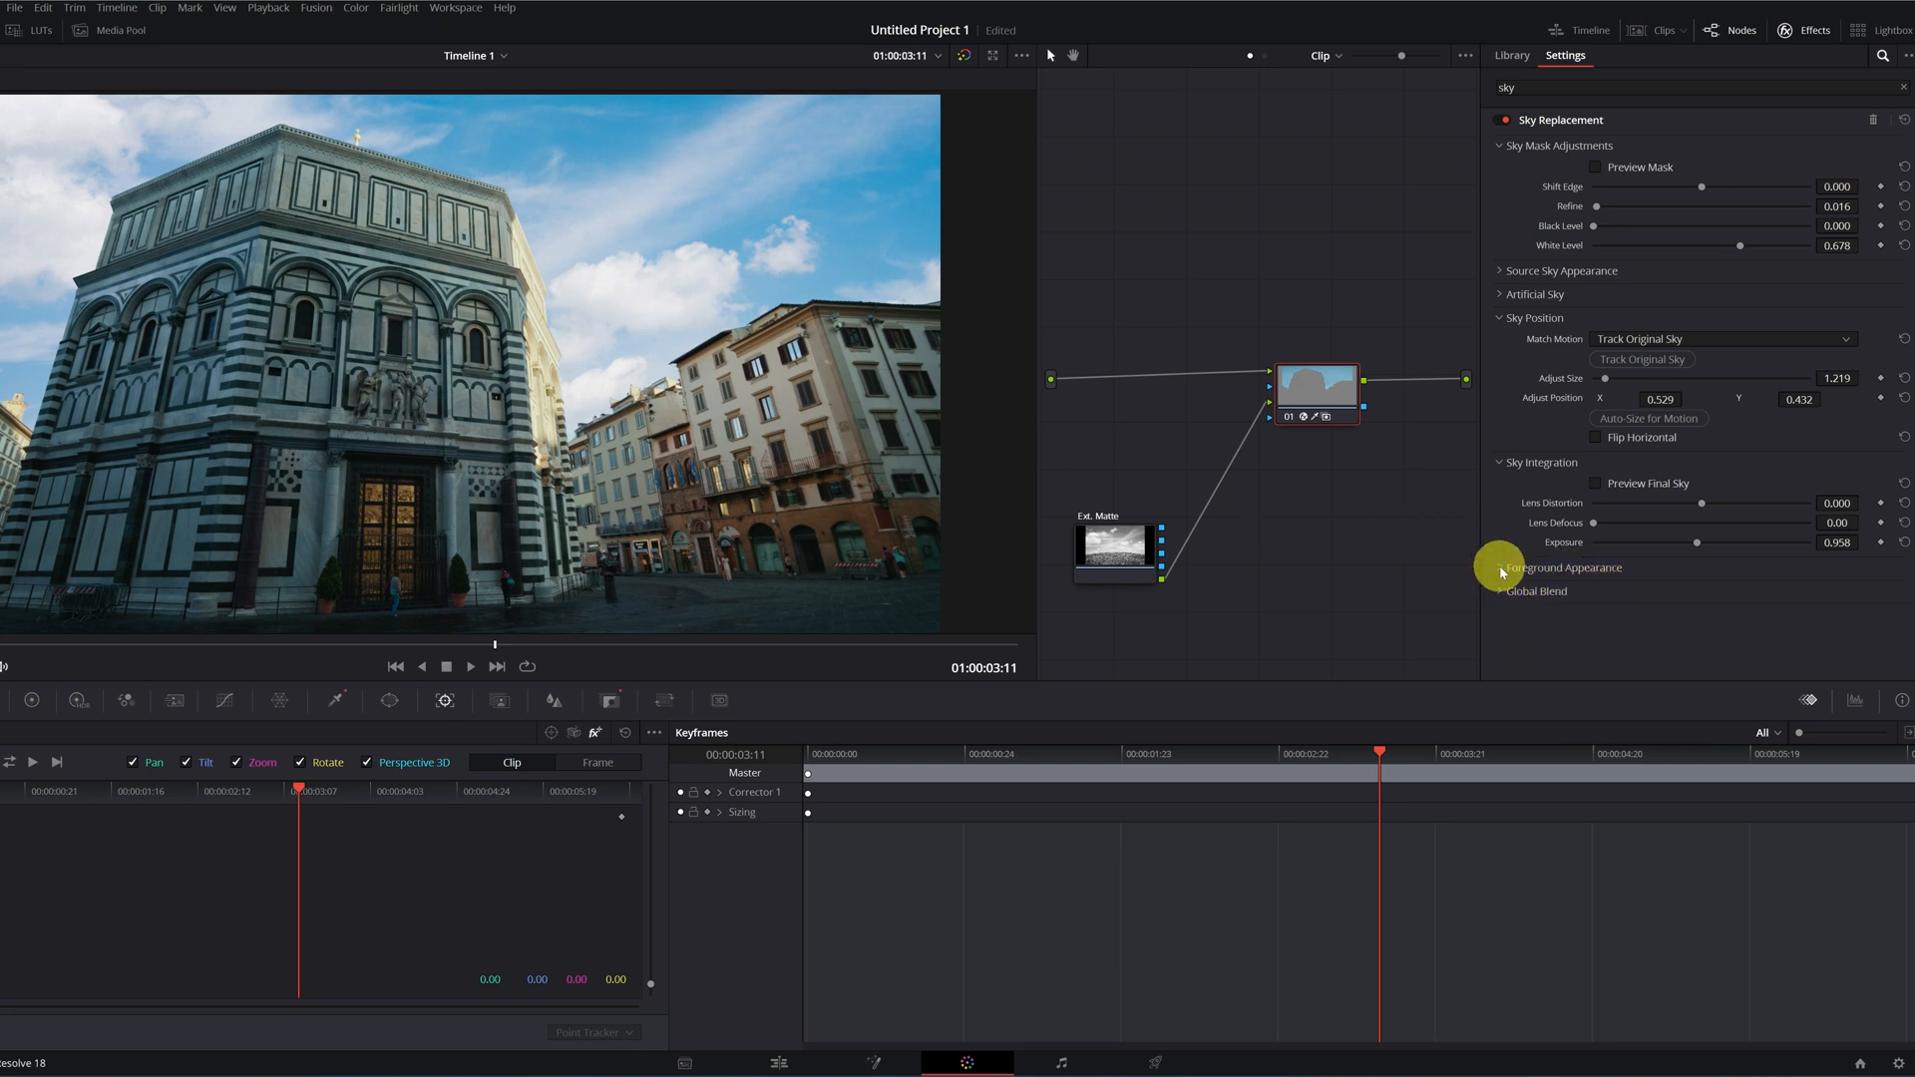
Enable Adjust Foreground: brightness 0.087, saturation 0.045, temperature 192, tint 0.068
click(1561, 567)
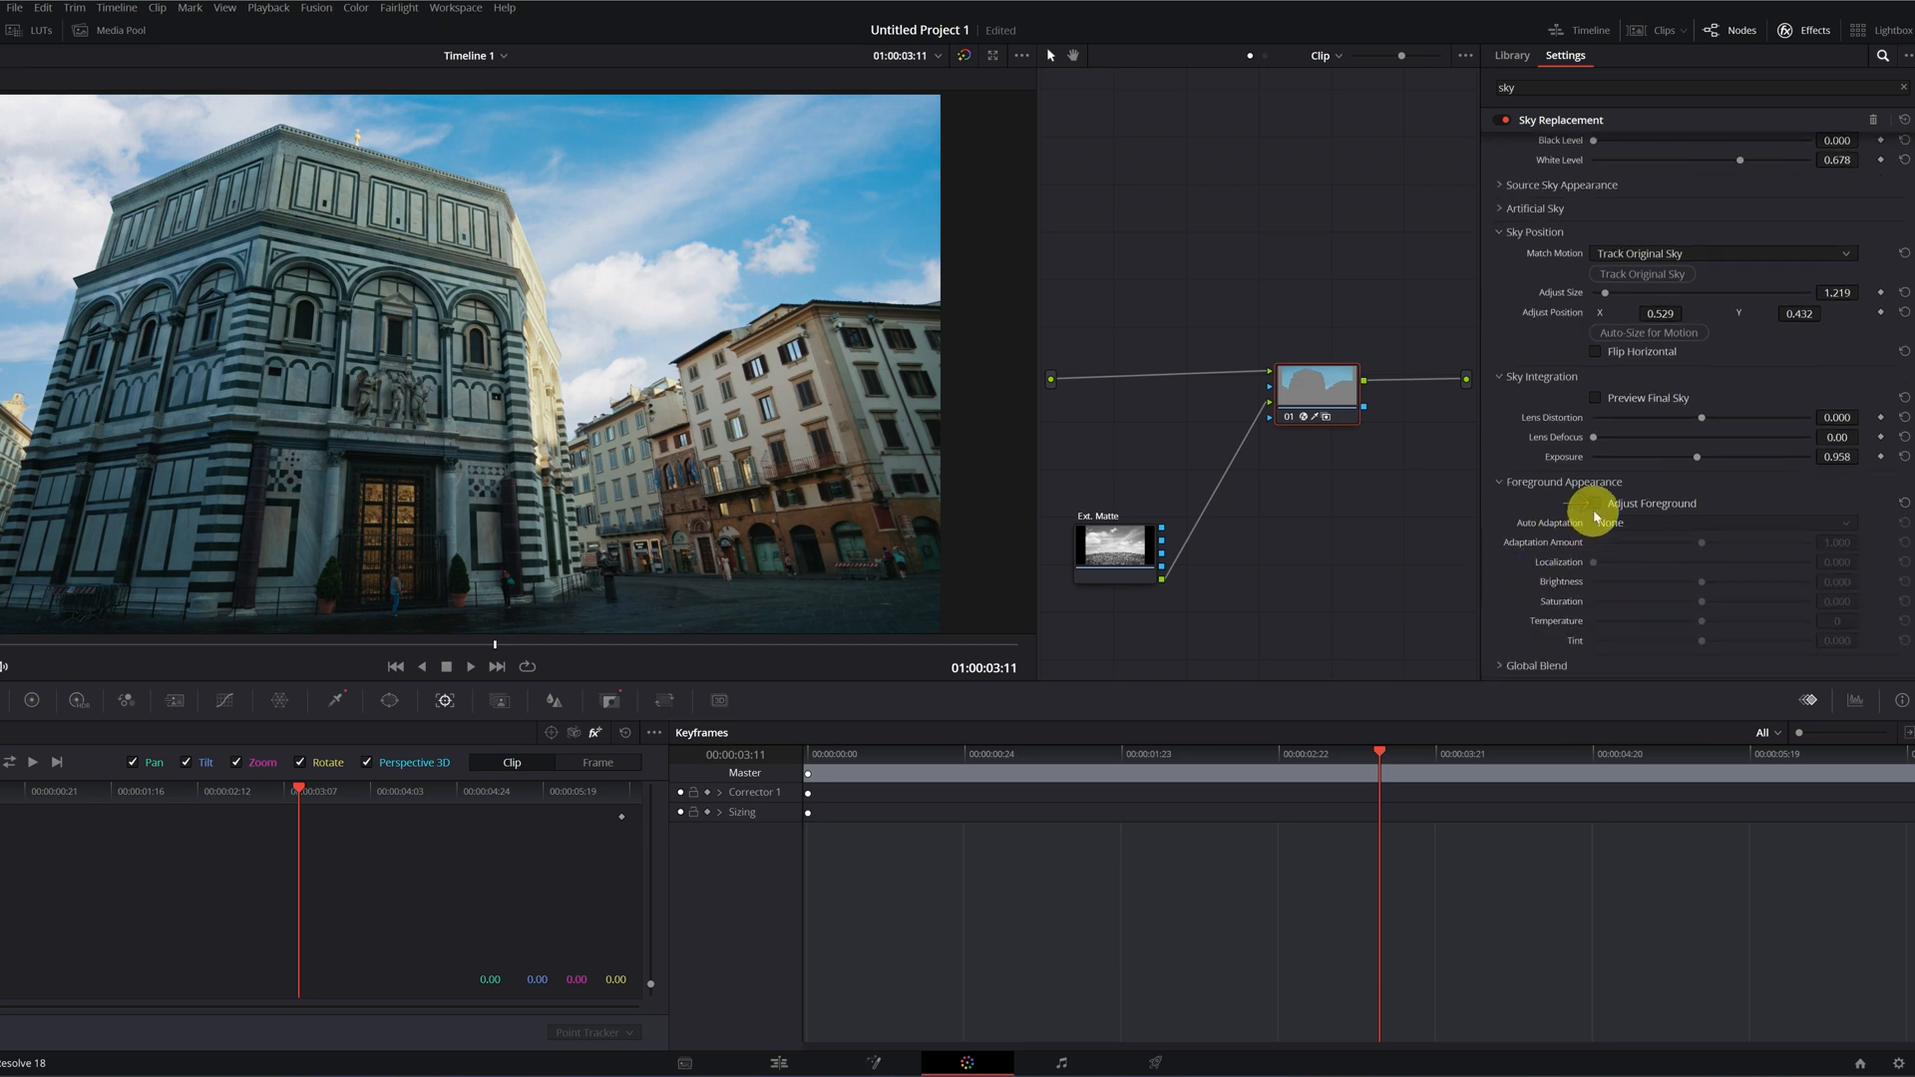
click(1652, 503)
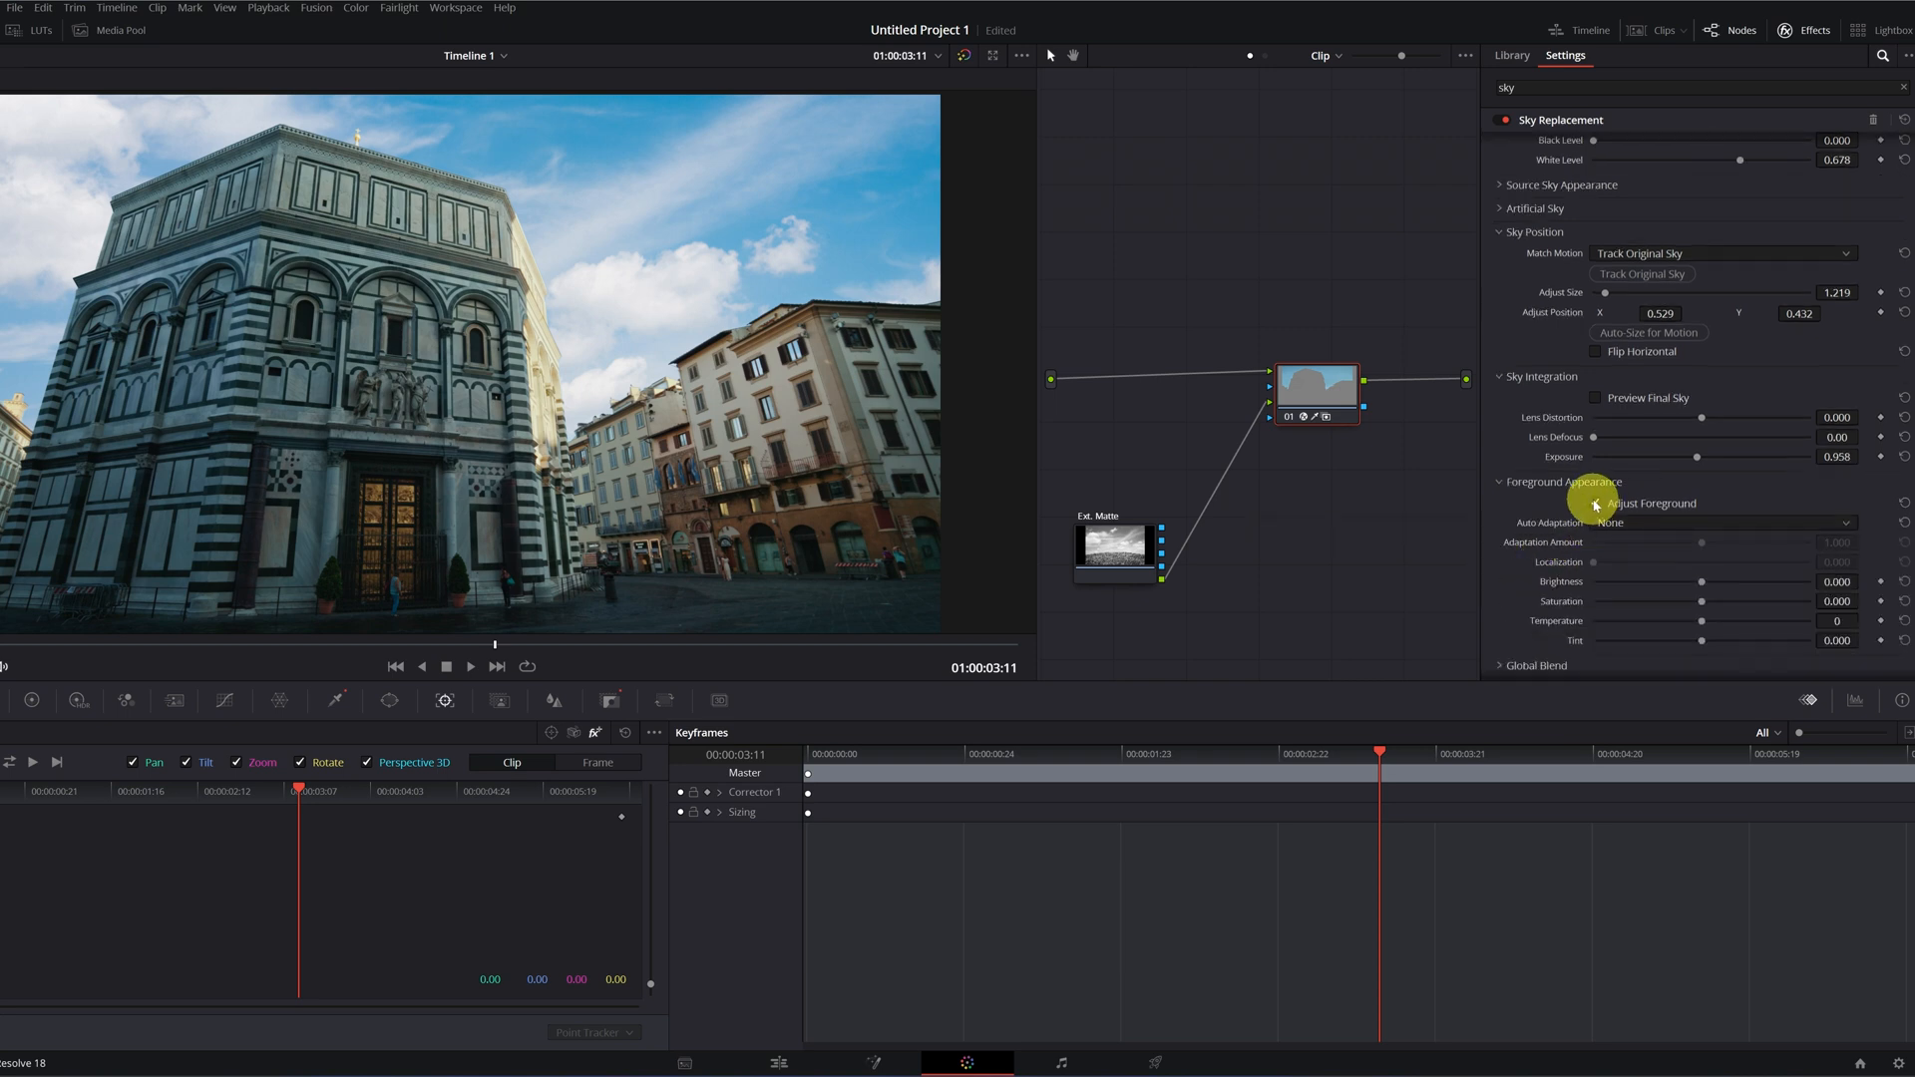
click(1598, 502)
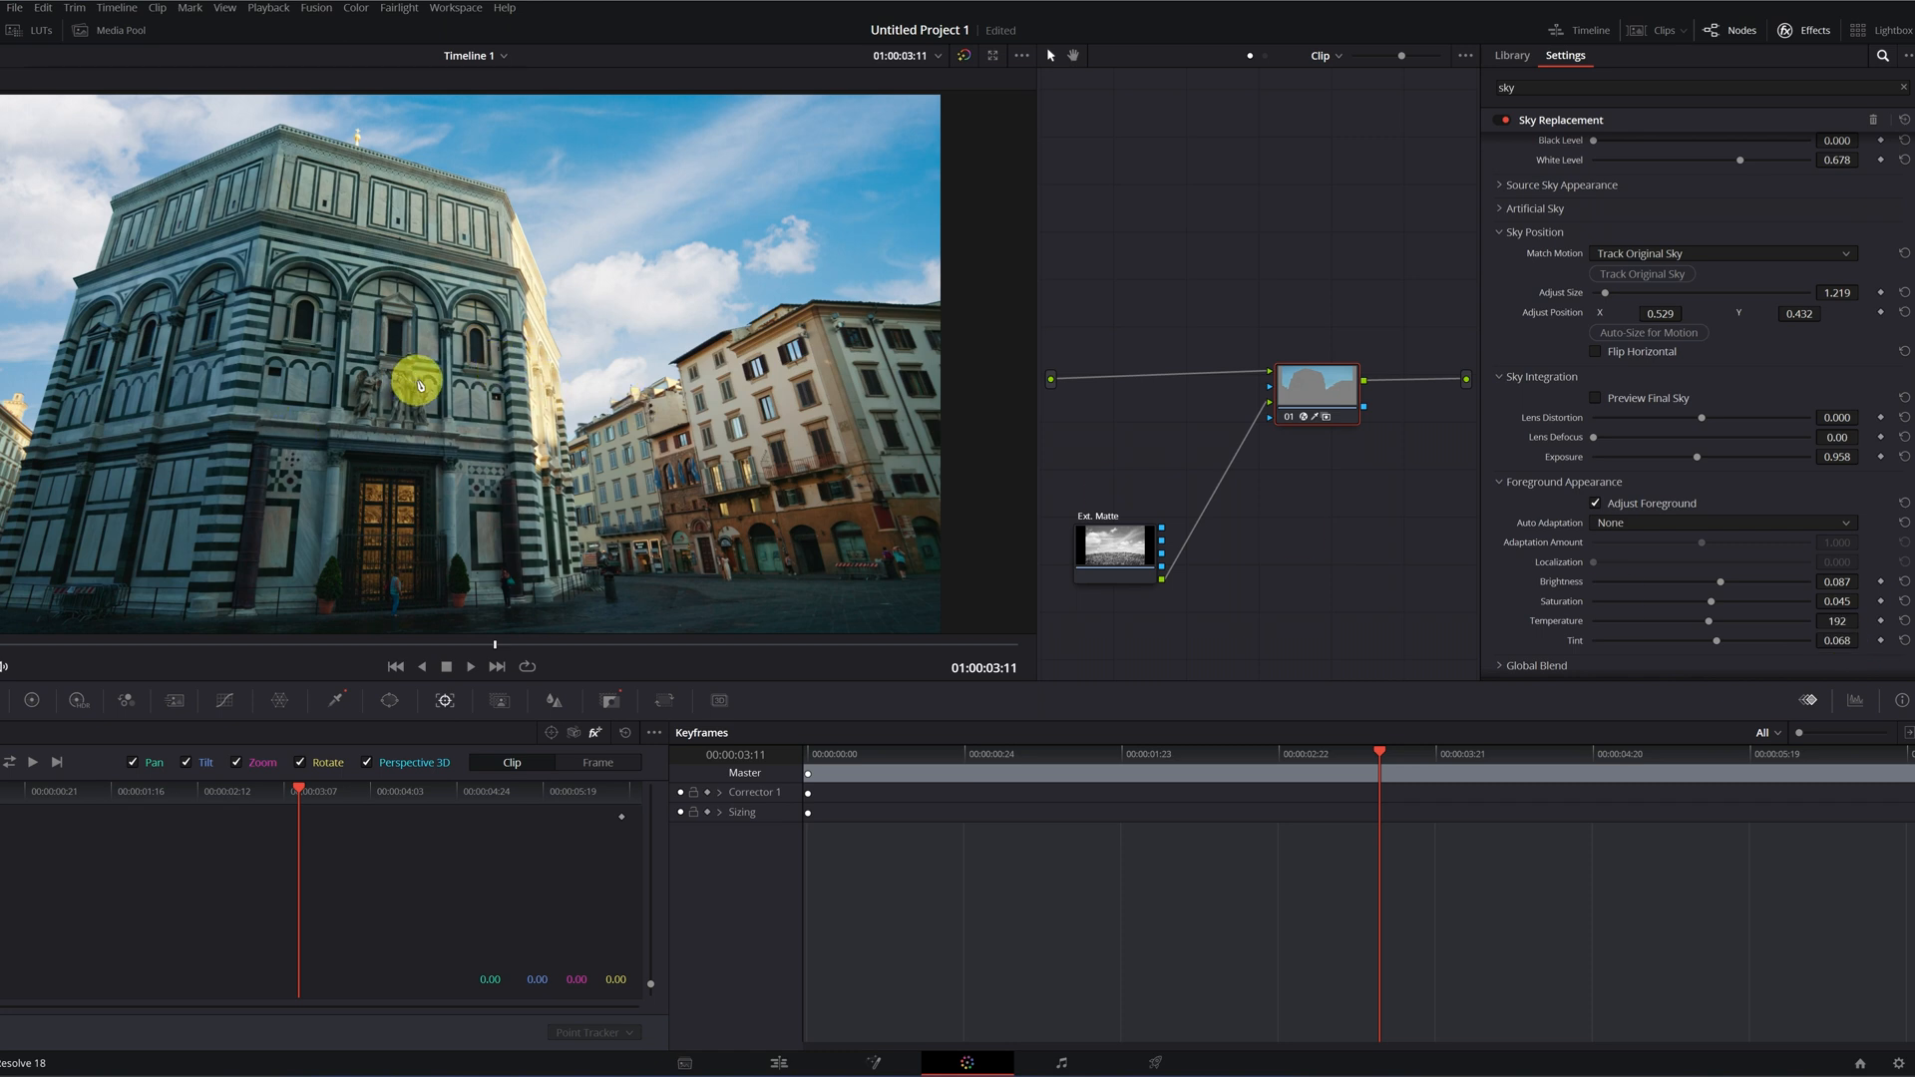
mouse_move(1539, 470)
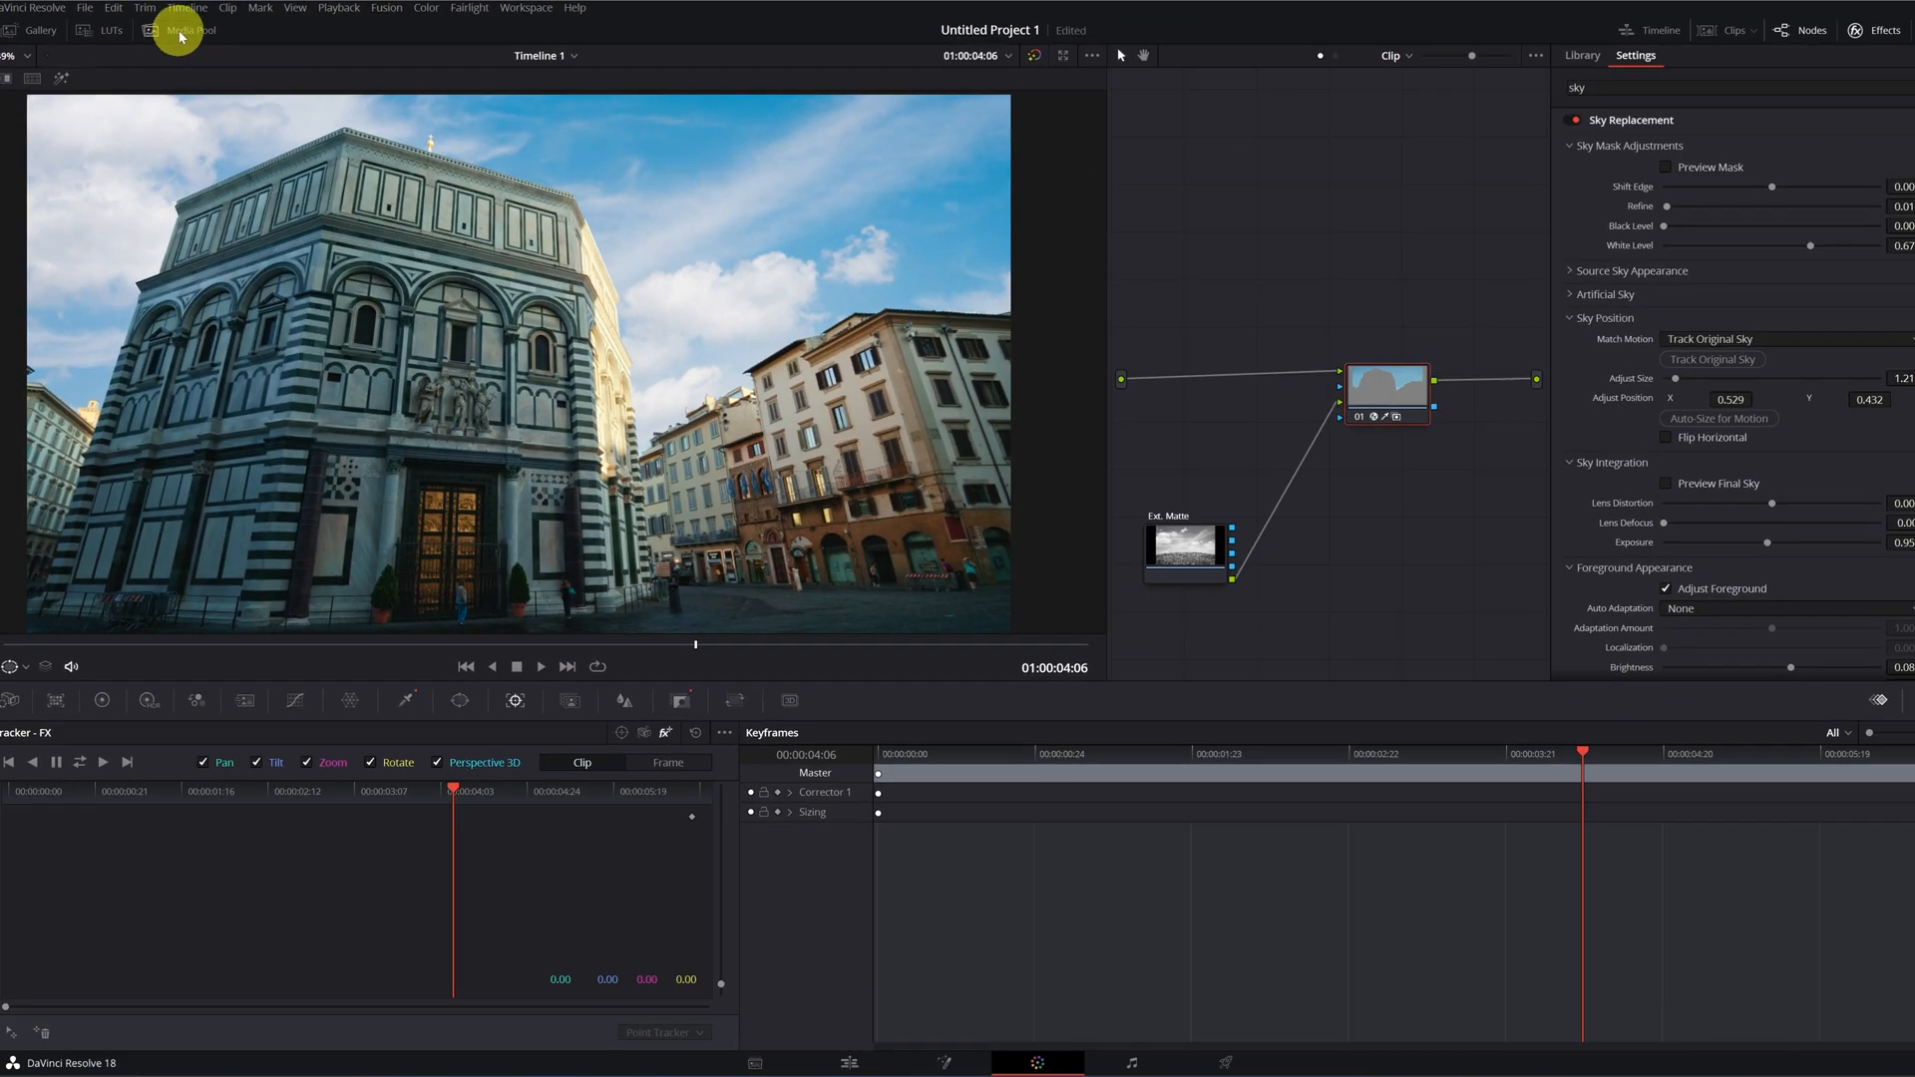
Add the clouds clip from the Media Pool as a second external matte feeding the node
click(191, 31)
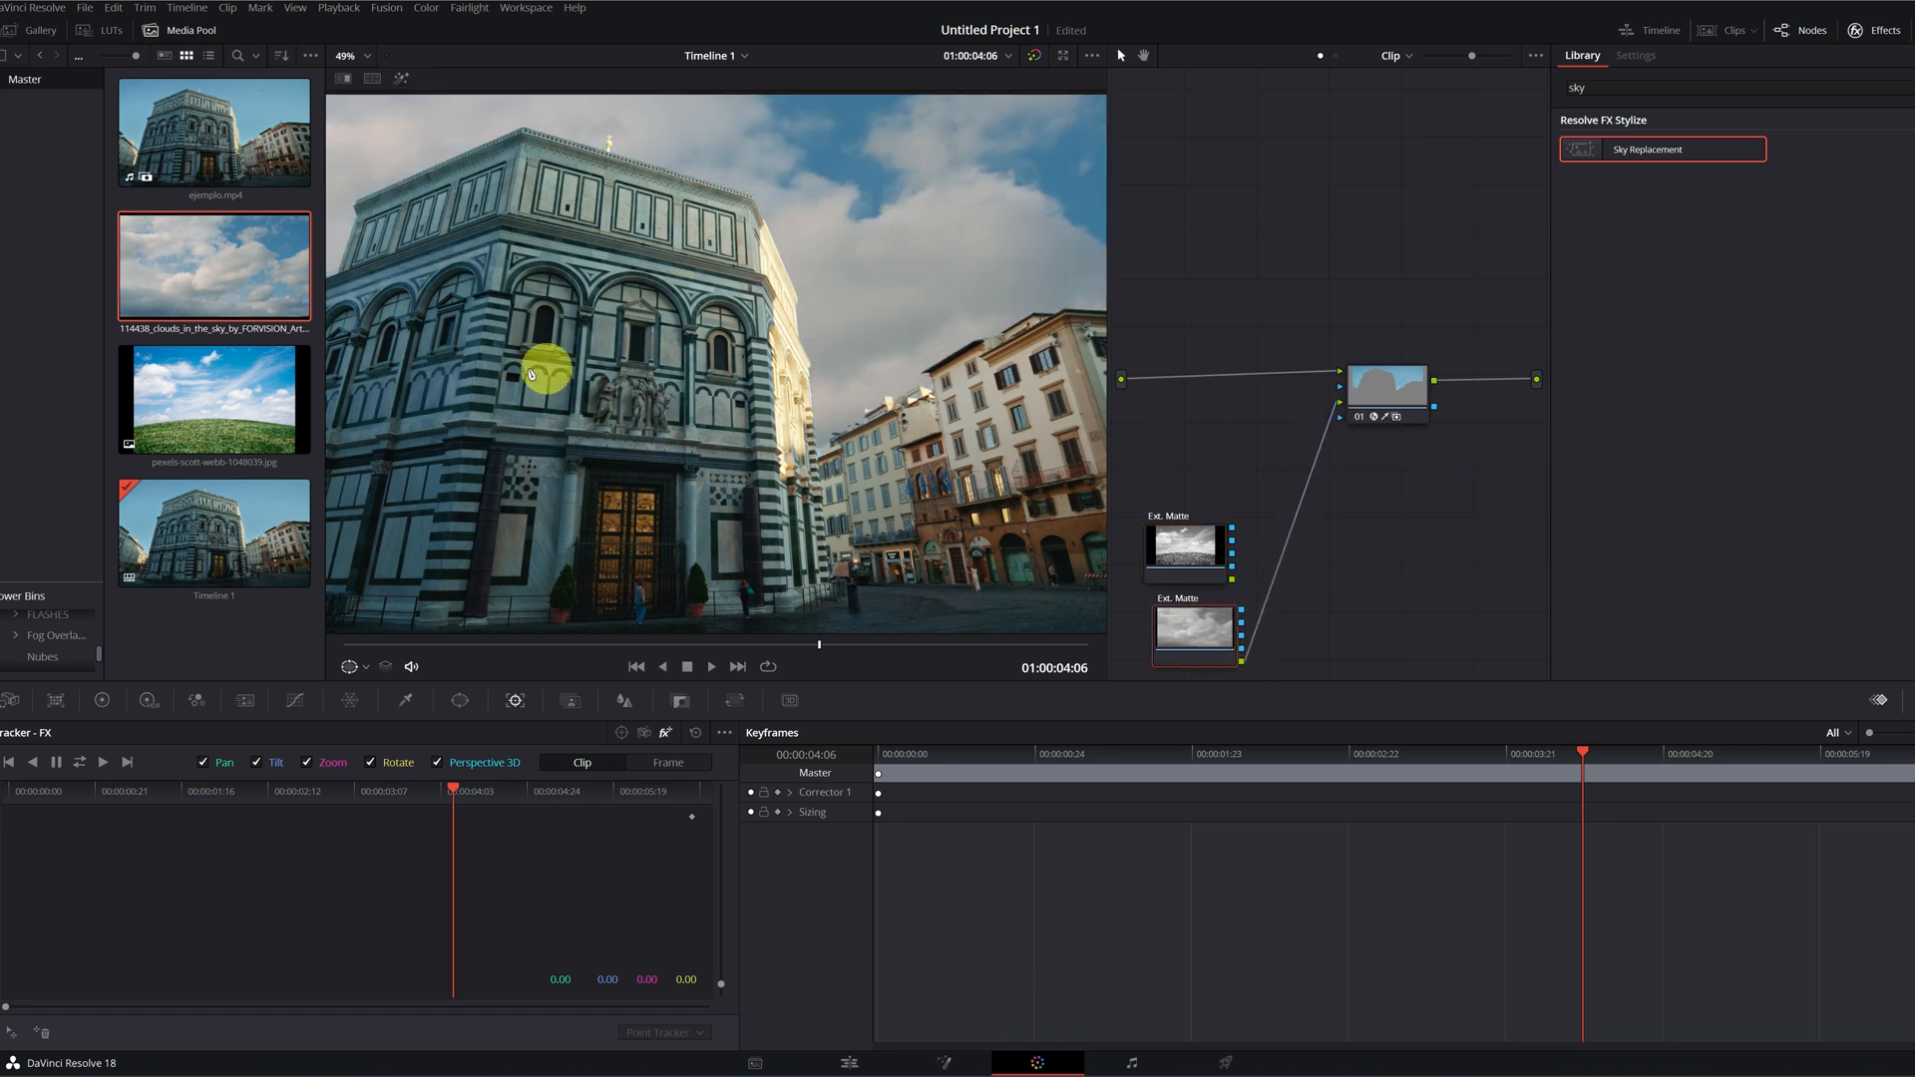
click(348, 54)
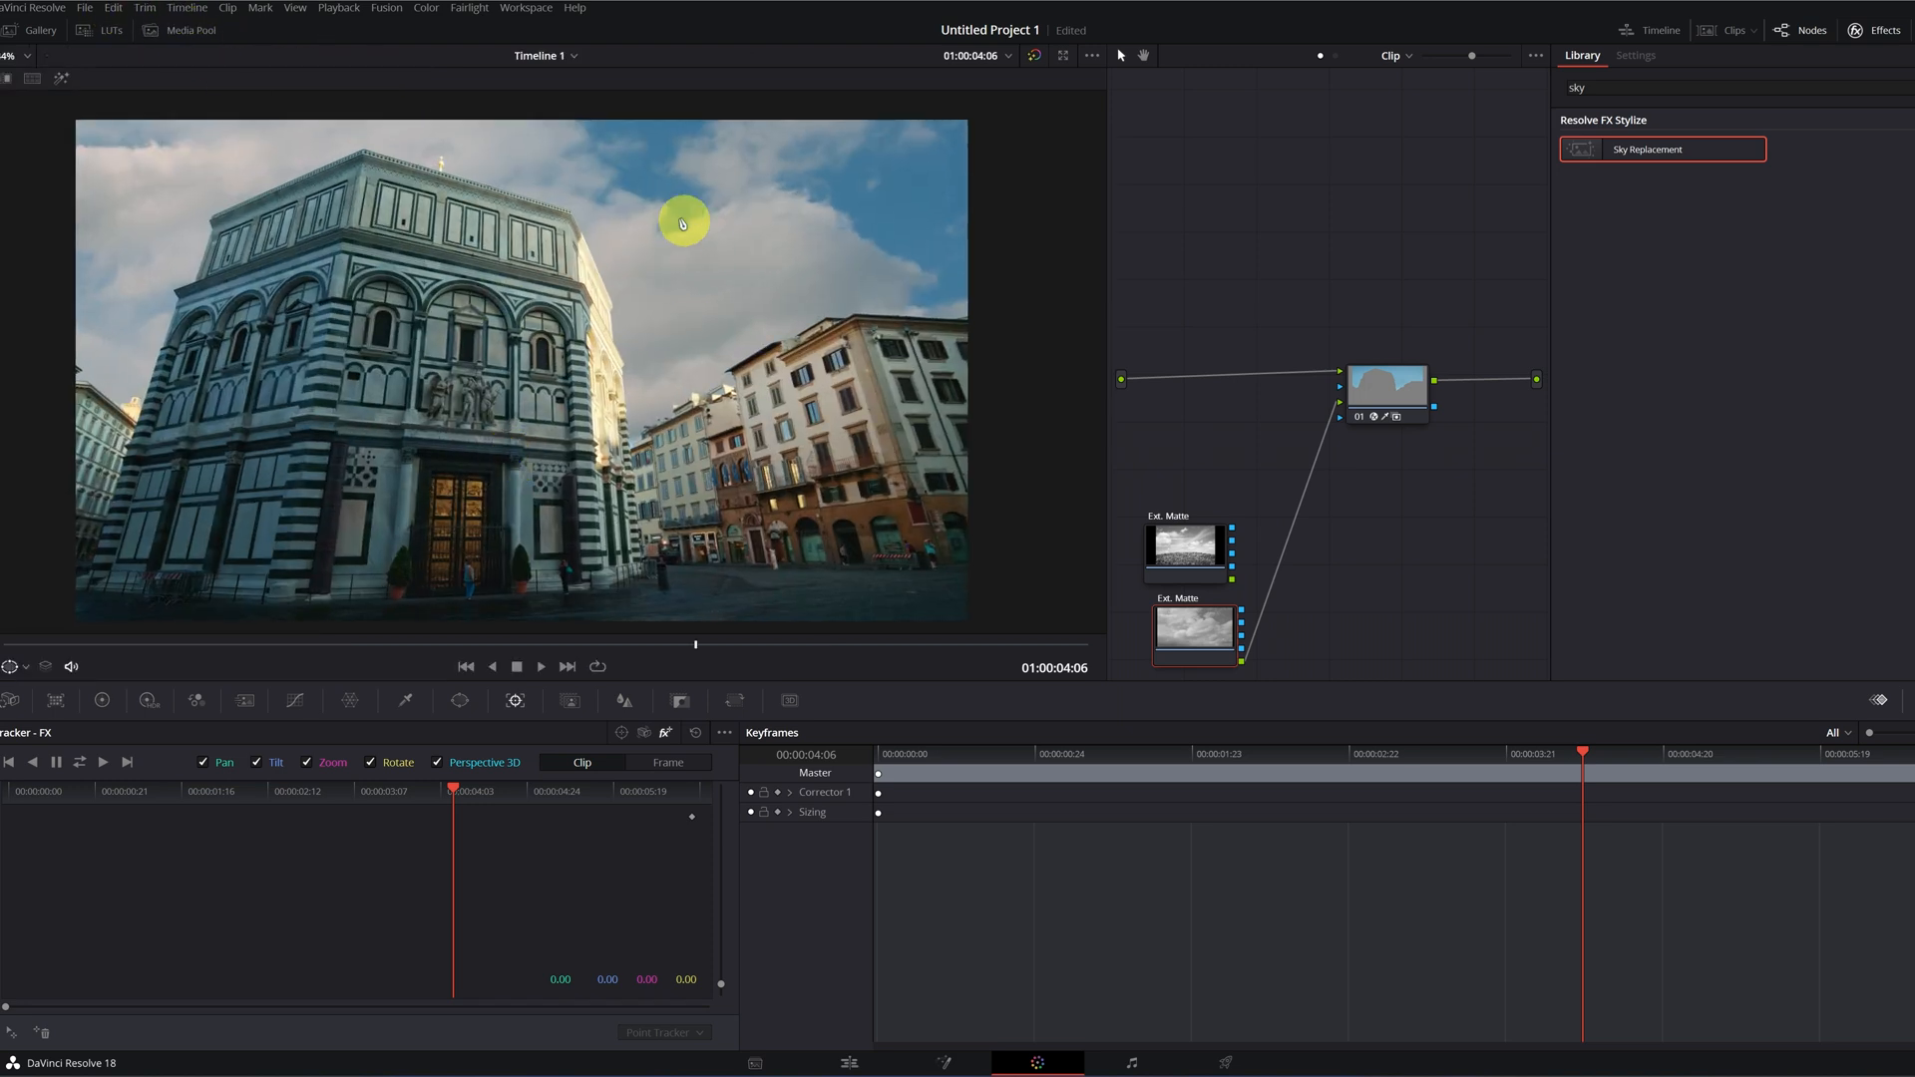
mouse_move(721, 234)
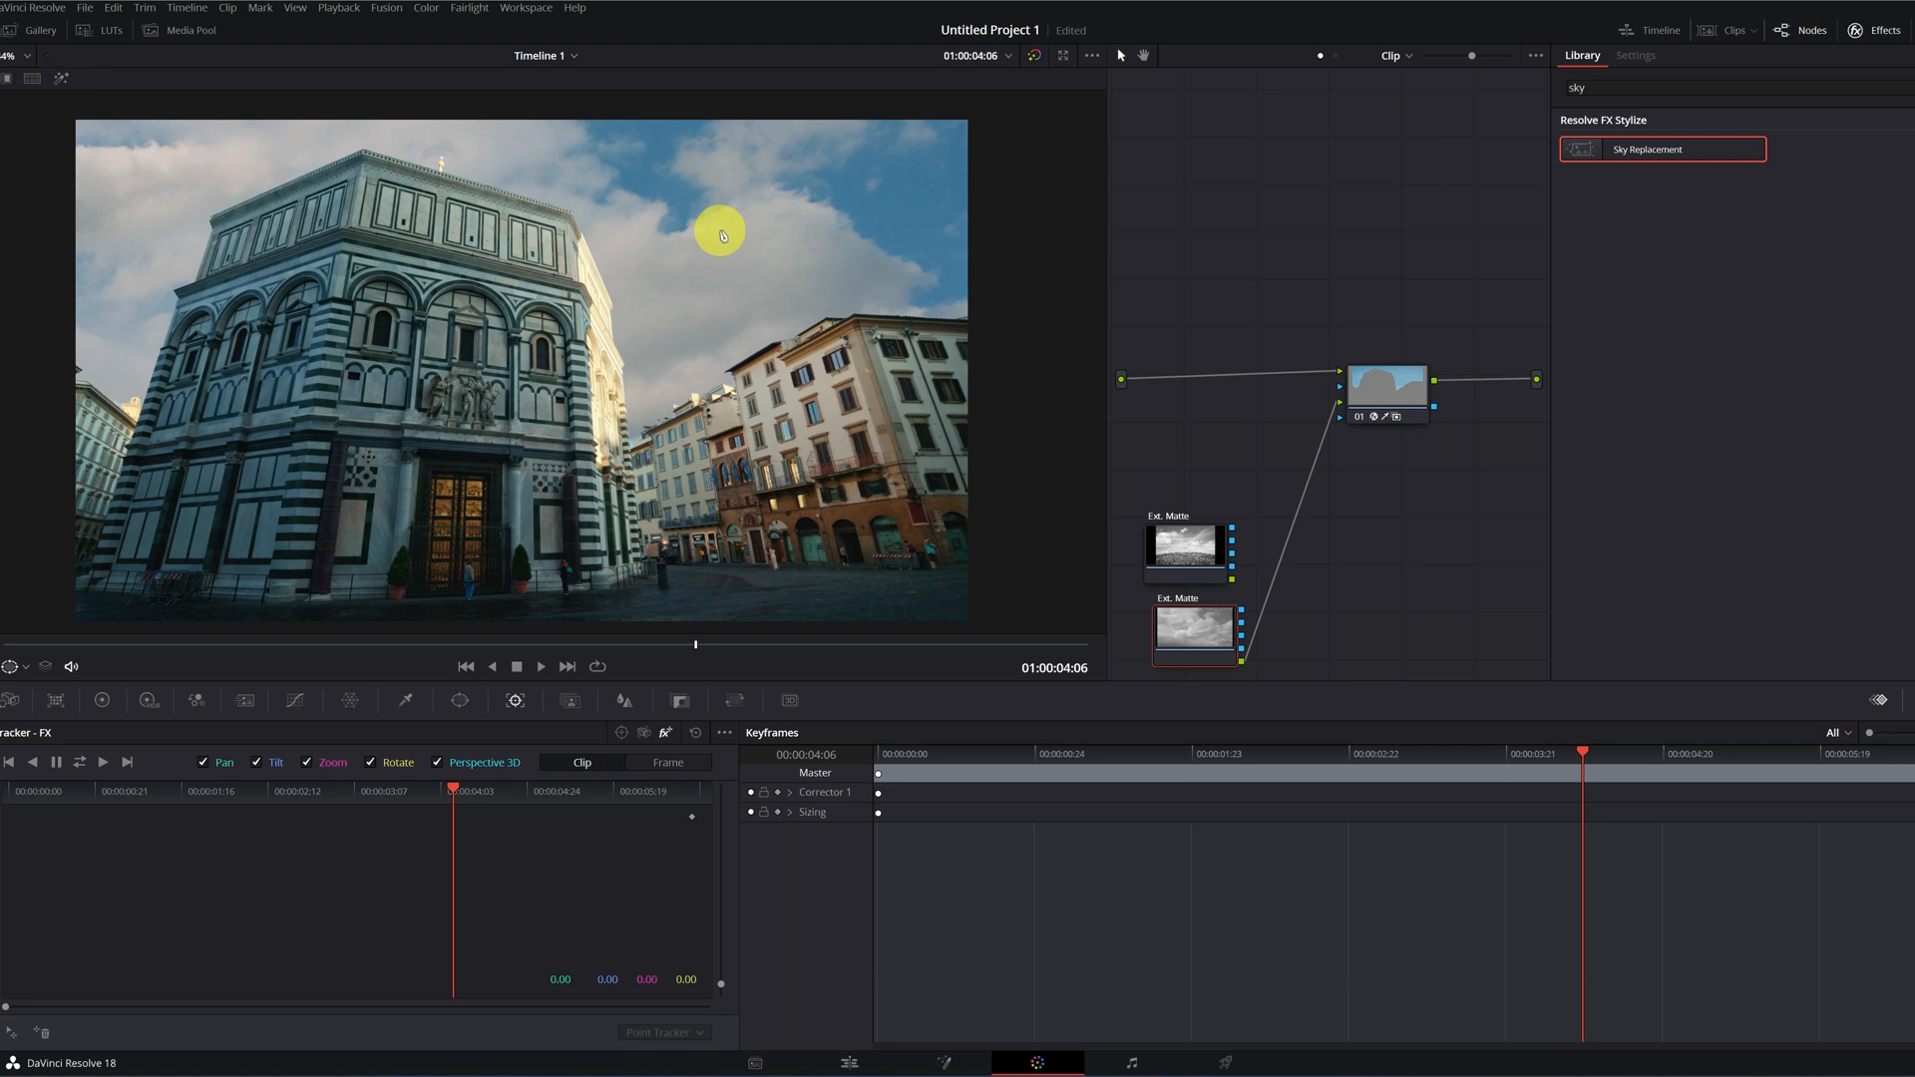